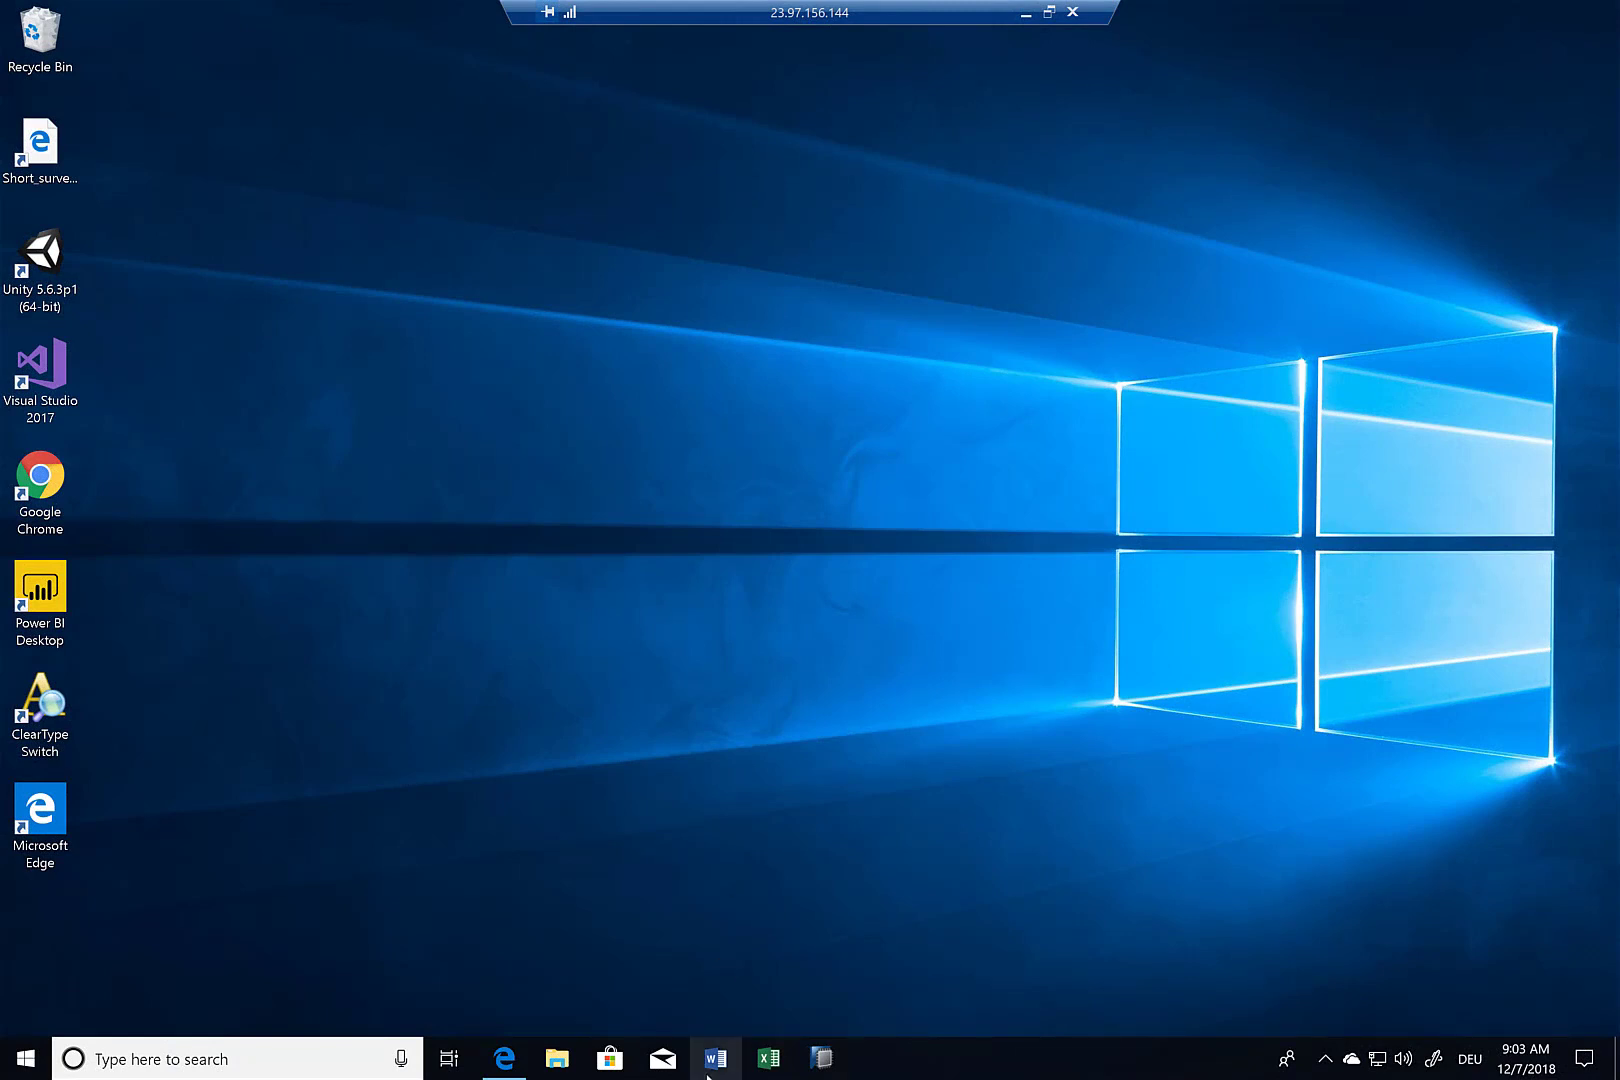
- Launch Word from the taskbar and start a new blank document
click(714, 1058)
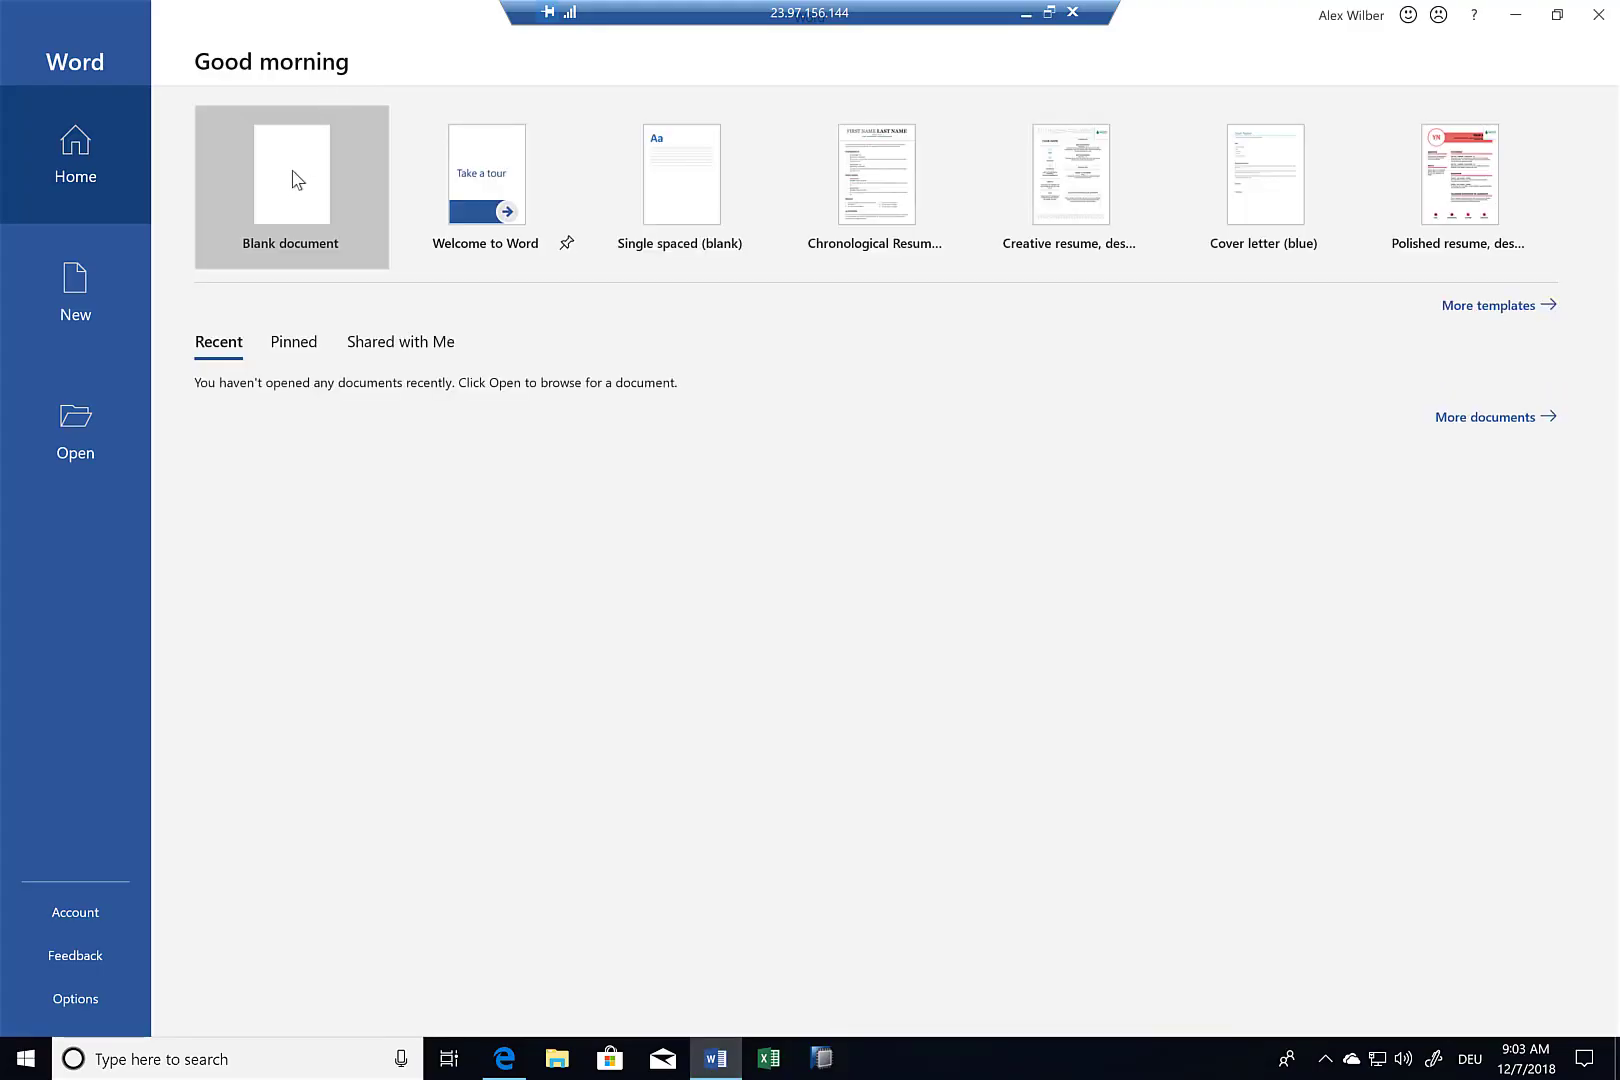
click(292, 186)
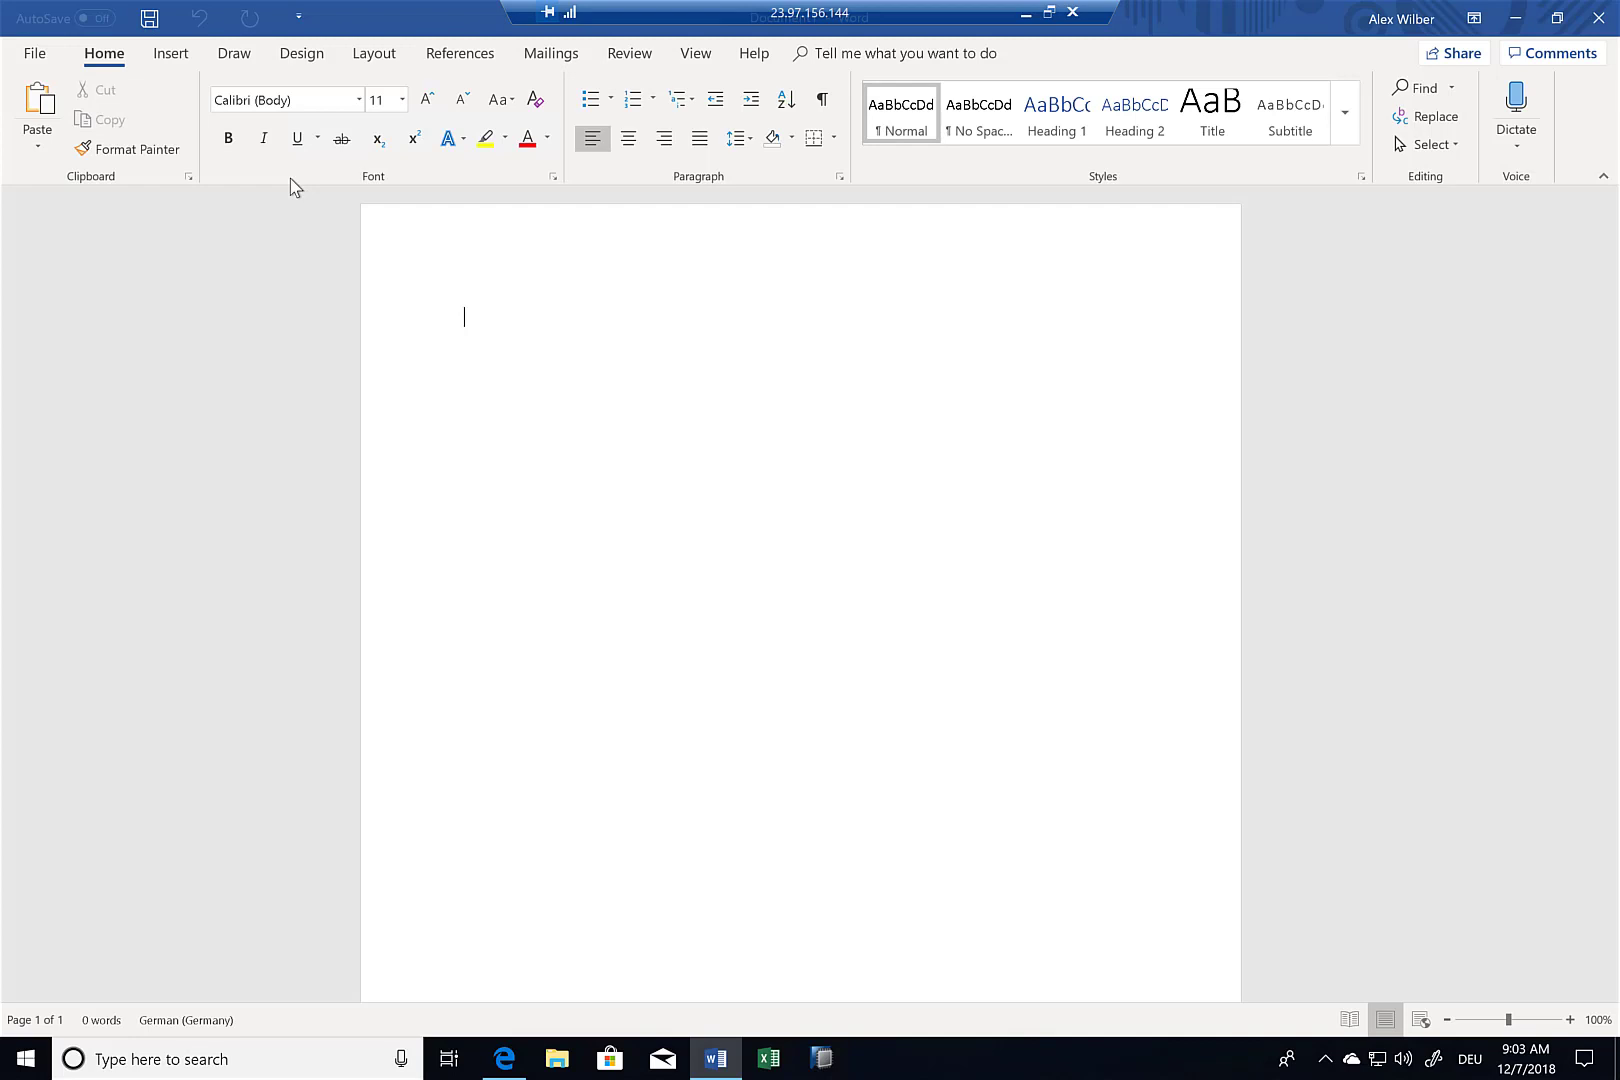
mouse_move(252, 176)
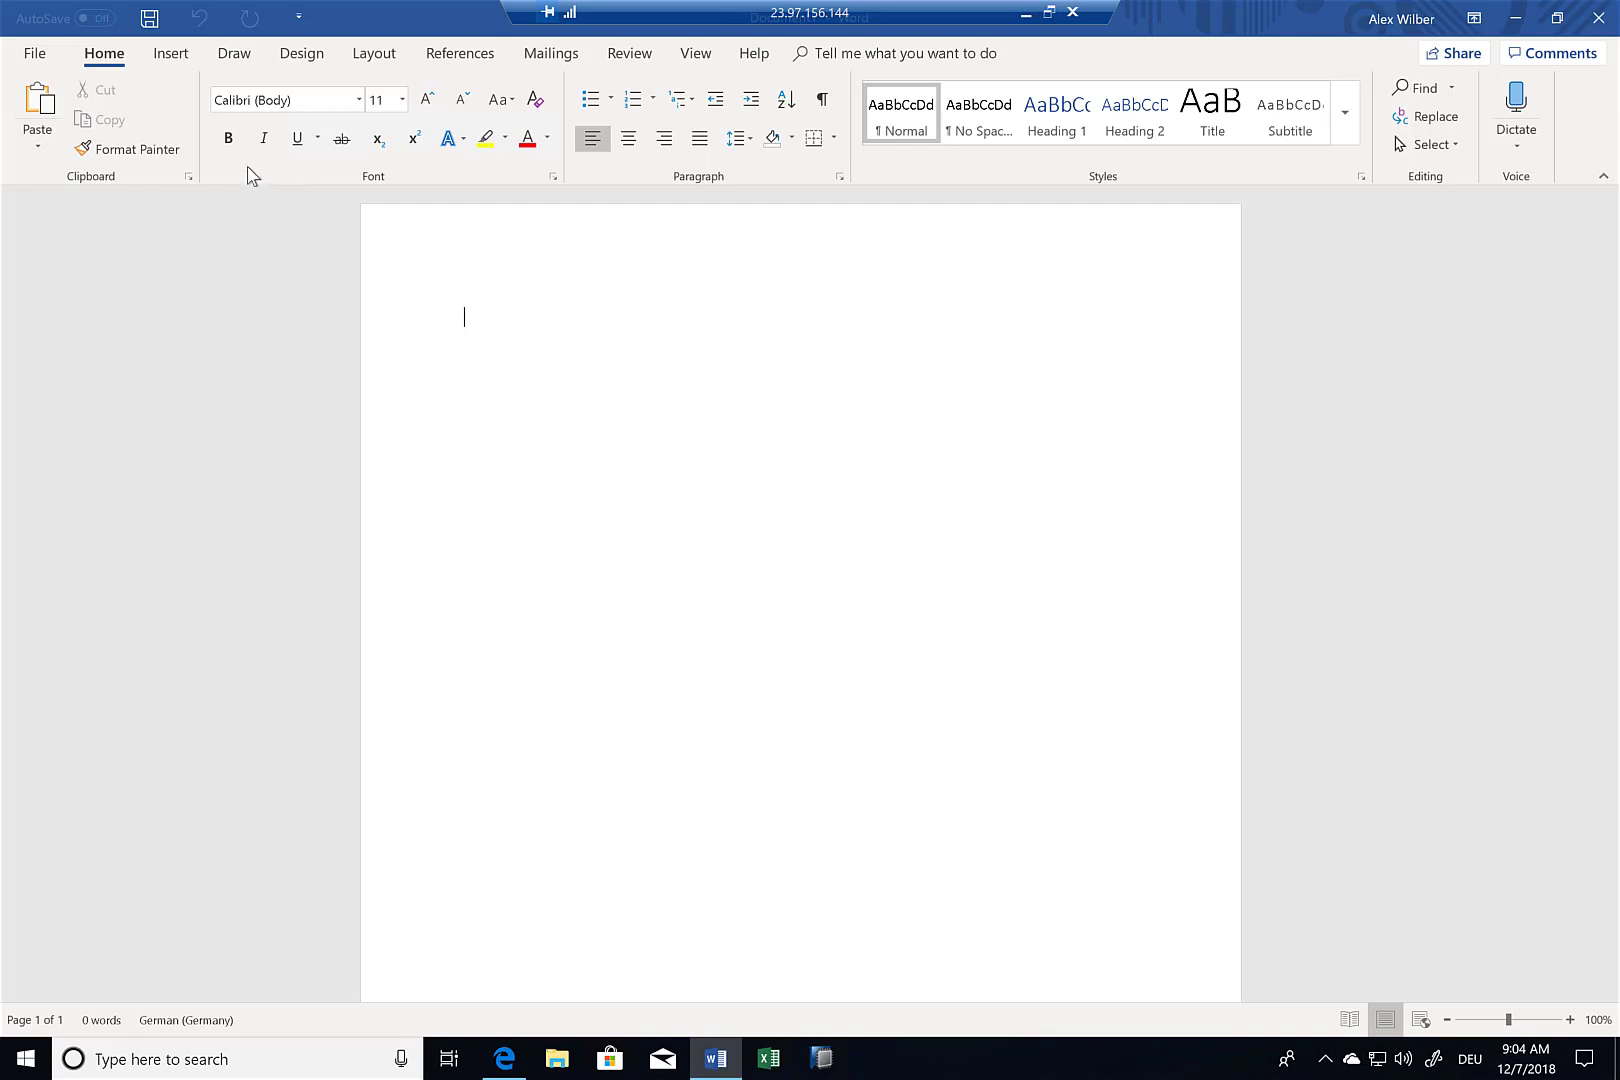
mouse_move(68, 70)
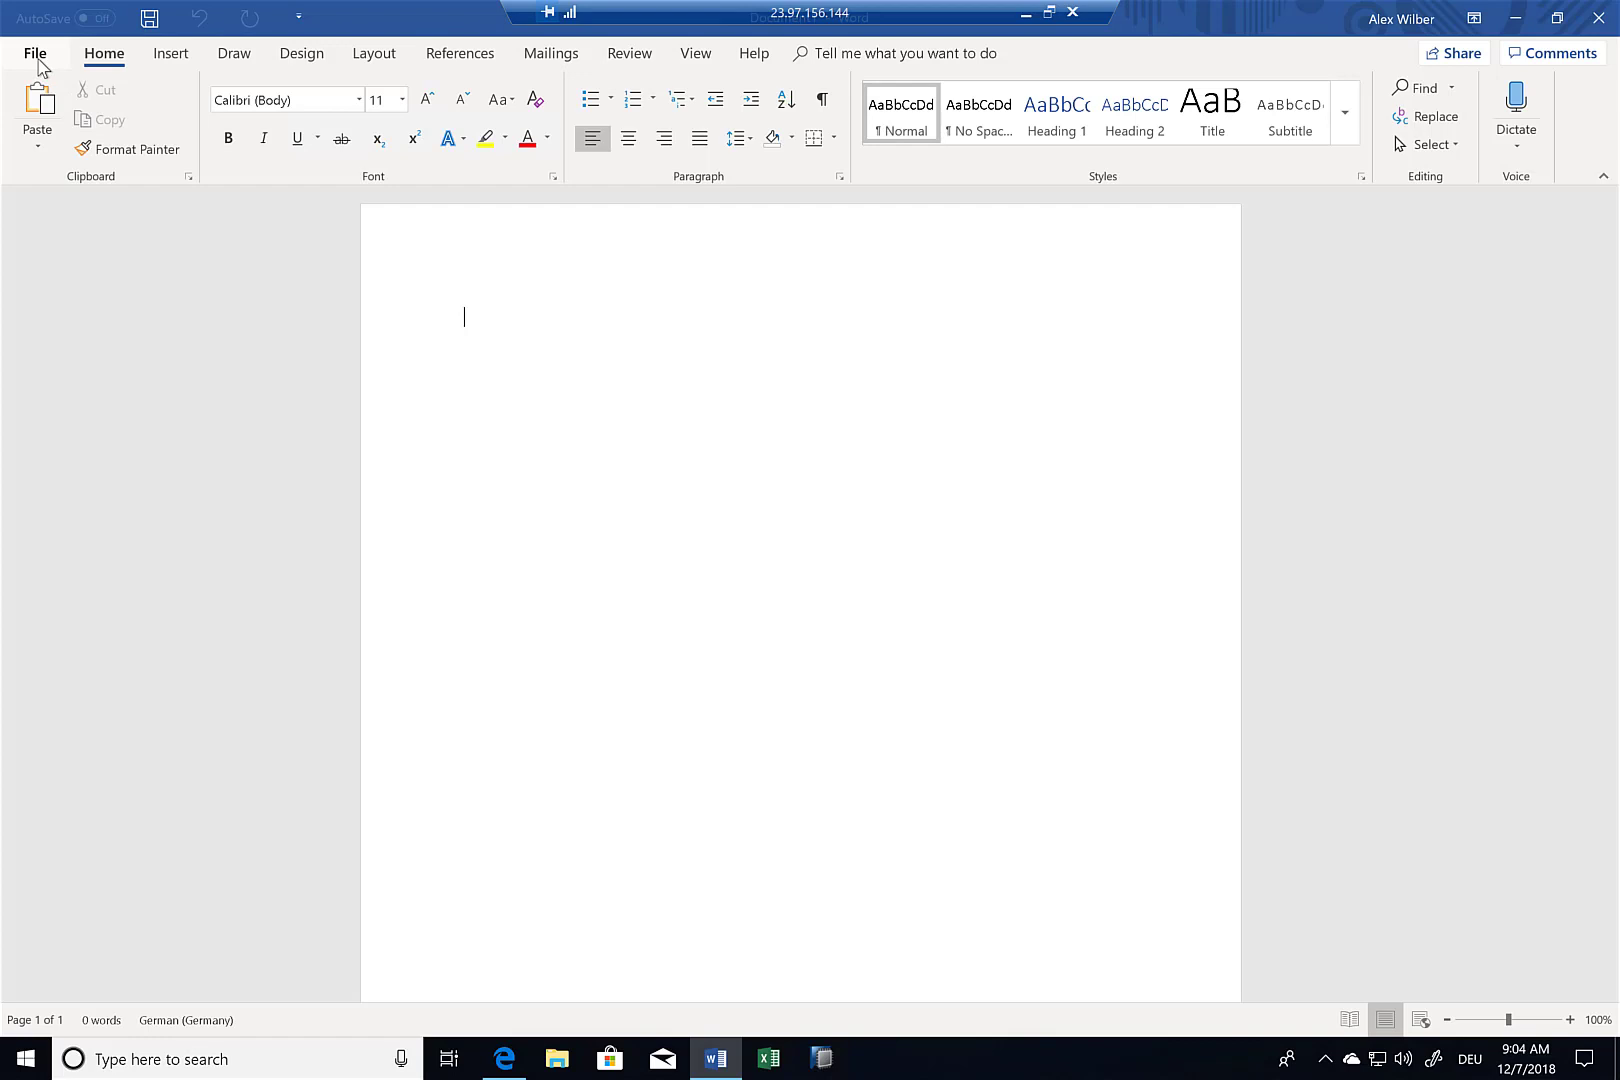
- Search the Office Add-ins store for 'sap' and add the SAP Vendor Lookup add-in
click(170, 52)
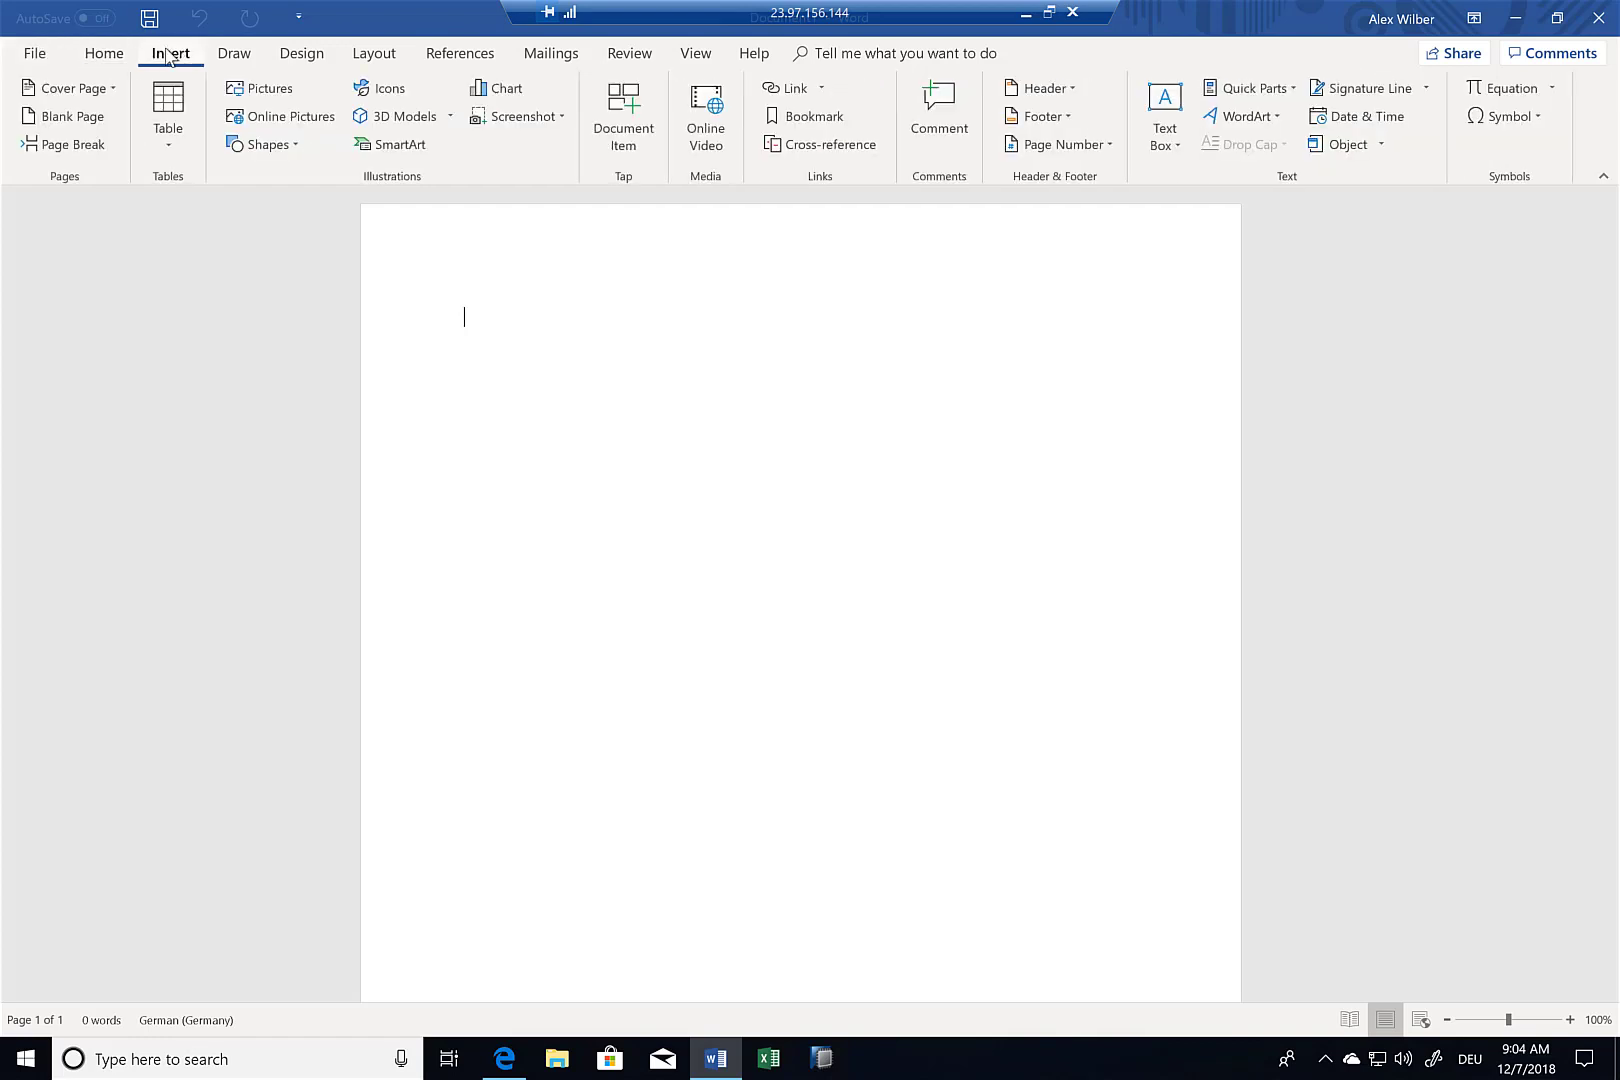
mouse_move(622, 116)
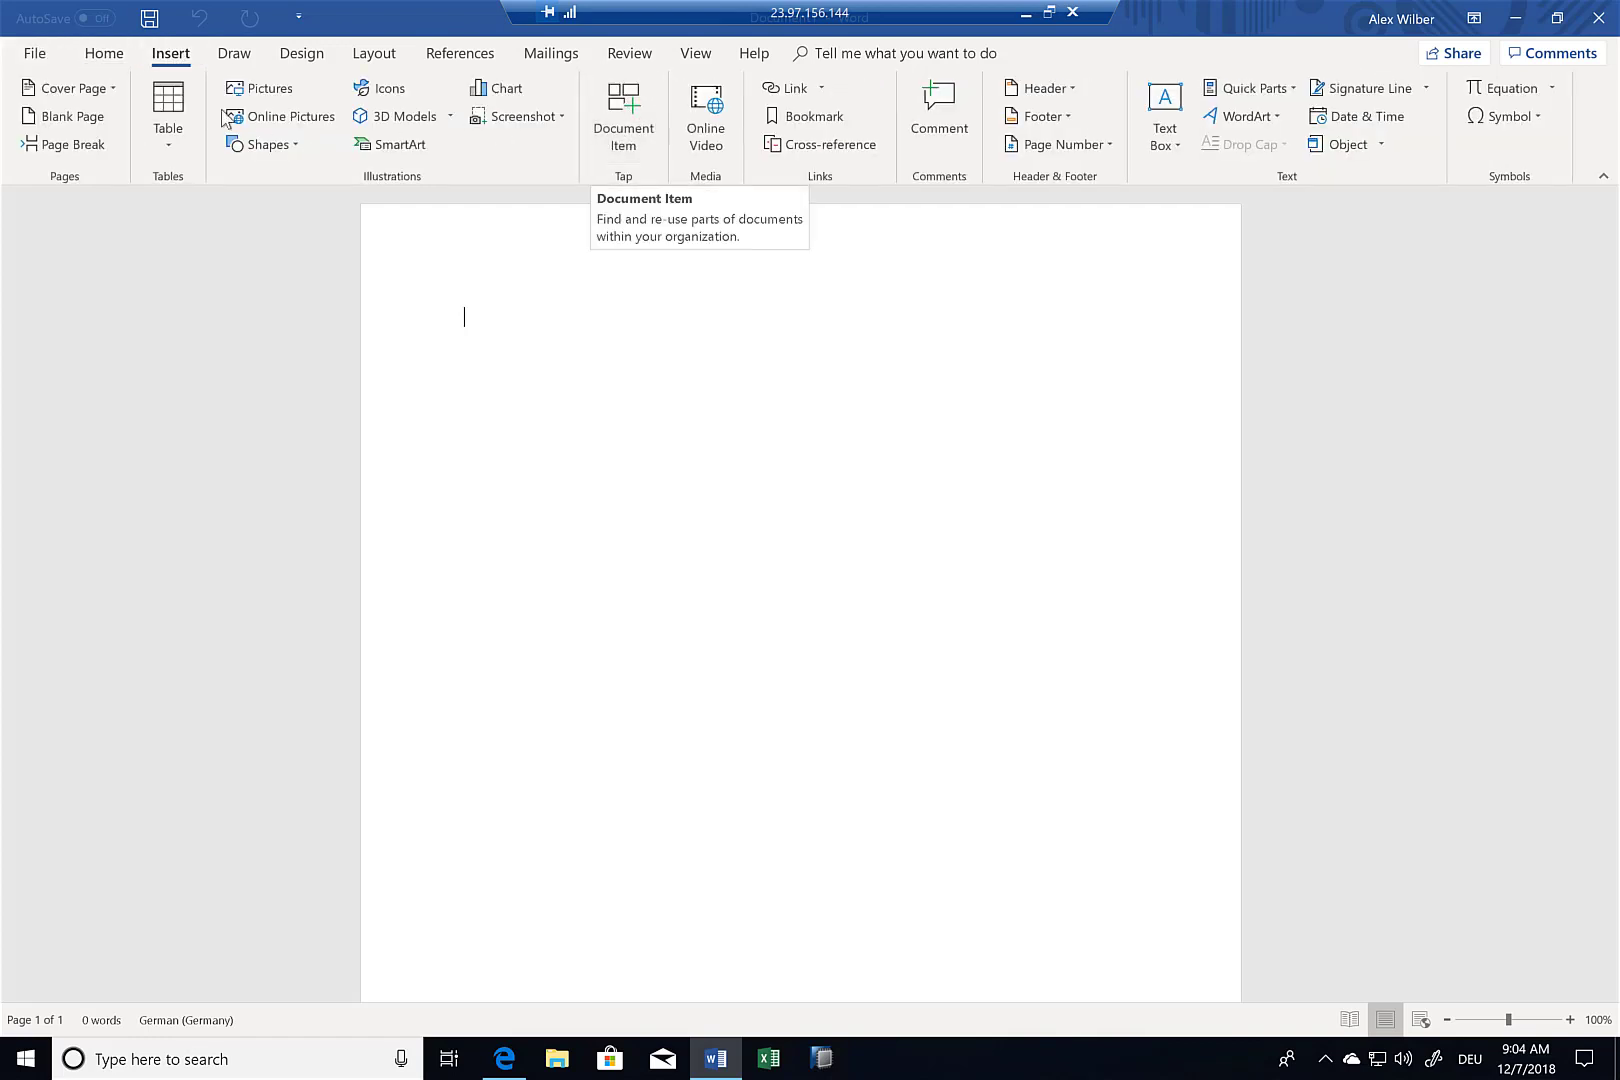
click(34, 52)
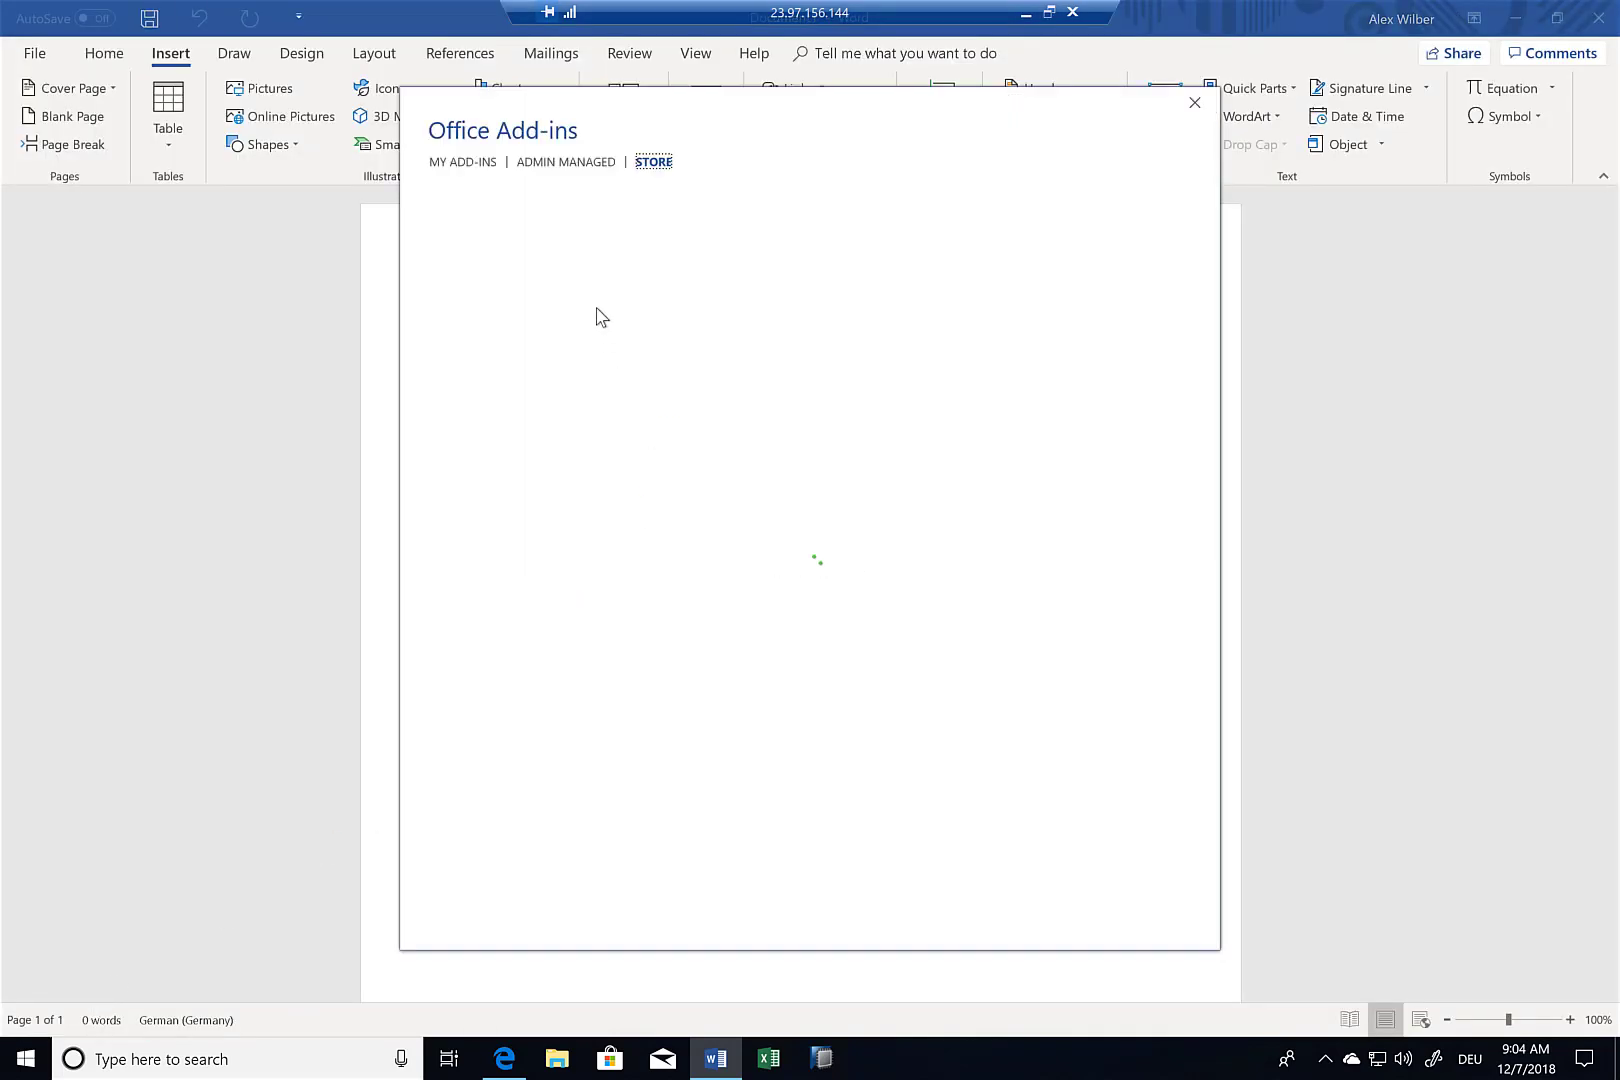
click(654, 162)
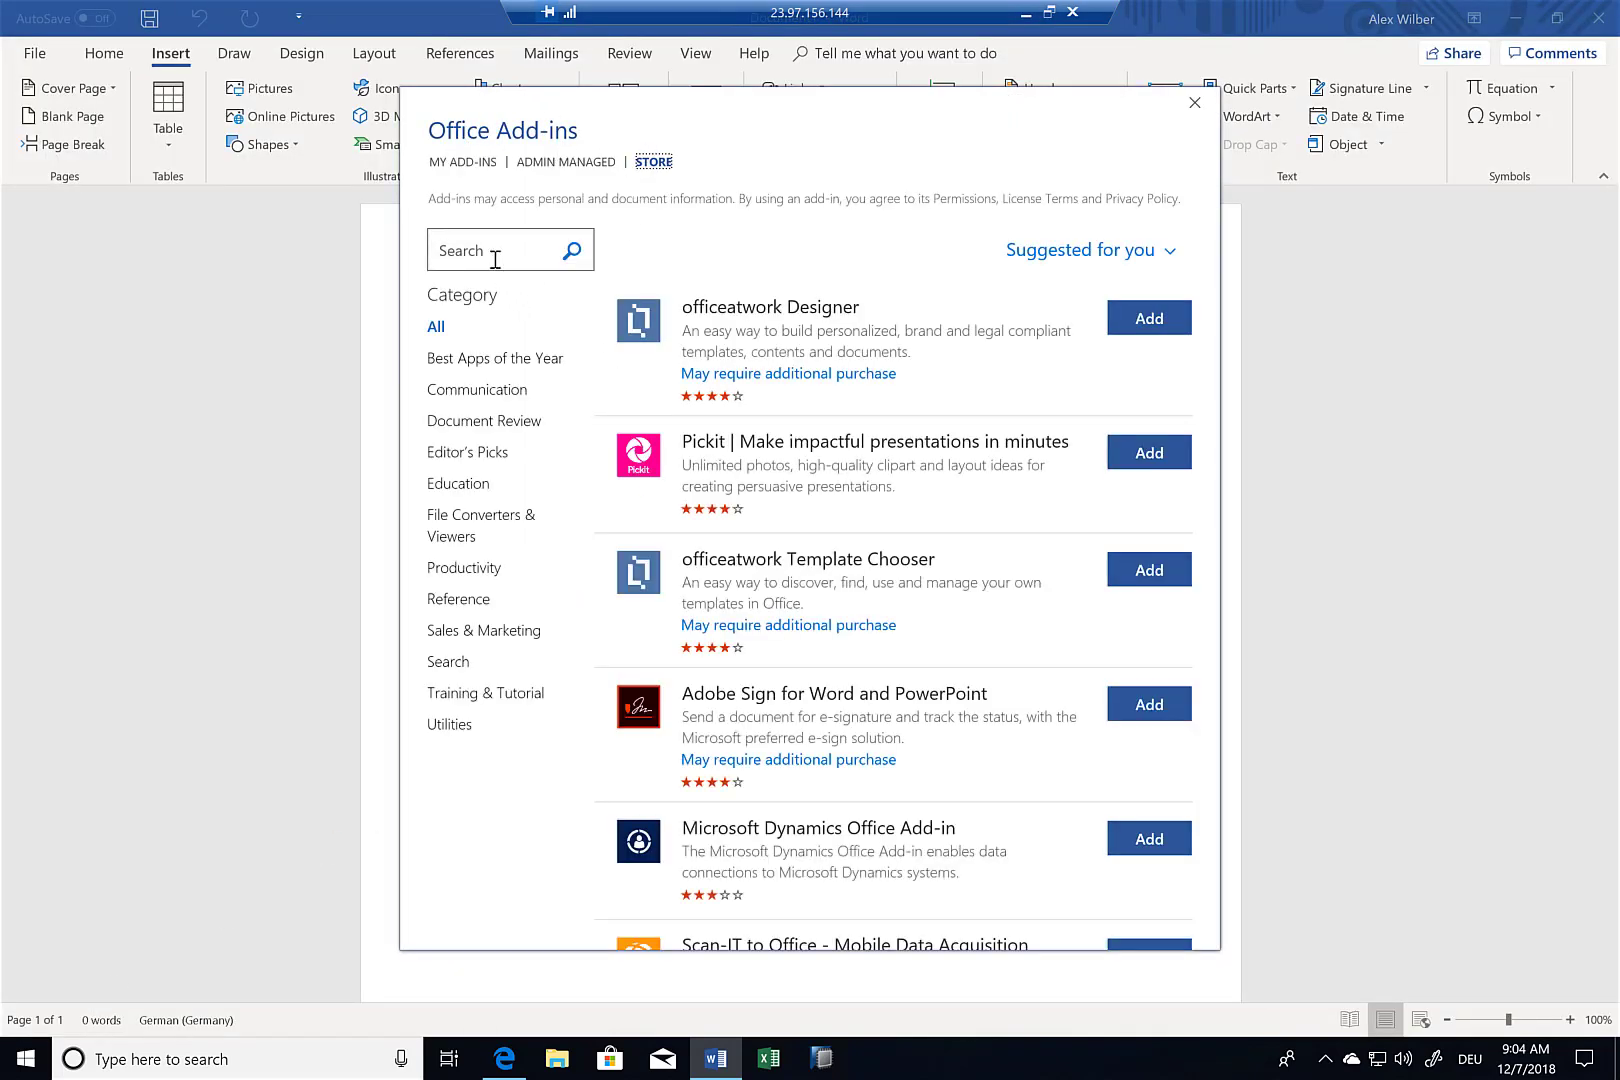
text(sap)
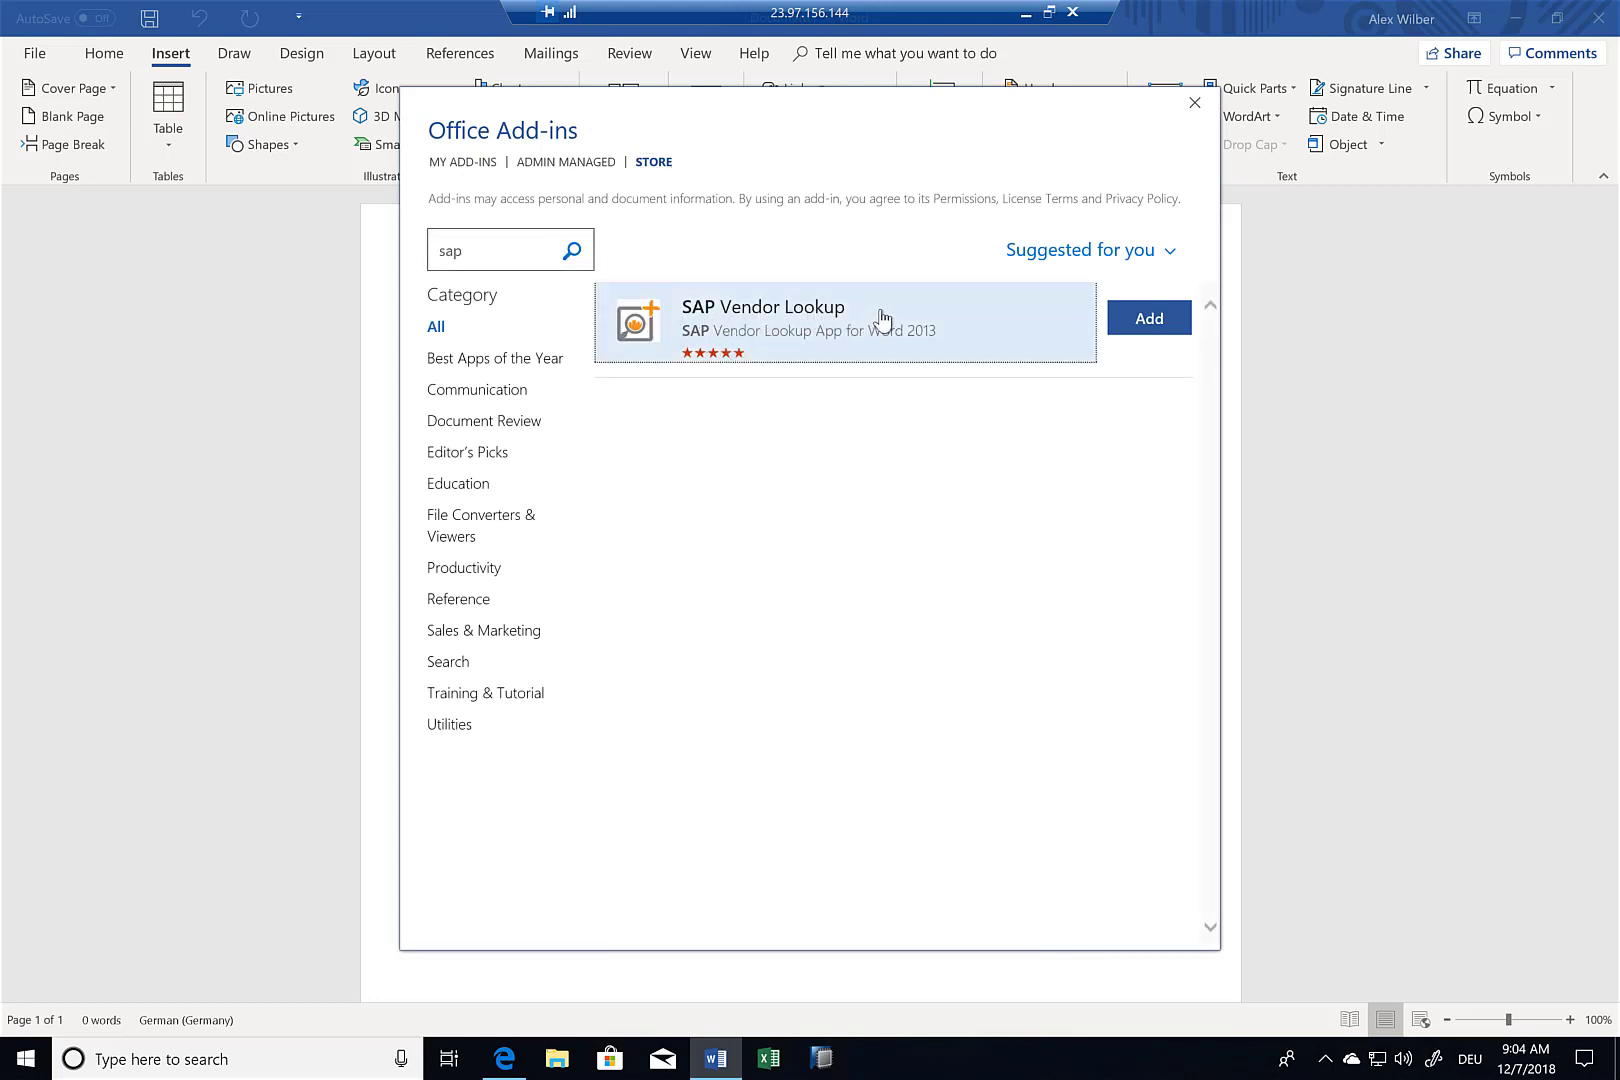
click(762, 306)
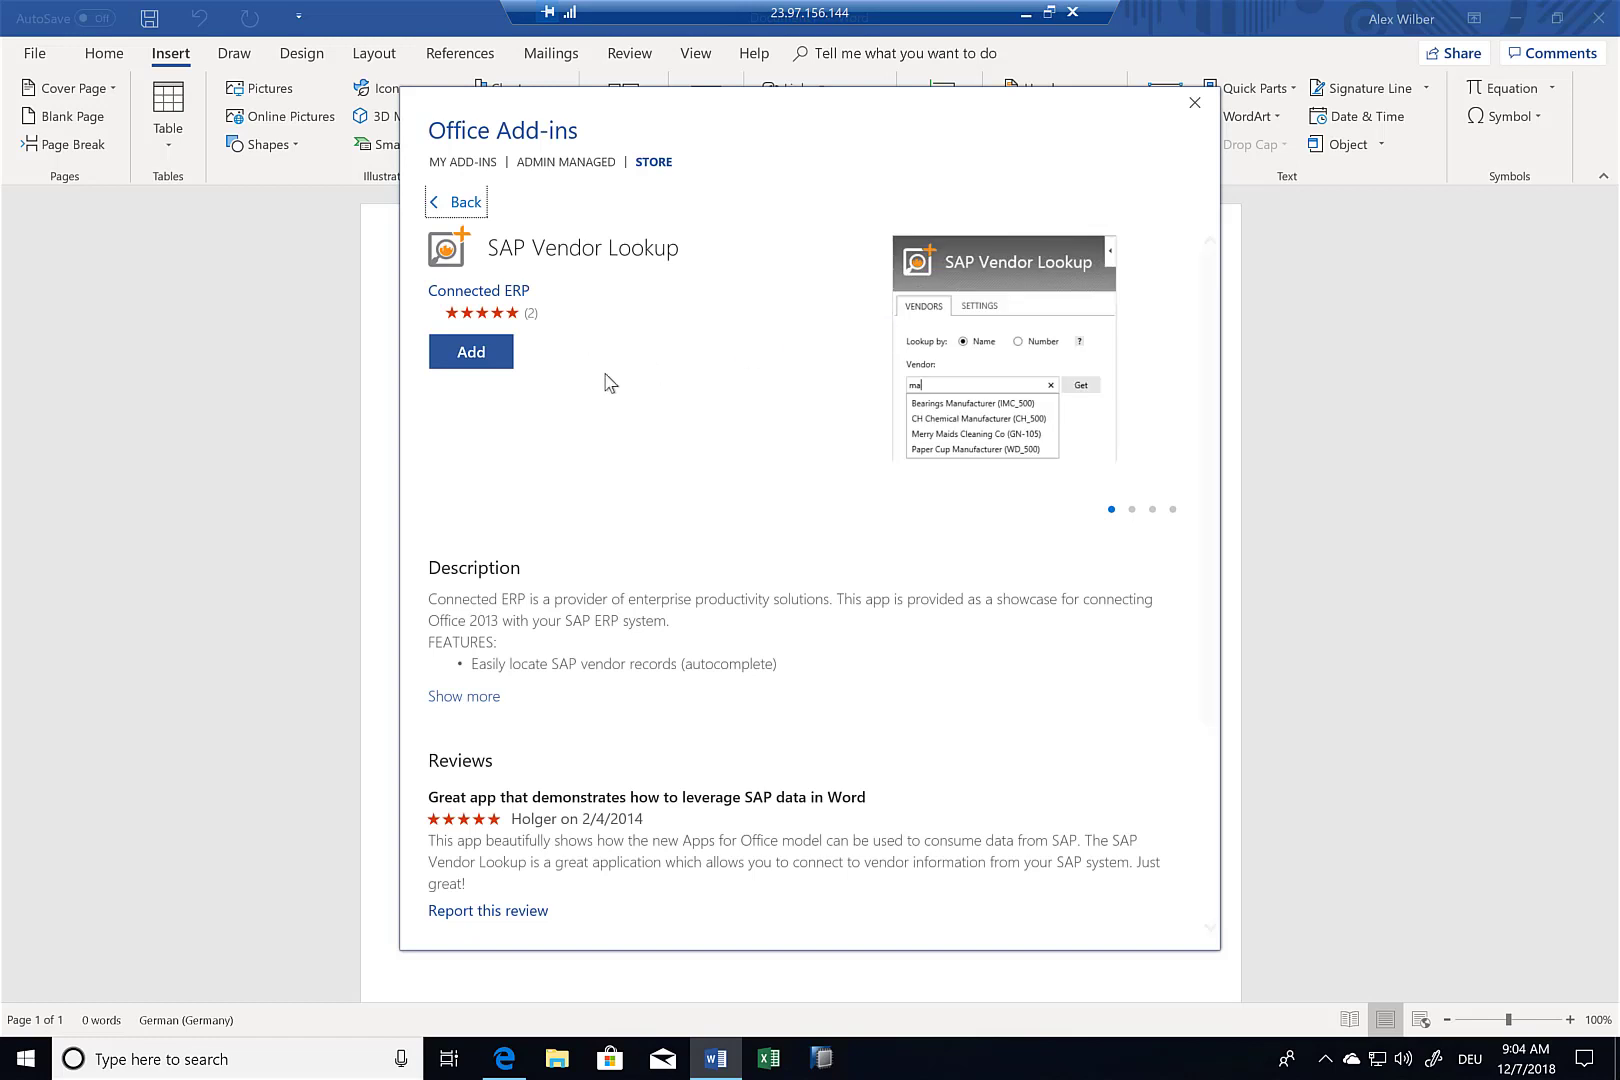
click(470, 352)
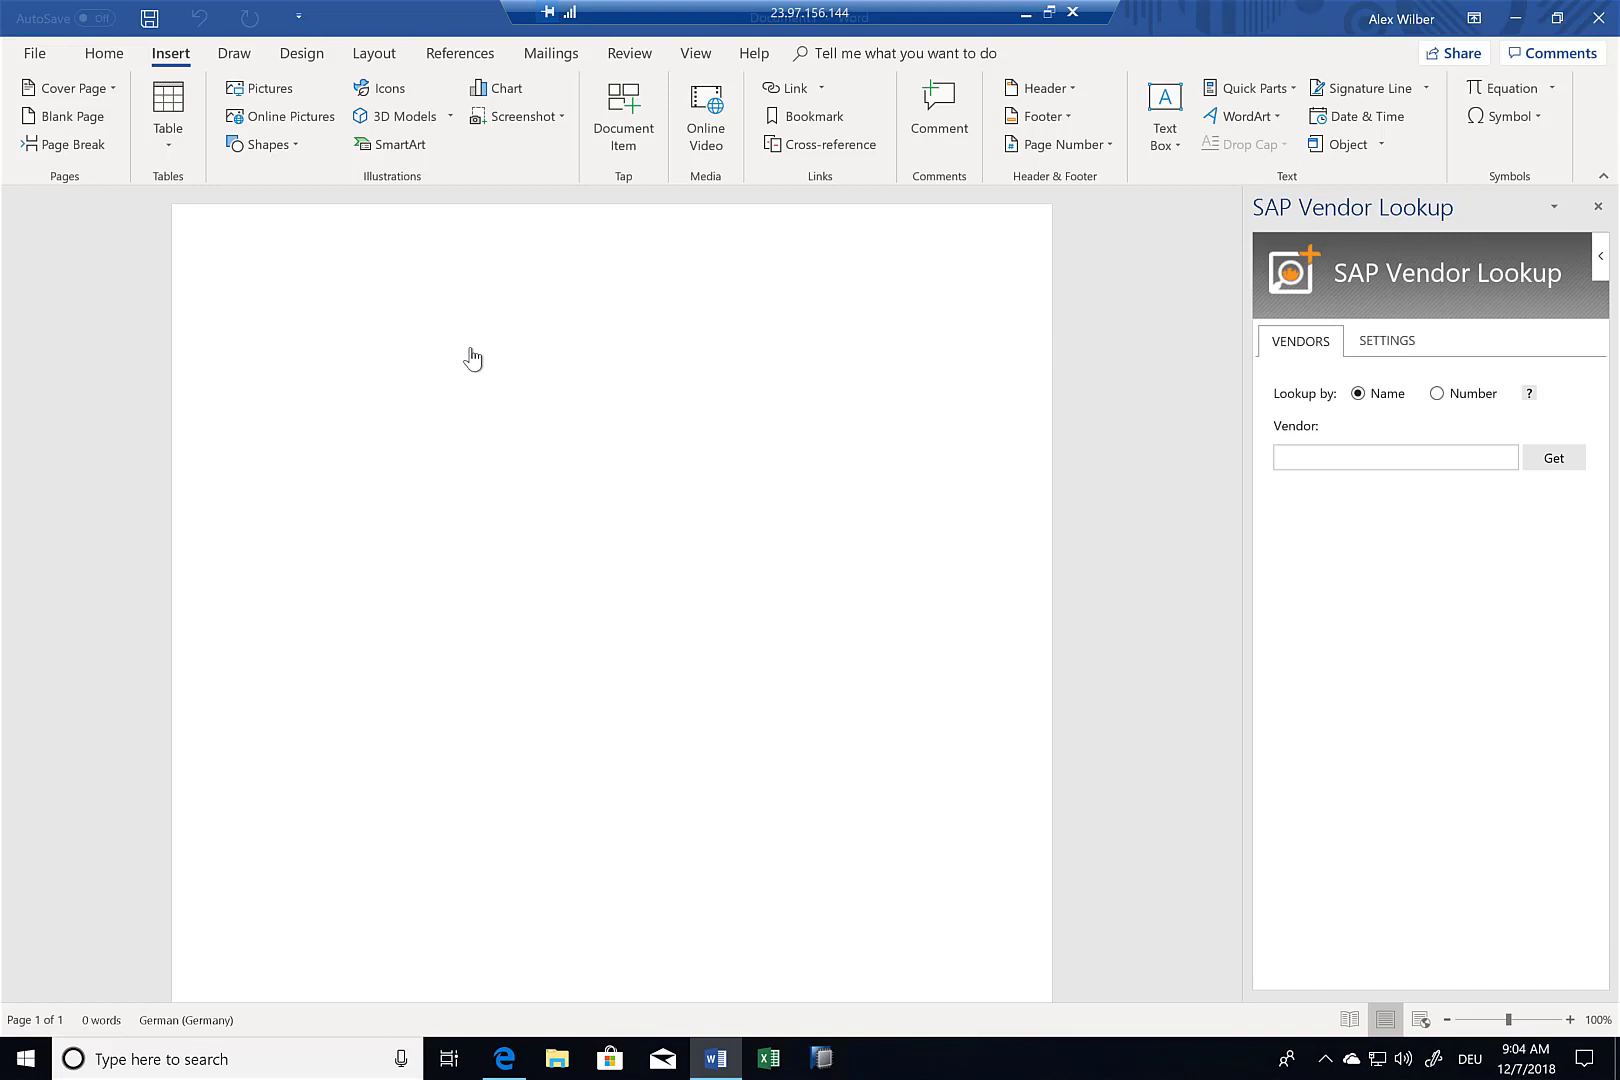
mouse_move(1524, 348)
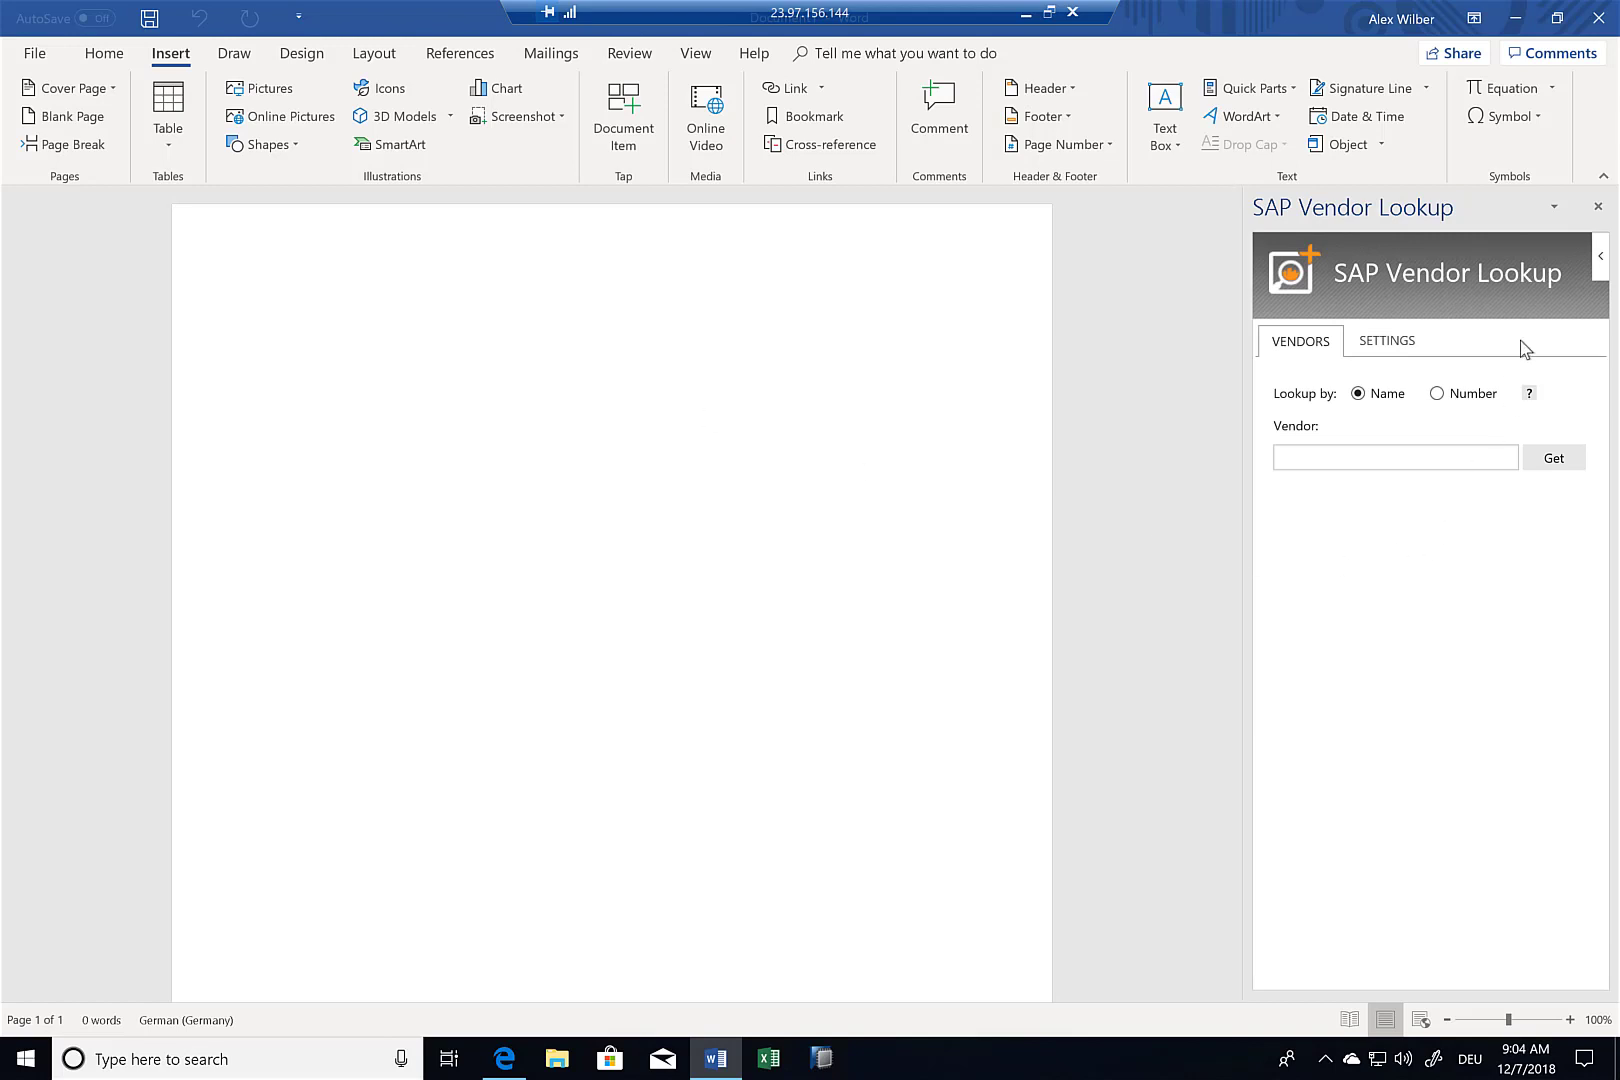
mouse_move(1486, 506)
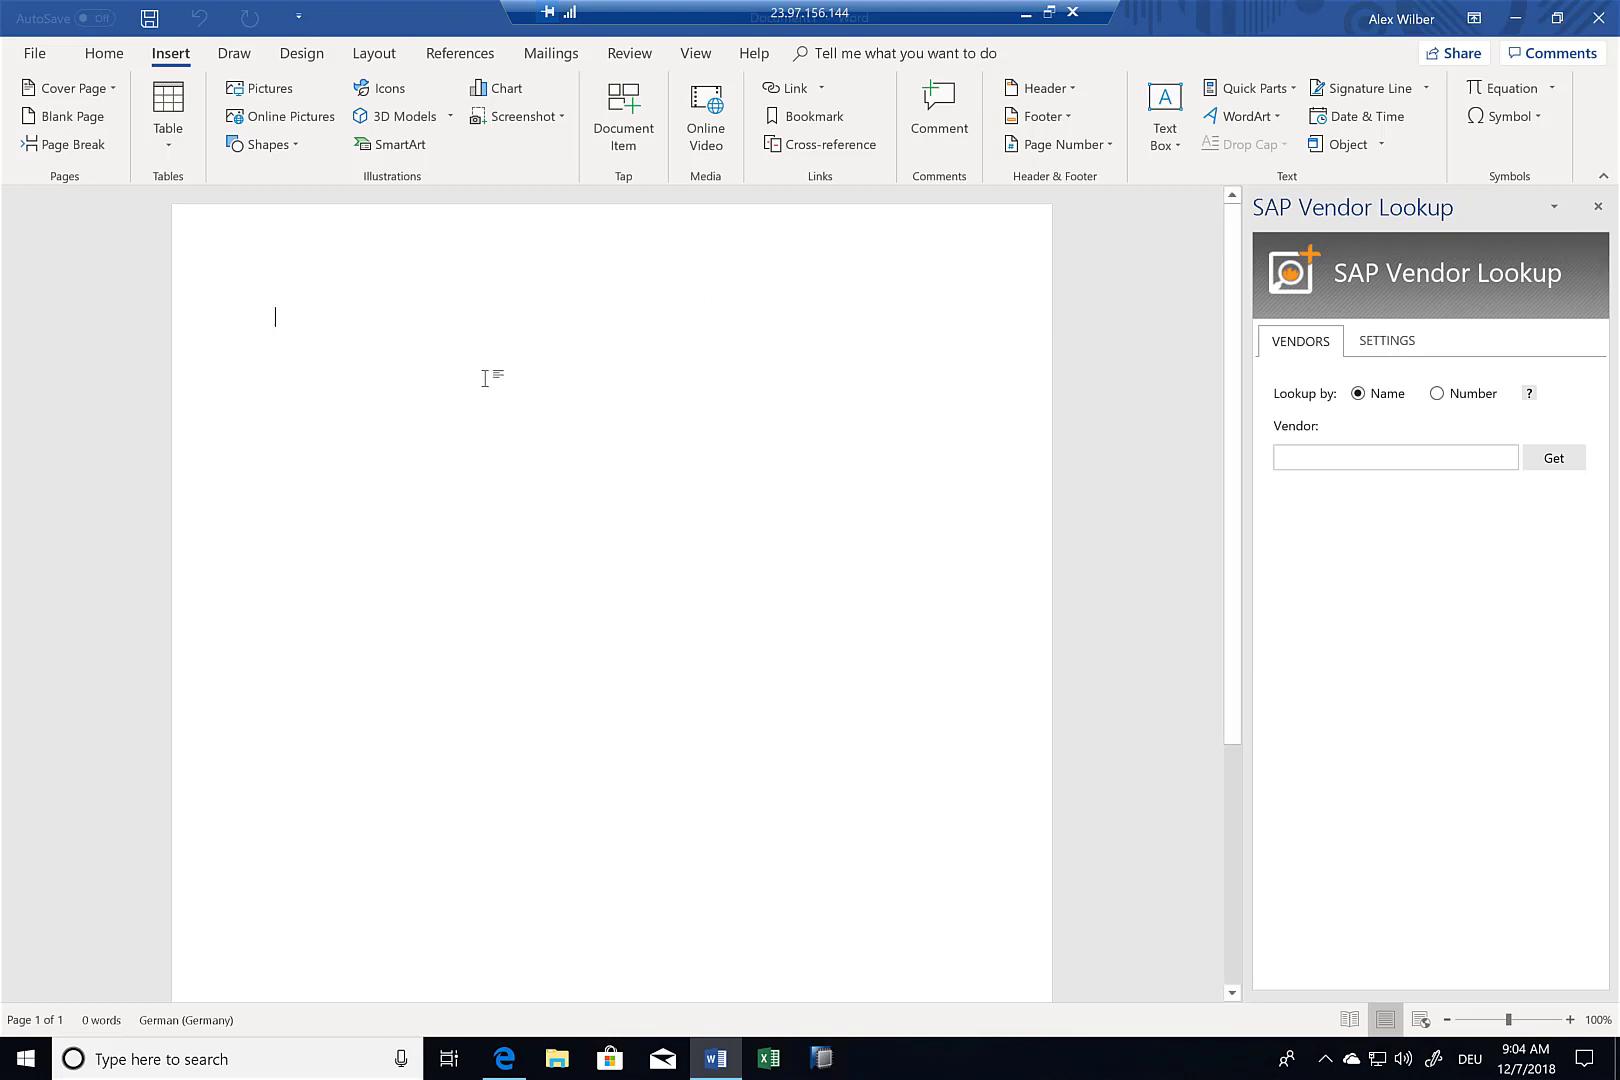
text(Hello)
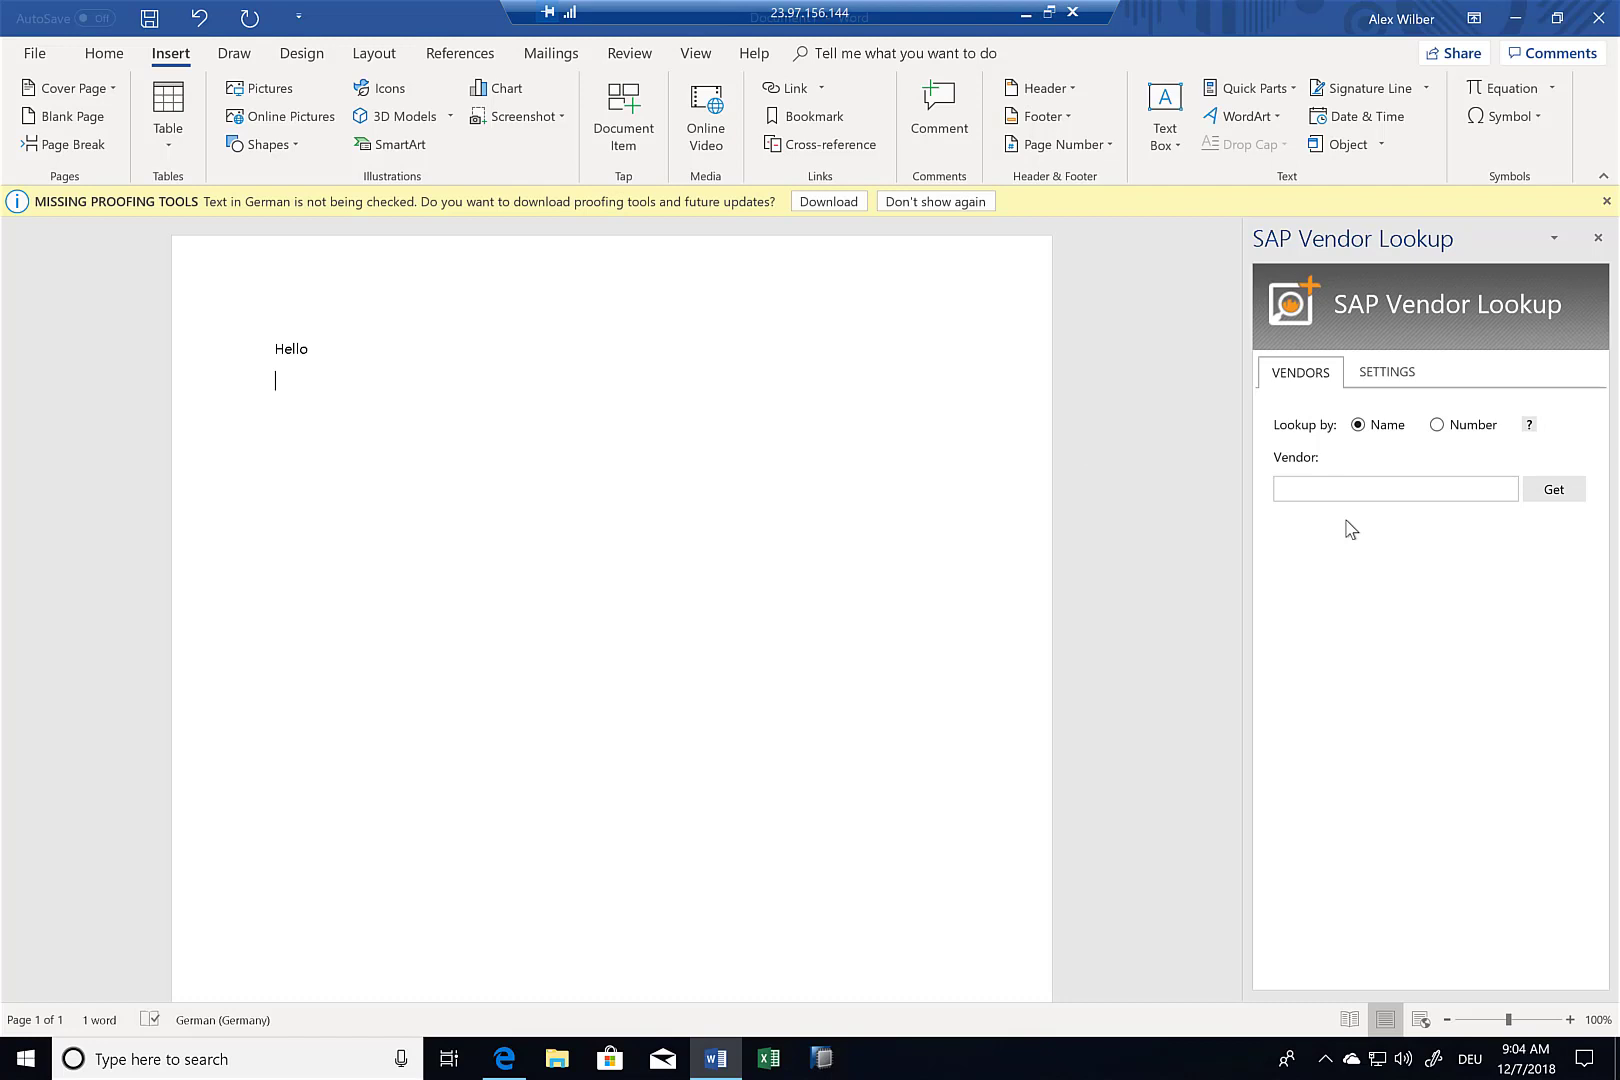
mouse_move(1610, 760)
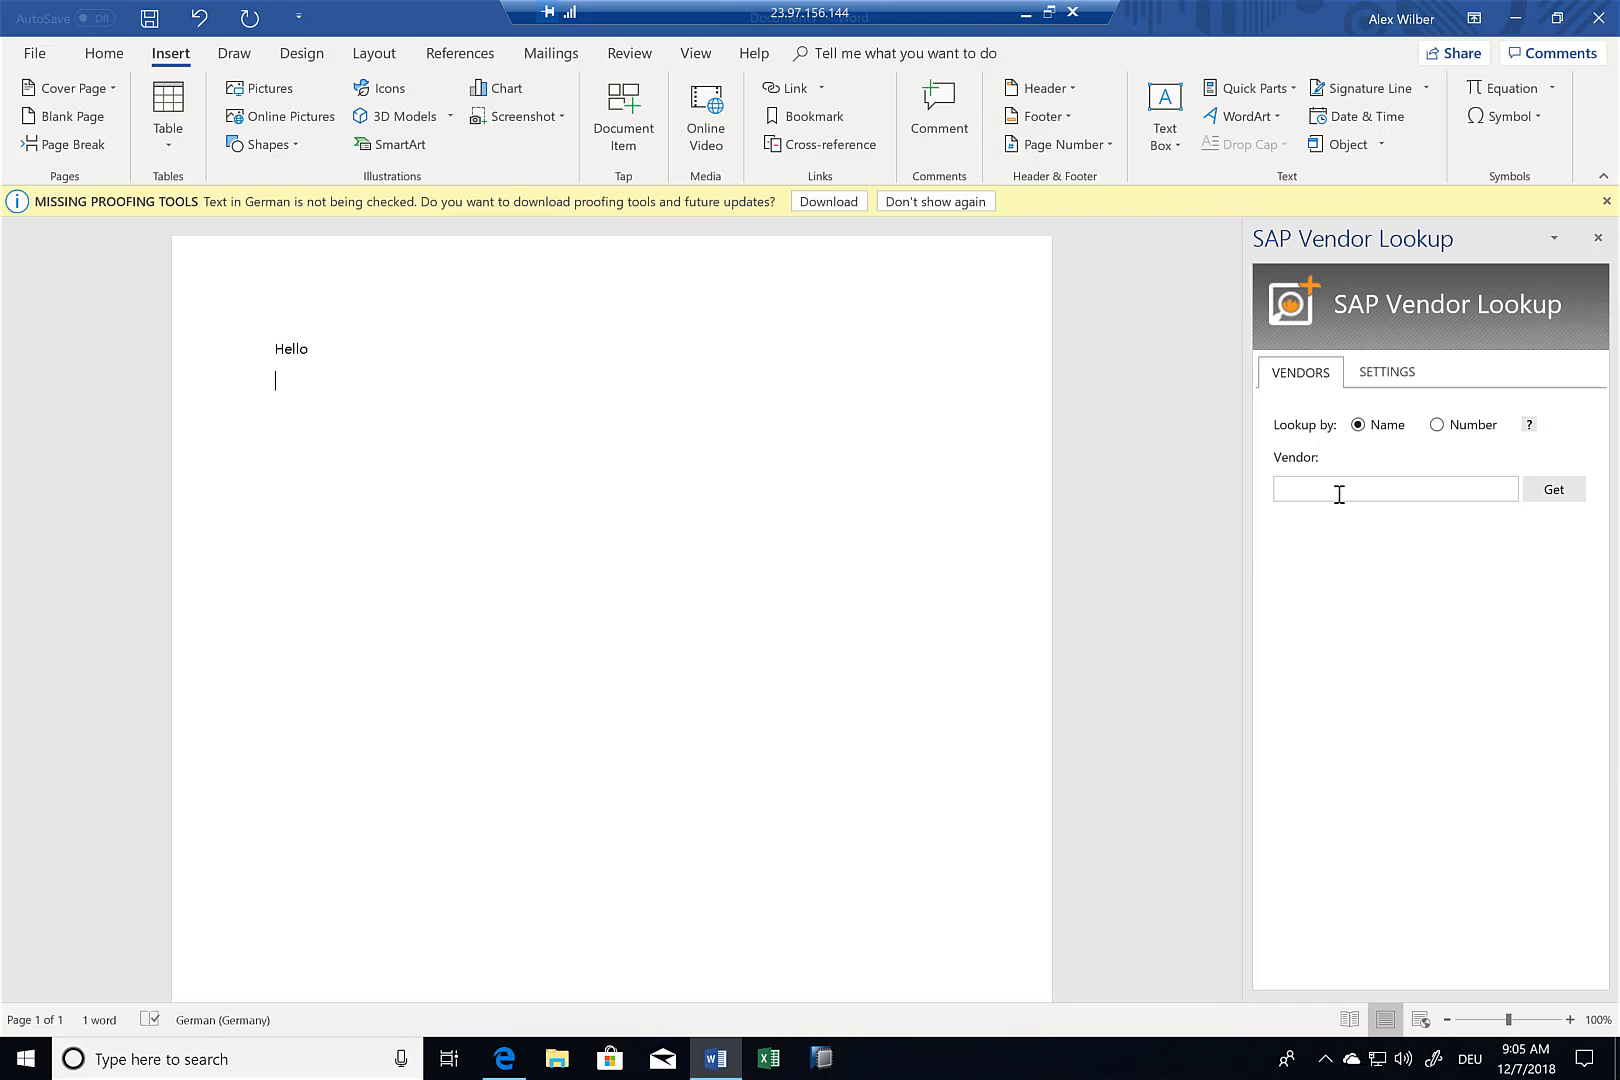
text(a)
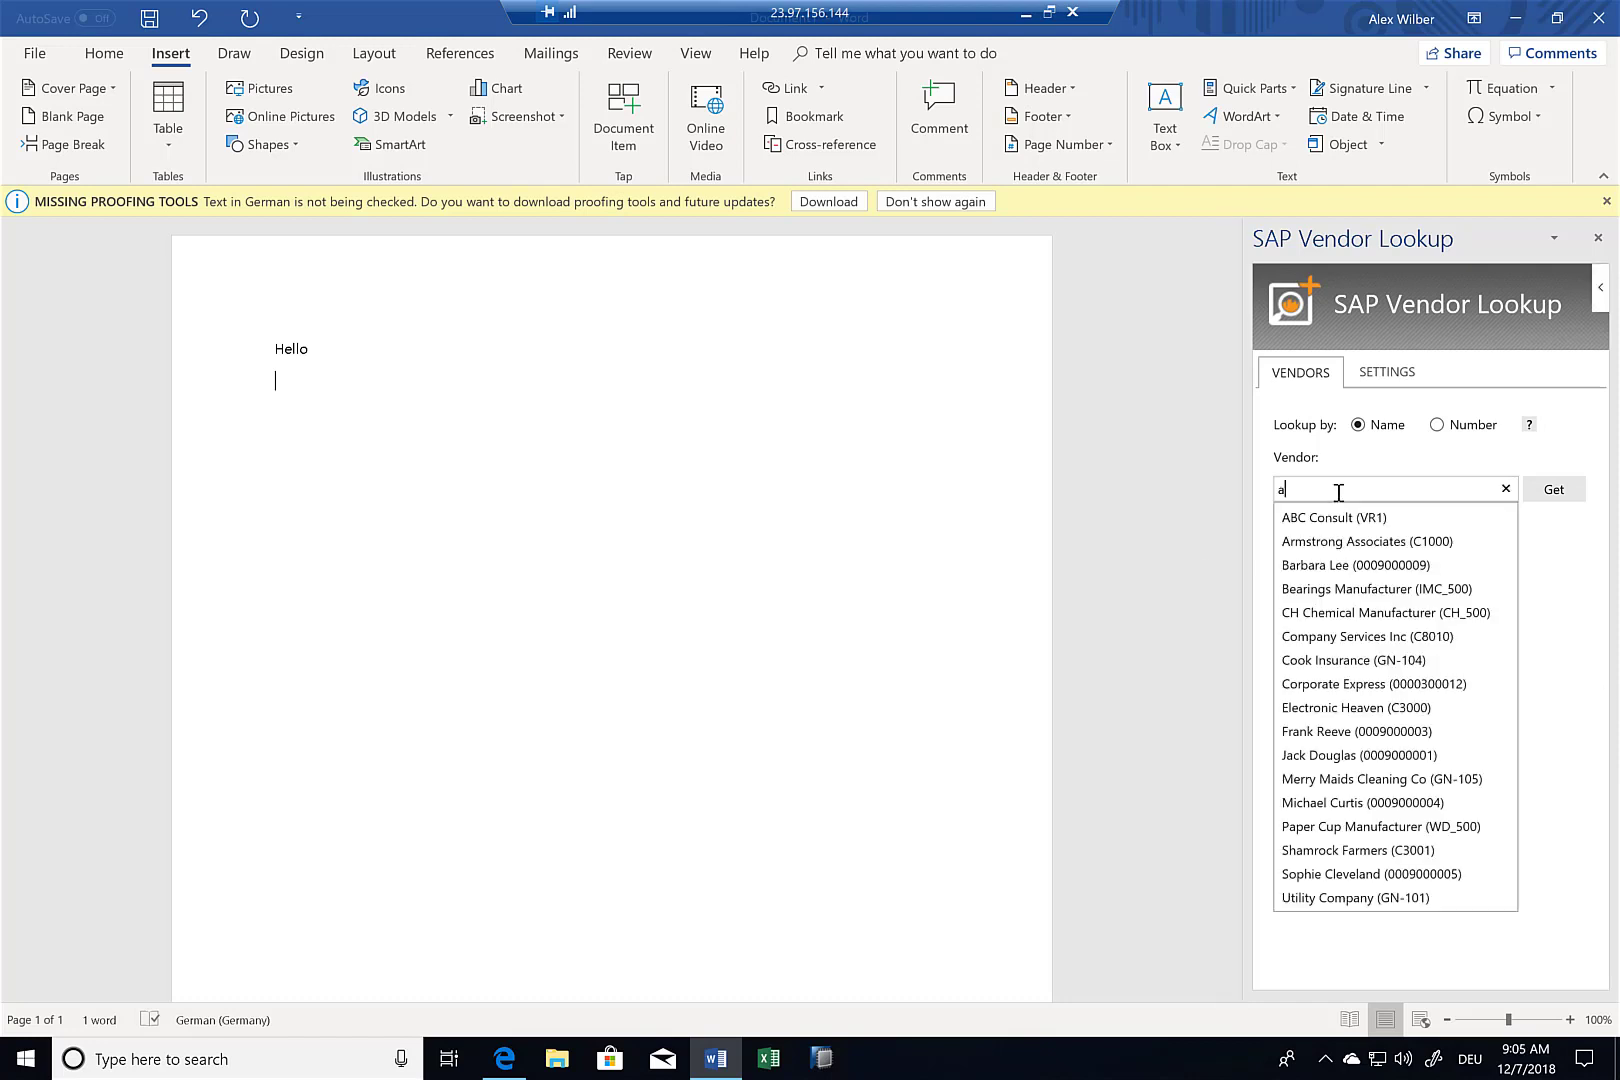
click(1376, 588)
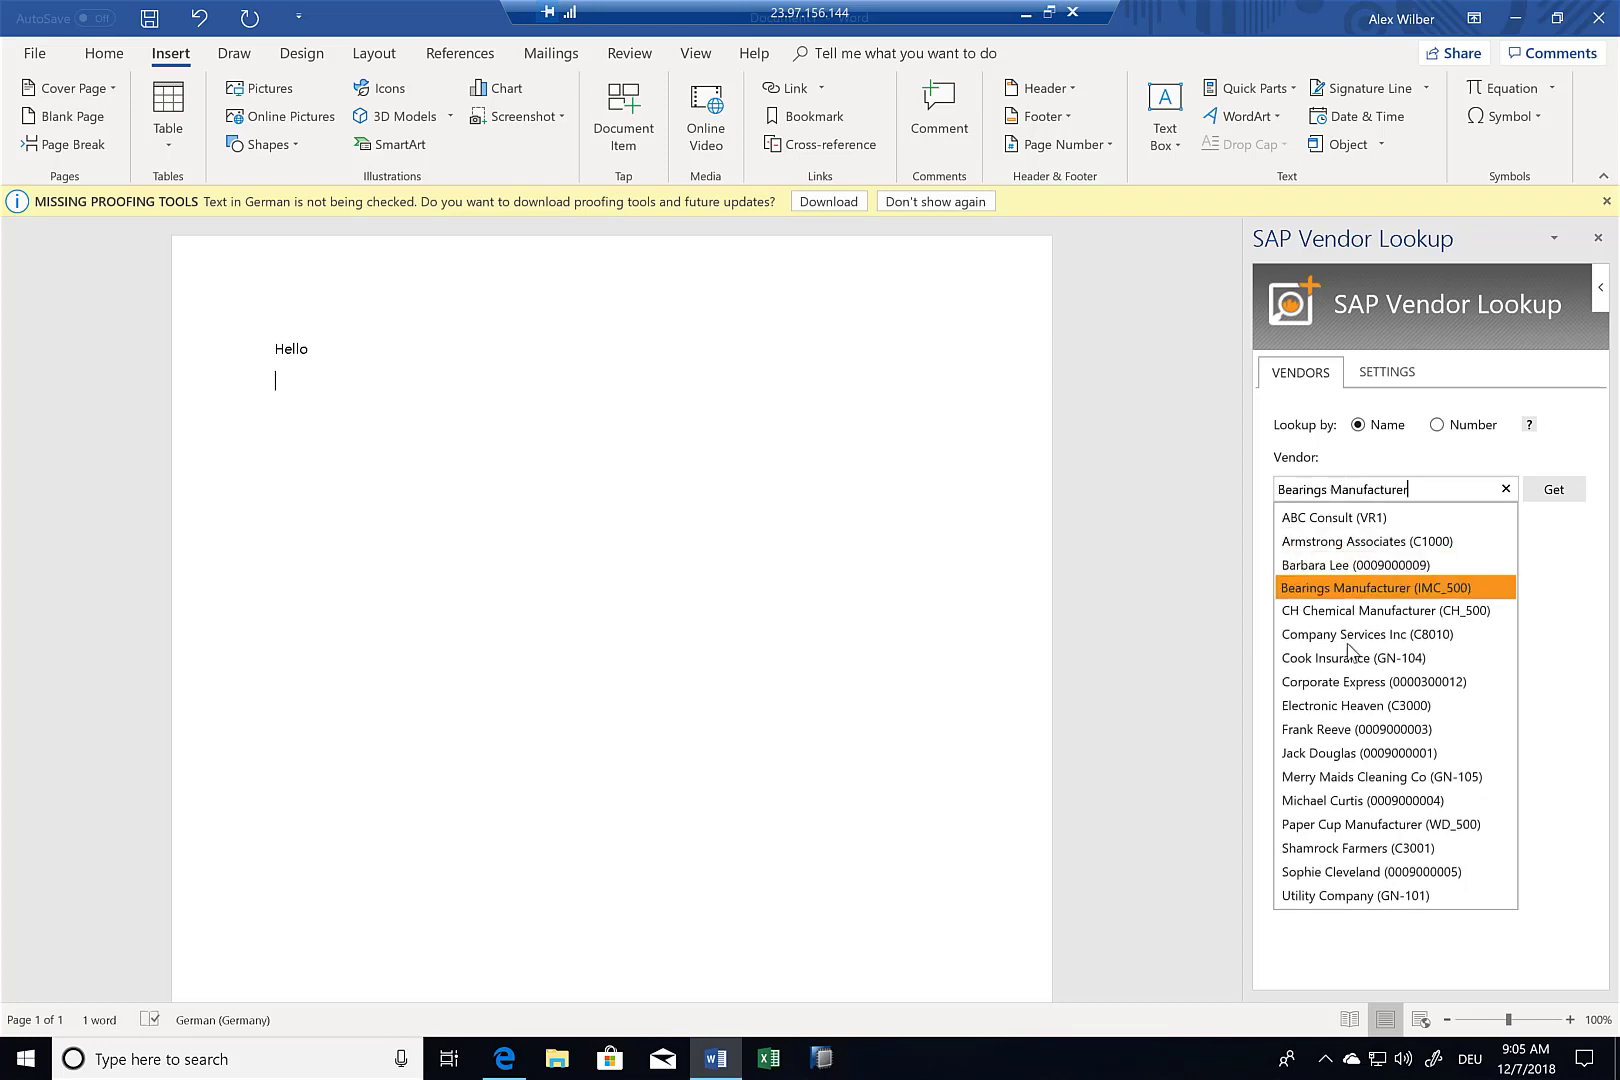
click(1354, 564)
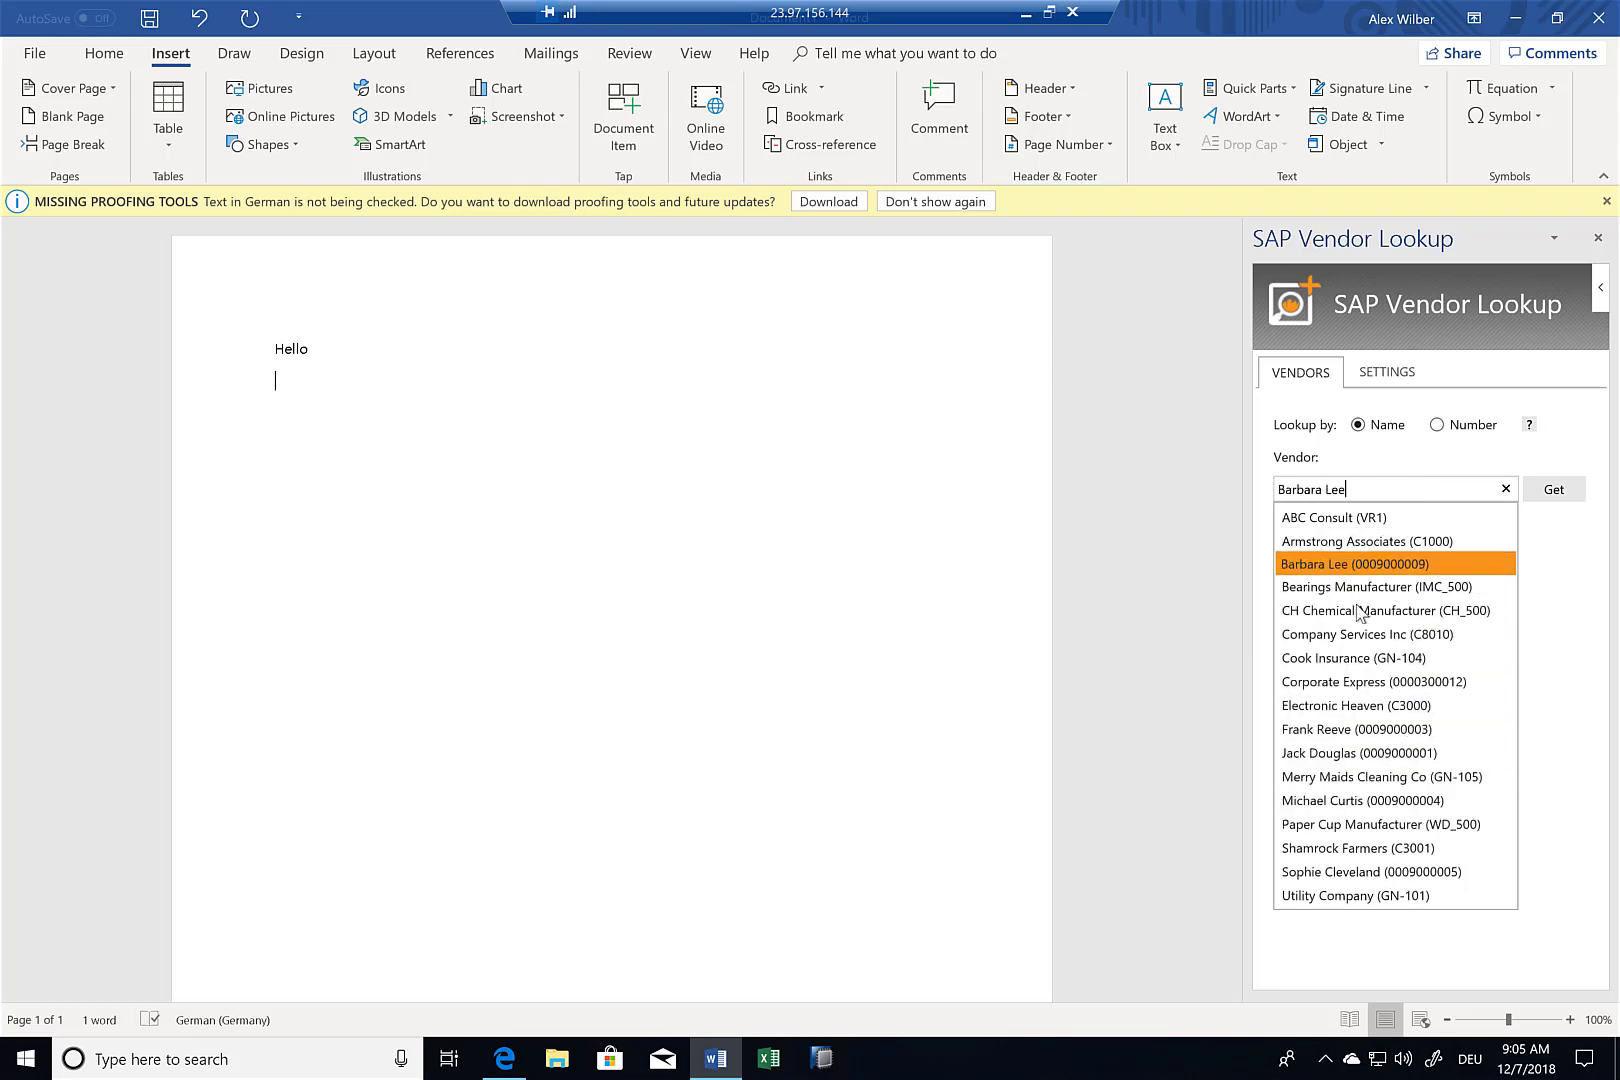
click(1354, 728)
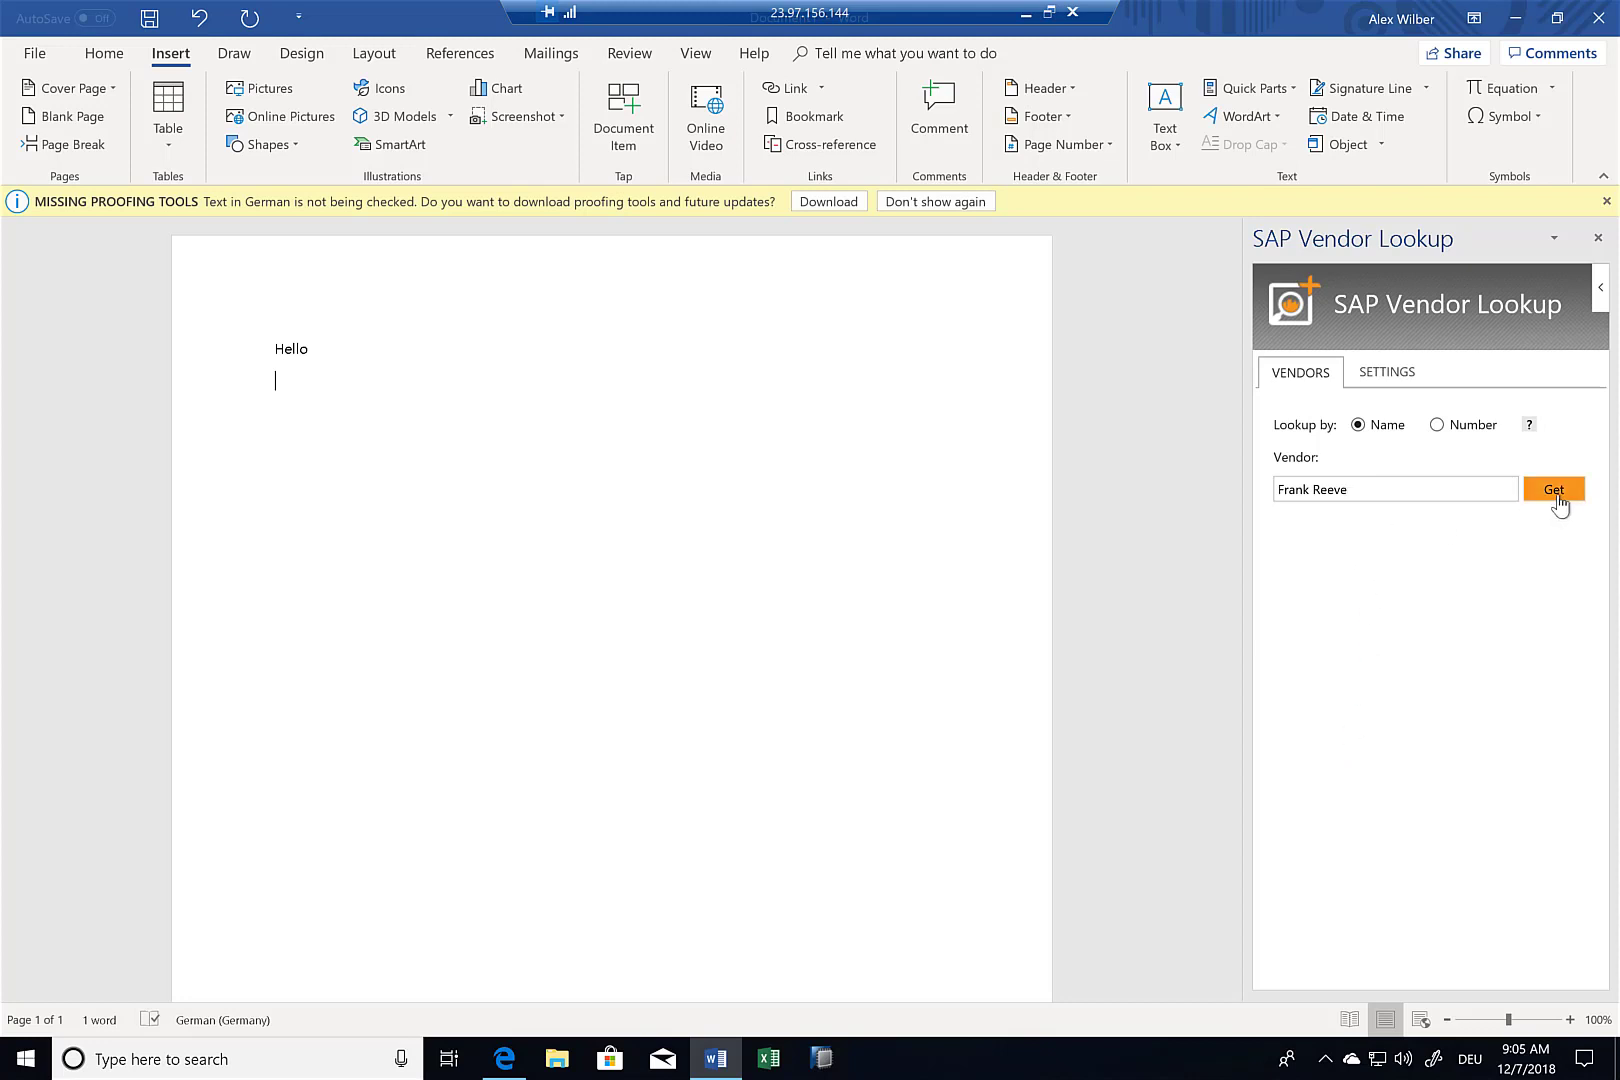
click(1554, 488)
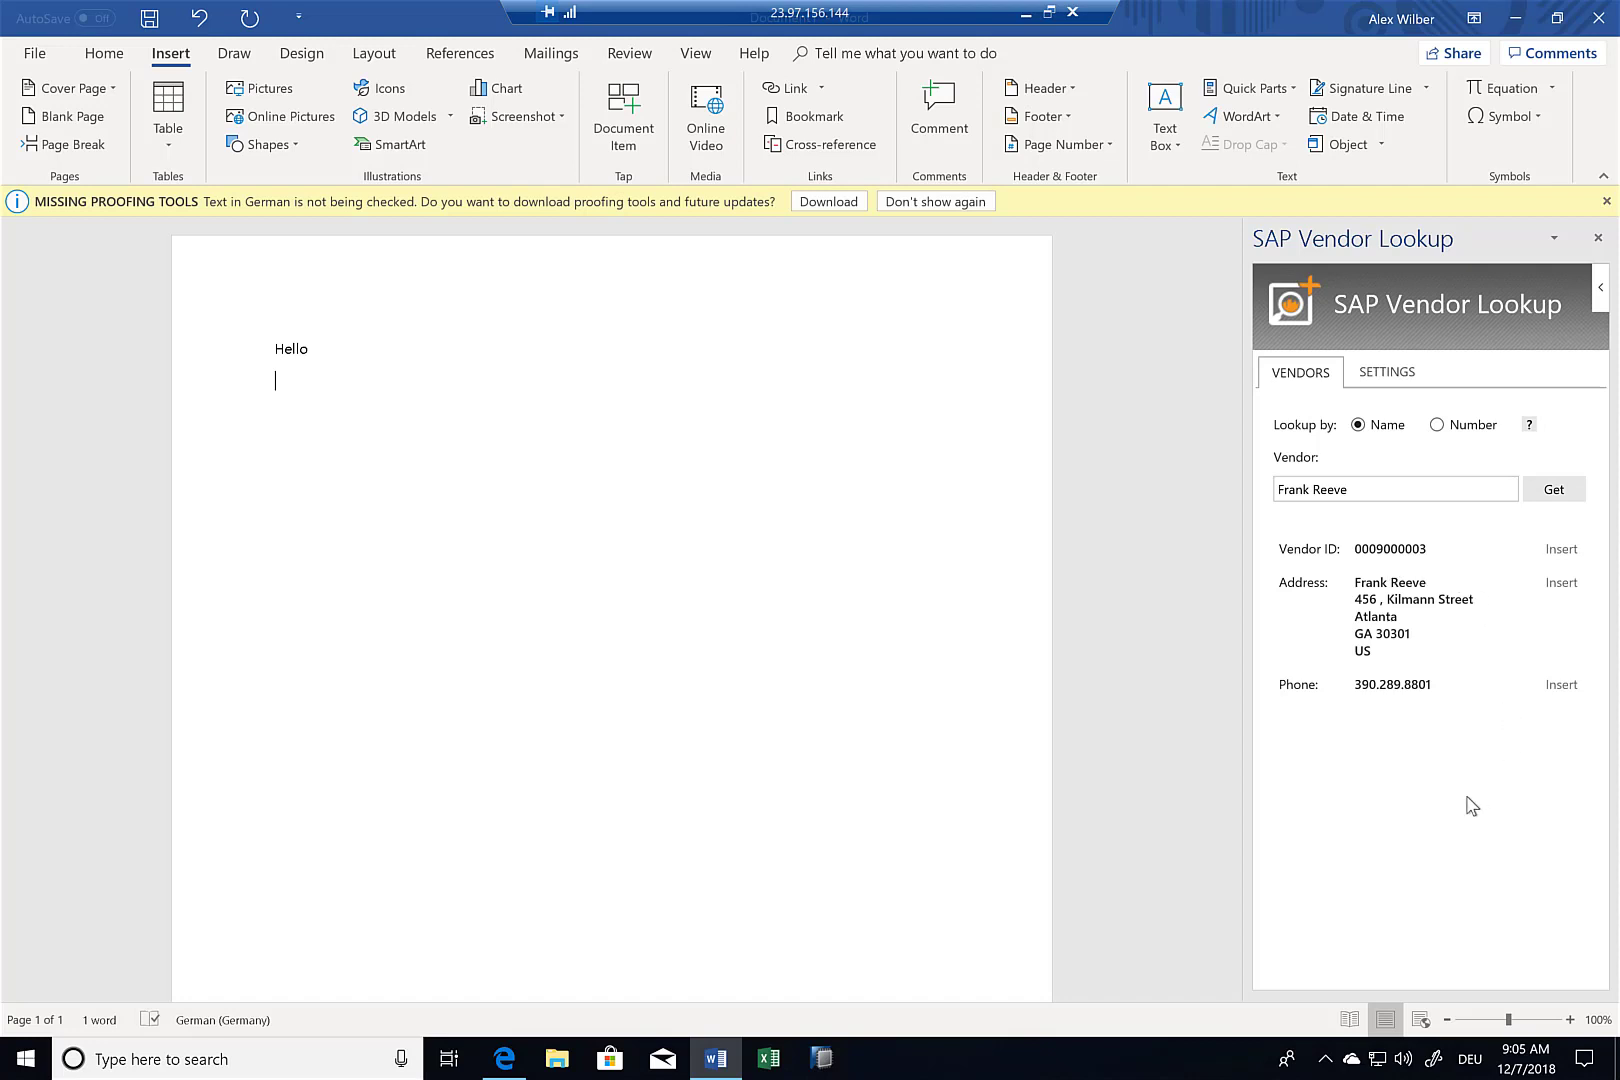
mouse_move(1400, 626)
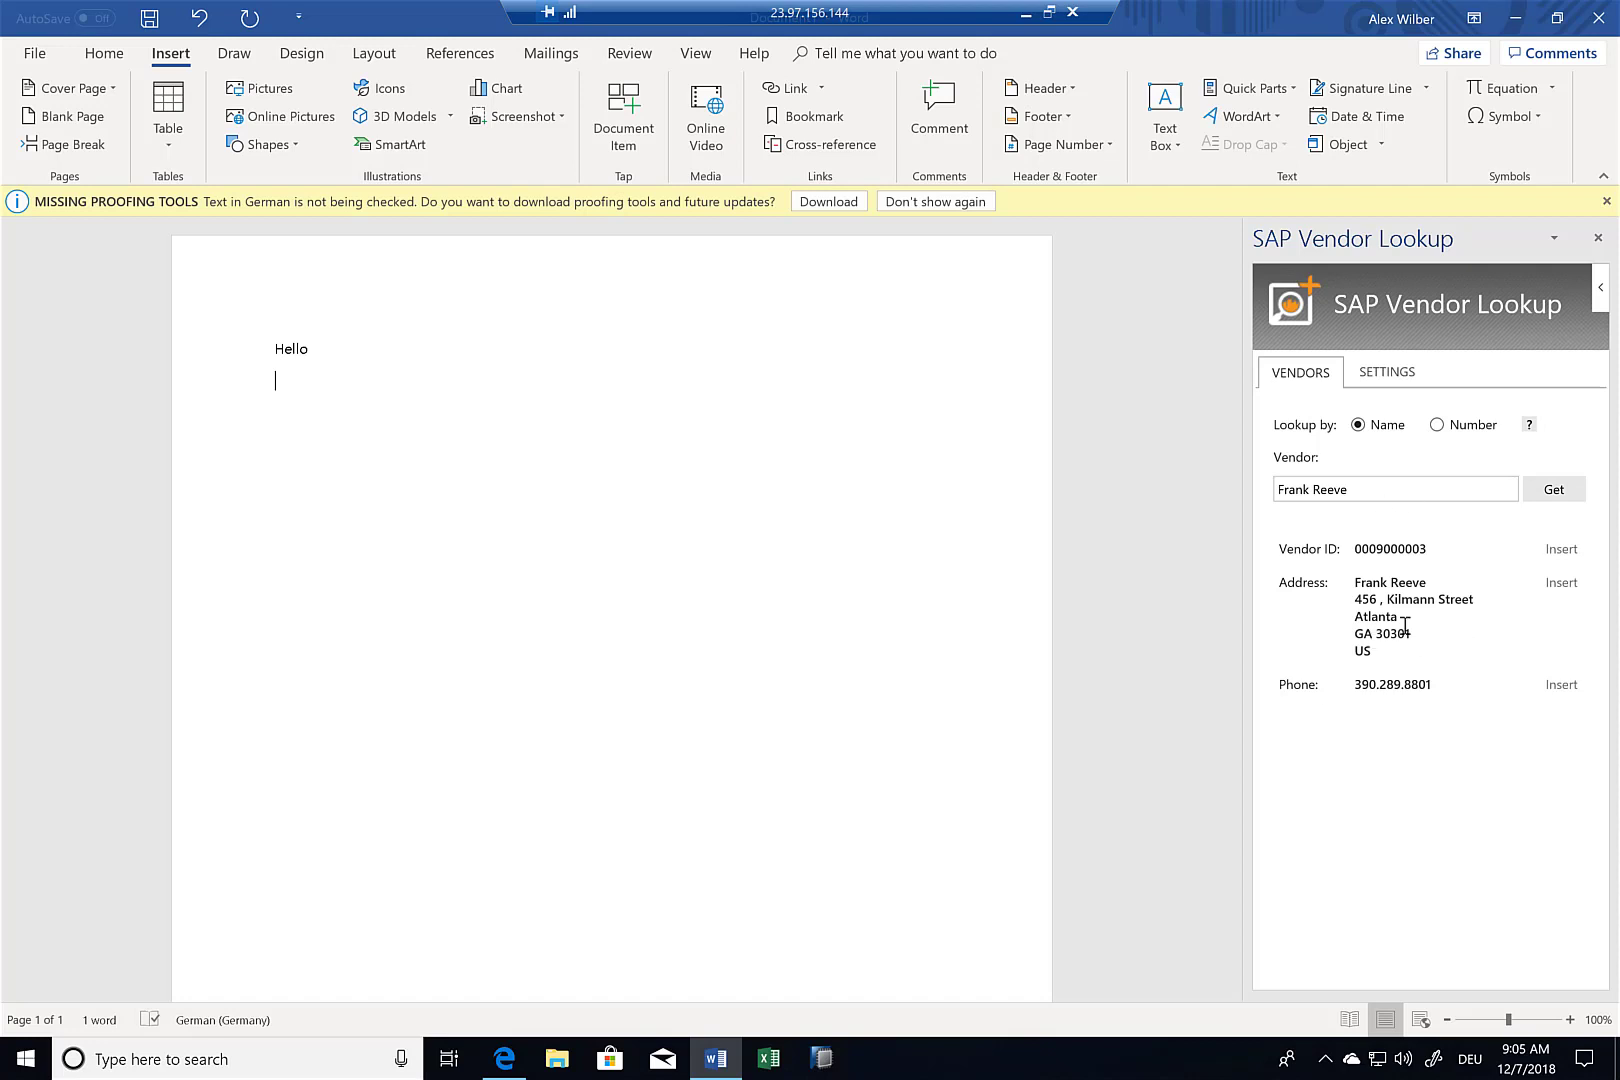
click(1562, 582)
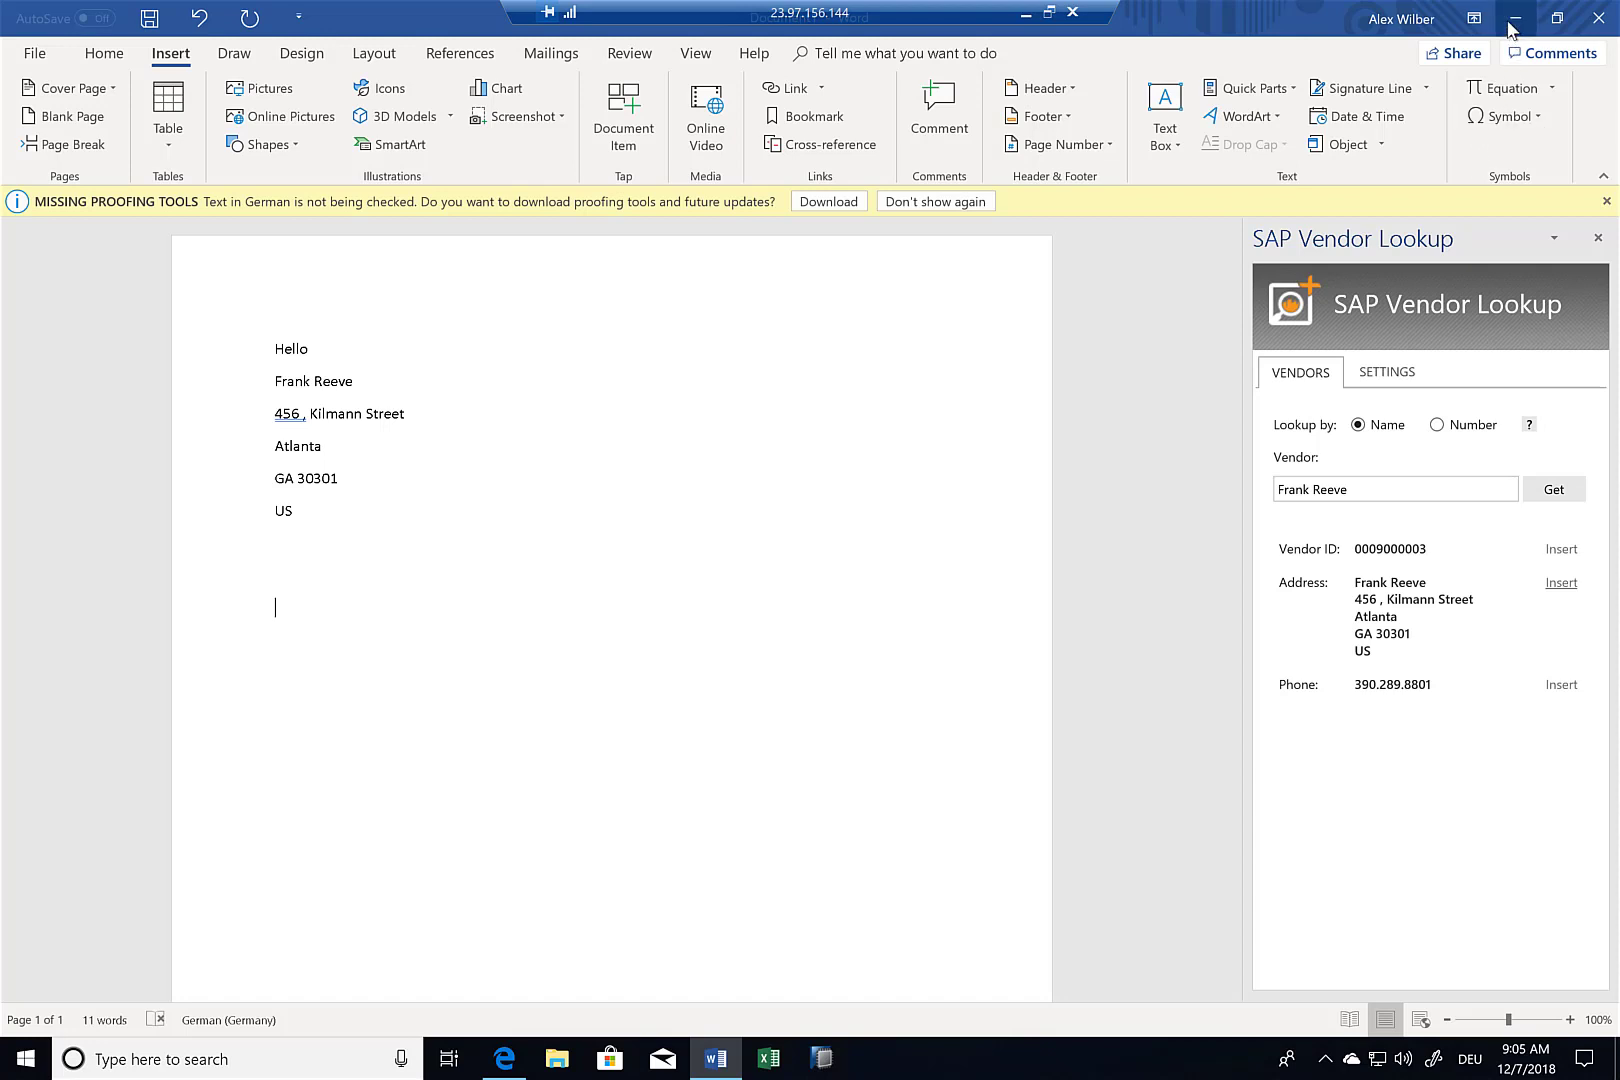
- Minimize Word and launch Visual Studio 2017 from the desktop shortcut
click(1514, 18)
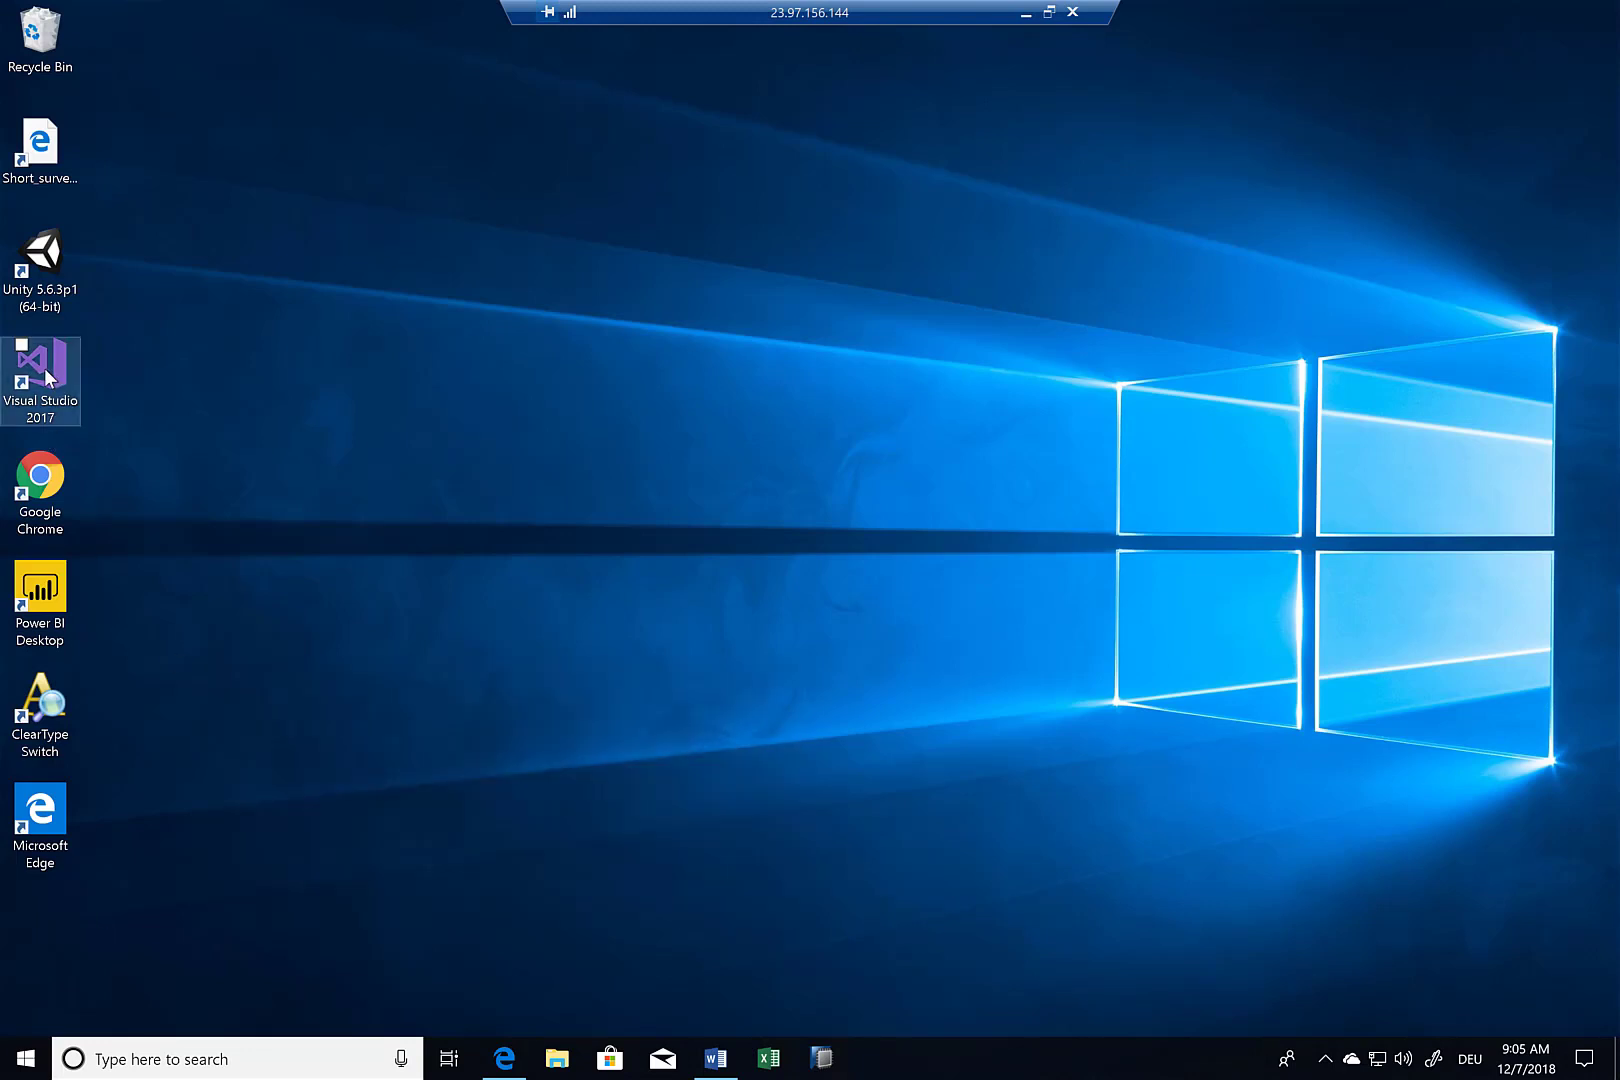
double_click(40, 380)
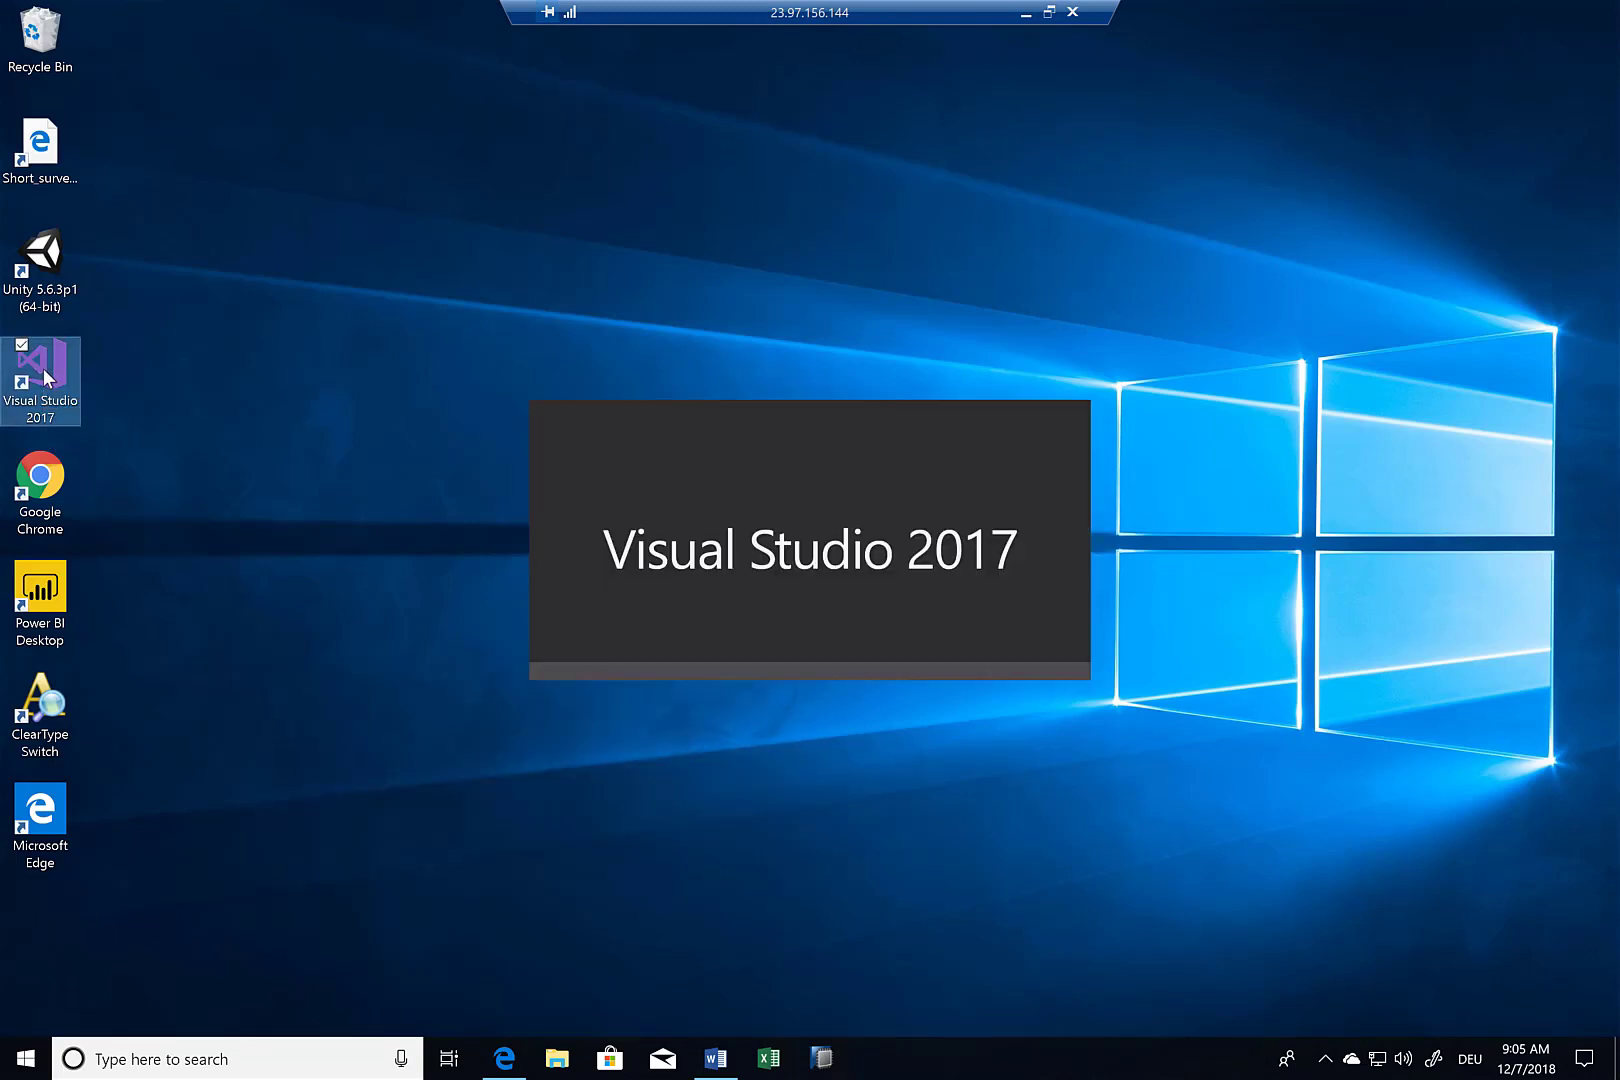
click(42, 372)
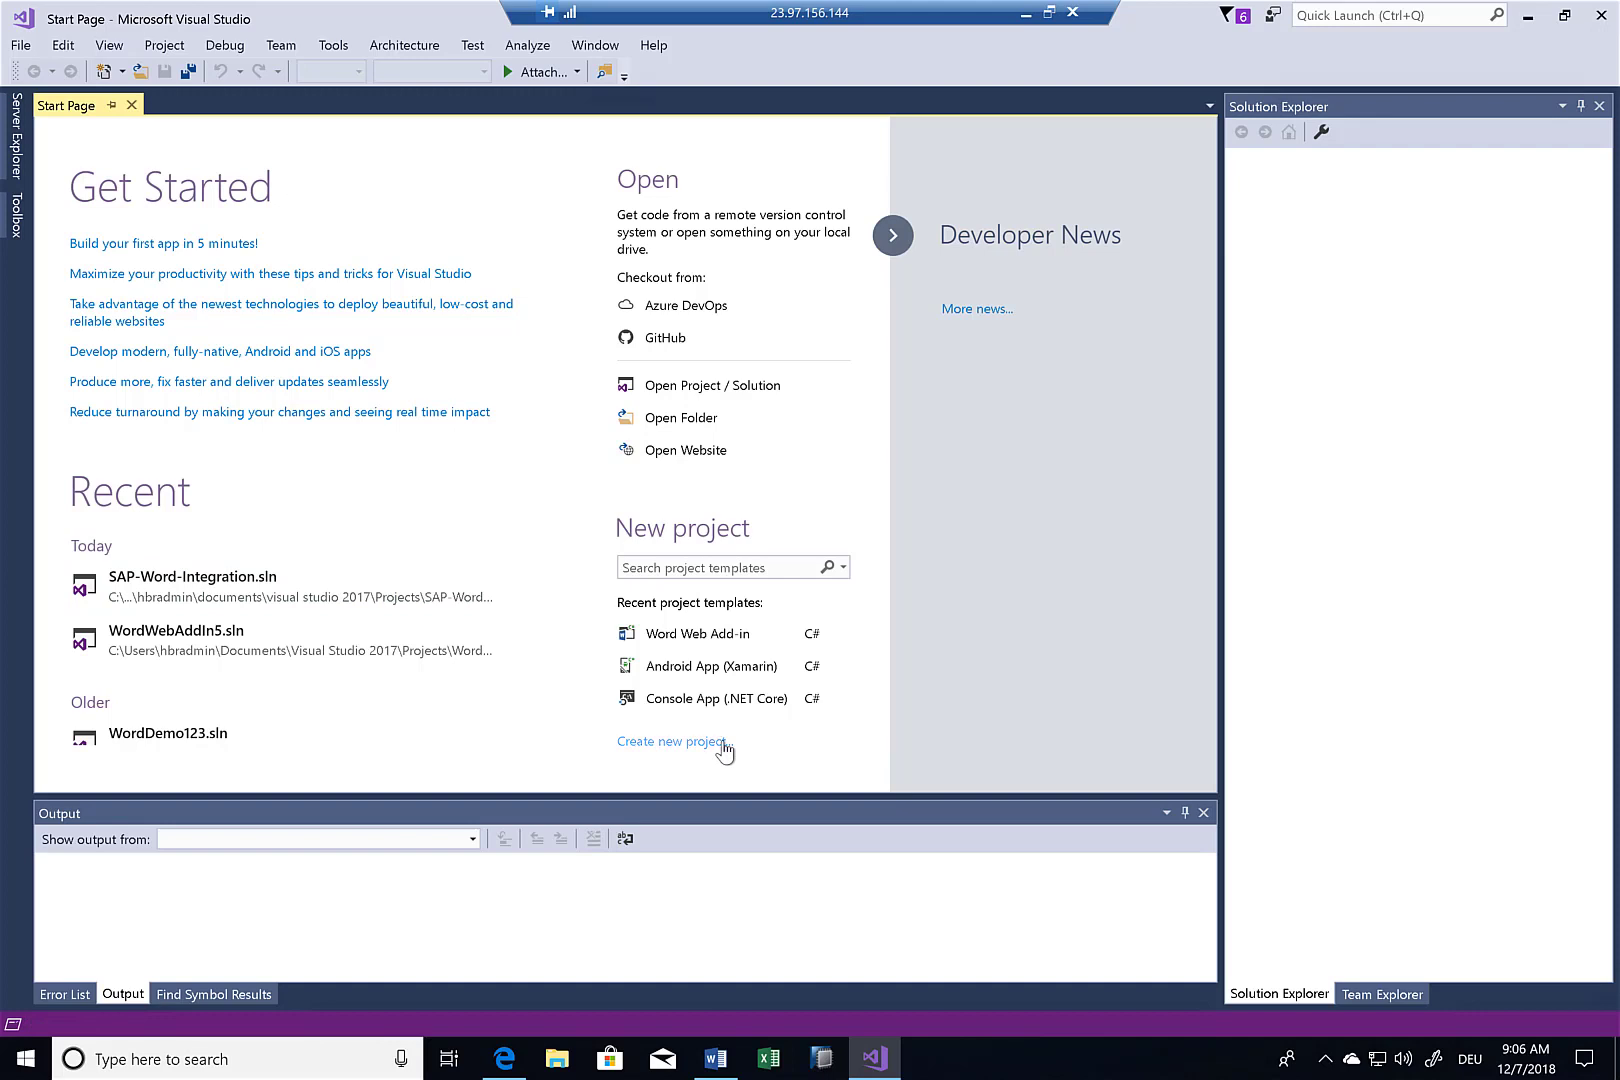
- Create a new Word Web Add-in project, WordWebAddIn6, from the Office/SharePoint Add-ins templates
click(672, 742)
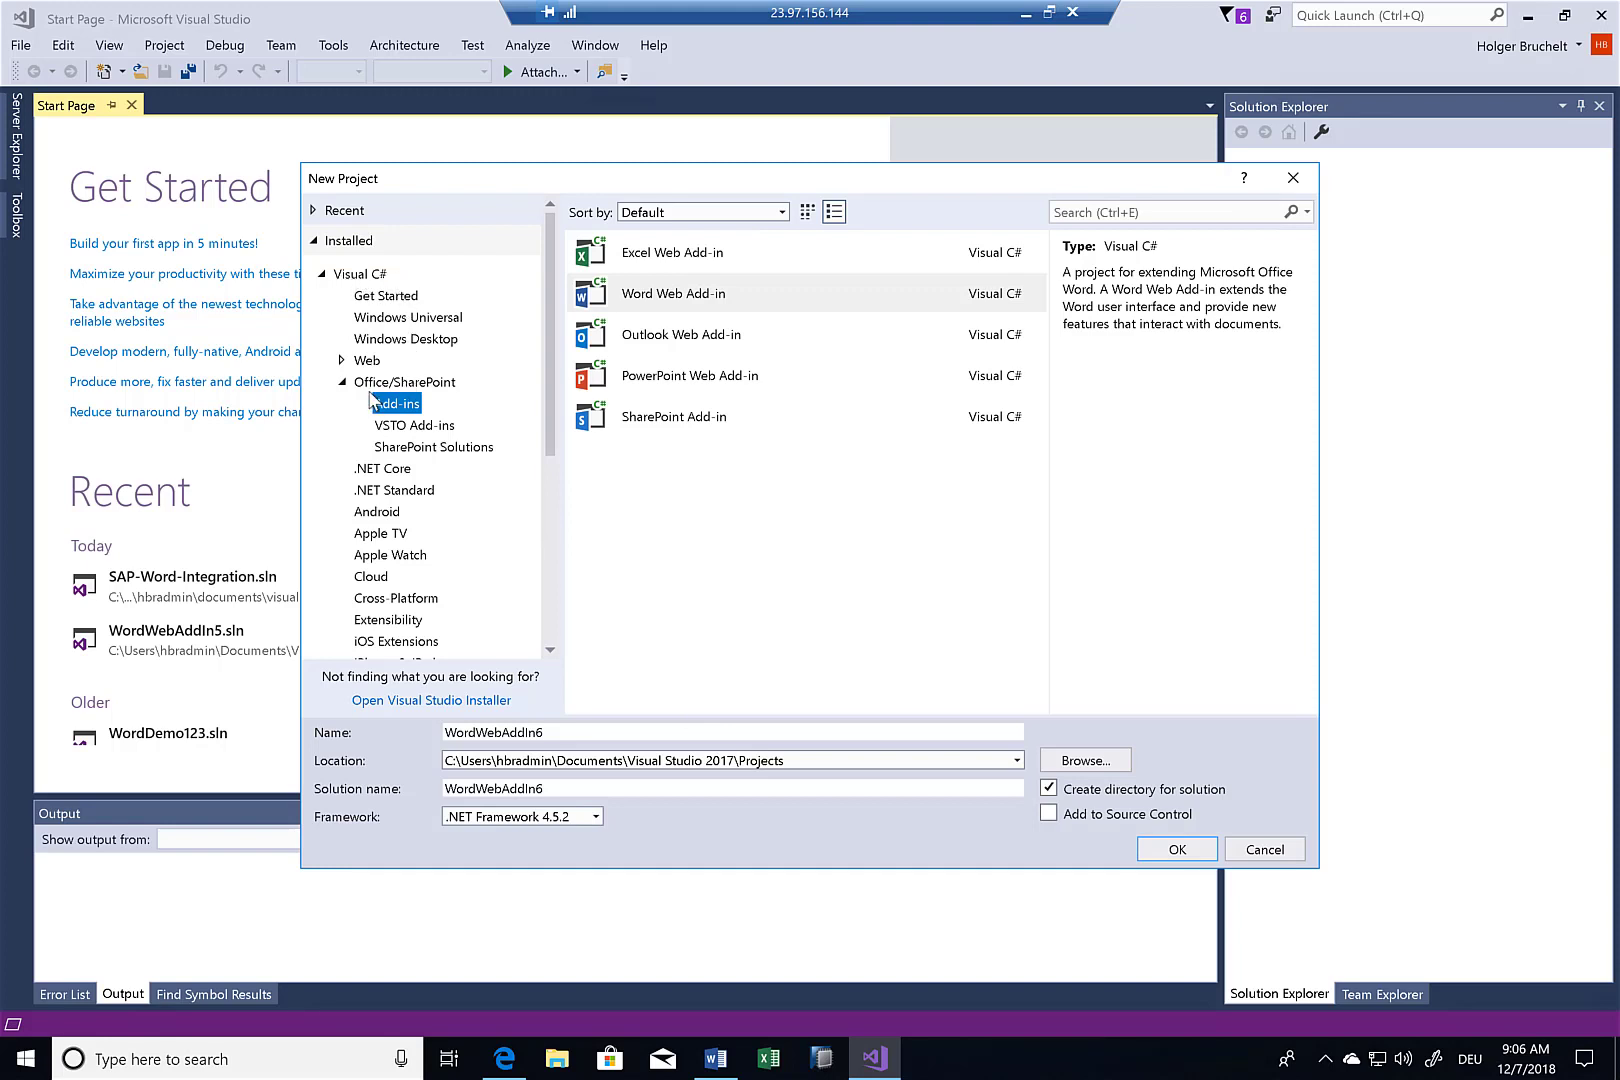
click(394, 404)
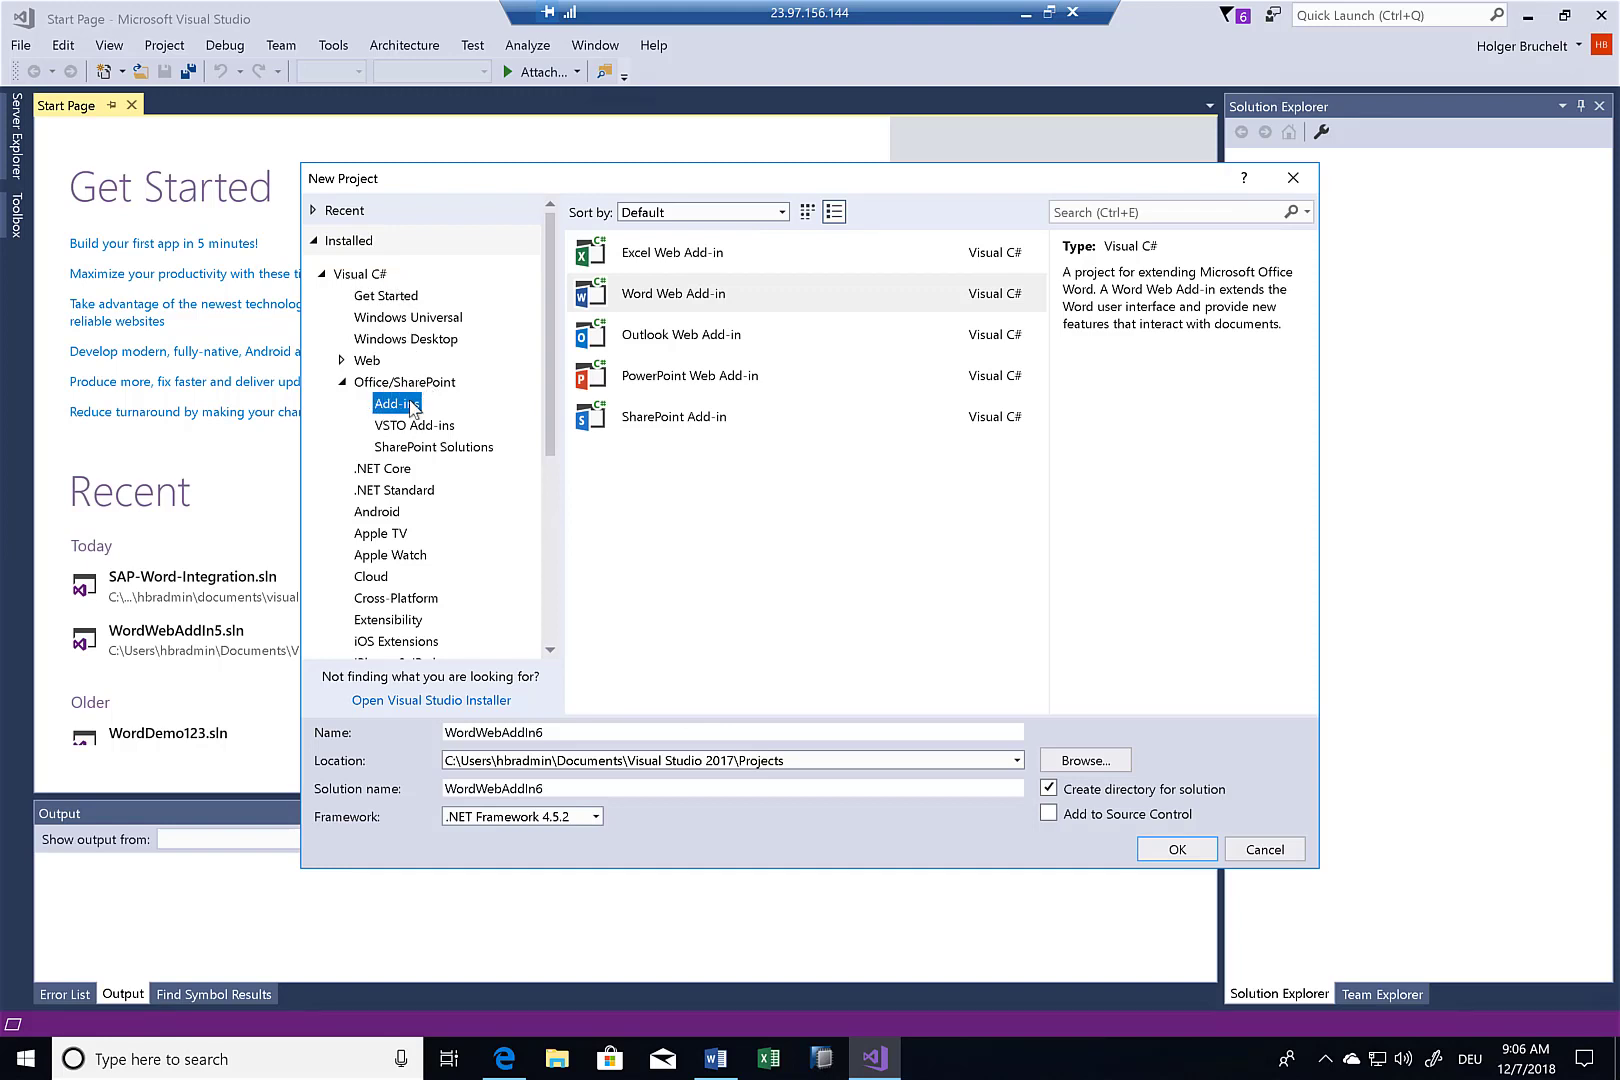
click(414, 424)
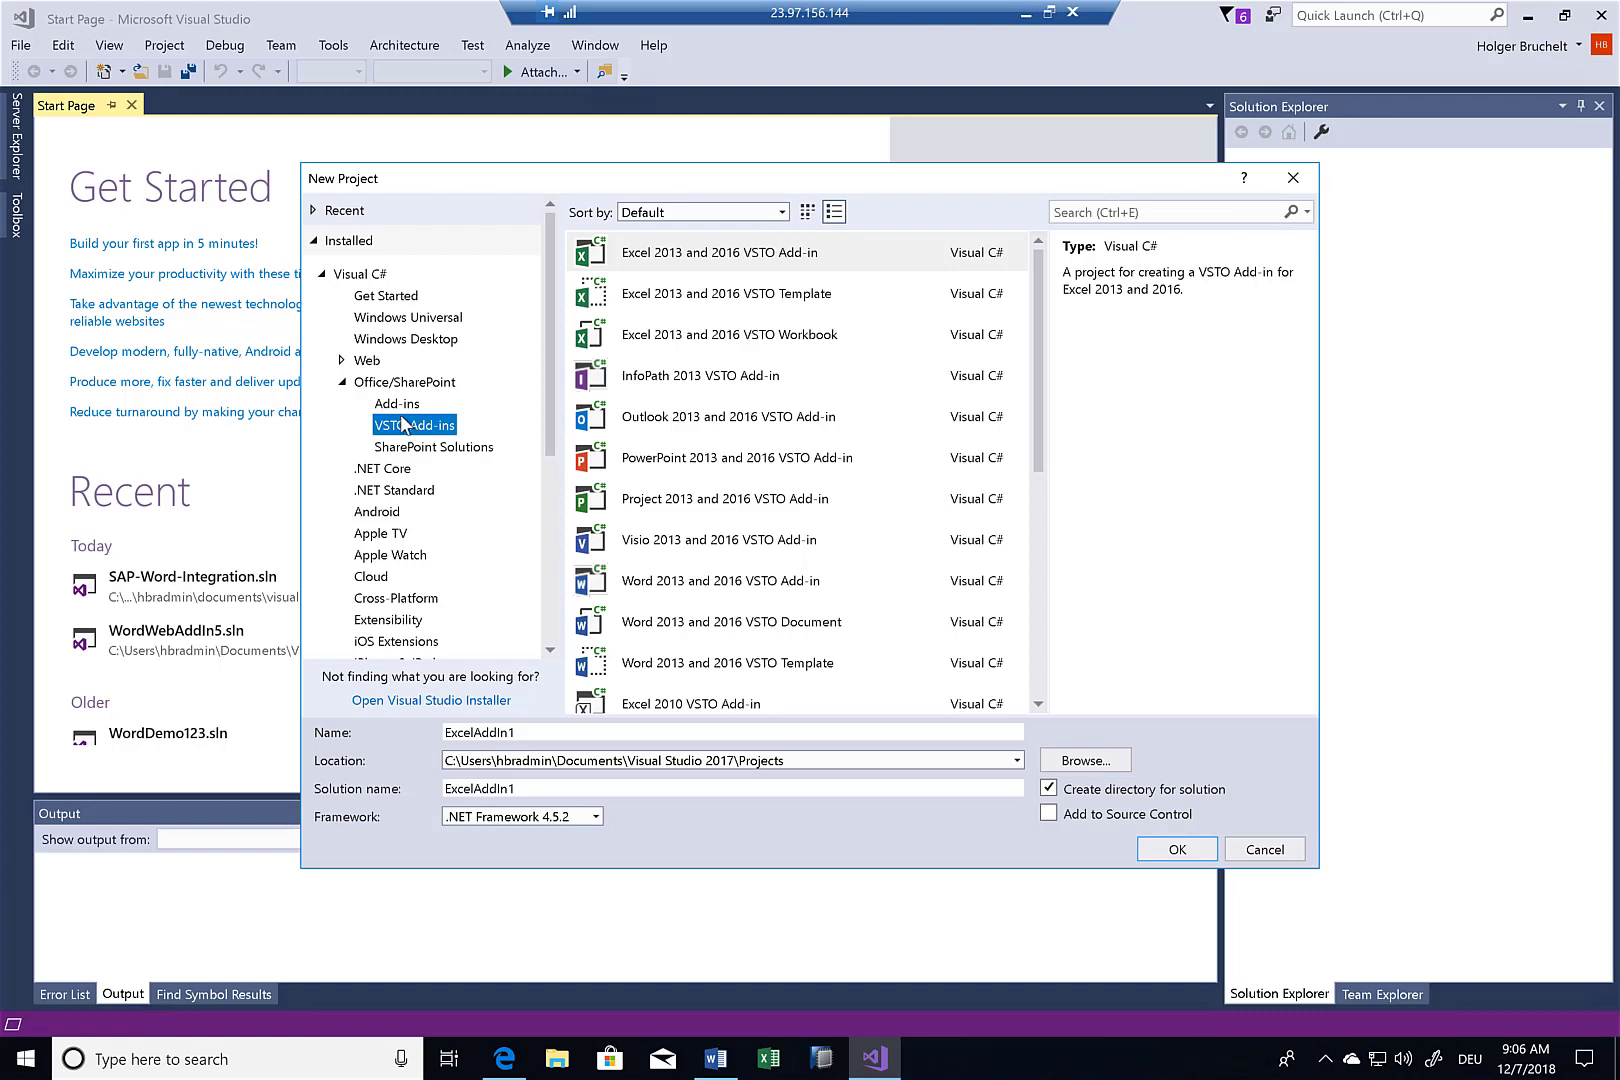
click(396, 404)
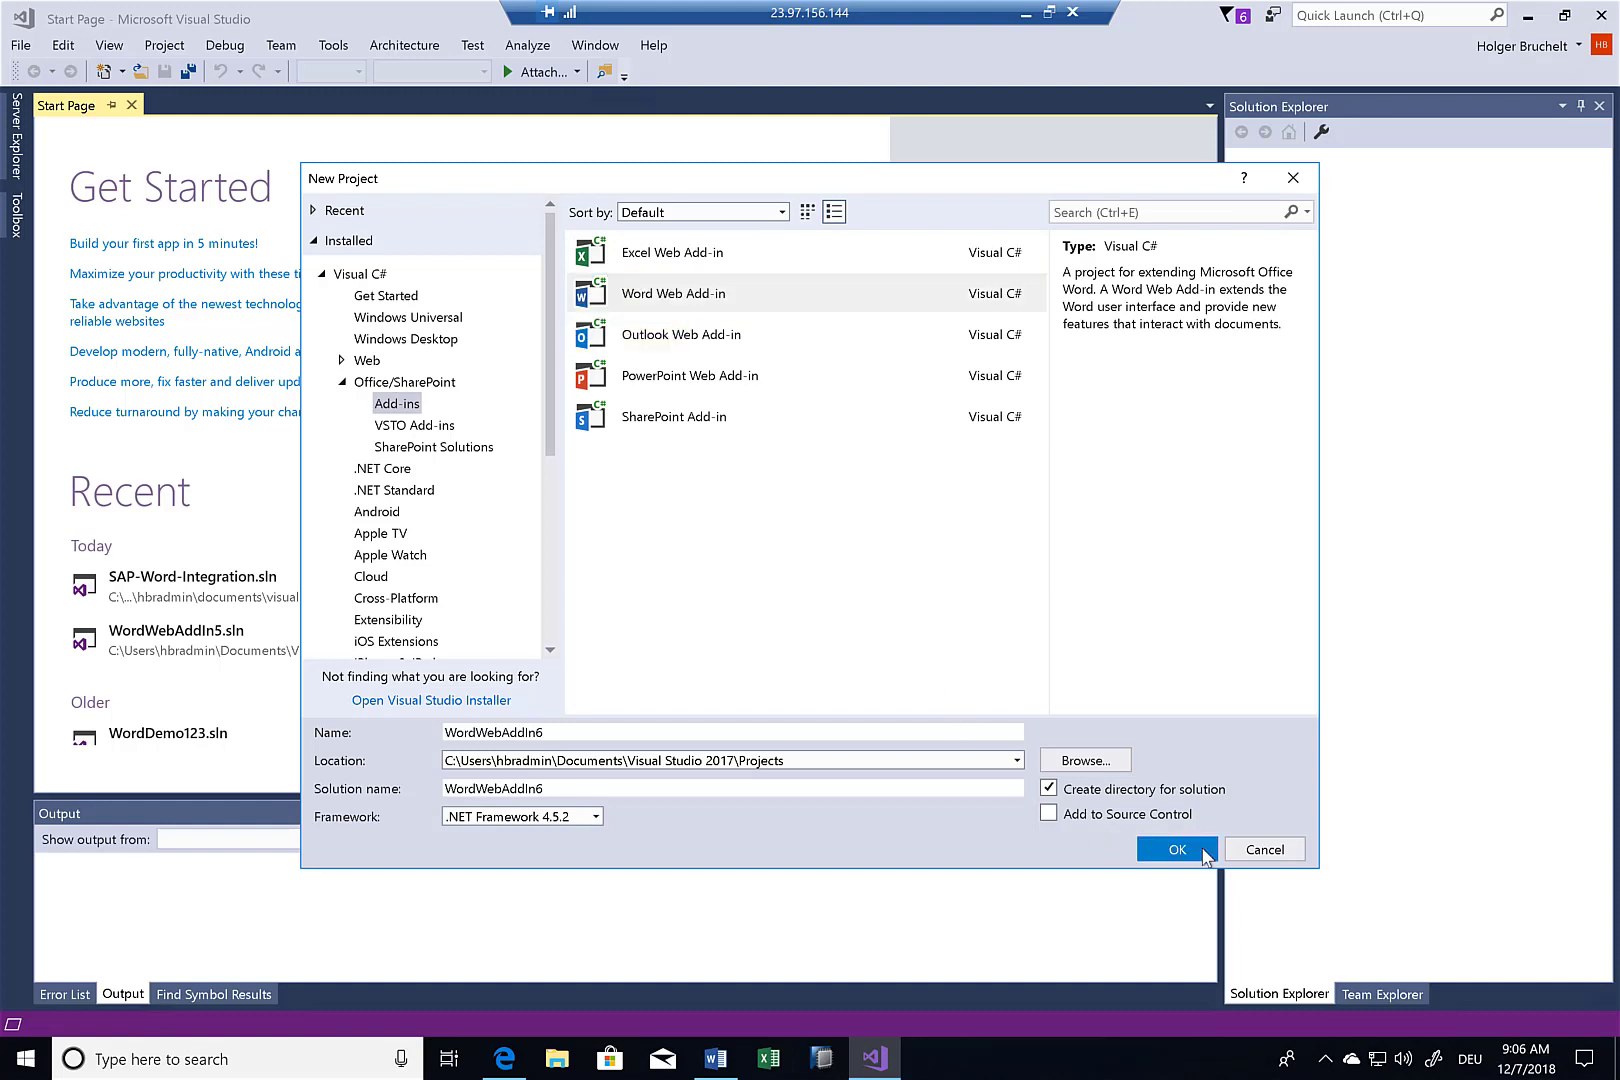
click(1174, 848)
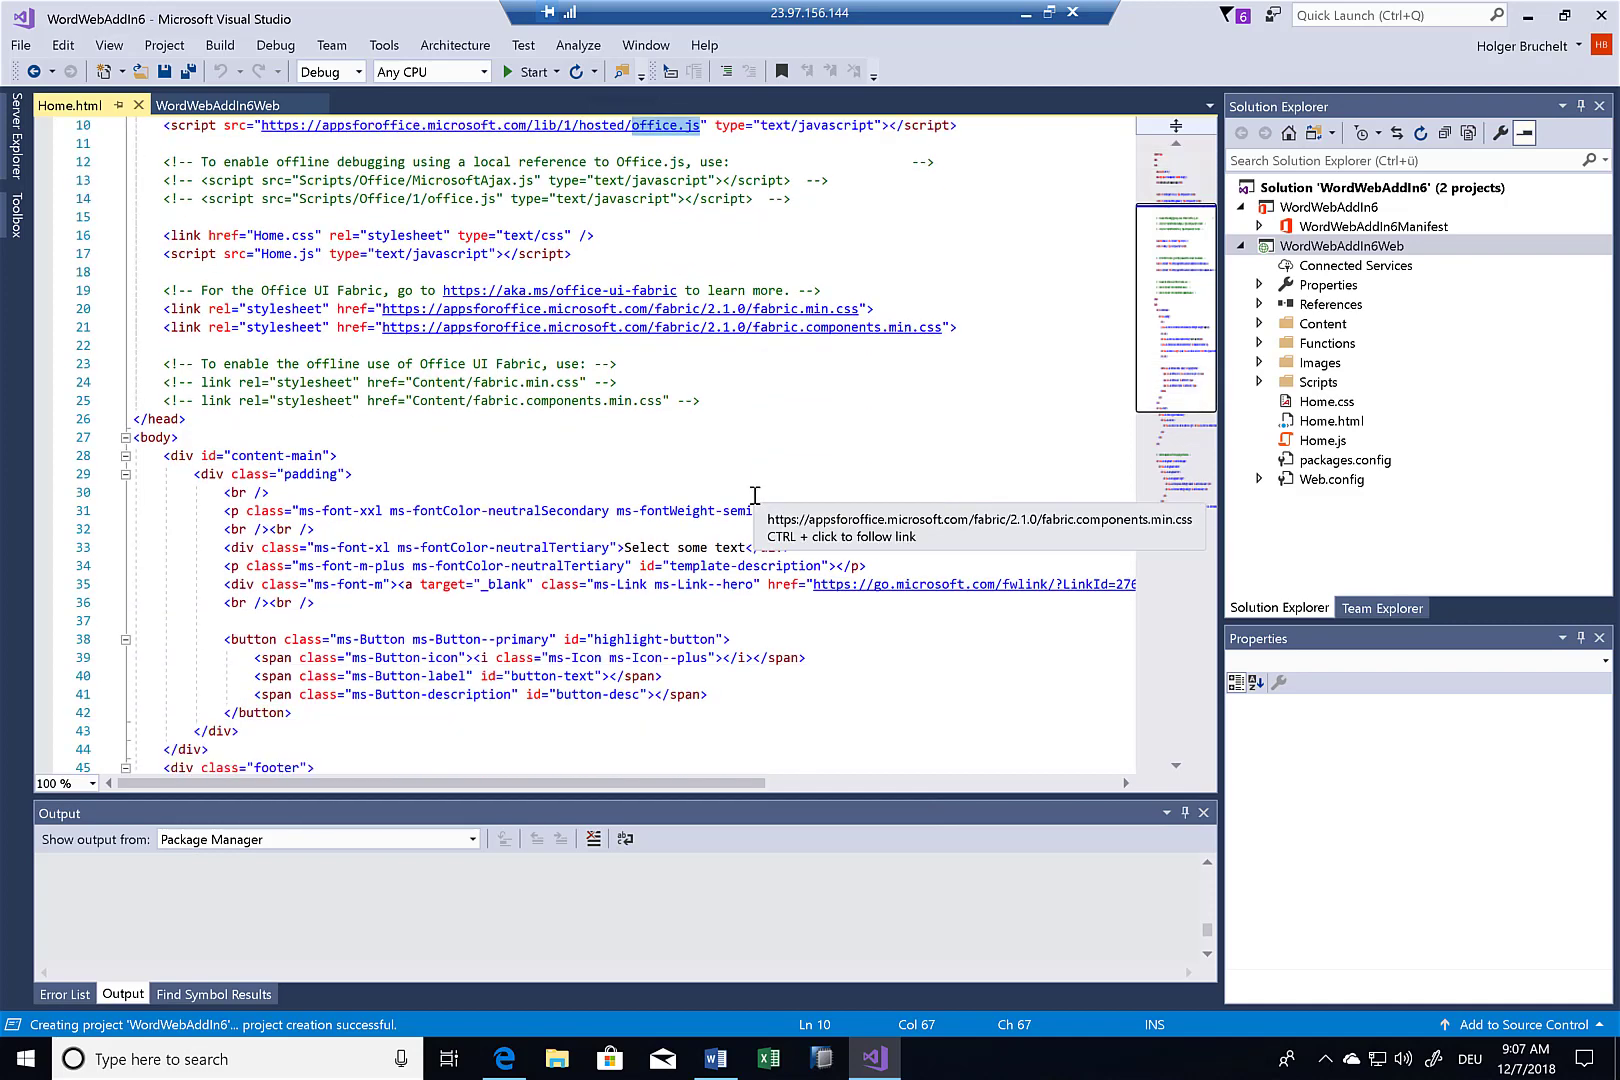
- Locate the highlight-button id in Home.html, then open Home.js at the highlightLongestWord function
scroll(down, 3)
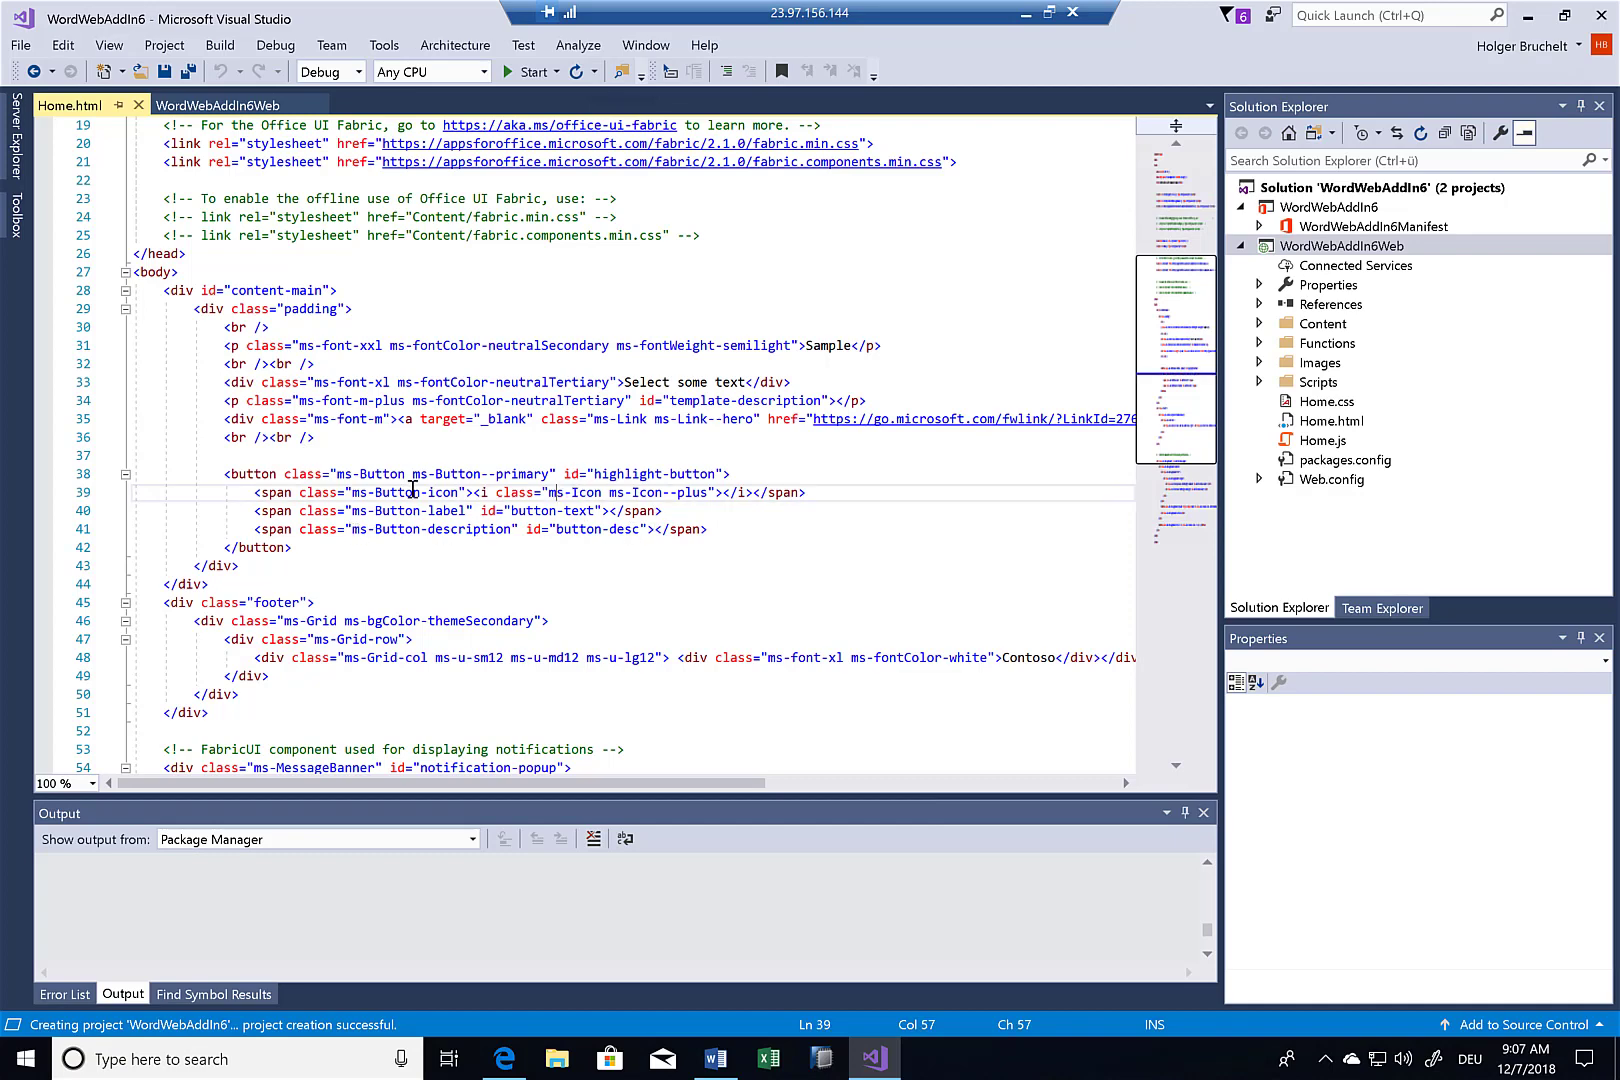
double_click(646, 474)
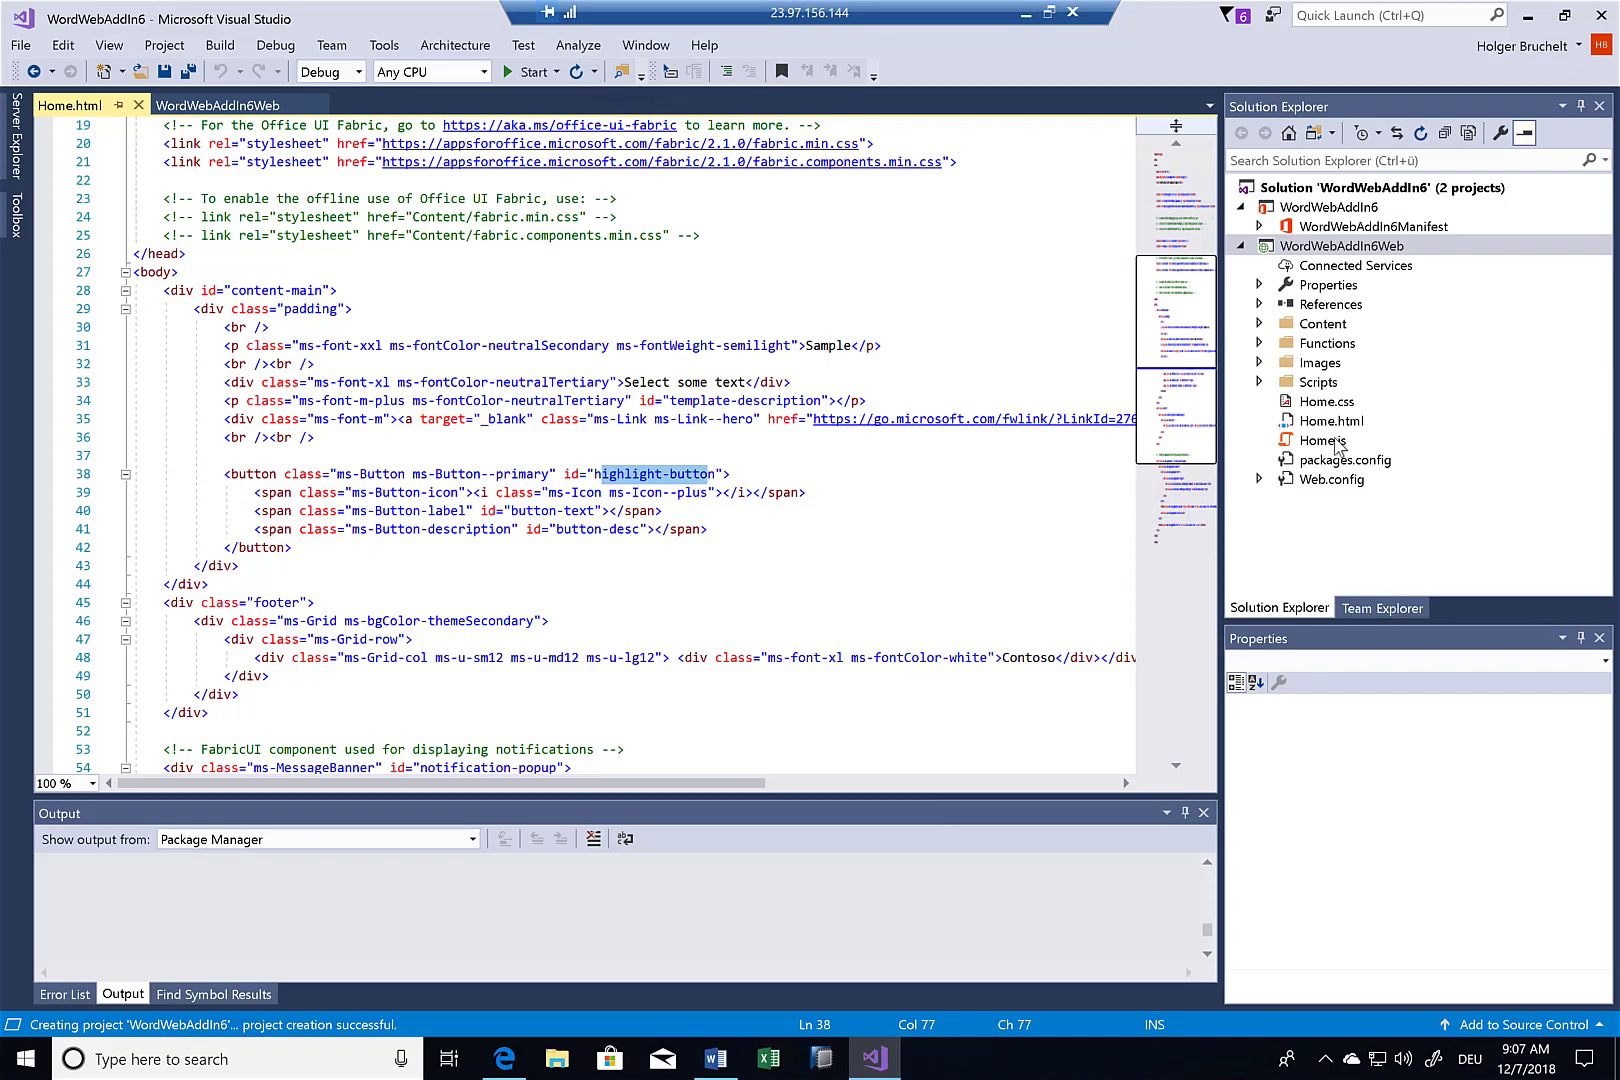
double_click(1326, 440)
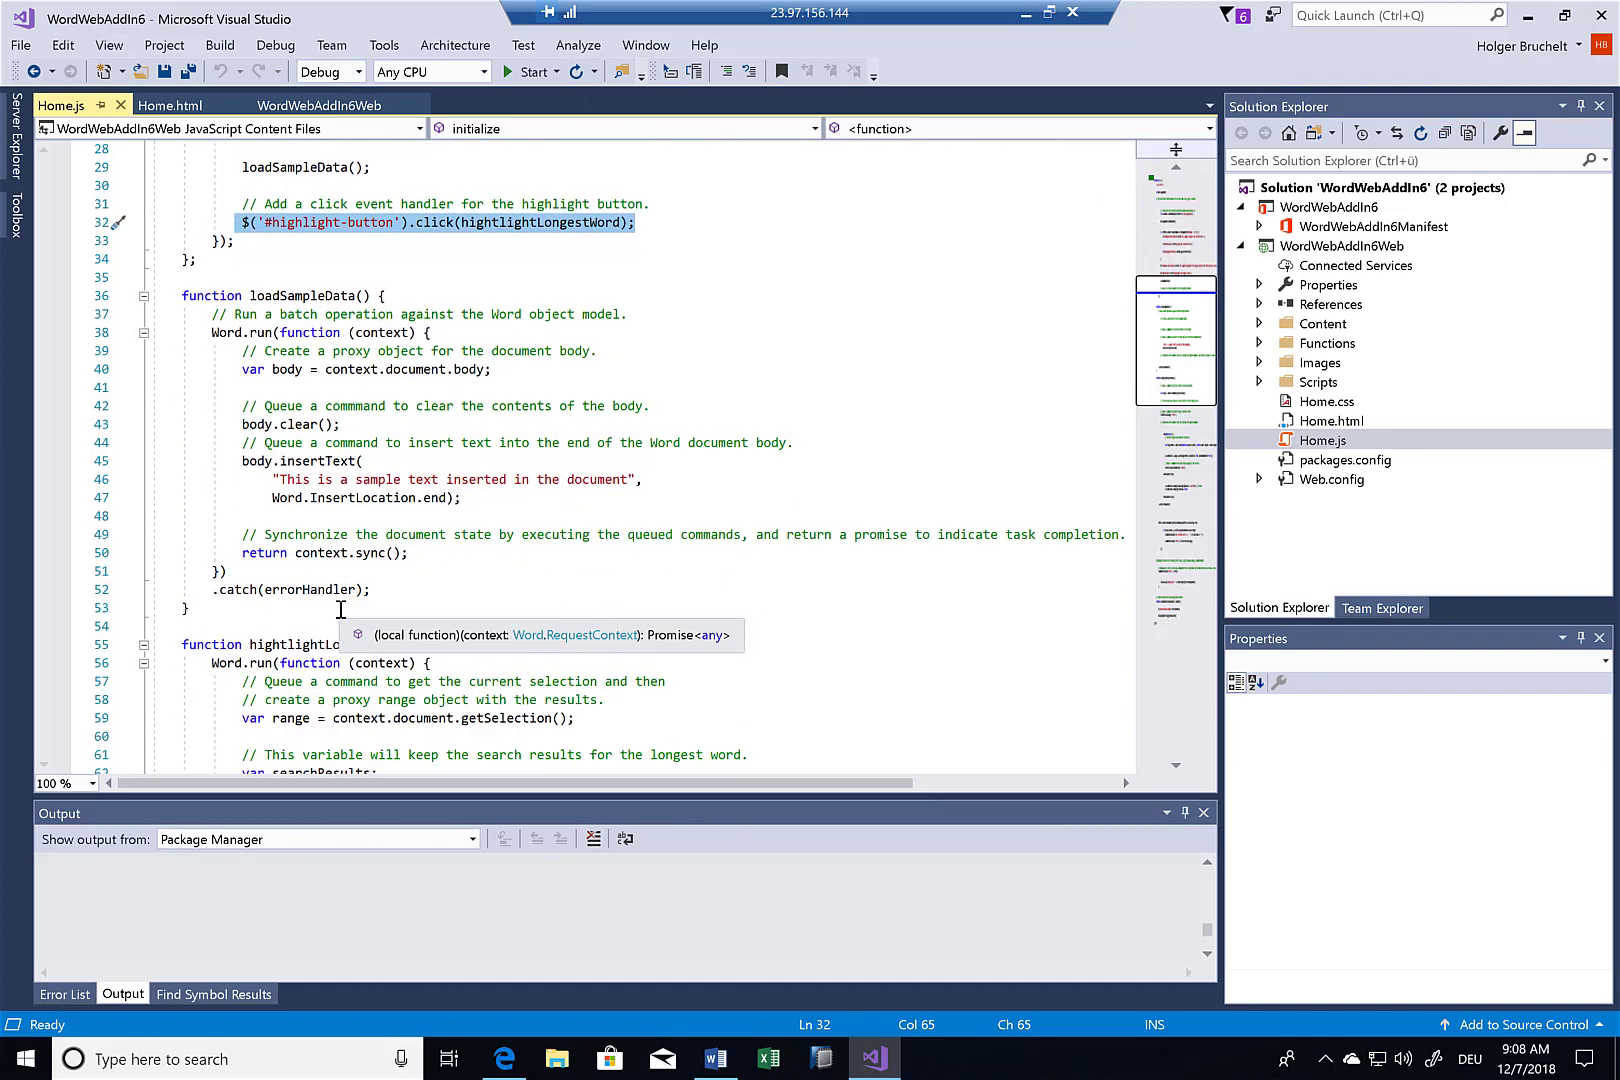
double_click(328, 644)
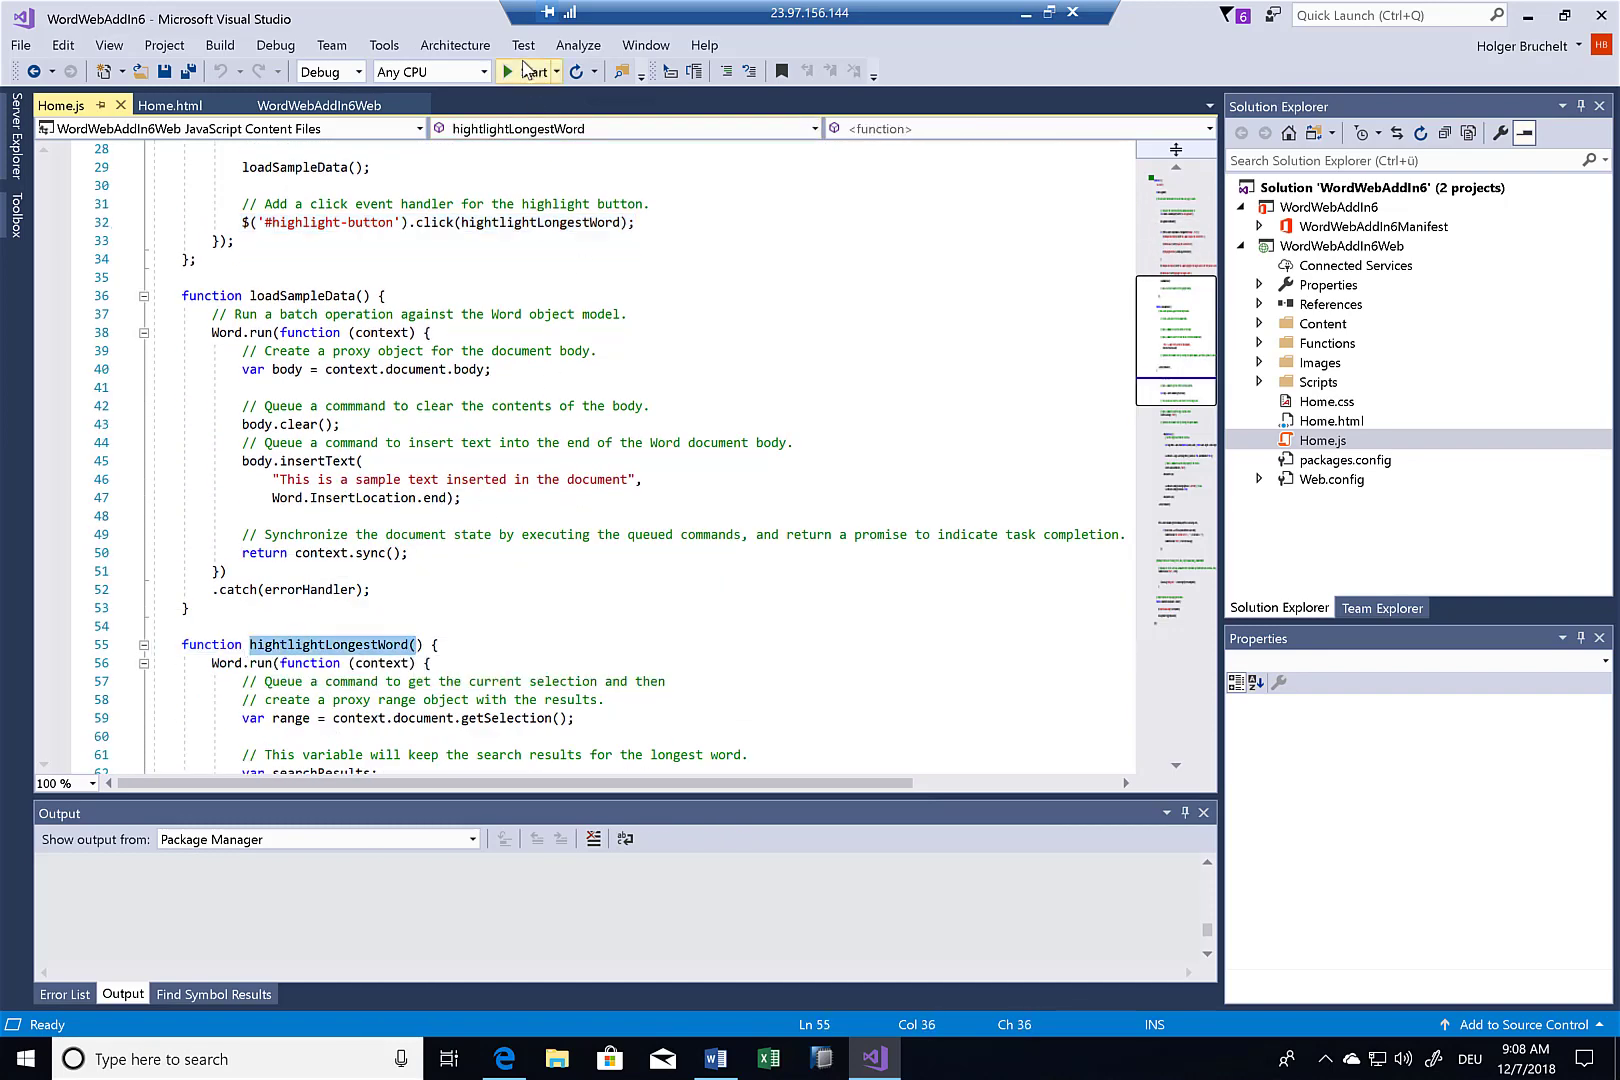
- Start debugging so the add-in builds and Word opens with it loaded
click(508, 72)
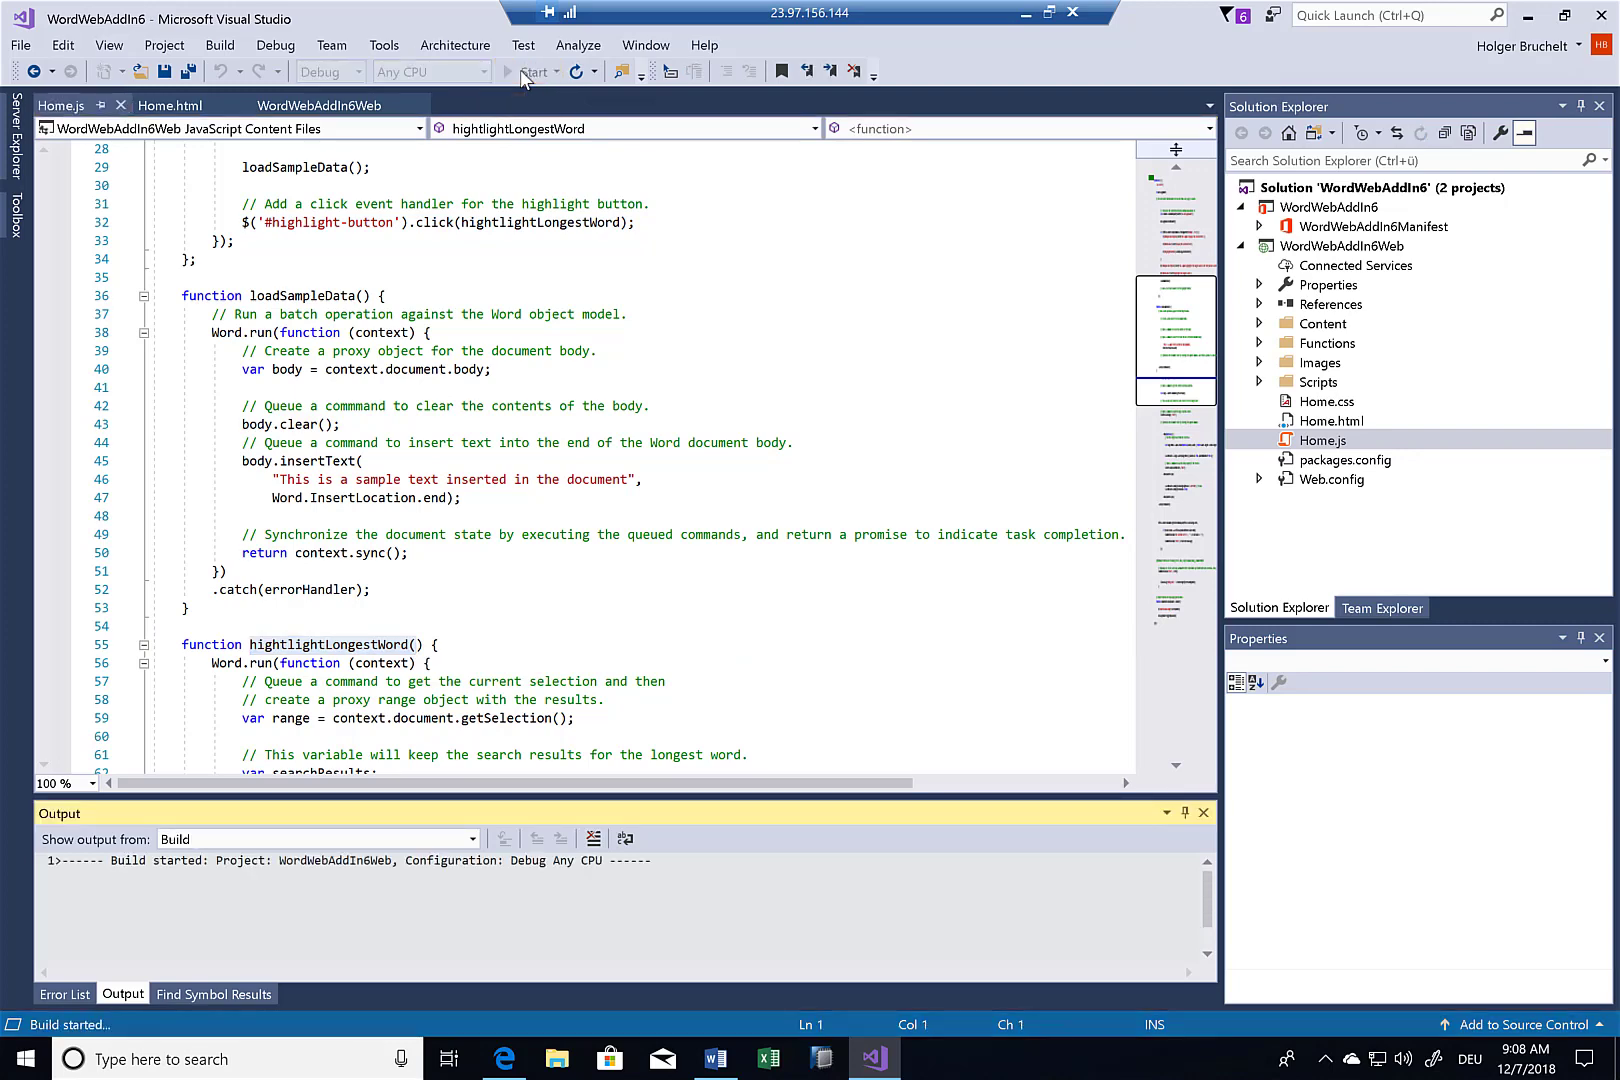
click(534, 72)
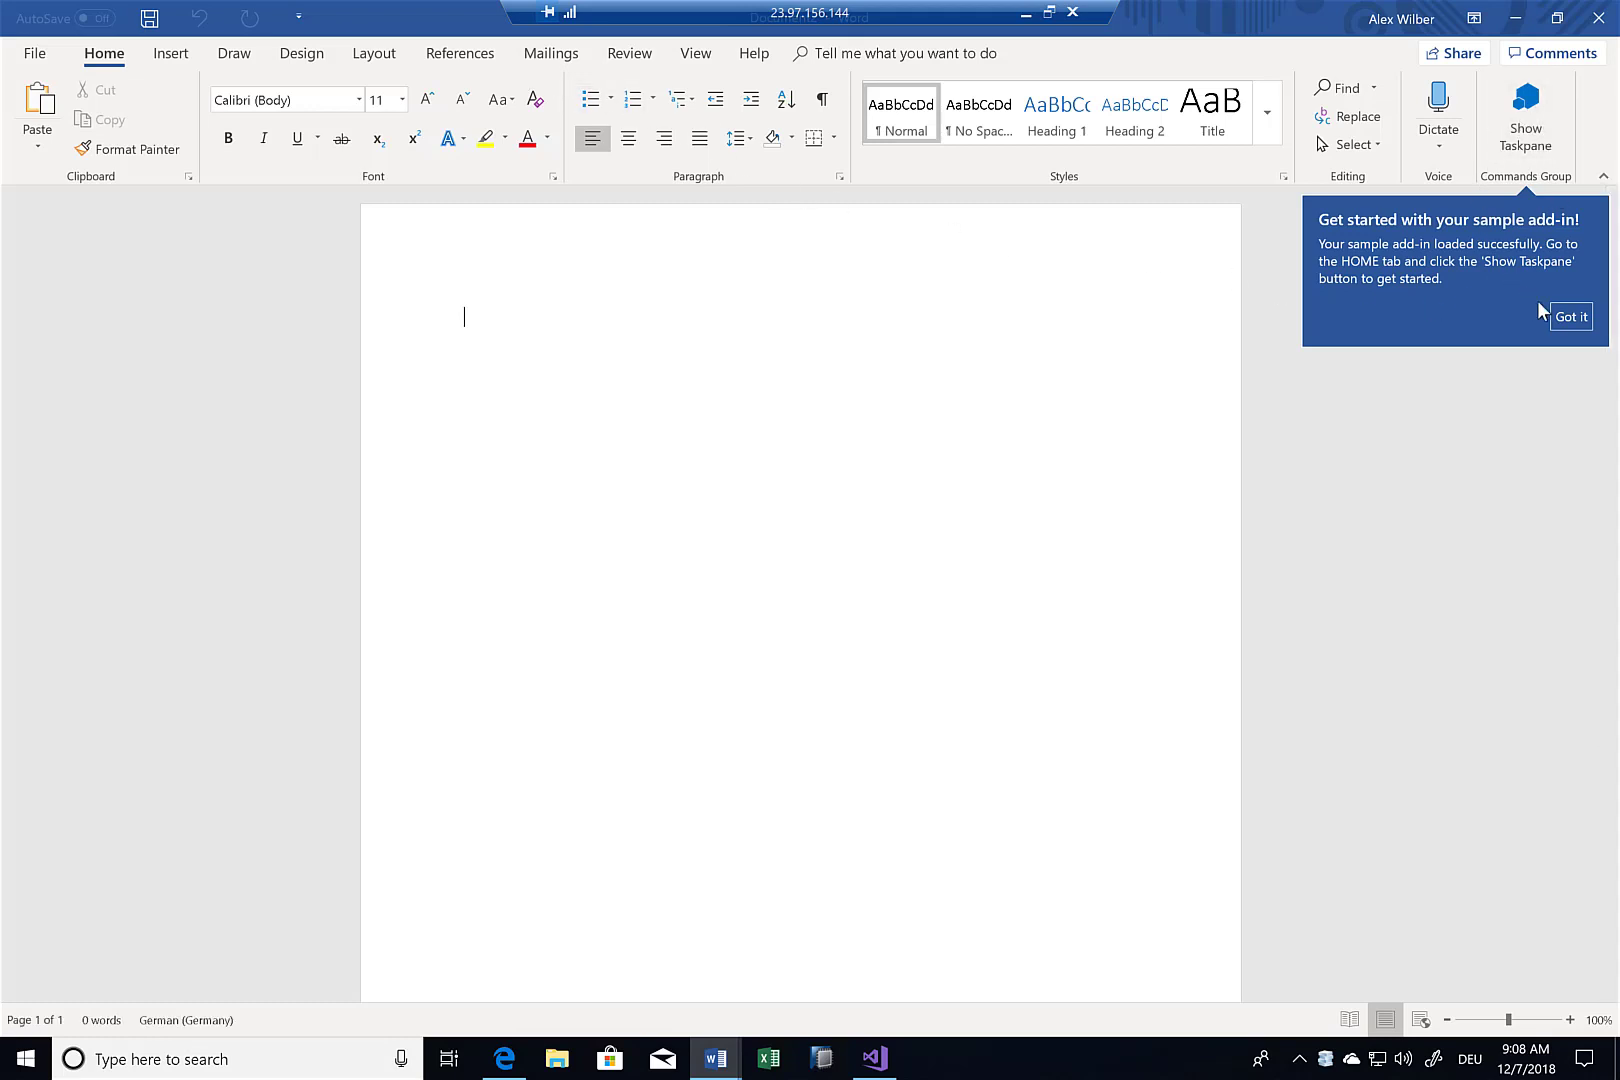
- Dismiss the loaded notice and show the WordWebAddIn6 task pane
click(1570, 316)
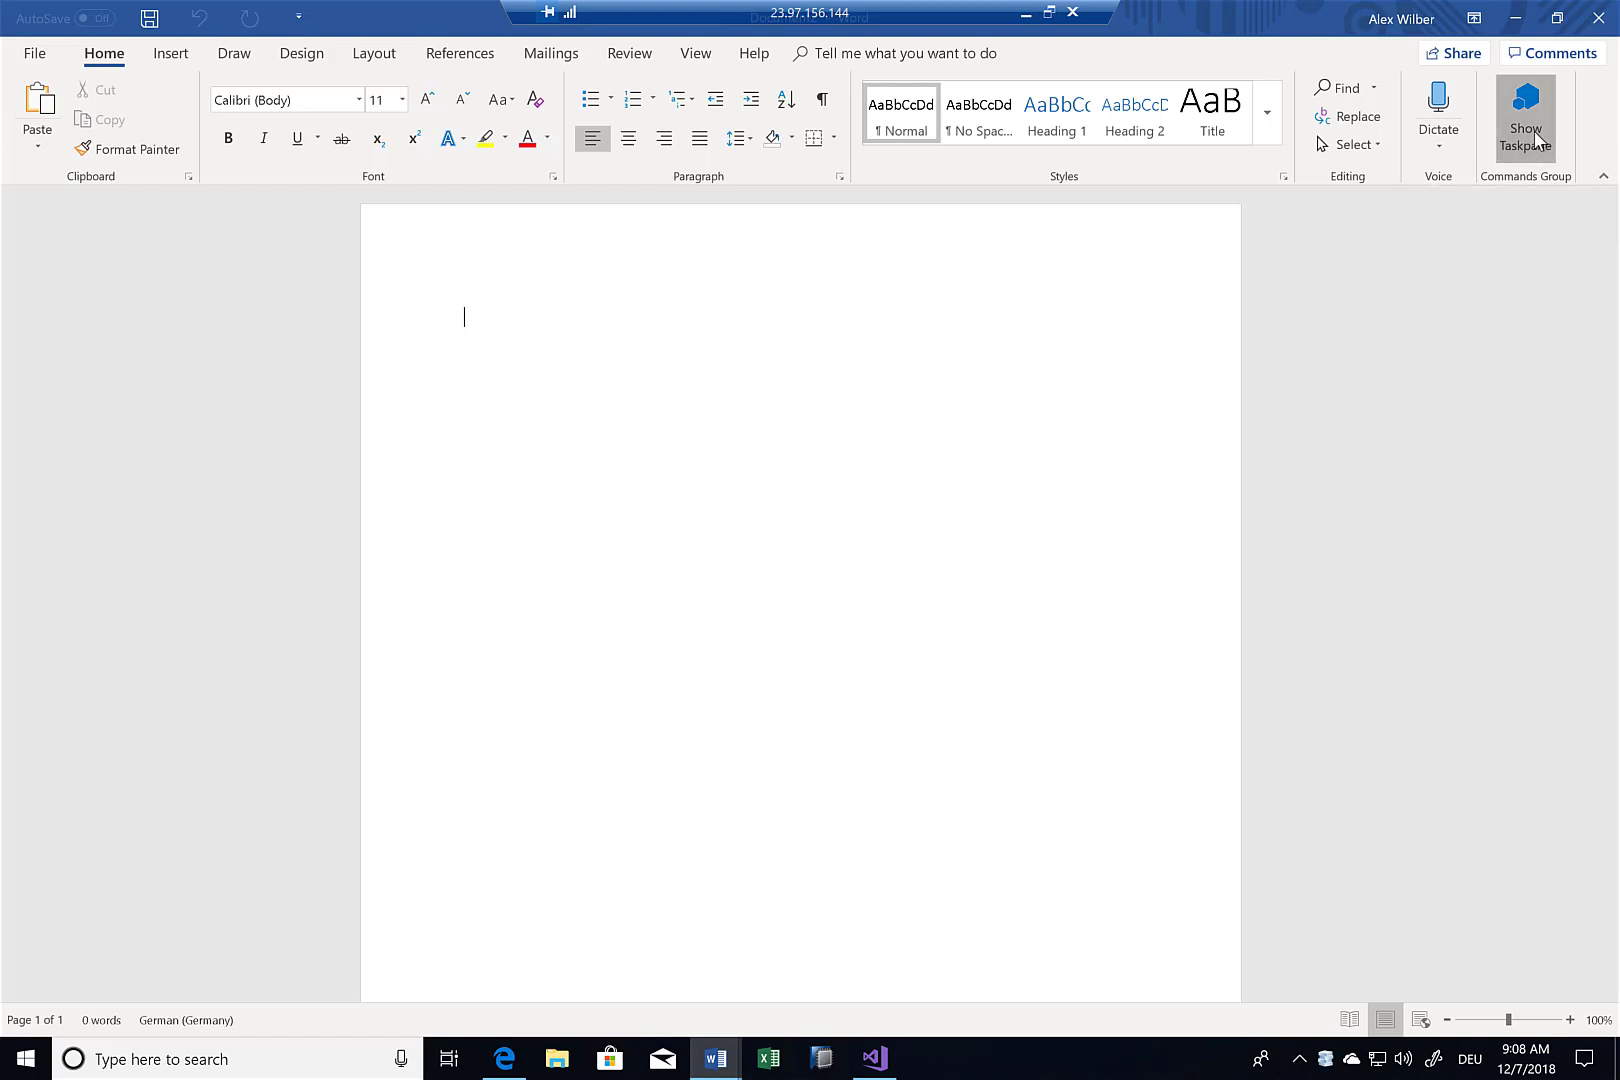
click(1524, 116)
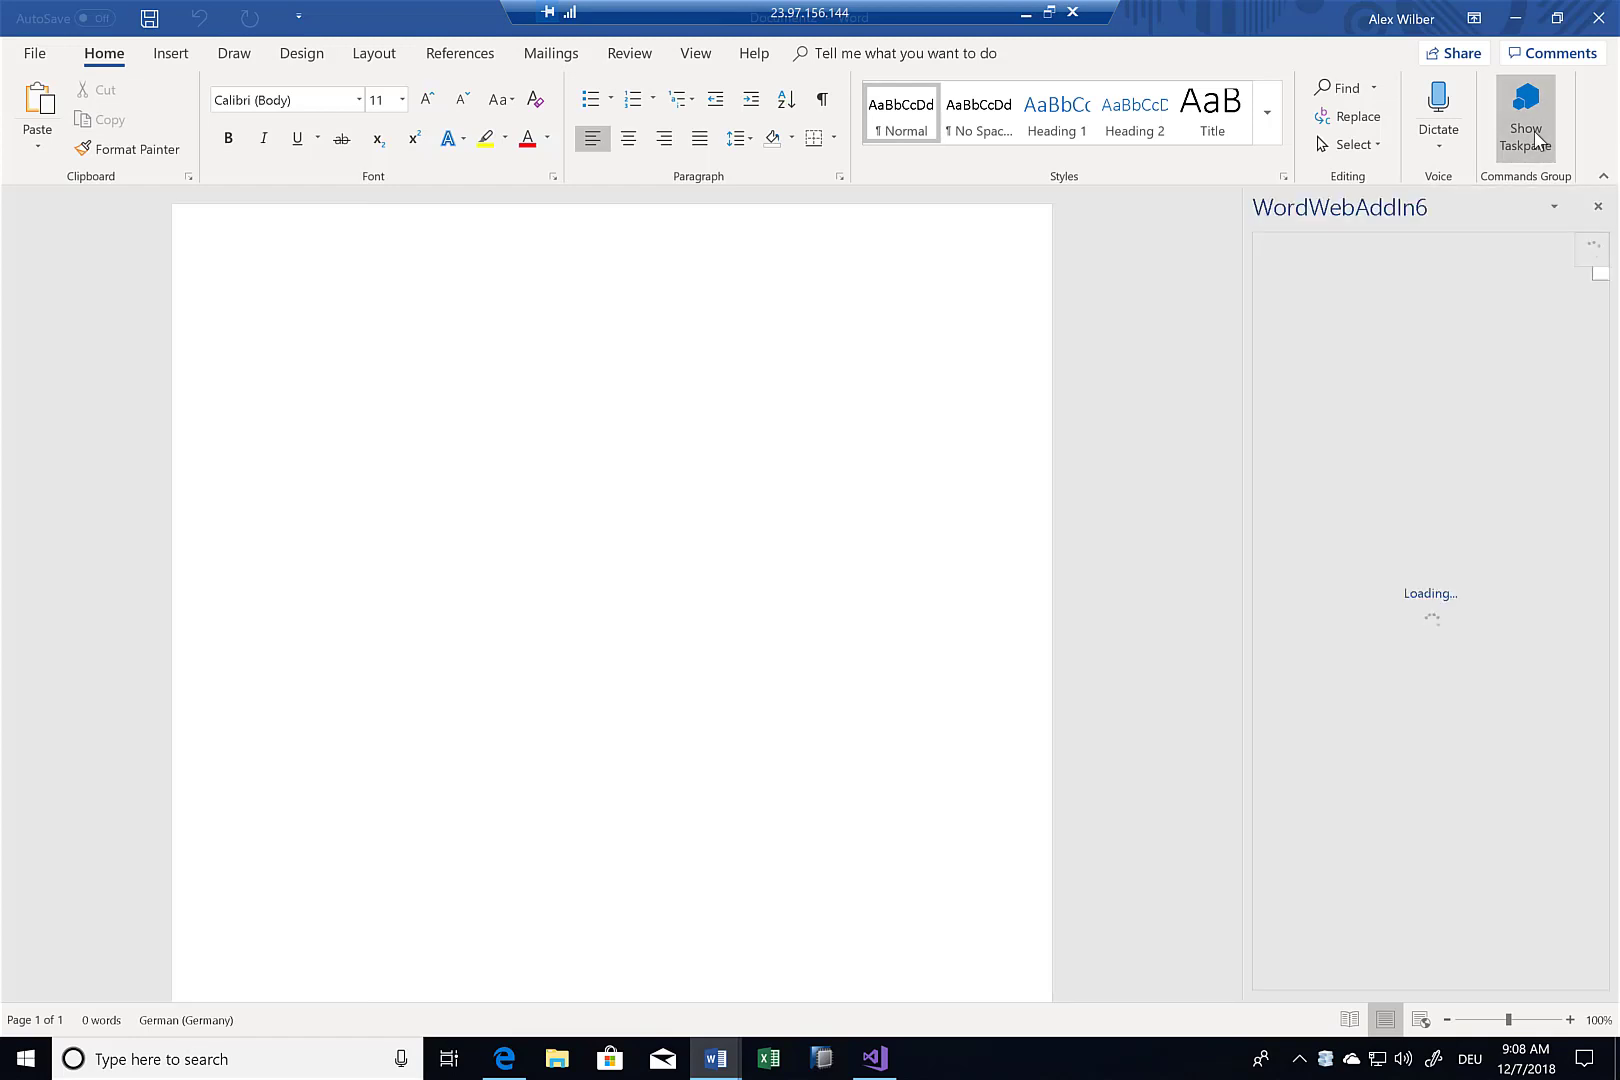
click(1528, 116)
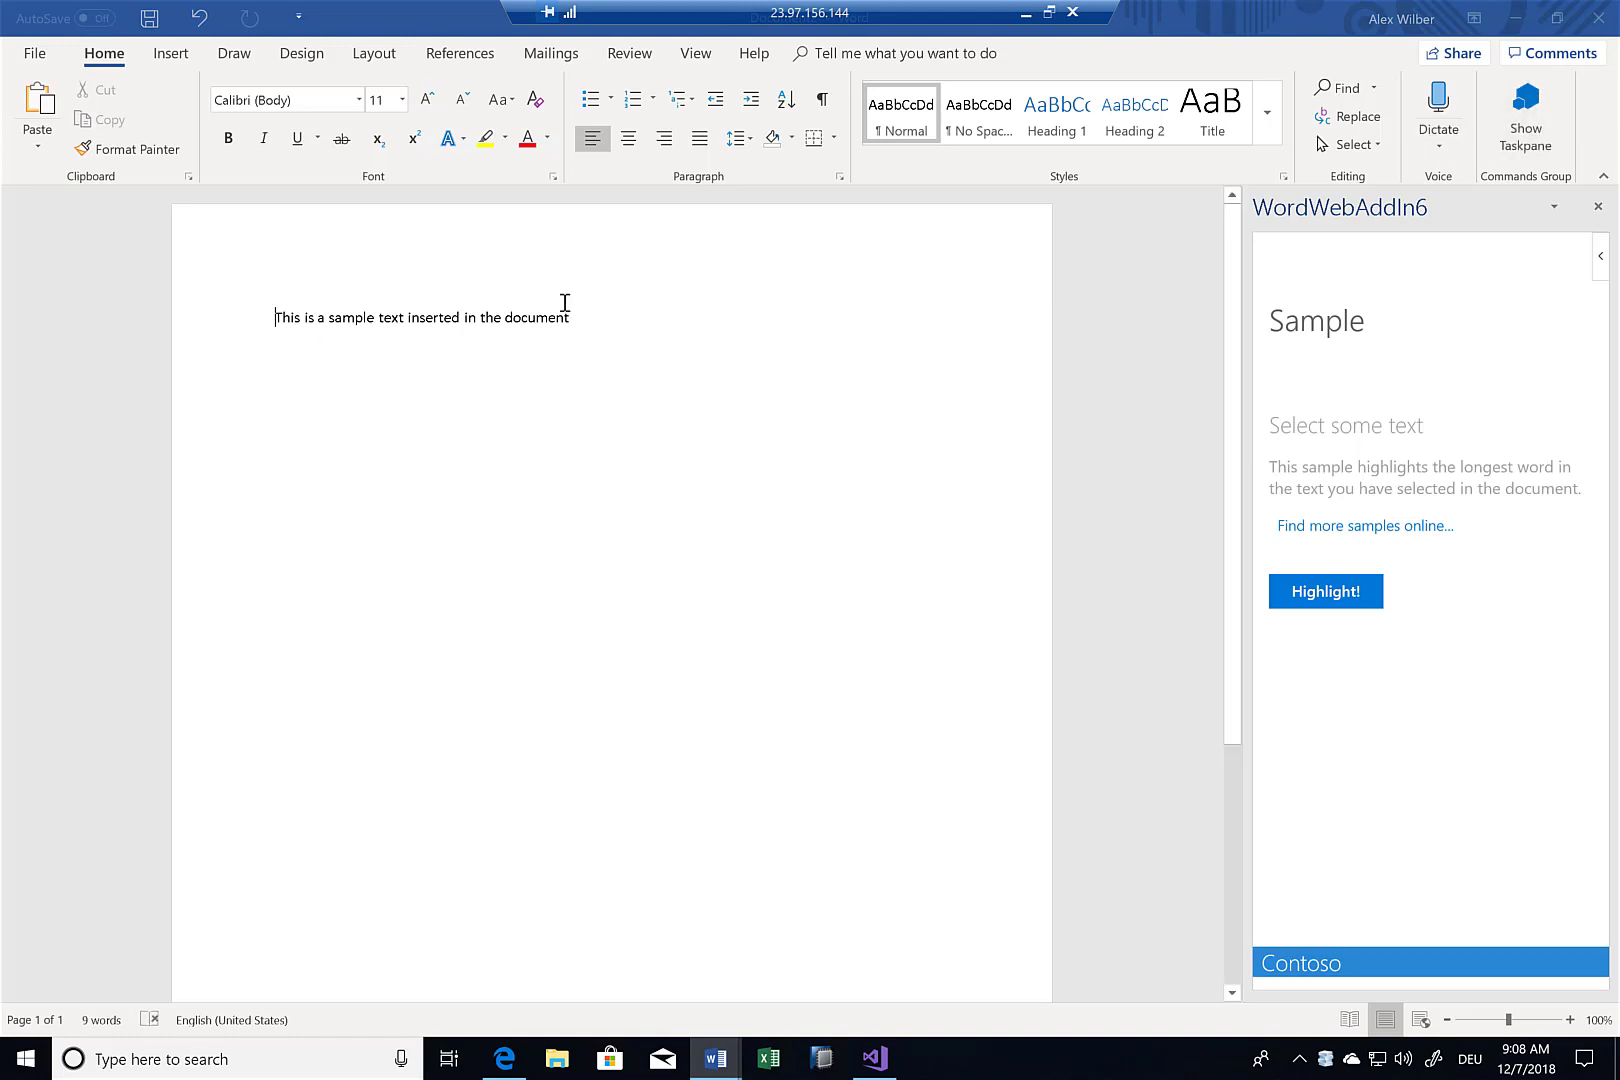
mouse_move(784, 346)
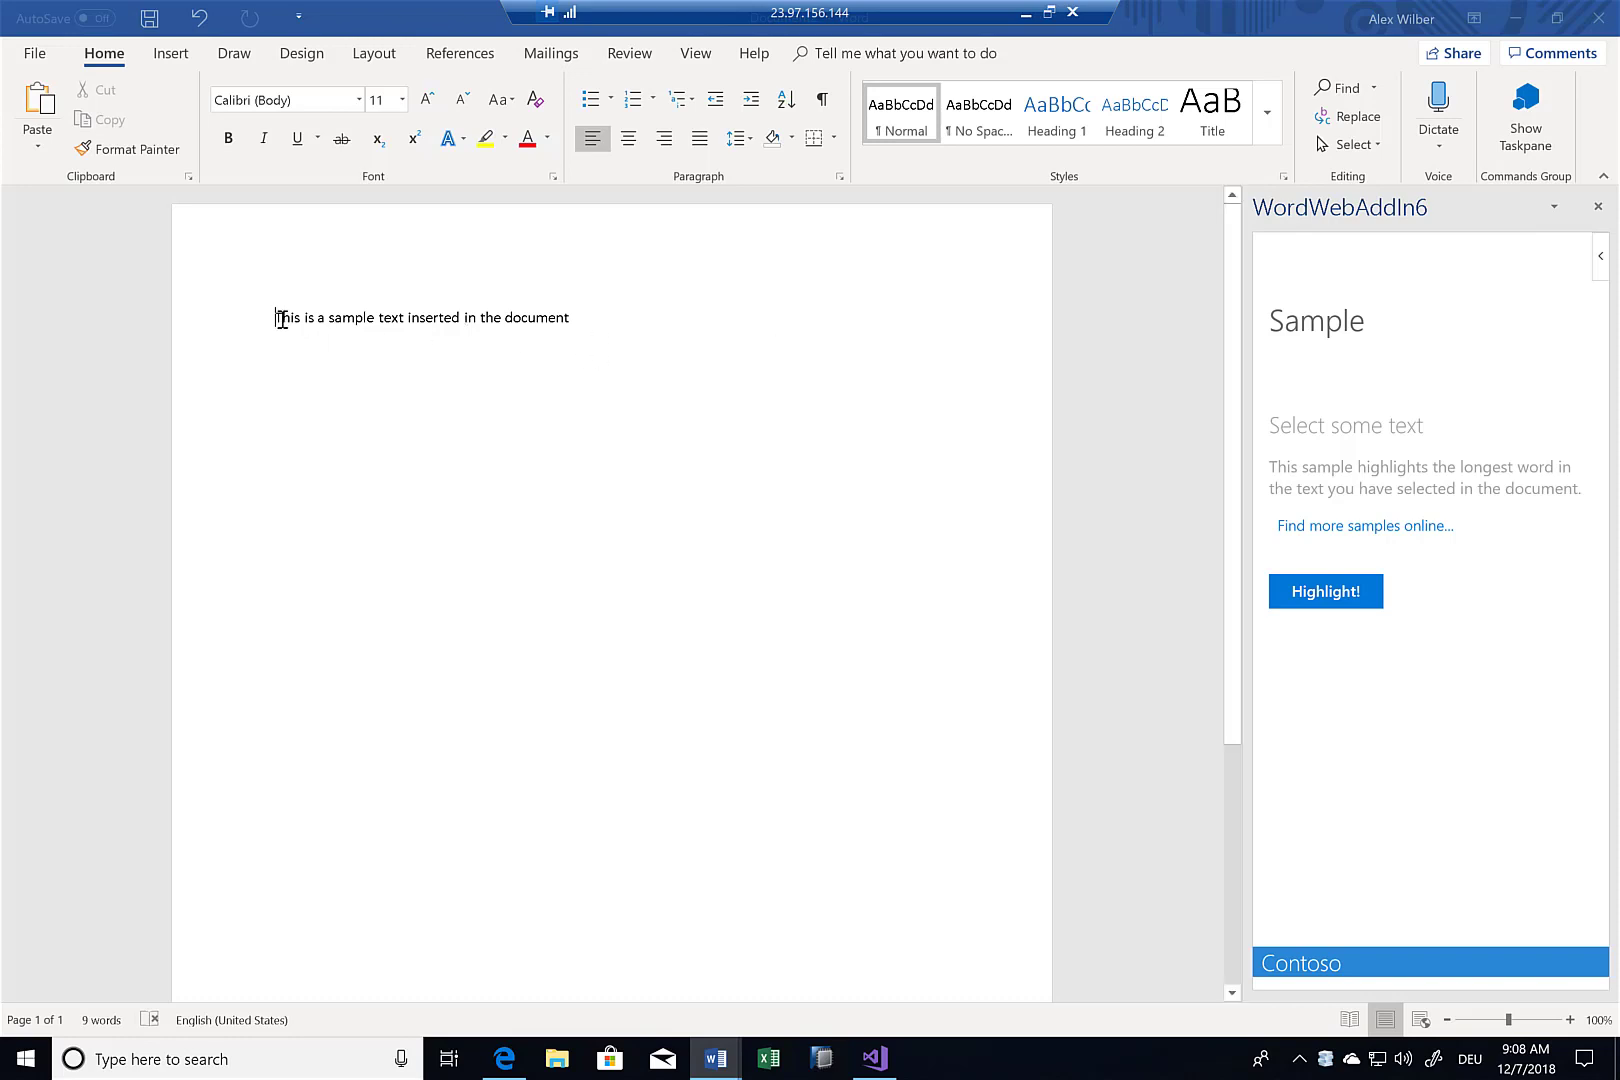
- Highlight the longest word in the whole sample sentence ('document'), then in its first words ('sample')
drag(276, 318, 568, 318)
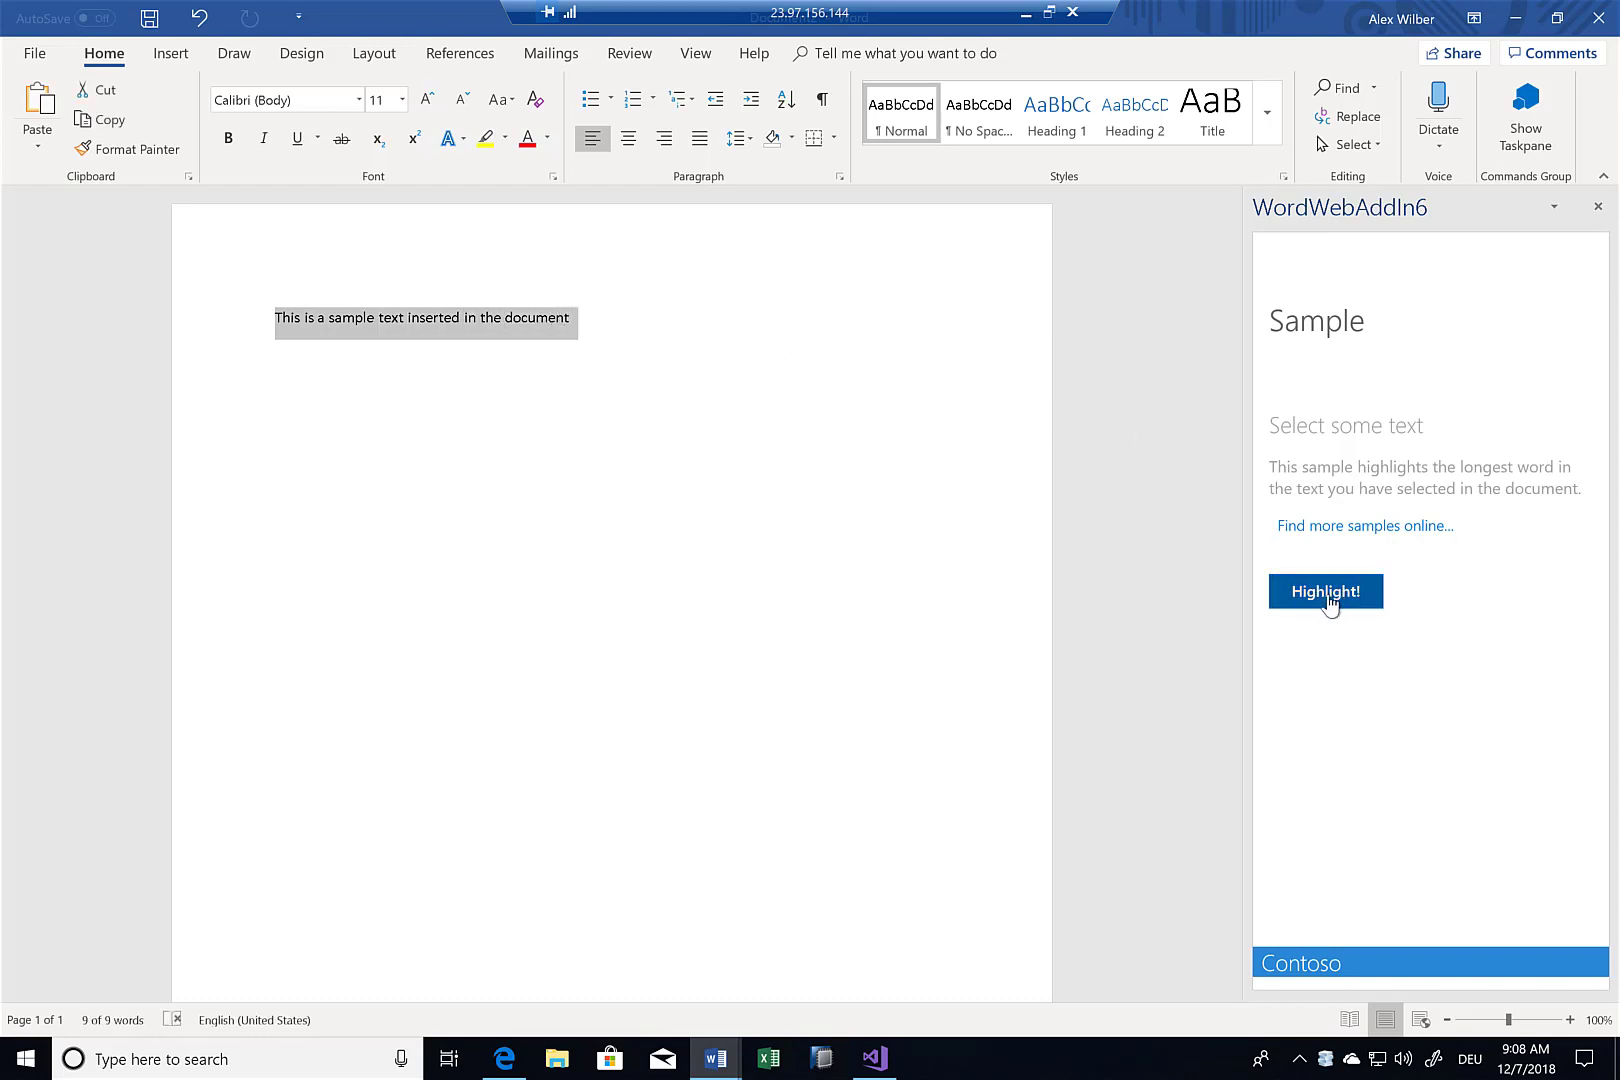
click(1326, 592)
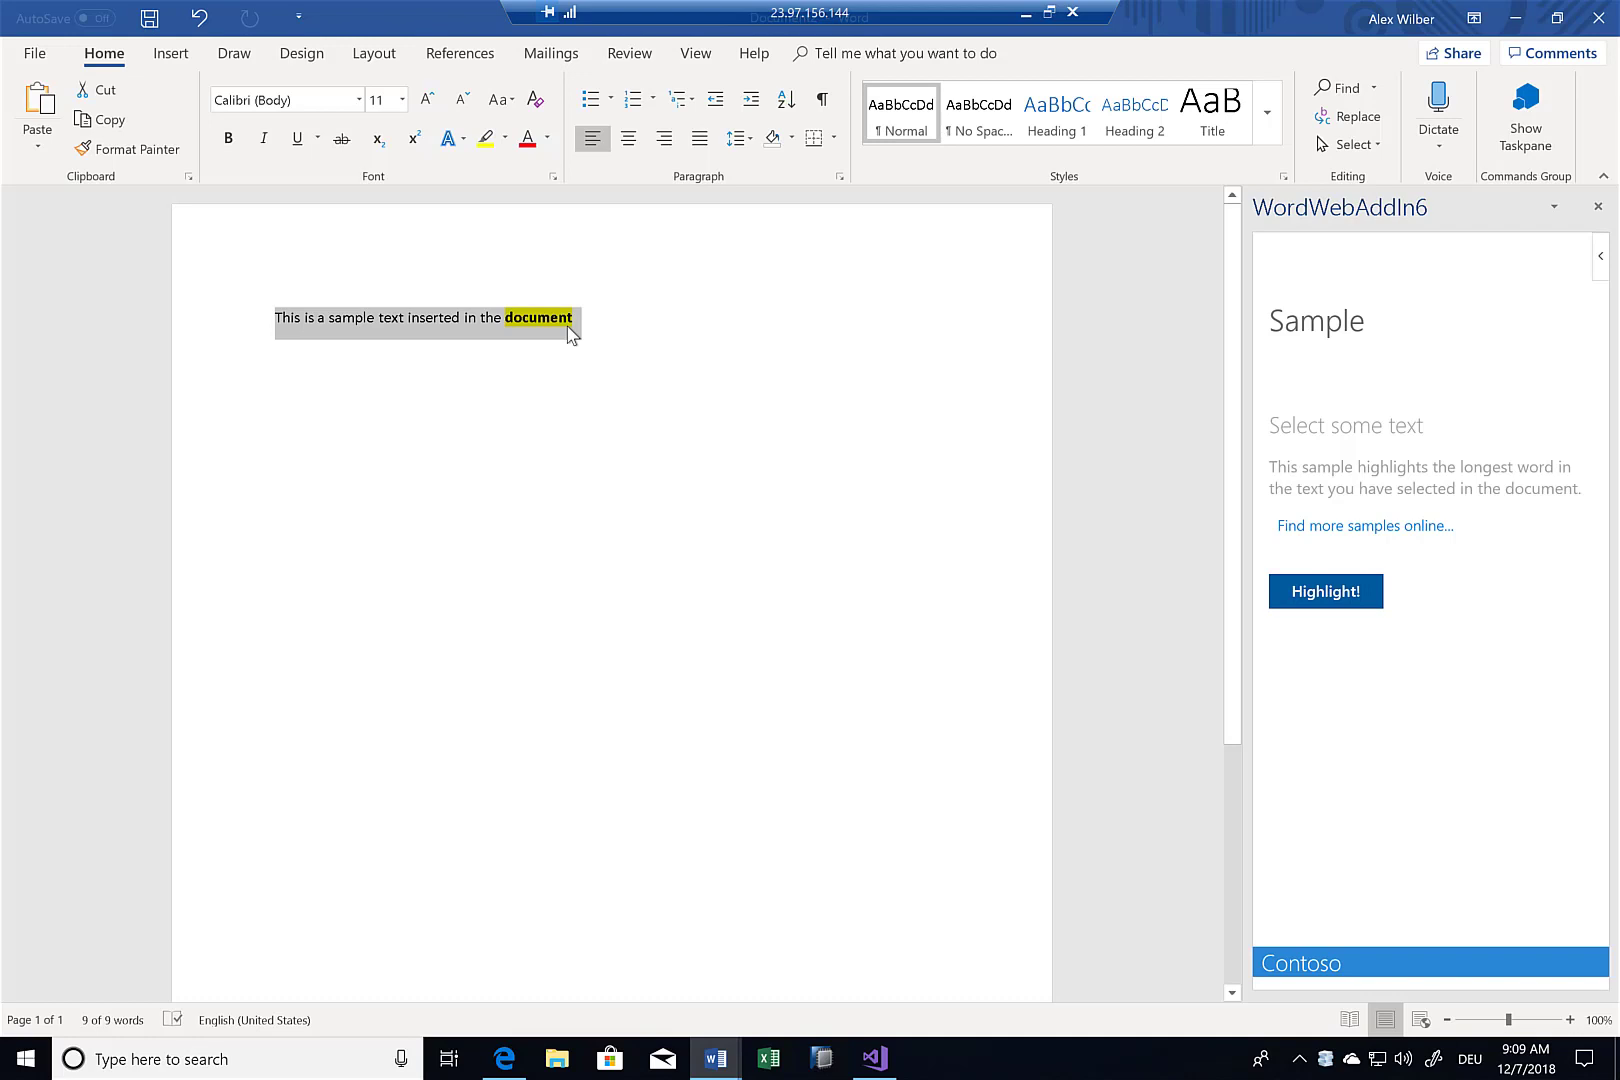
click(478, 318)
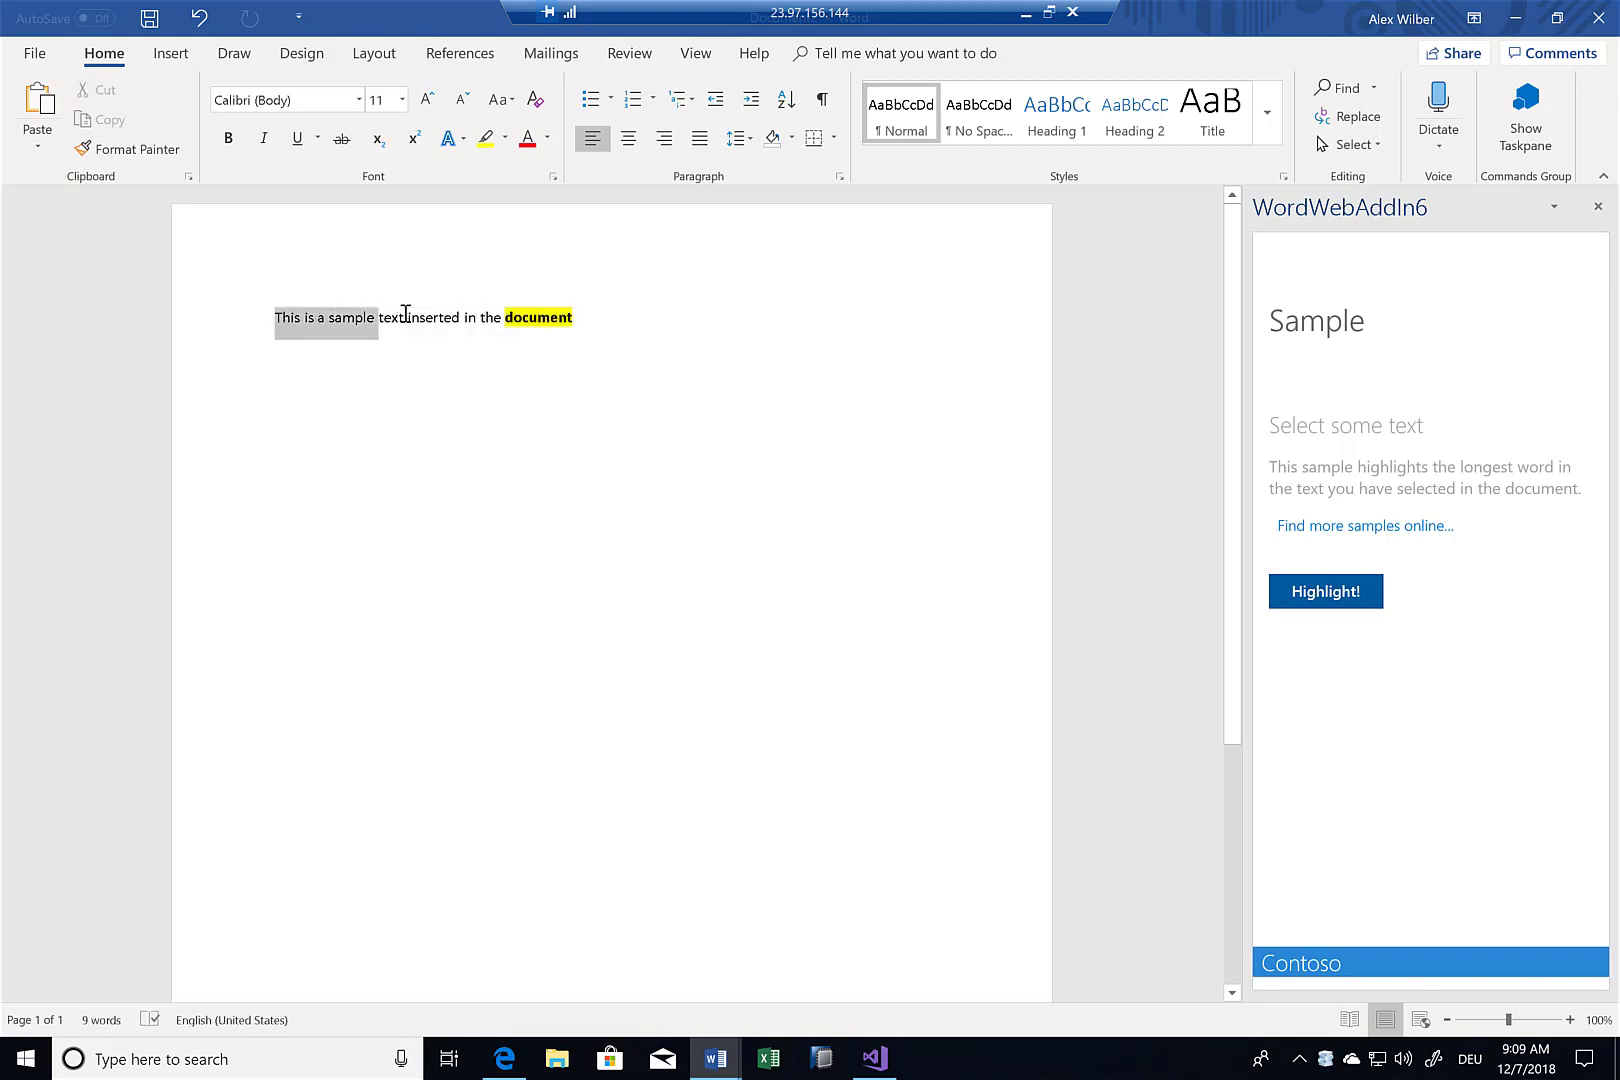
click(1326, 590)
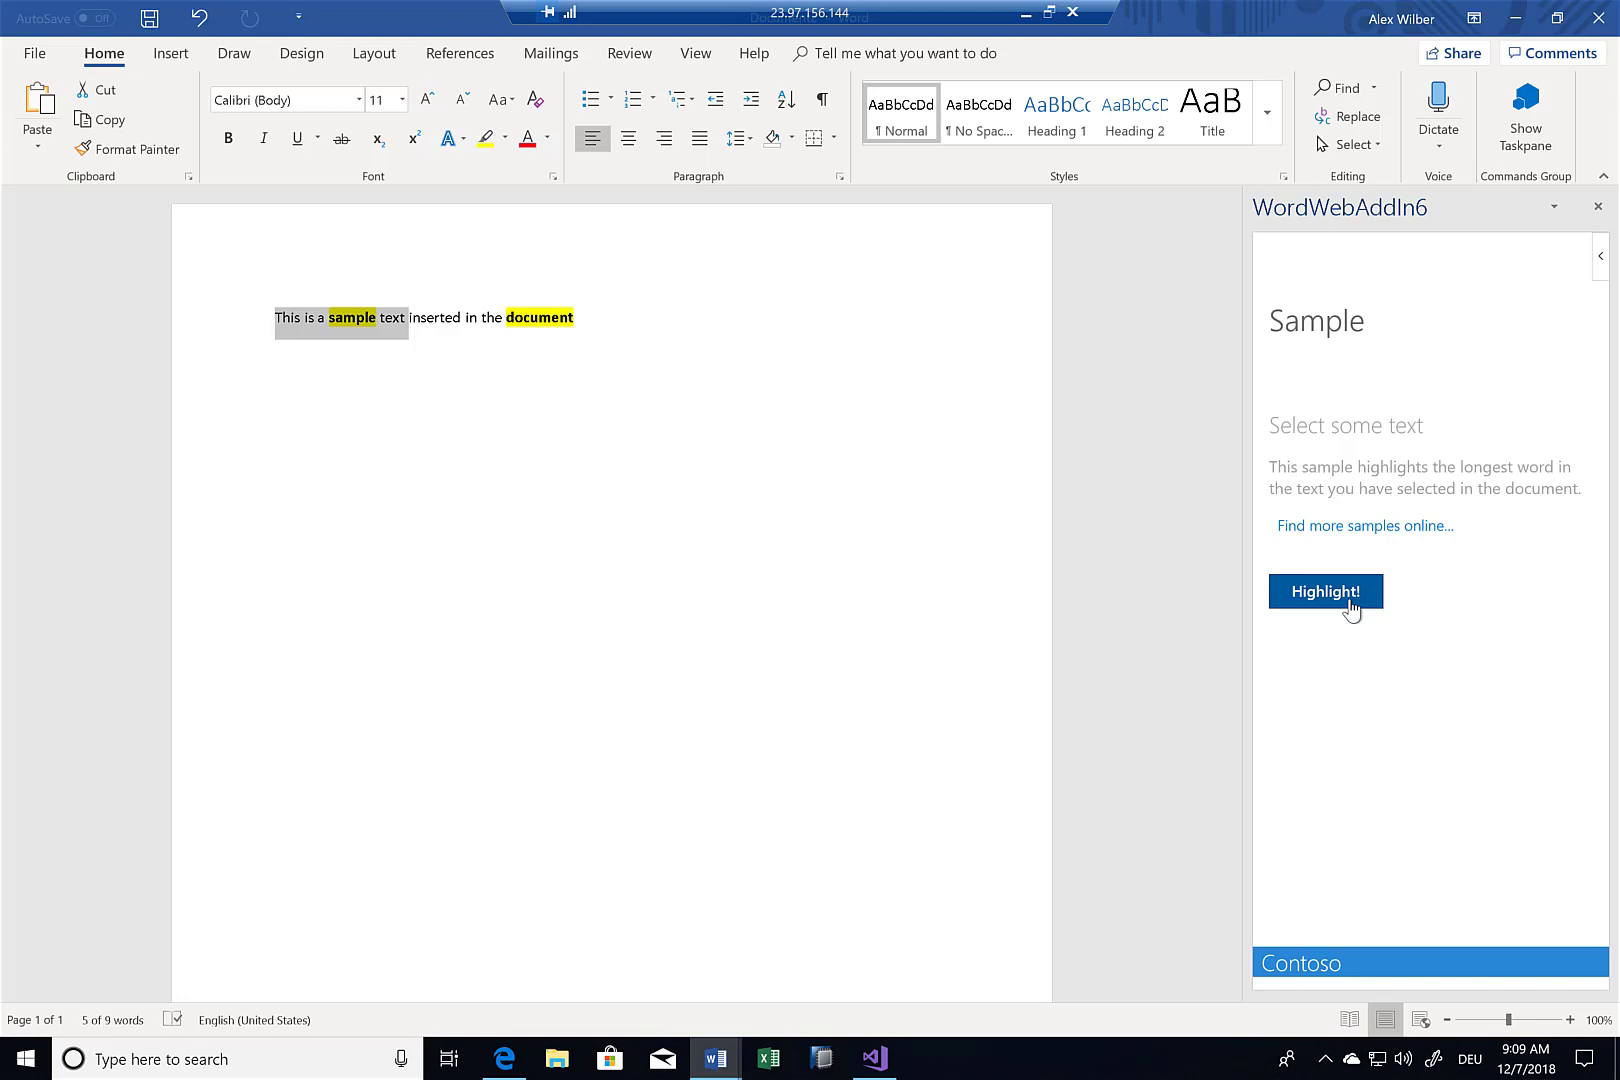
mouse_move(1378, 542)
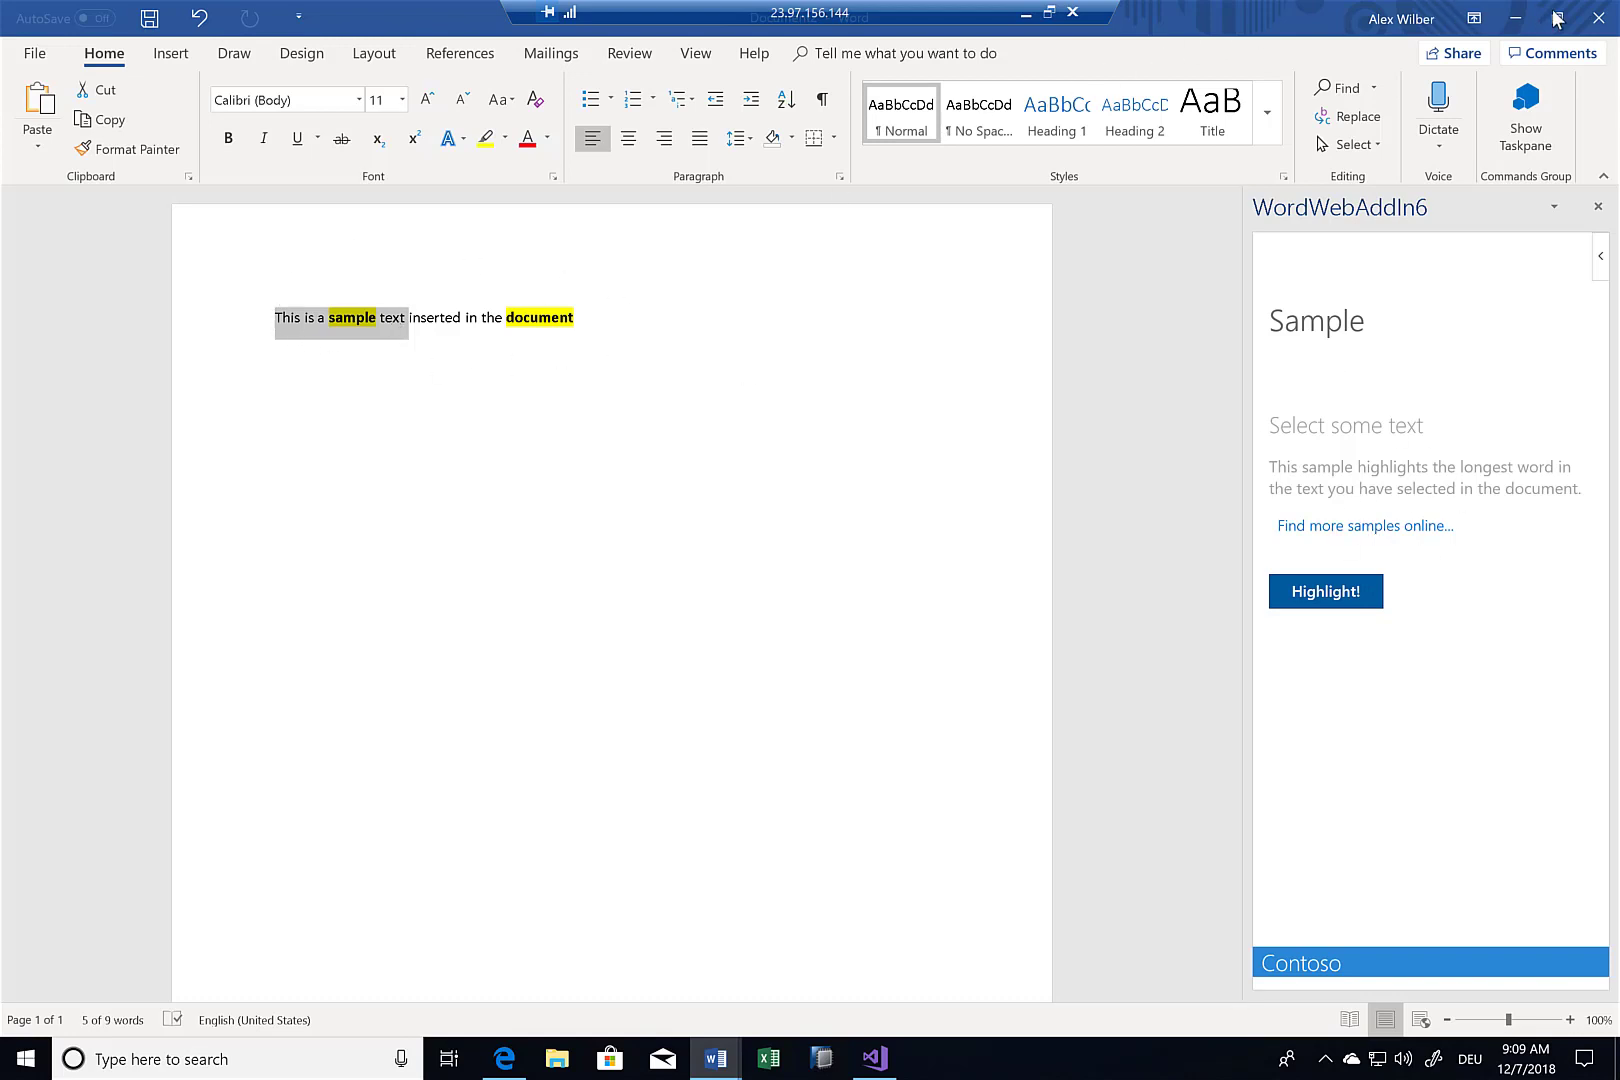
- Close Word without saving and select the words.reduce expression in highlightLongestWord
click(1596, 18)
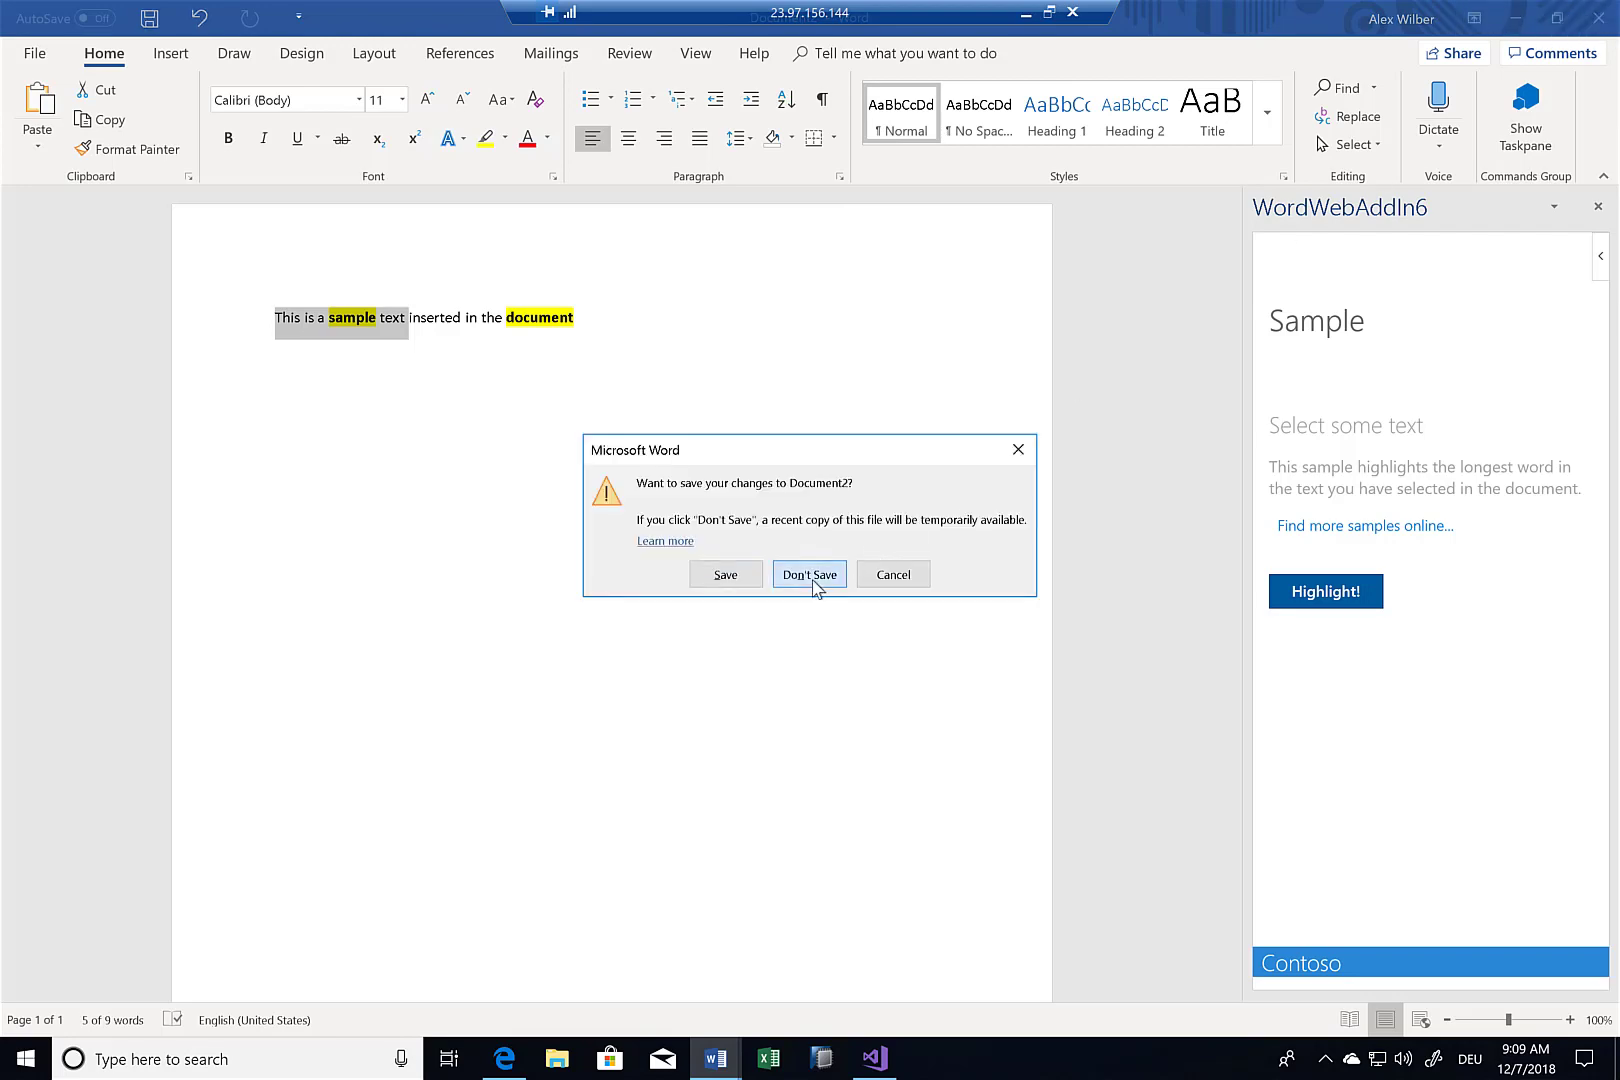
click(808, 574)
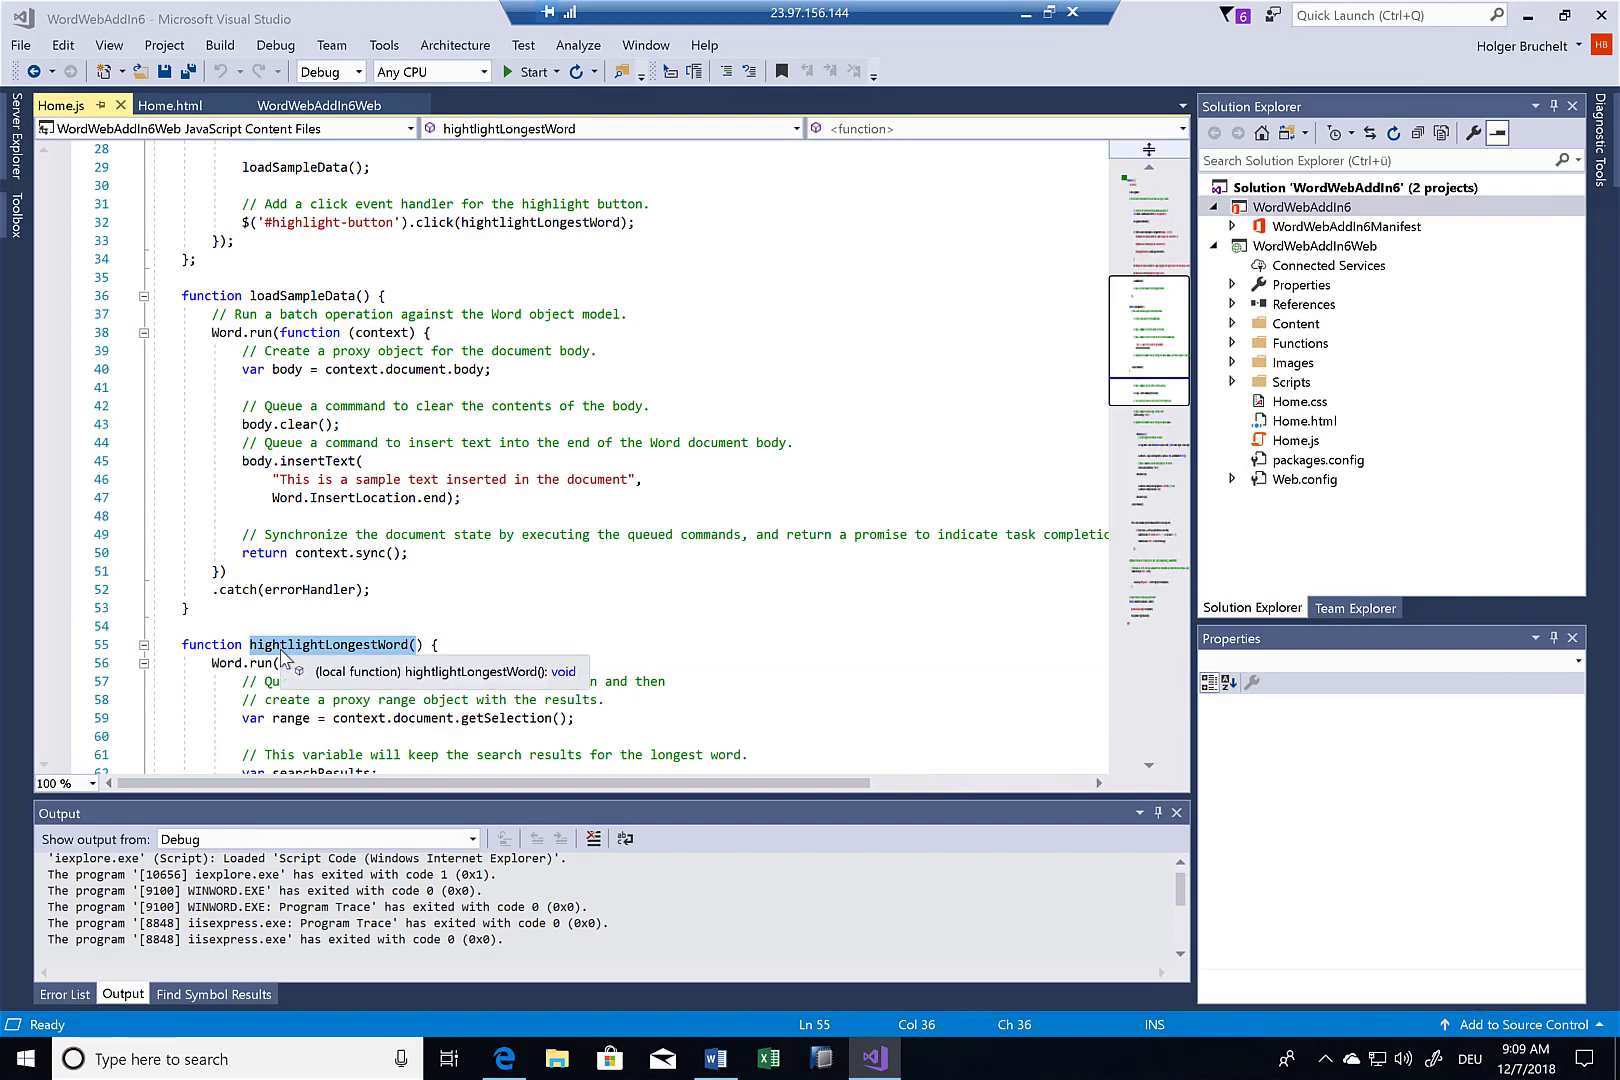
scroll(down, 3)
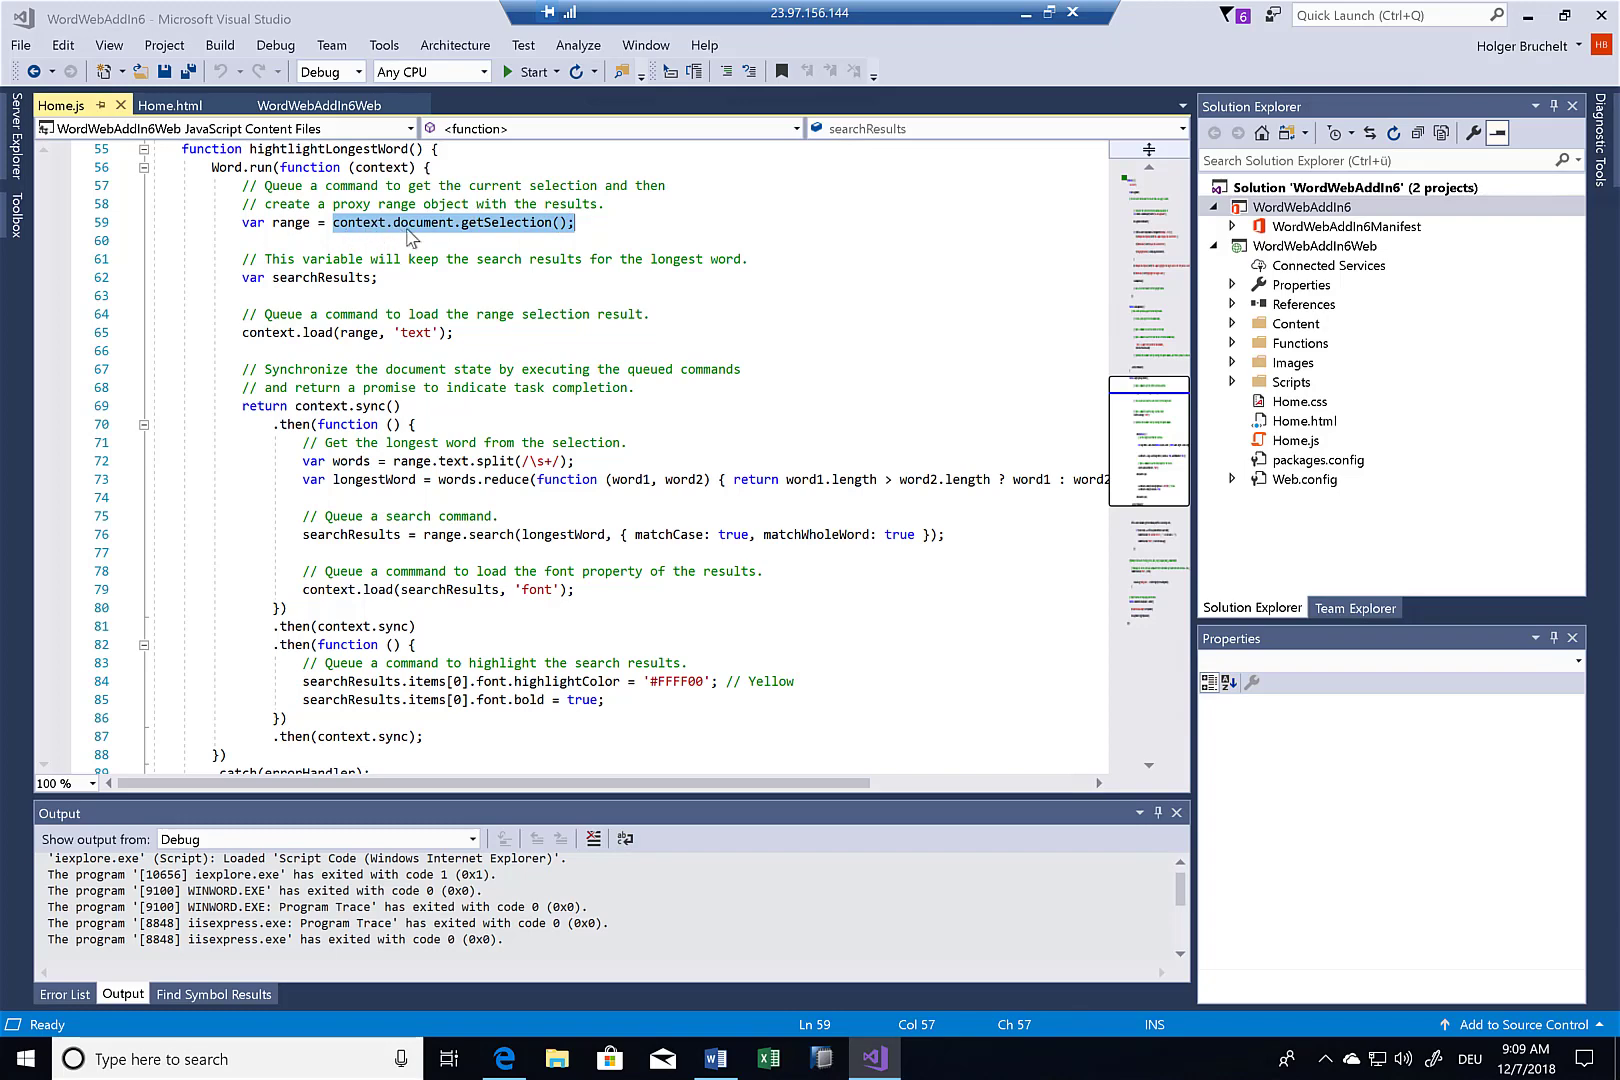
mouse_move(516, 228)
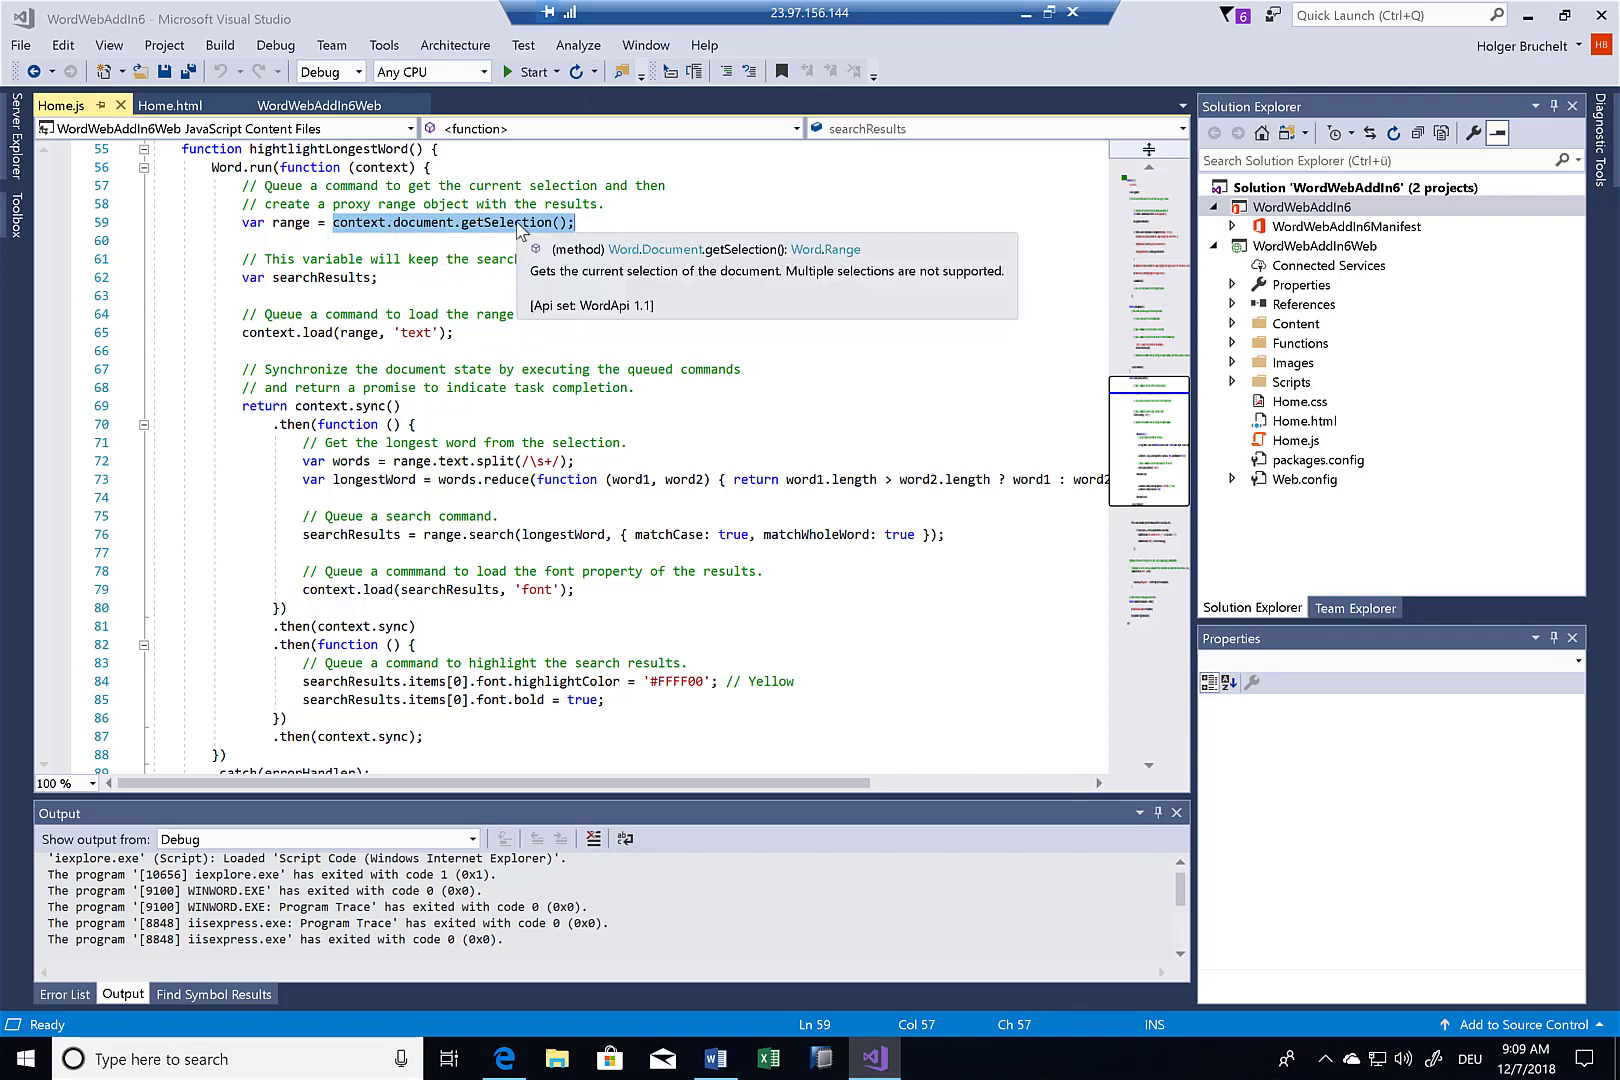
scroll(down, 3)
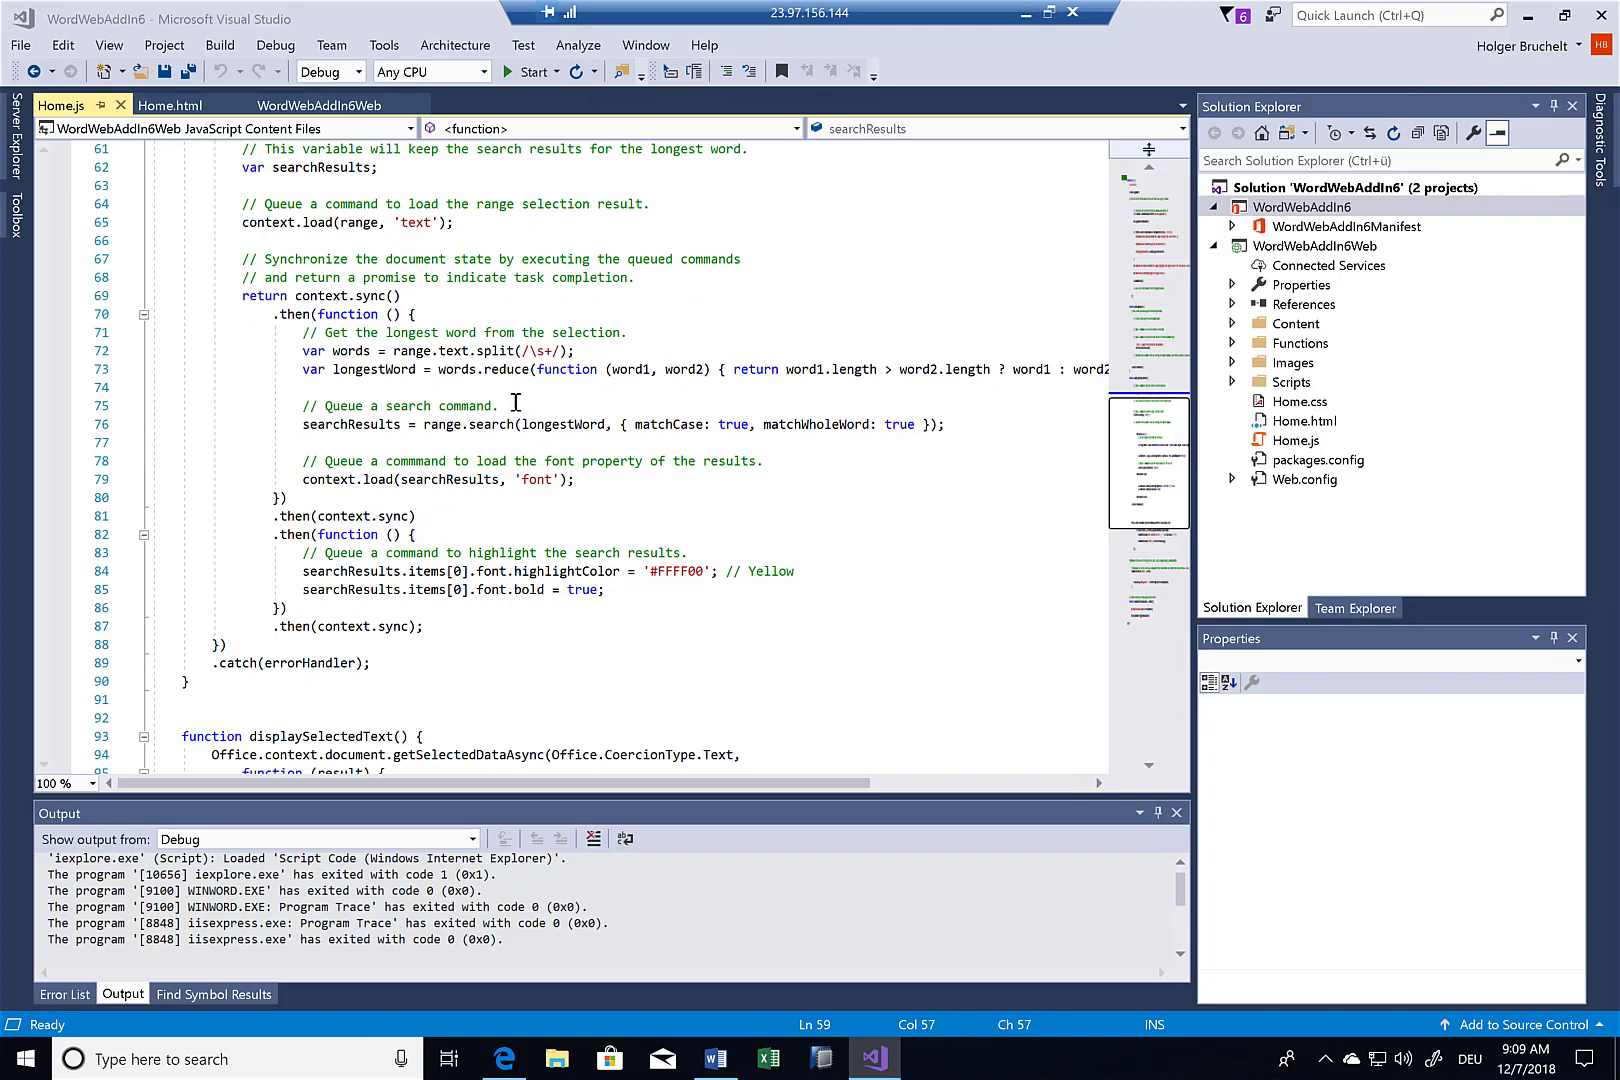
drag(442, 368, 672, 368)
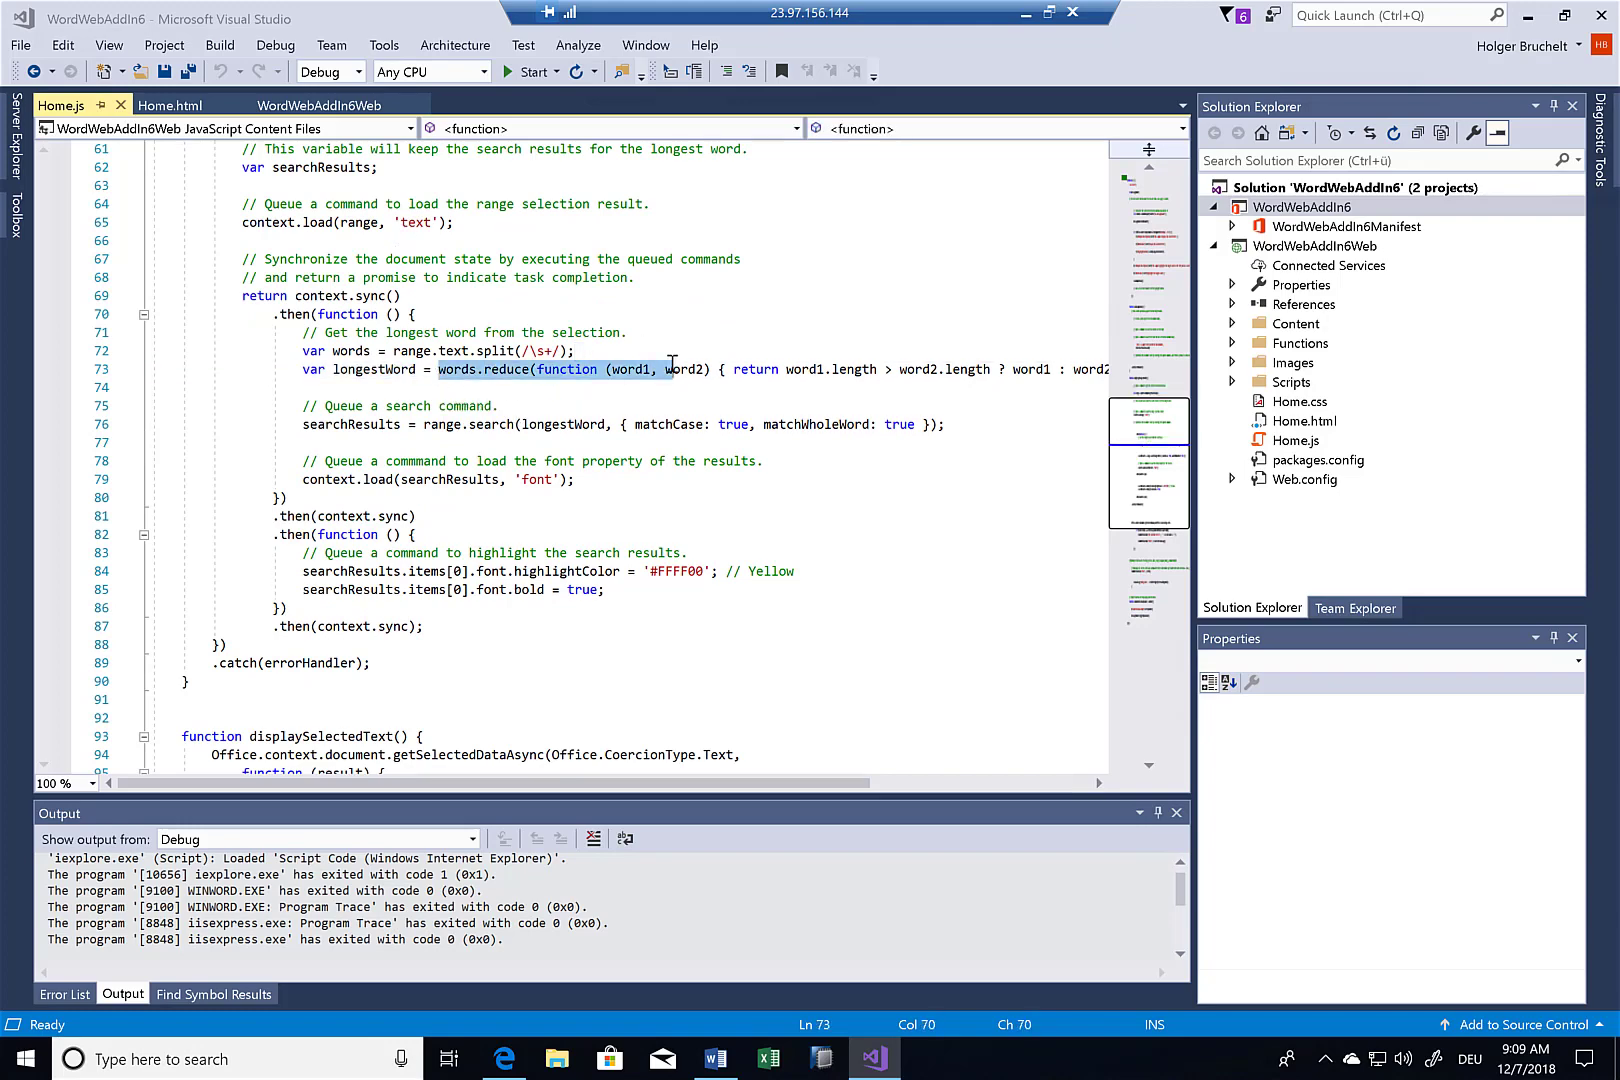
mouse_move(516, 570)
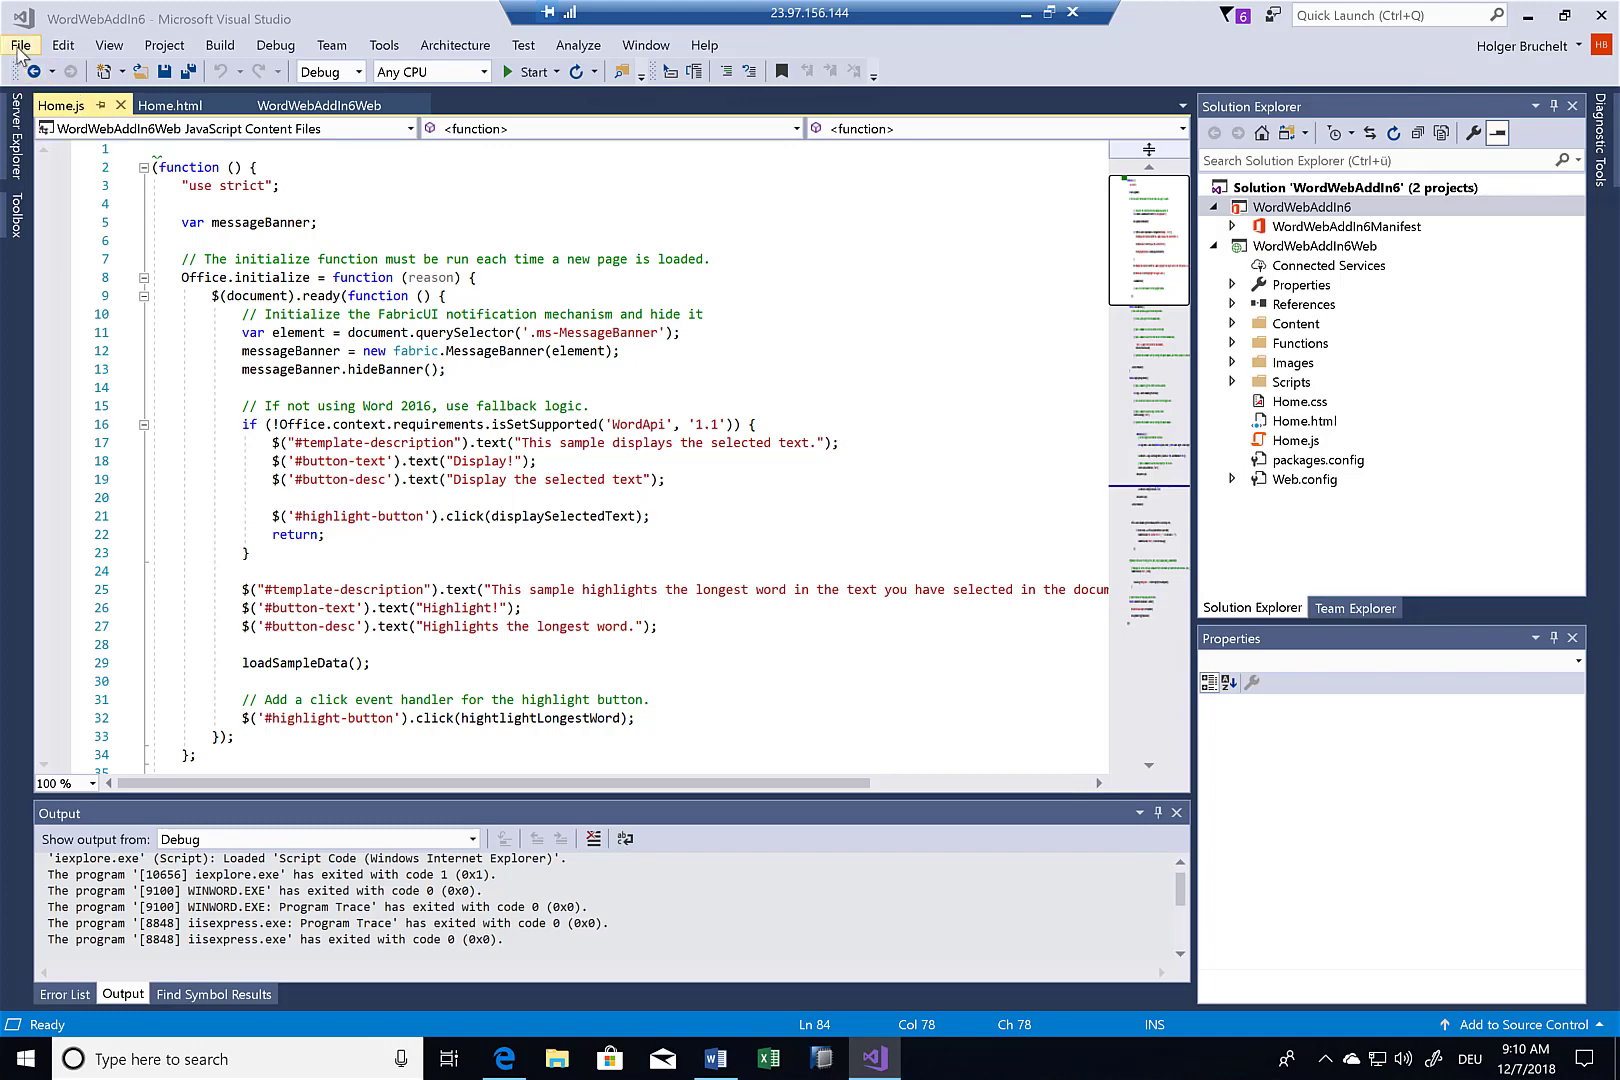
- Open the SAP-Word-Integration solution and view Home.html down to the sapMaterial paragraph fields
click(20, 44)
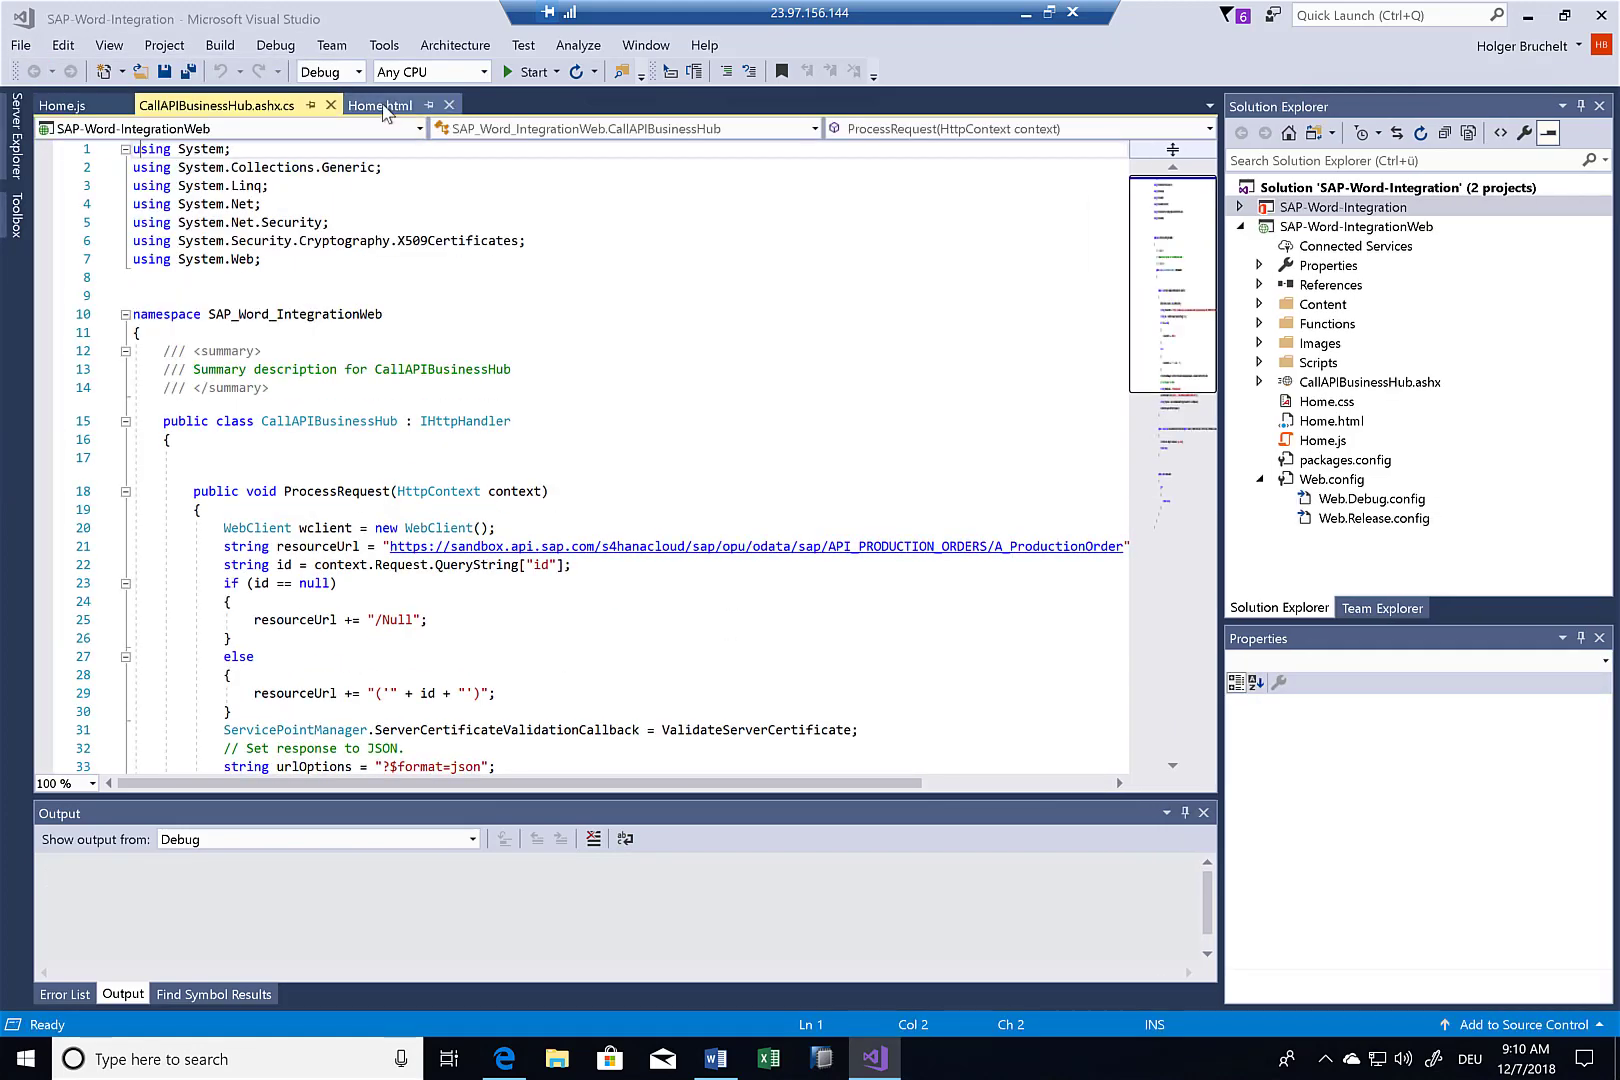
click(382, 104)
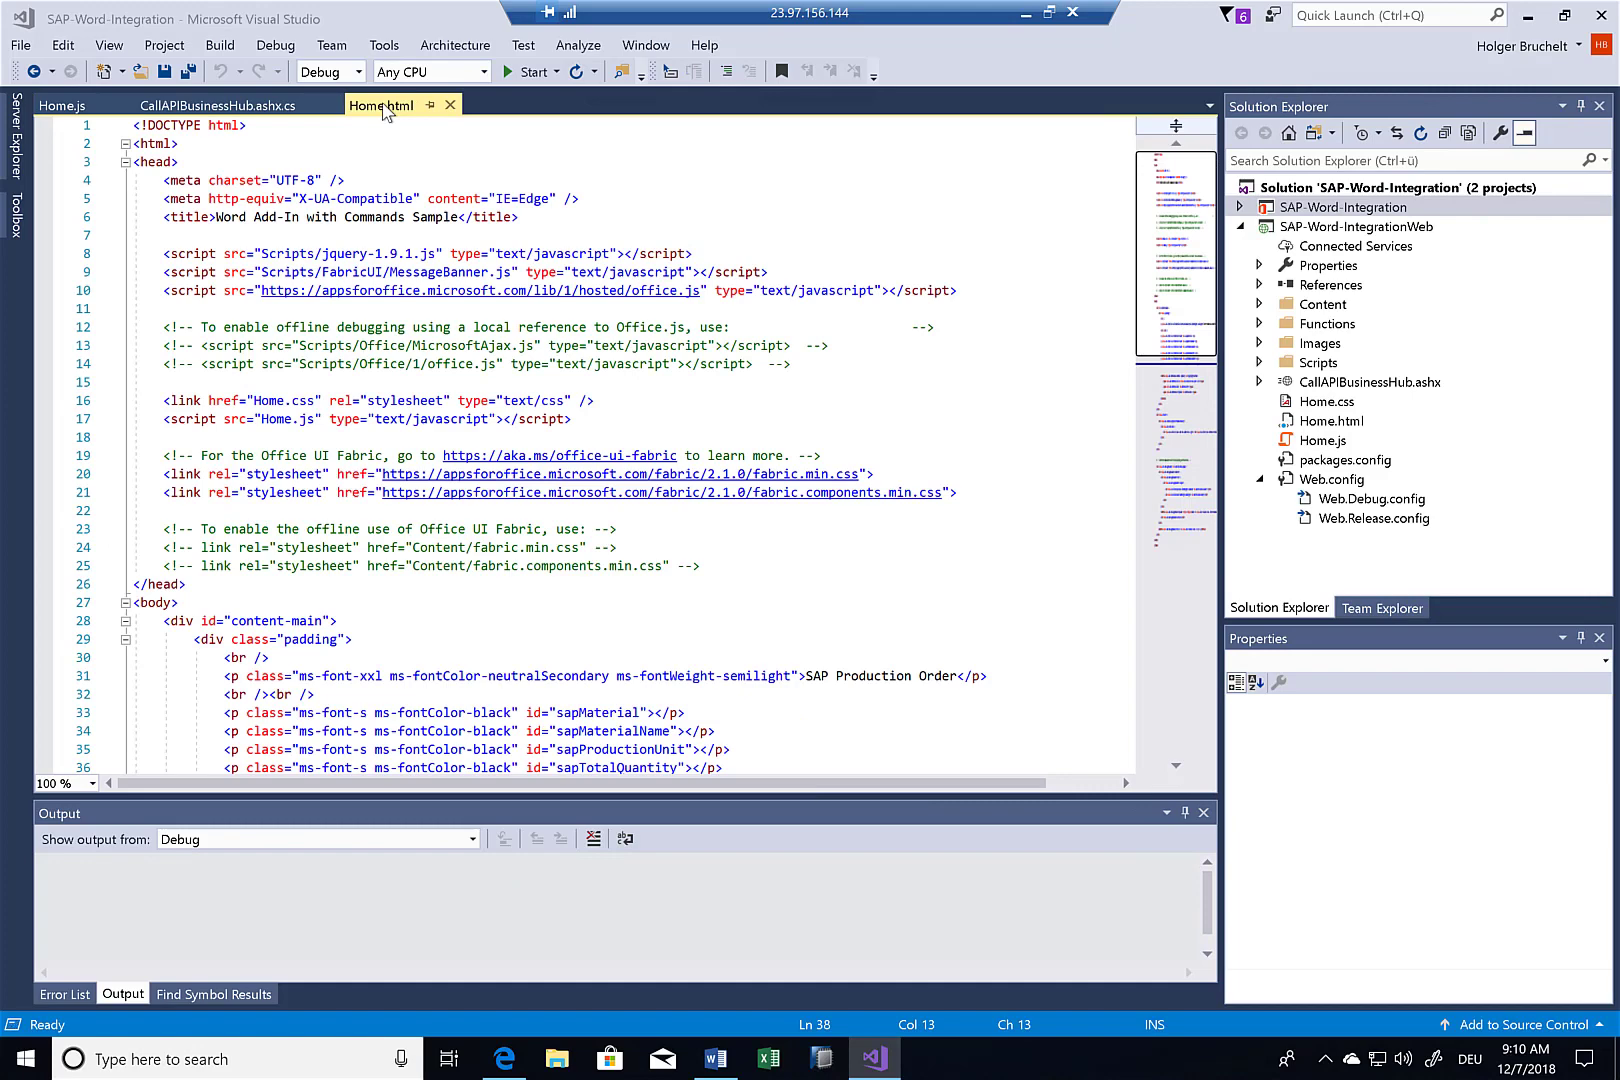
mouse_move(306, 352)
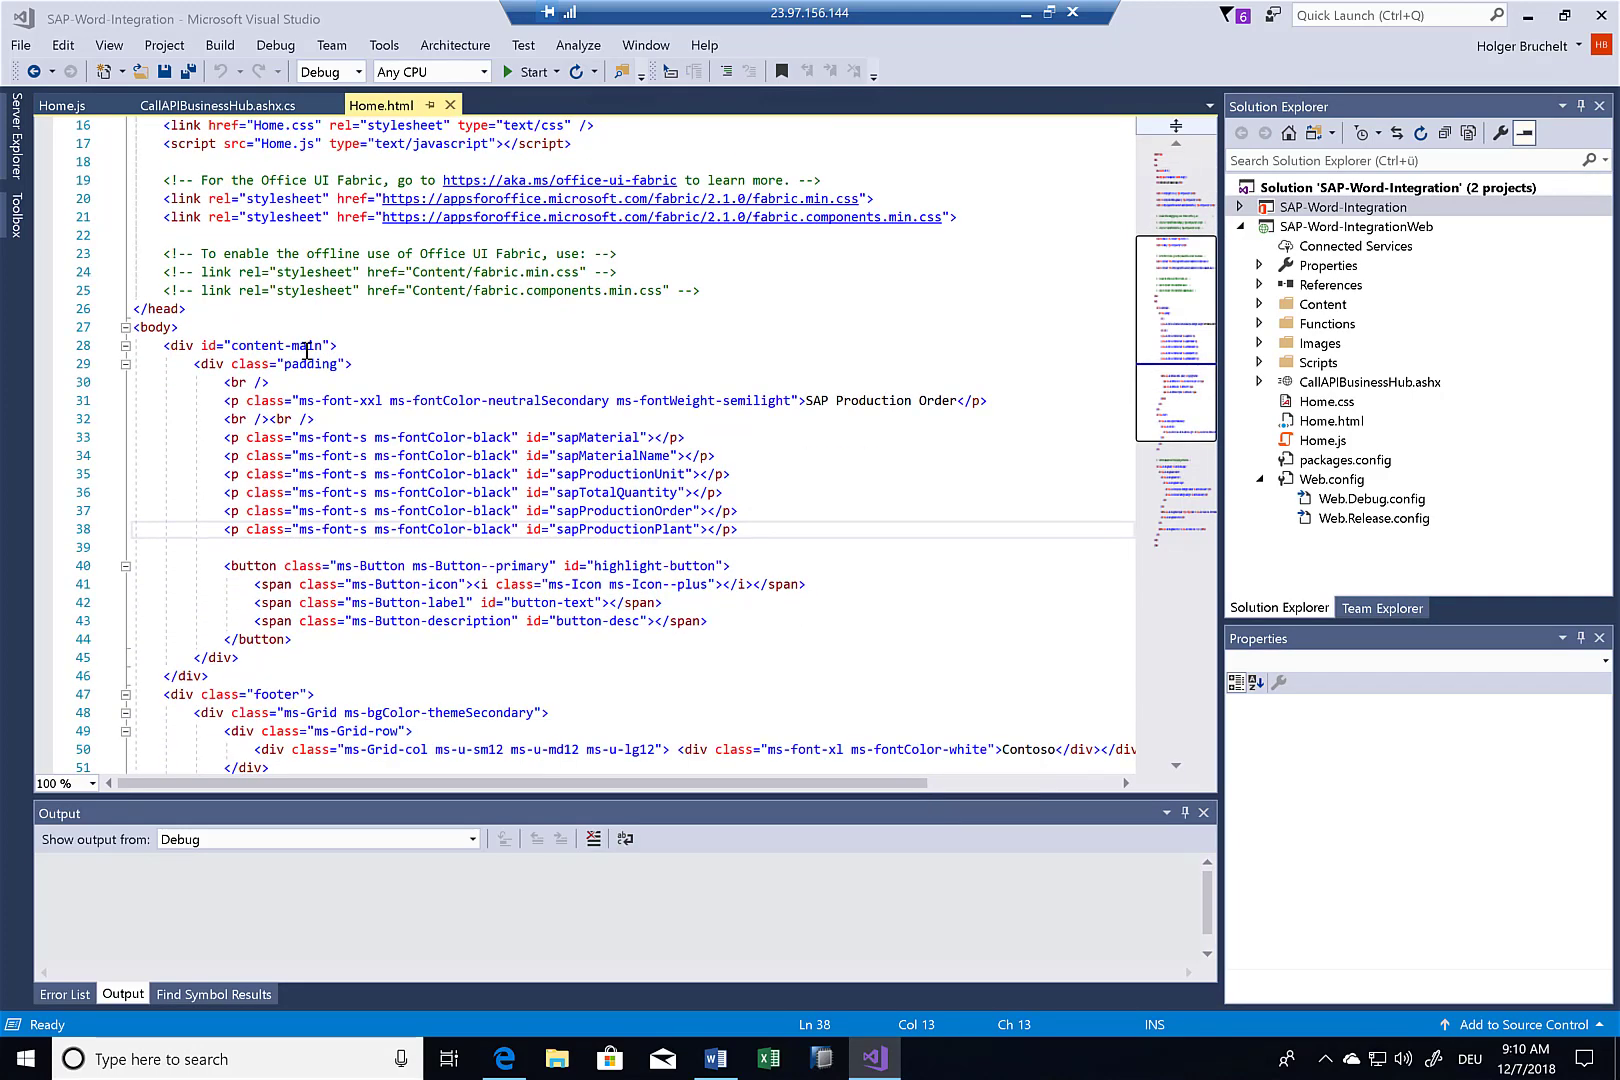
scroll(down, 3)
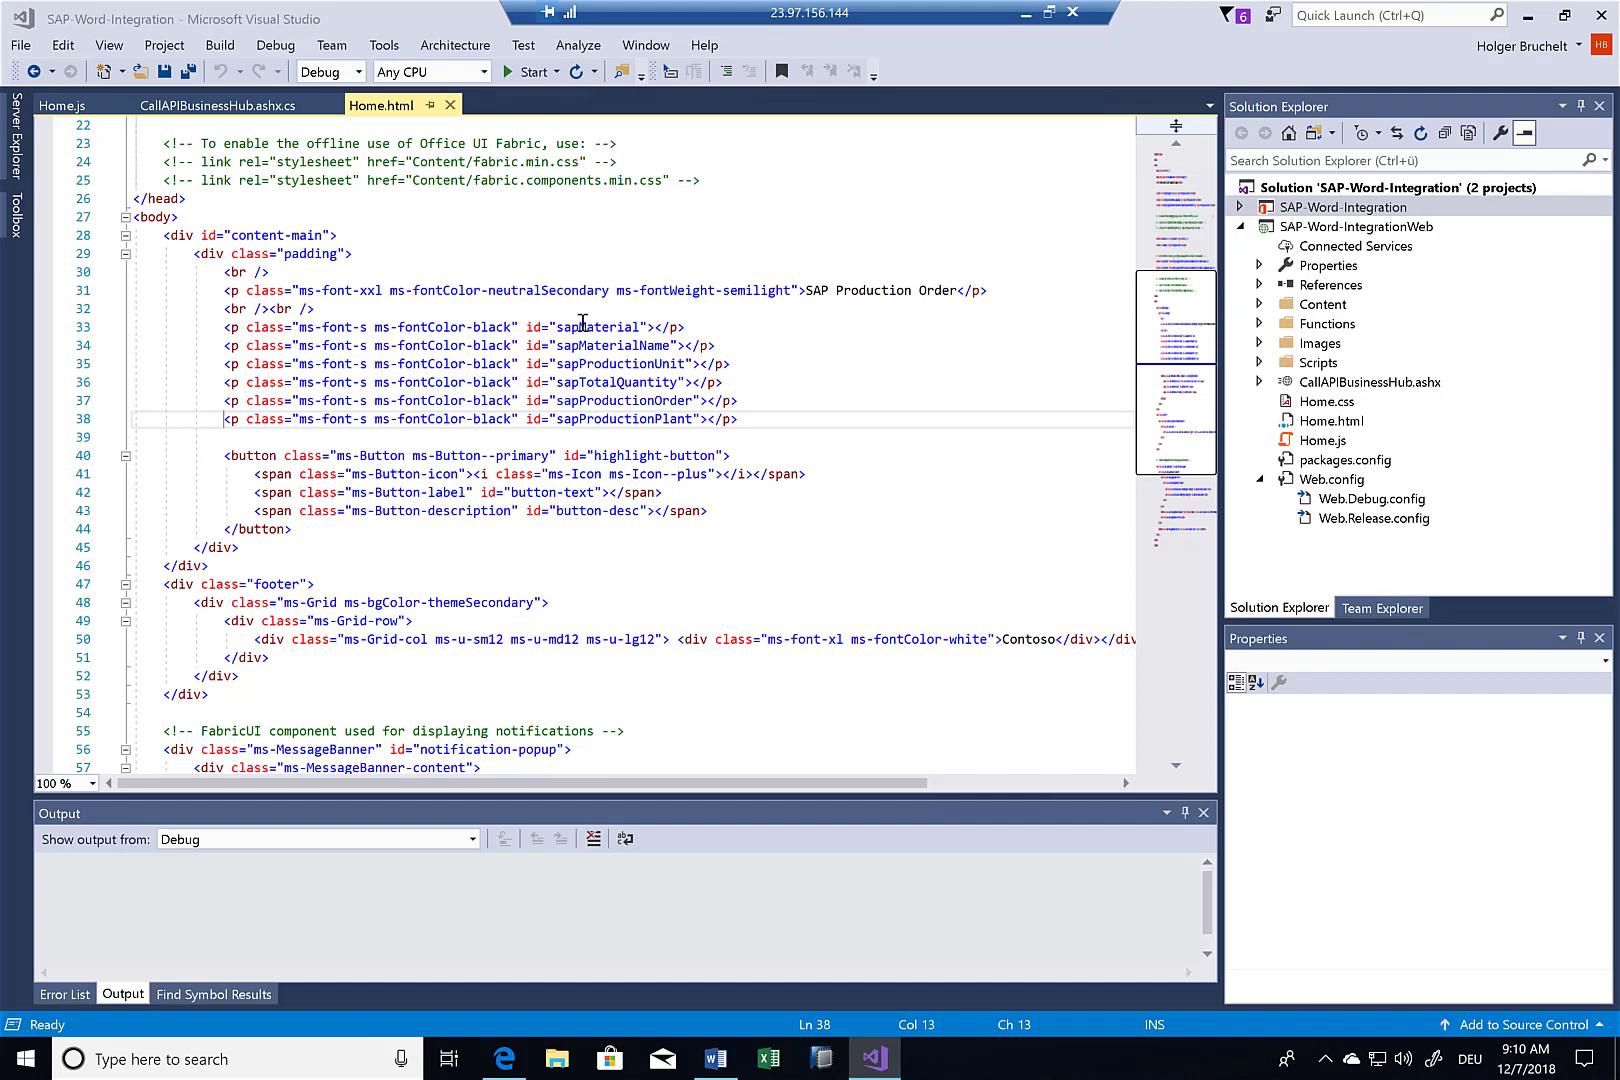
mouse_move(608, 418)
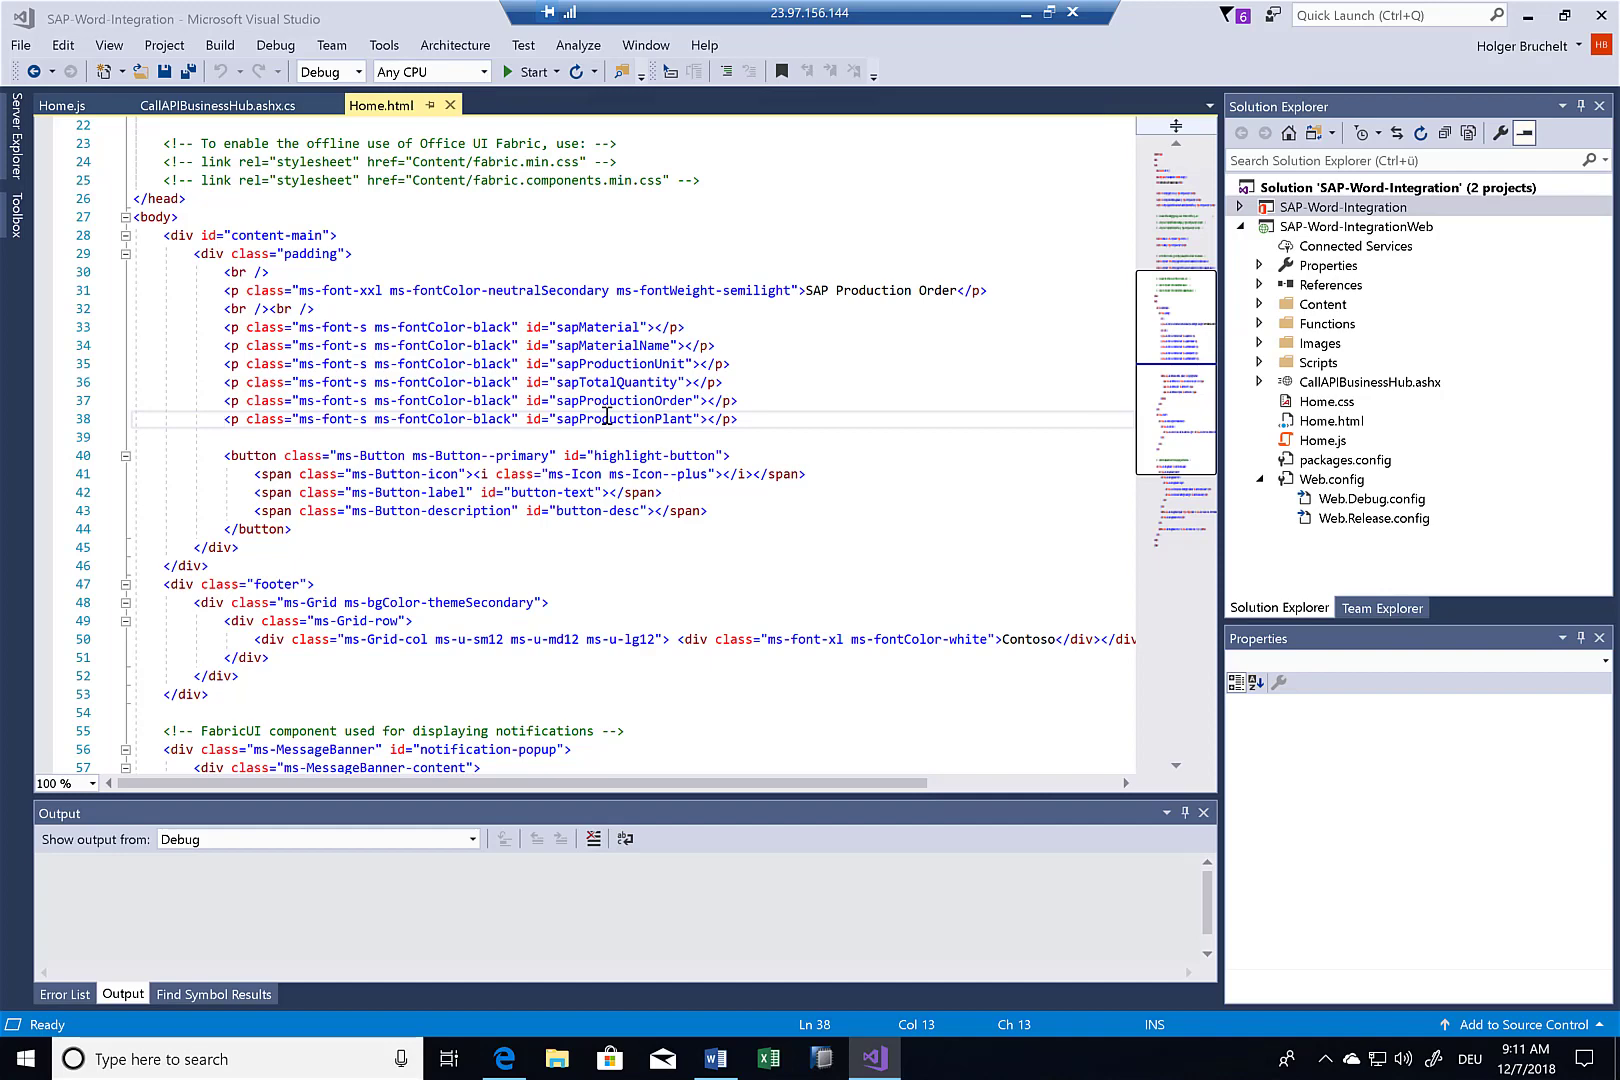
mouse_move(484, 506)
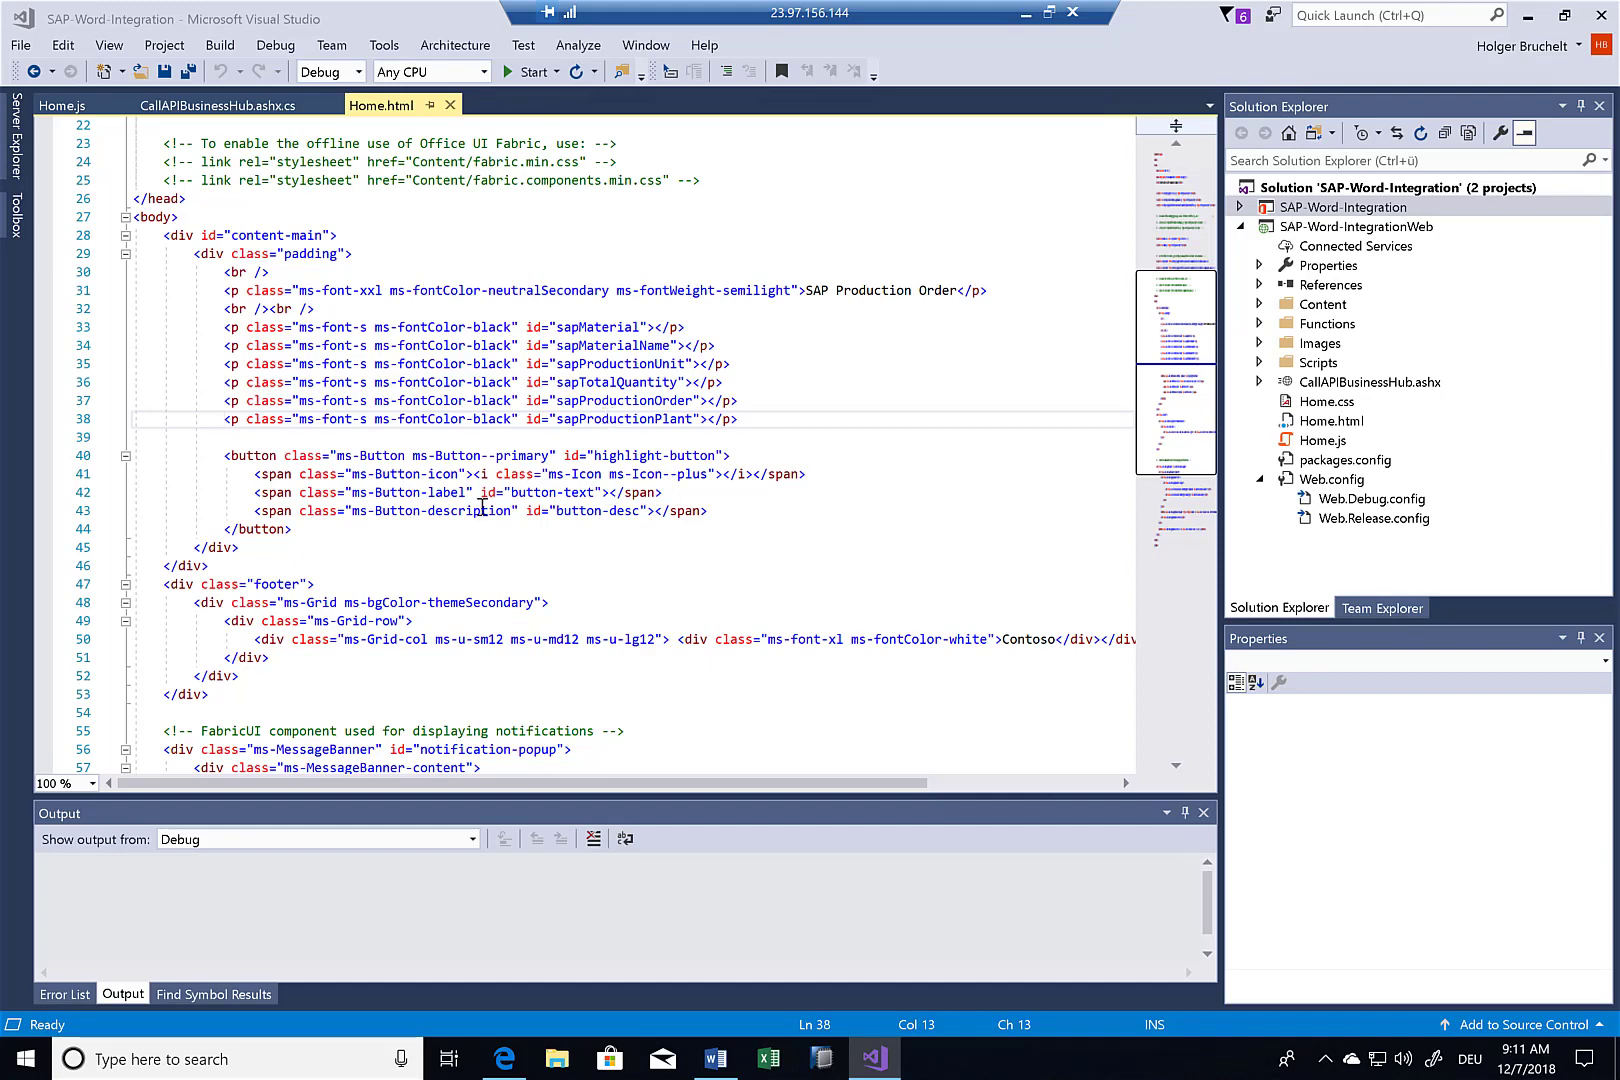
- In Home.js locate CallAPIBusinessHub in the ajax url, then view its handler code with the resourceUrl
click(60, 104)
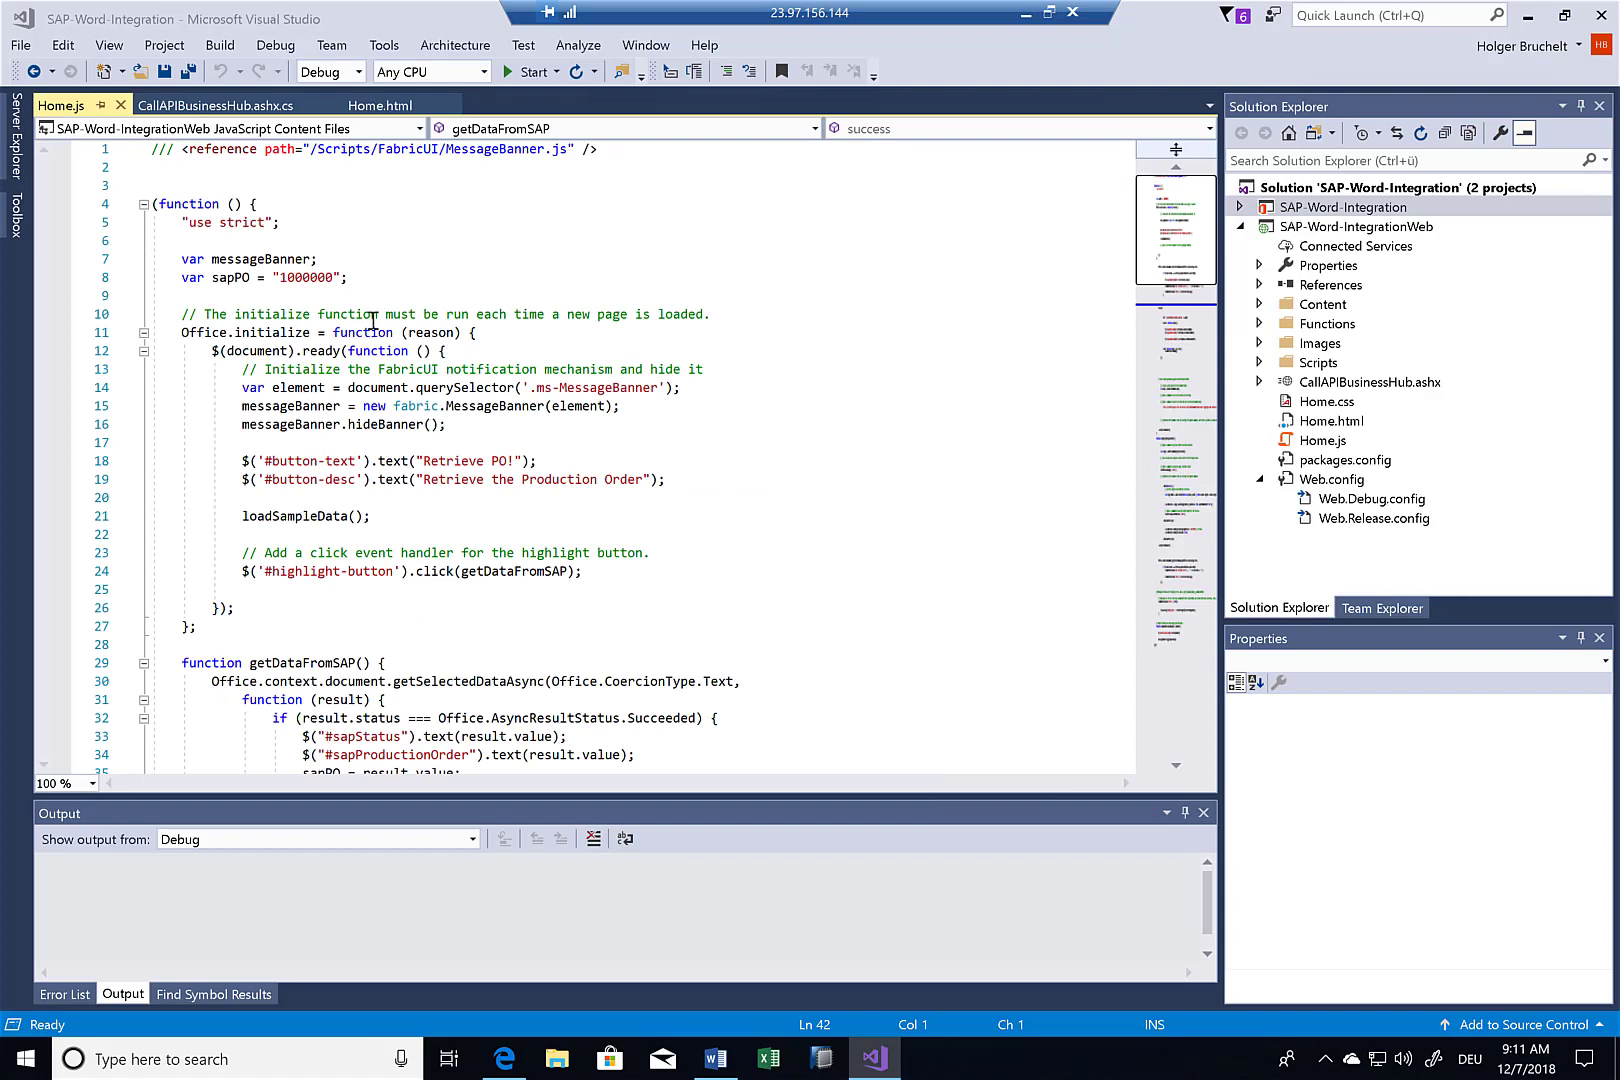
mouse_move(270, 580)
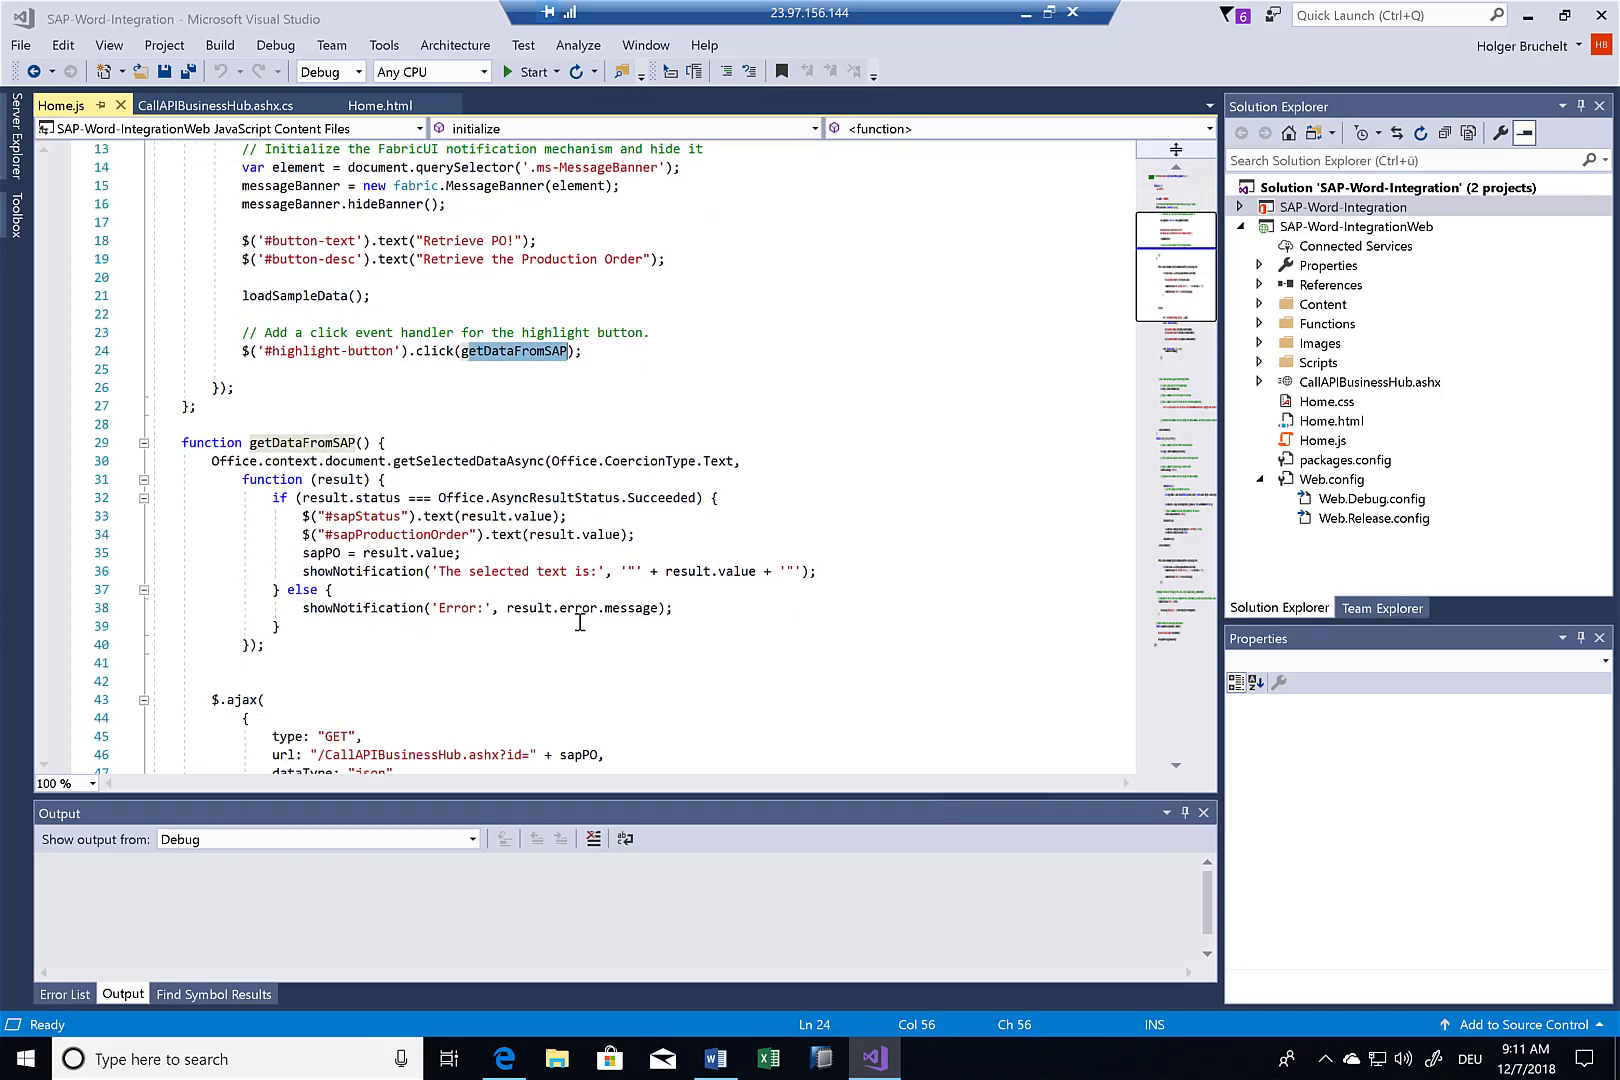
scroll(down, 3)
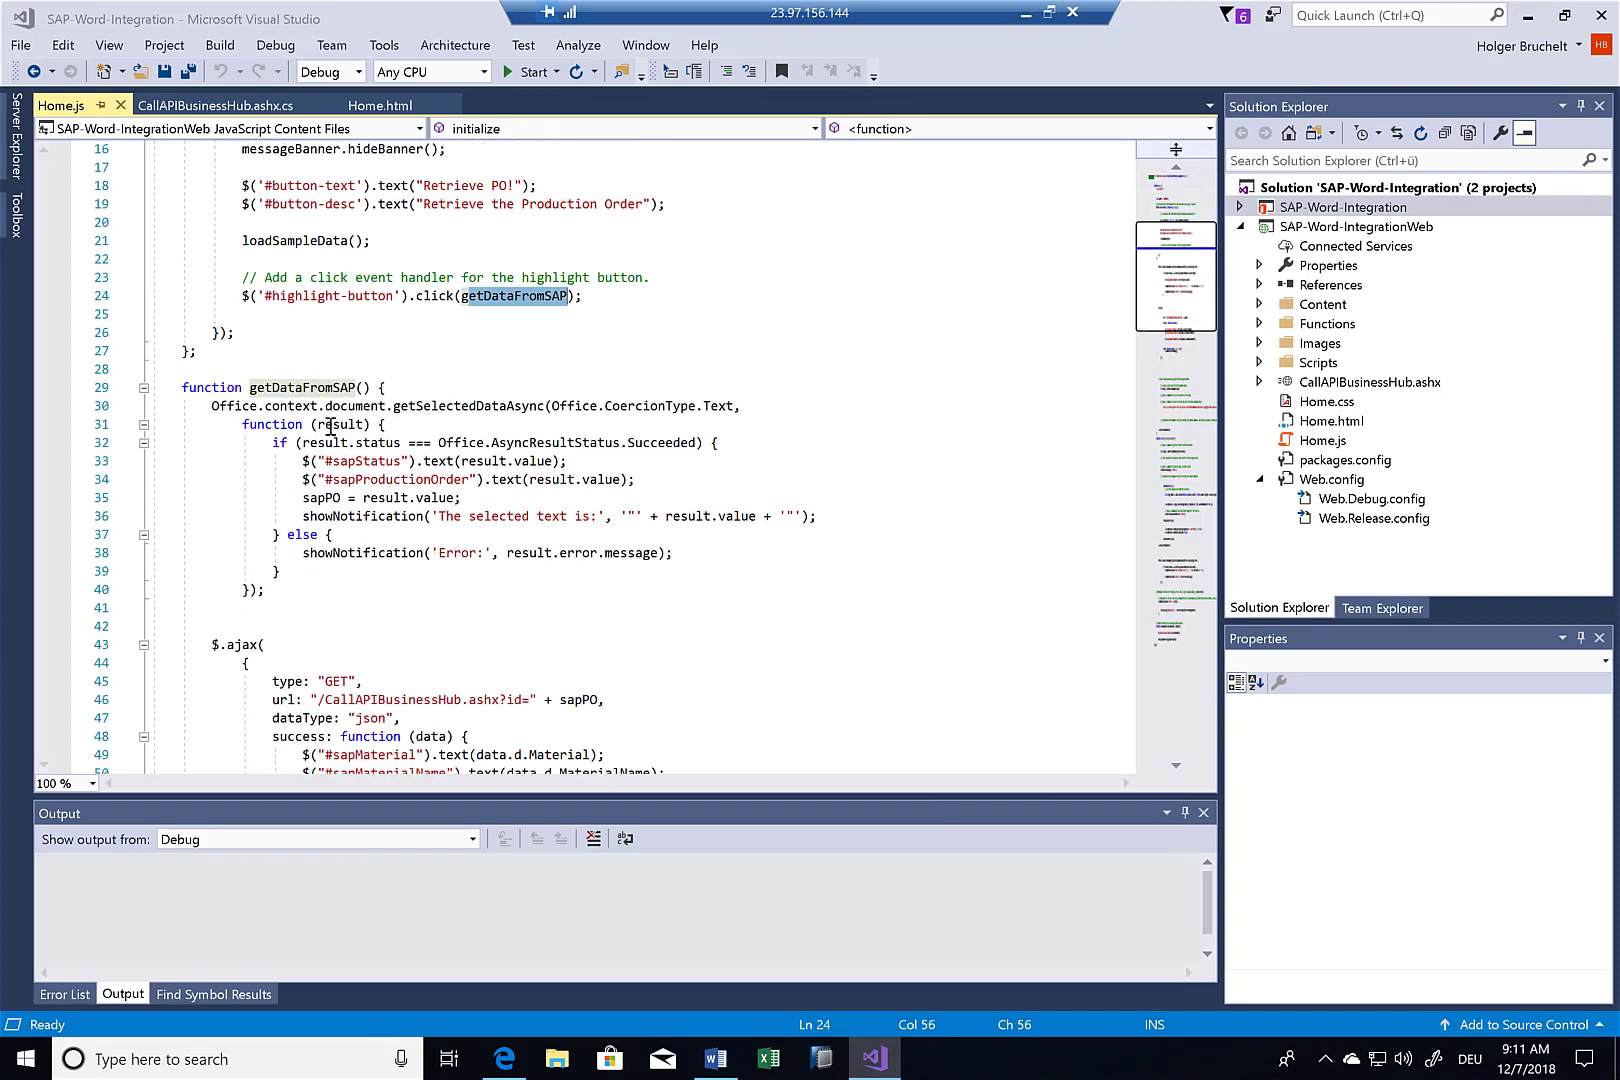
scroll(down, 3)
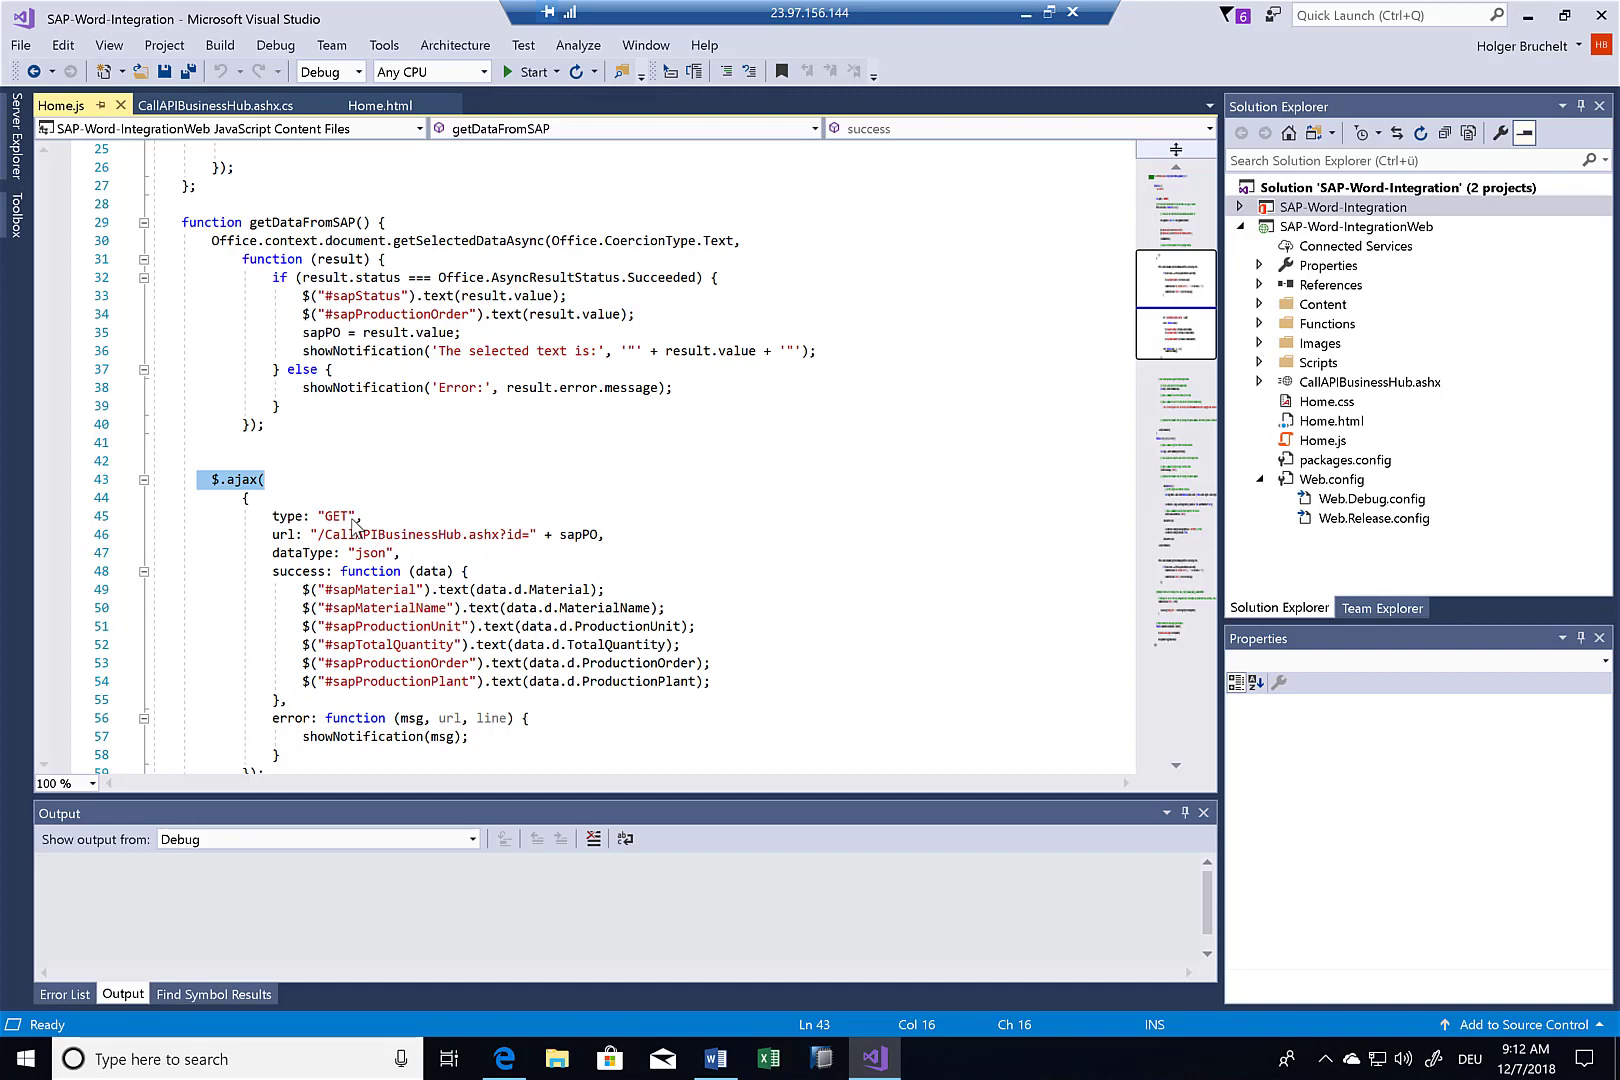
mouse_move(346, 526)
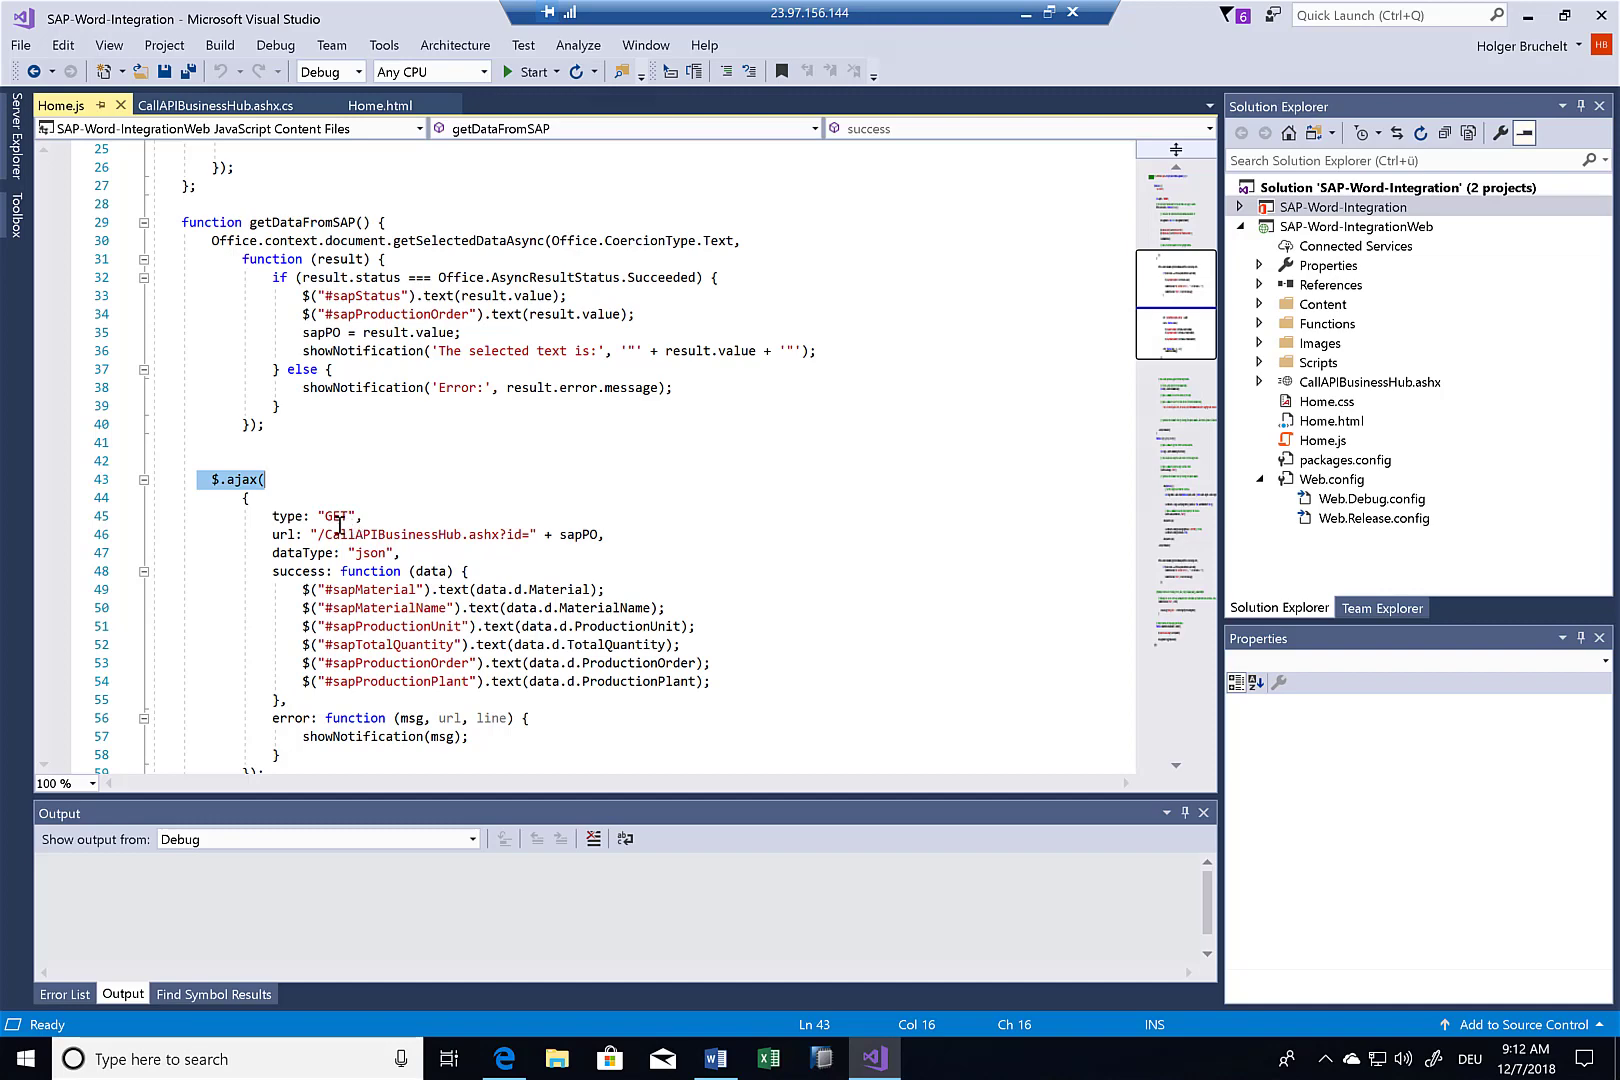
scroll(down, 3)
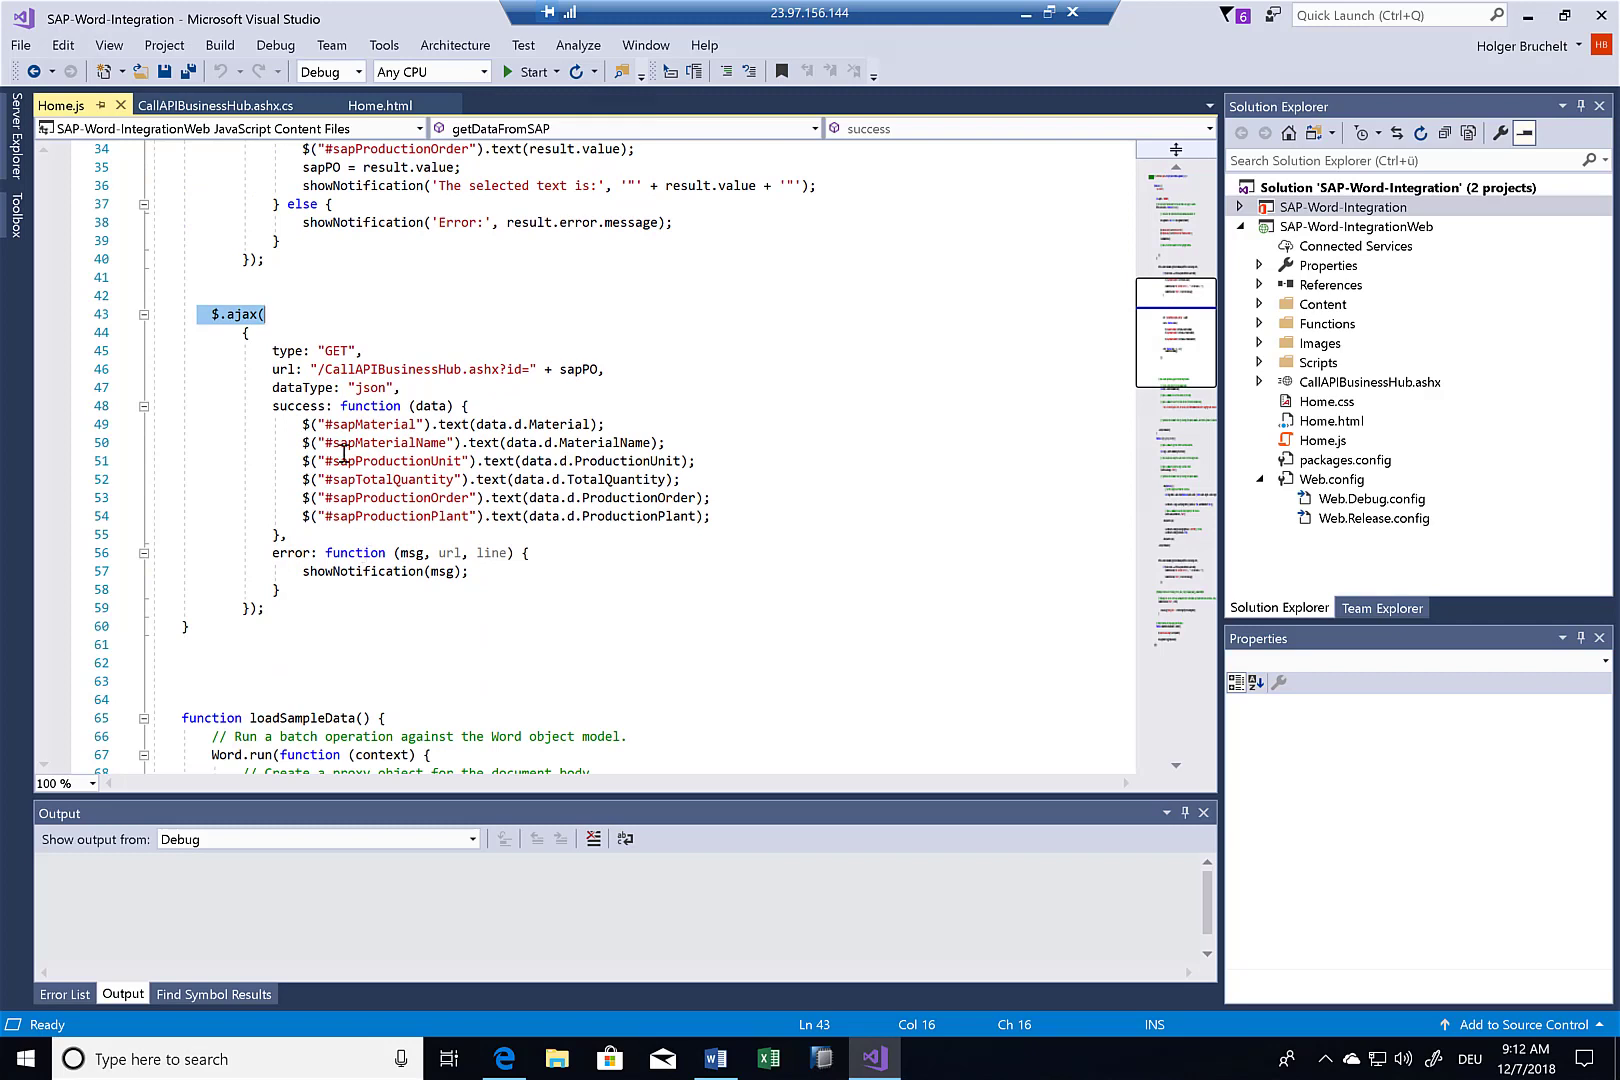
double_click(388, 368)
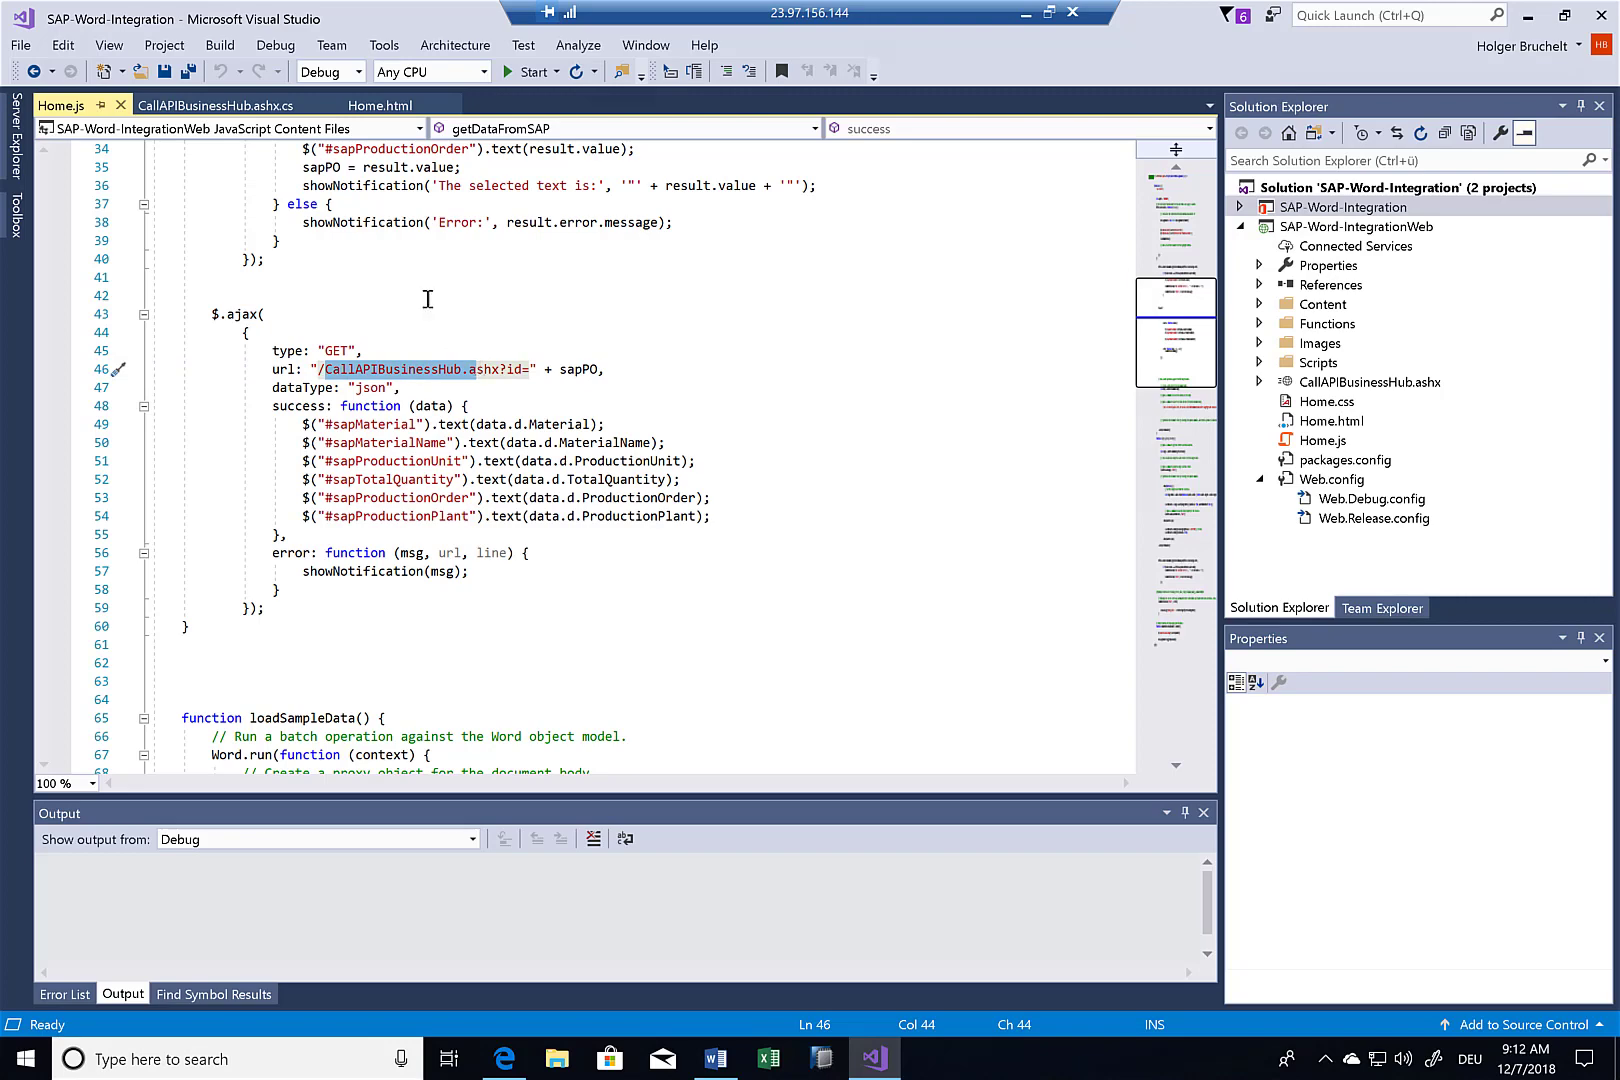
click(214, 104)
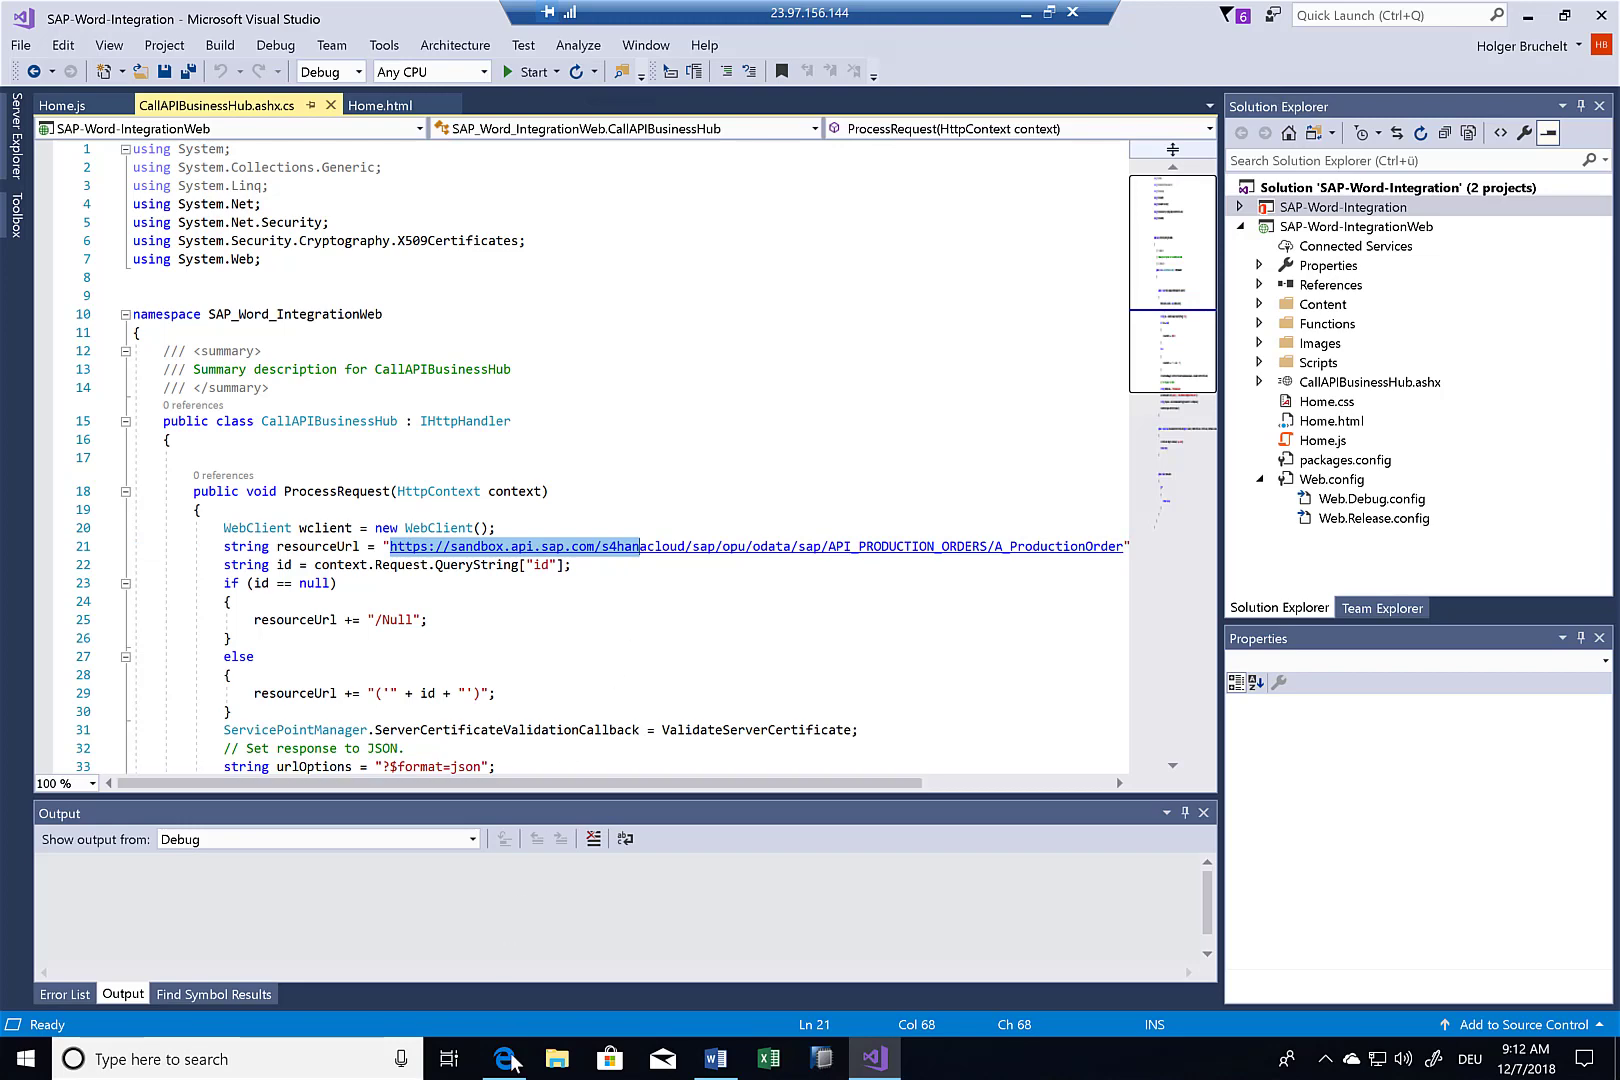
- Switch to the browser showing the SAP API Business Hub home page at api.sap.com
click(504, 1058)
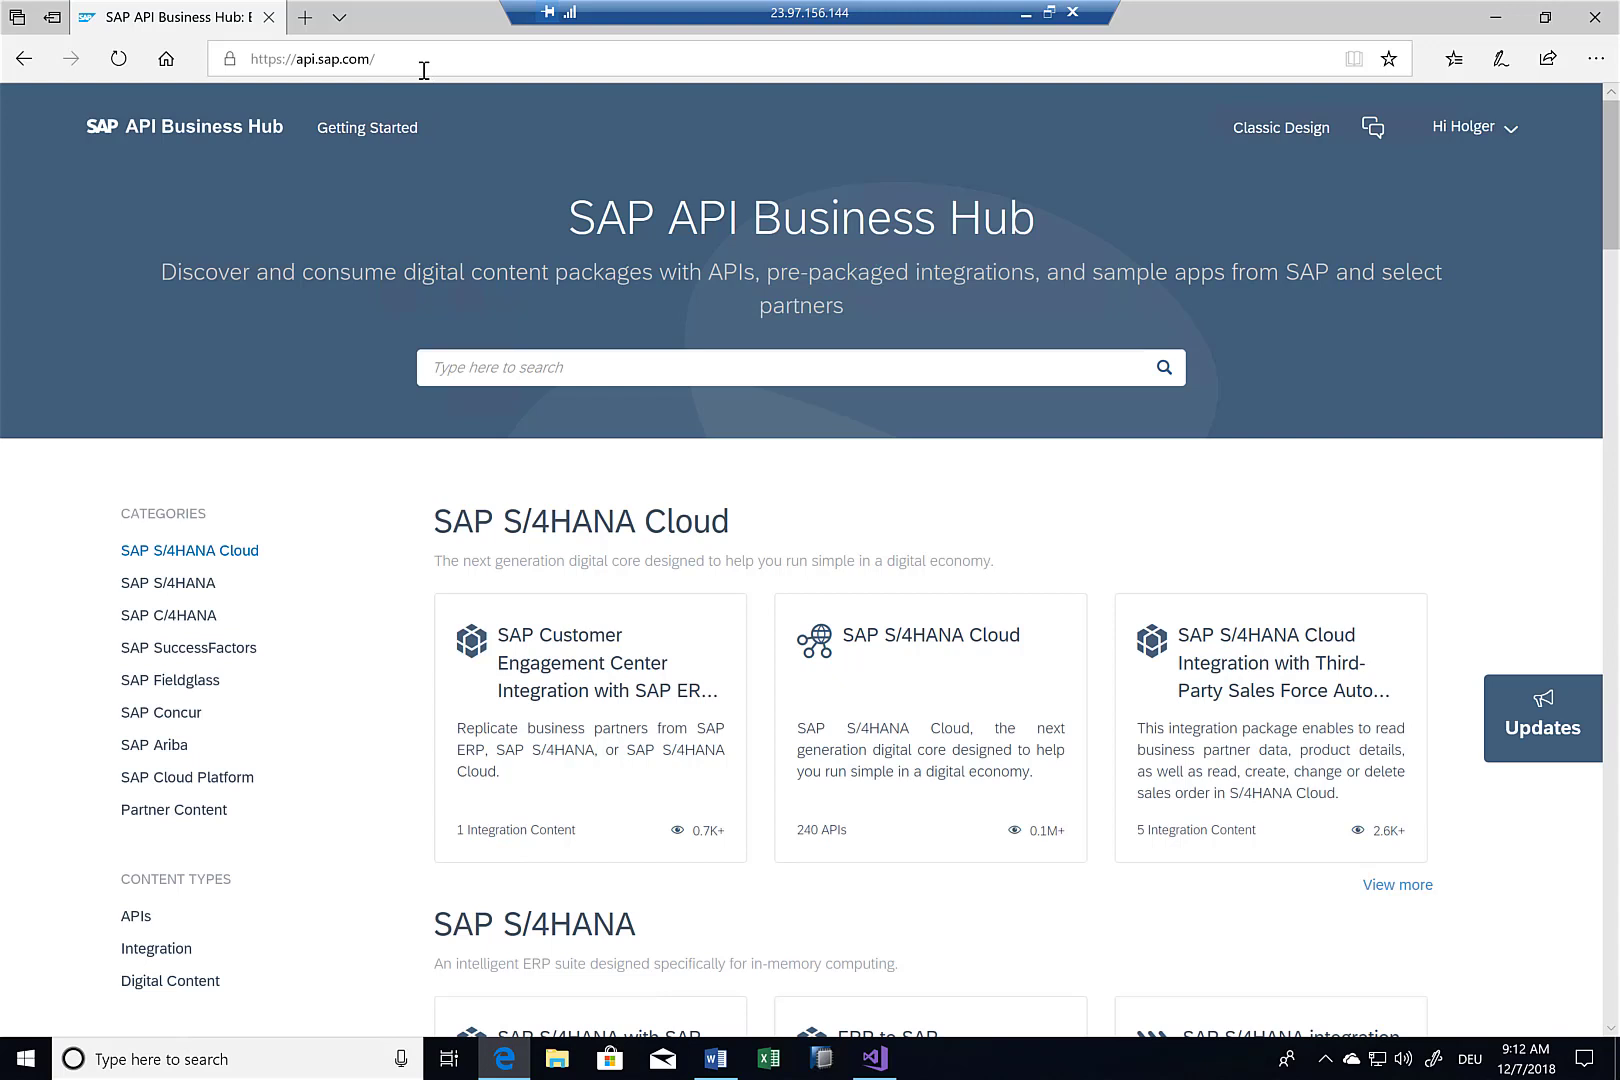
mouse_move(510, 348)
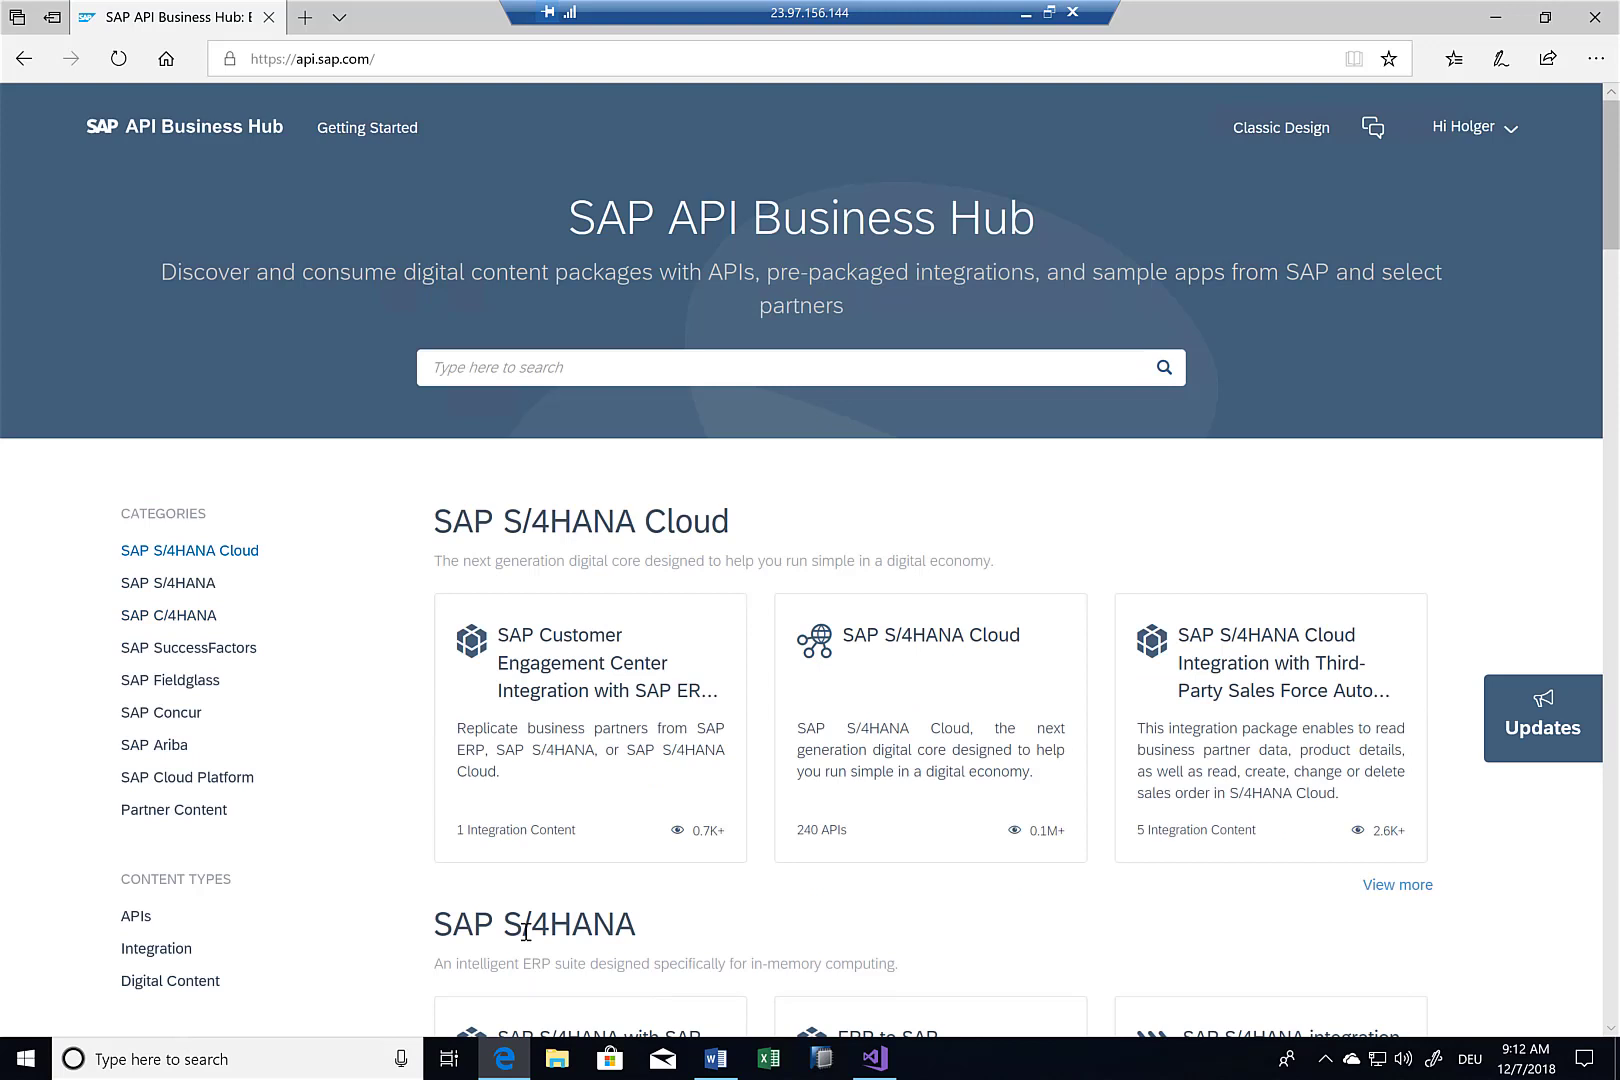
- Search the hub for Production Orders and open the Production Order - Read, Create, Update API reference
click(800, 366)
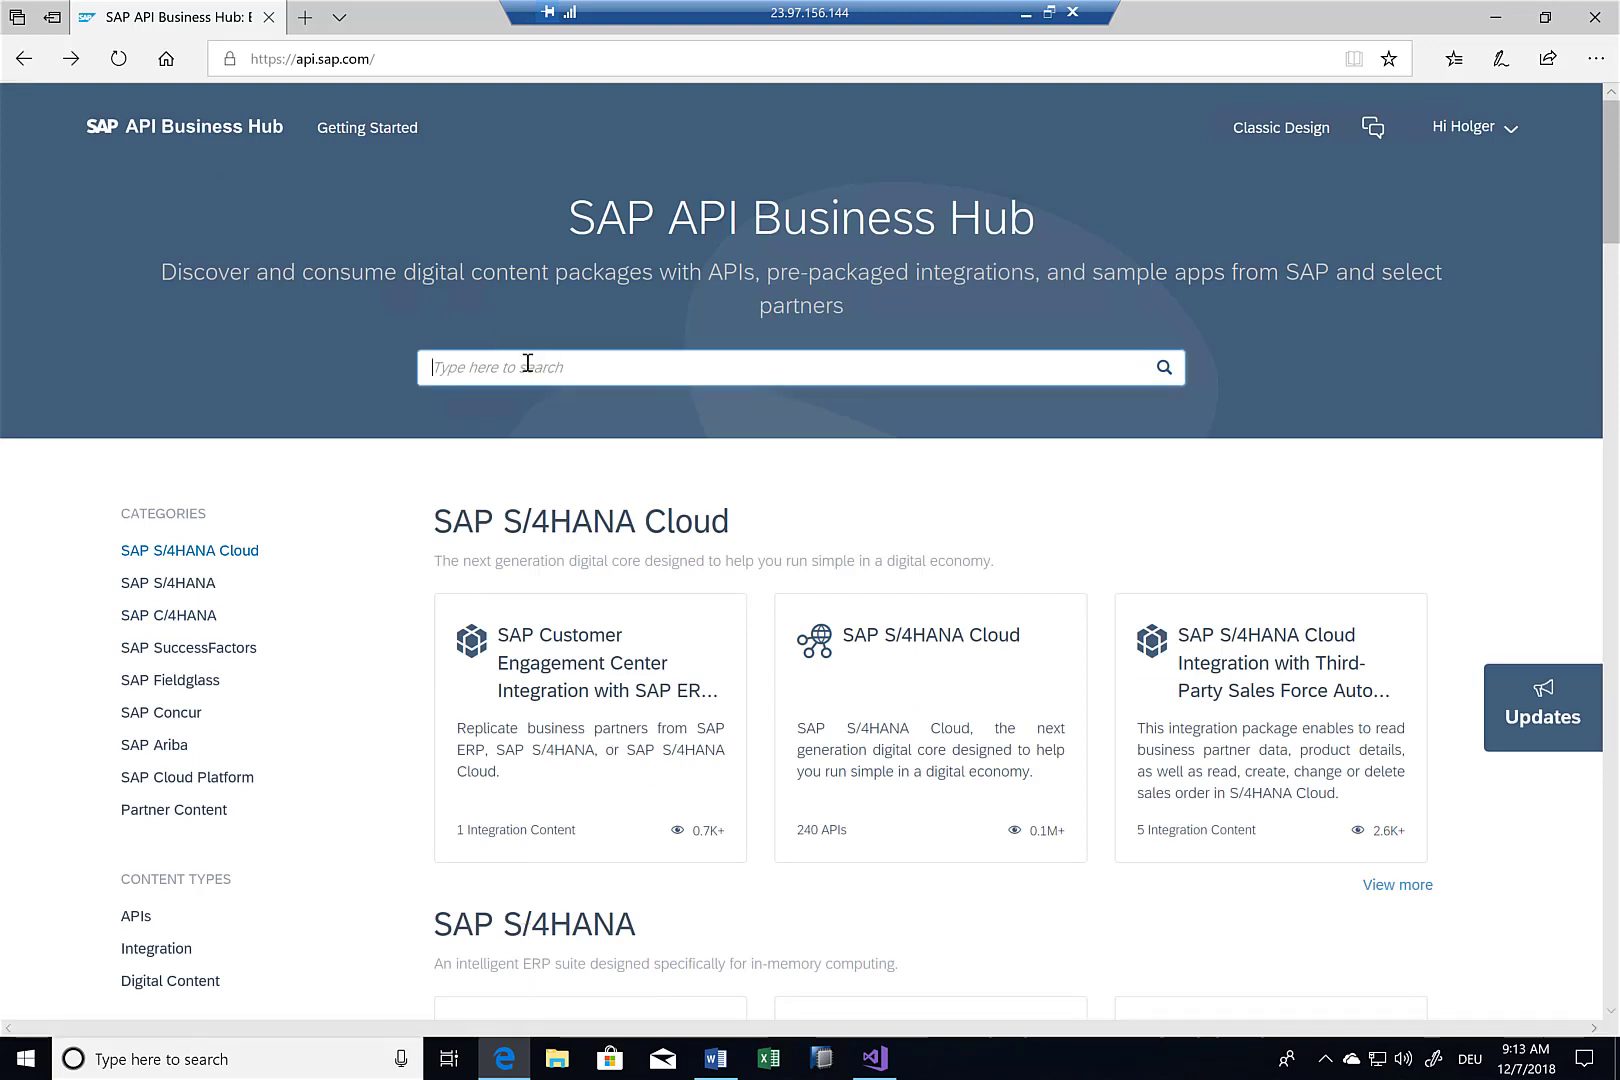
text(Pr)
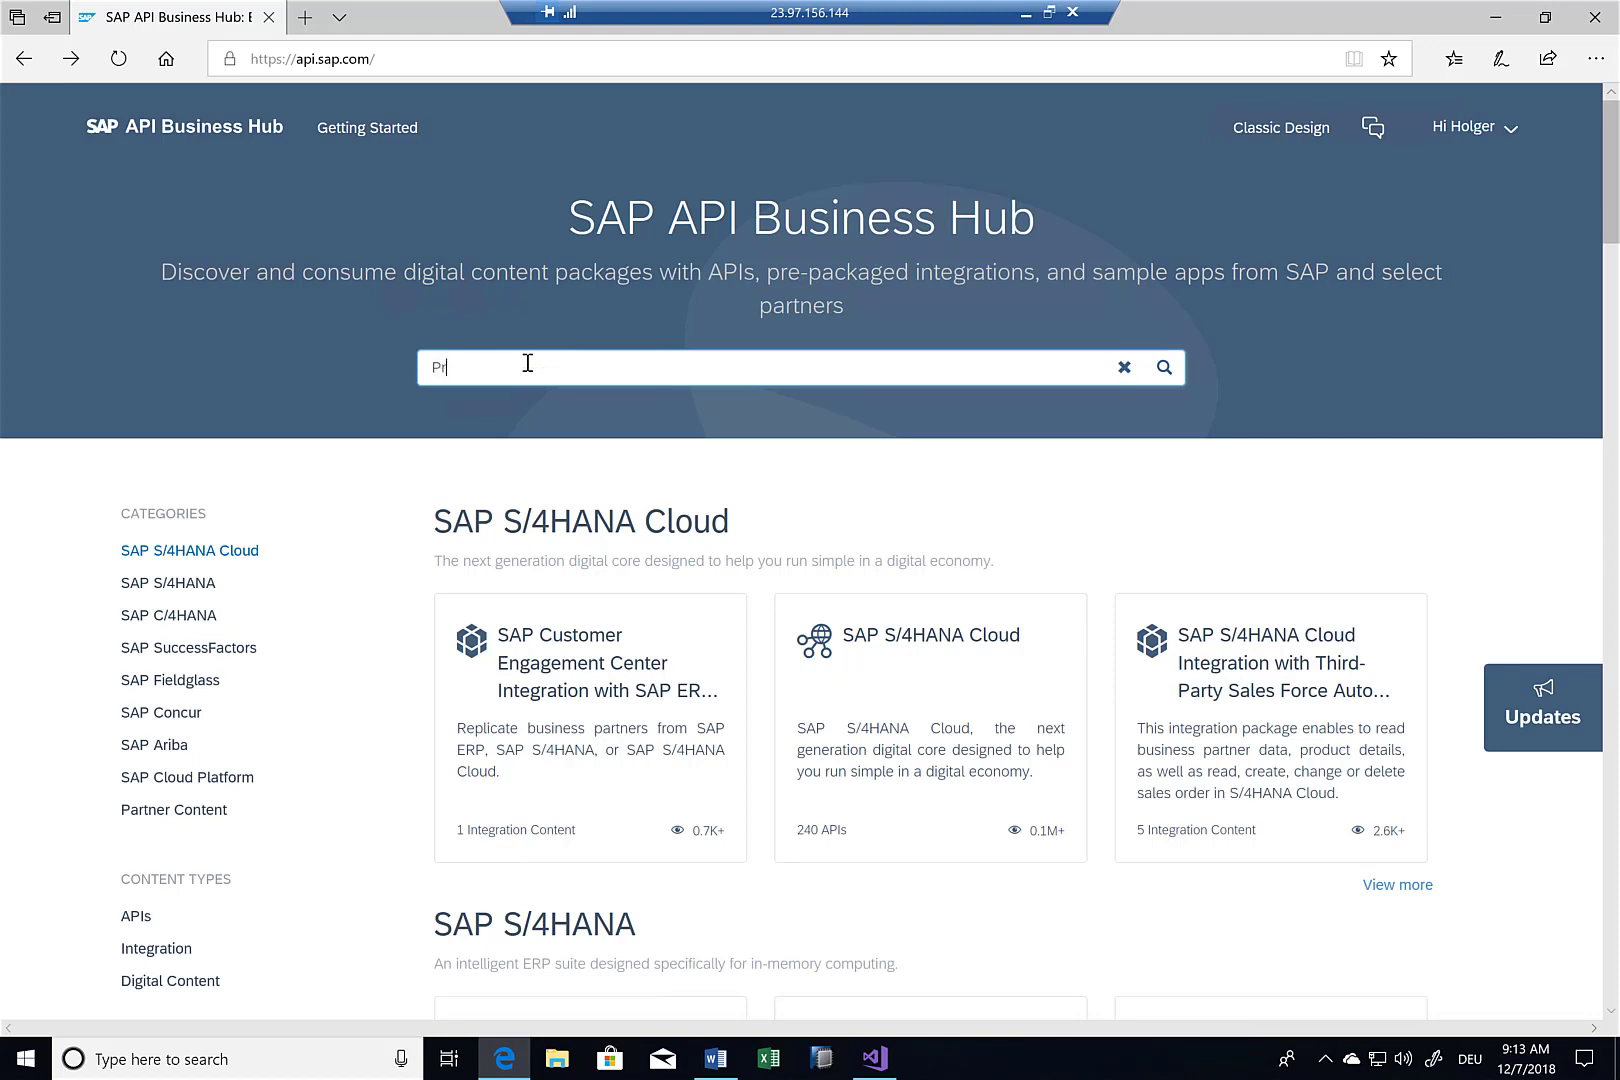
text(roduction Orders)
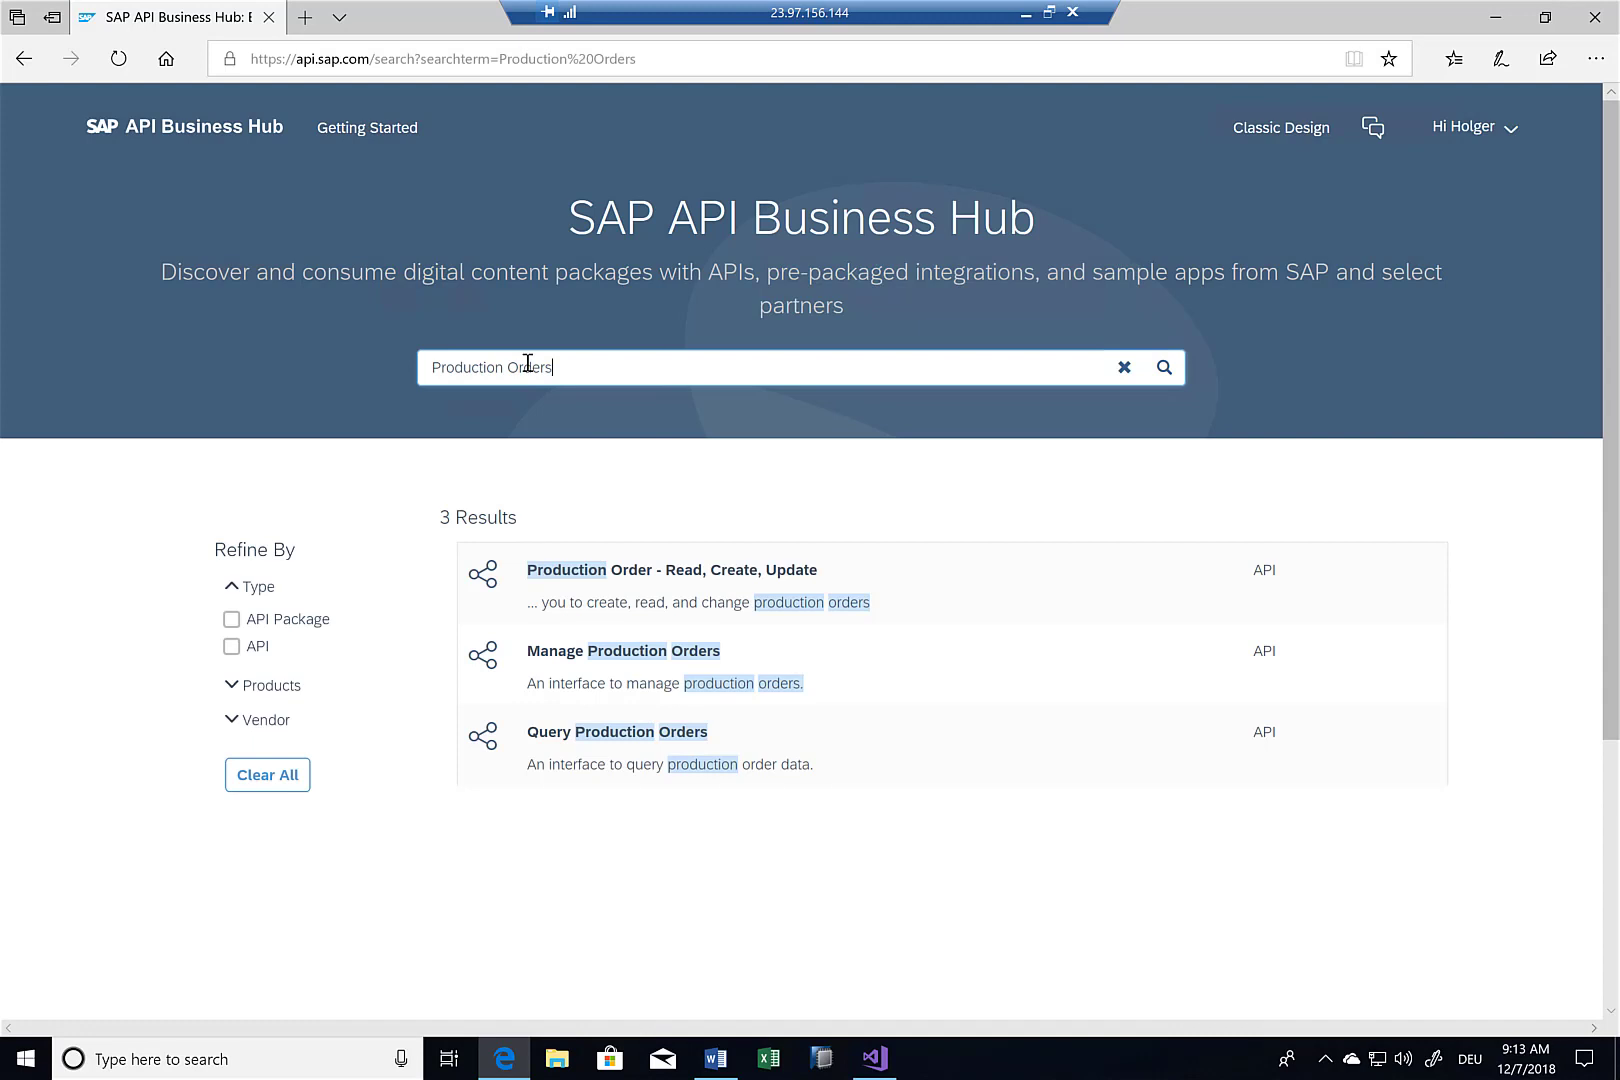
click(670, 570)
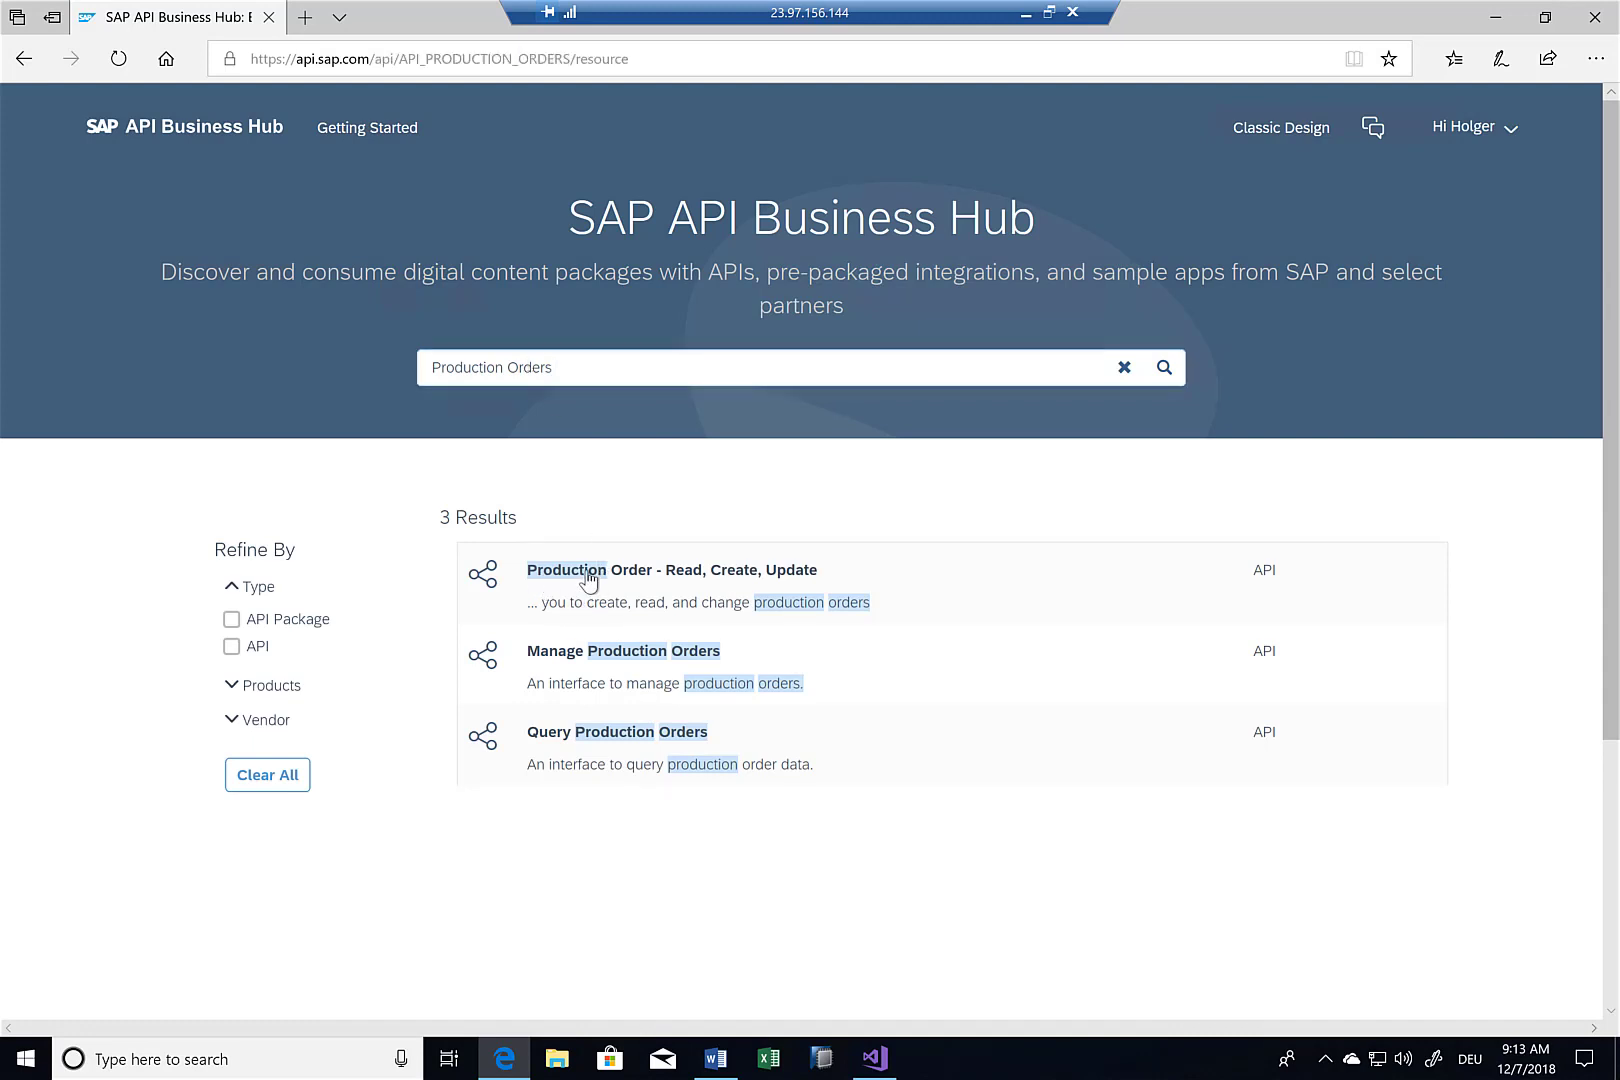
click(658, 570)
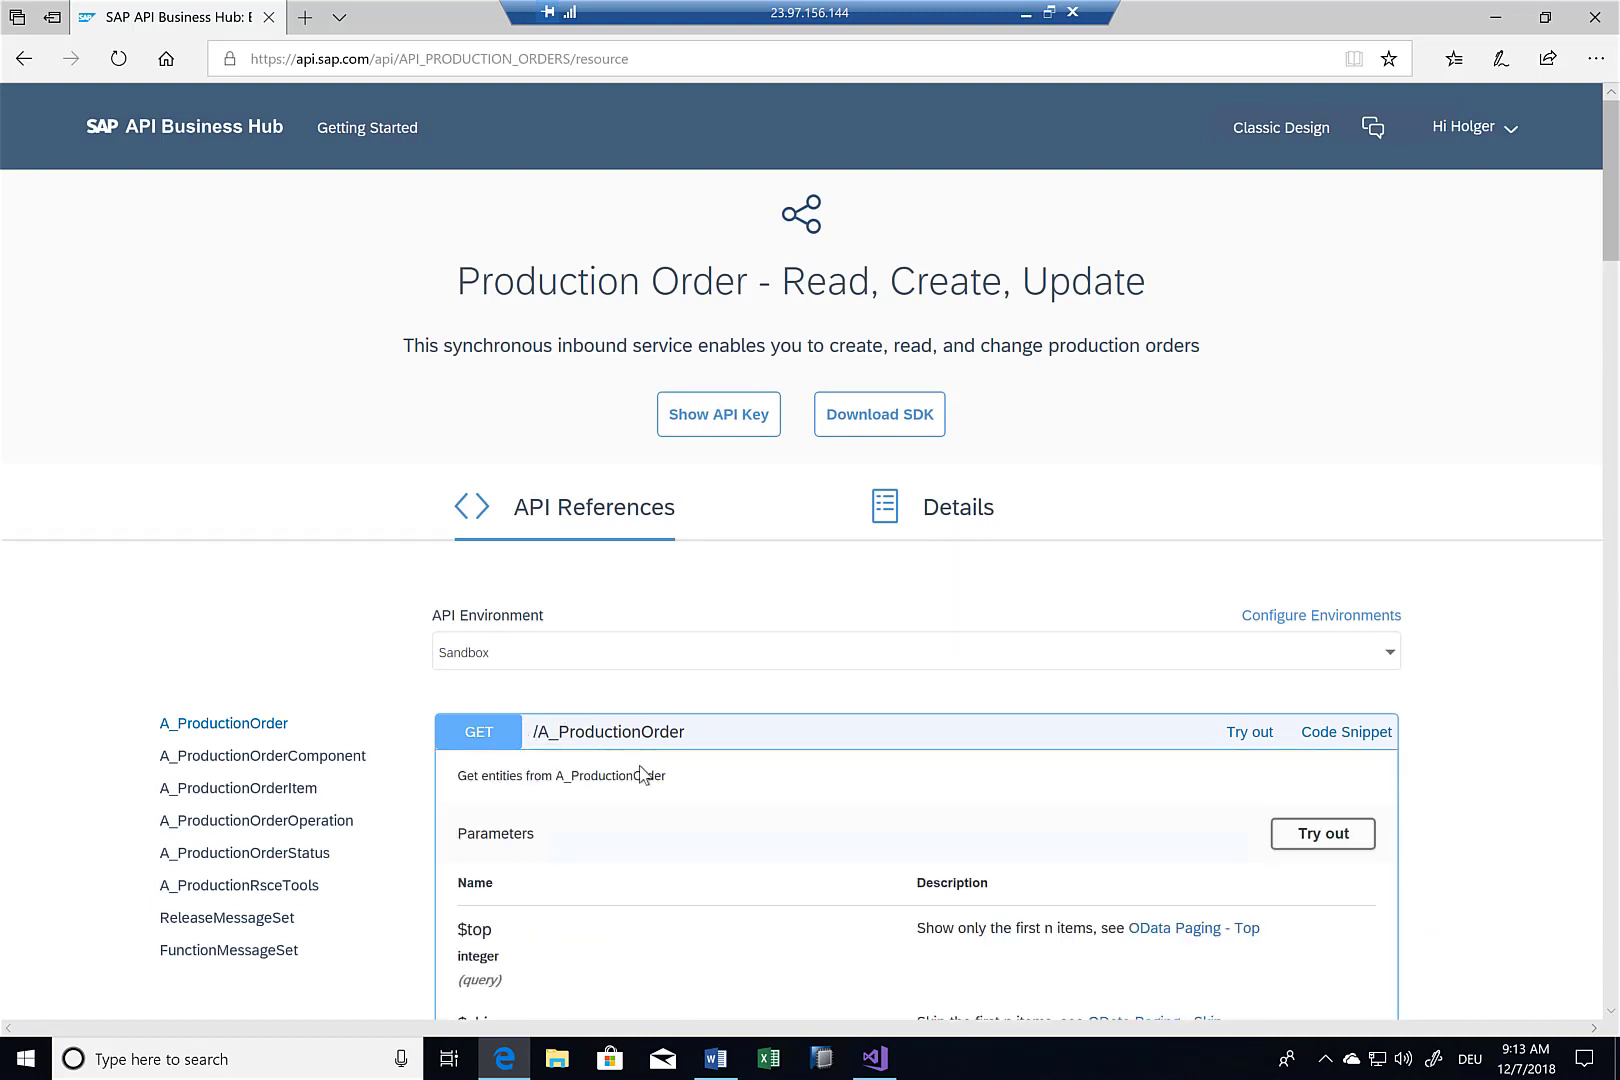
scroll(down, 3)
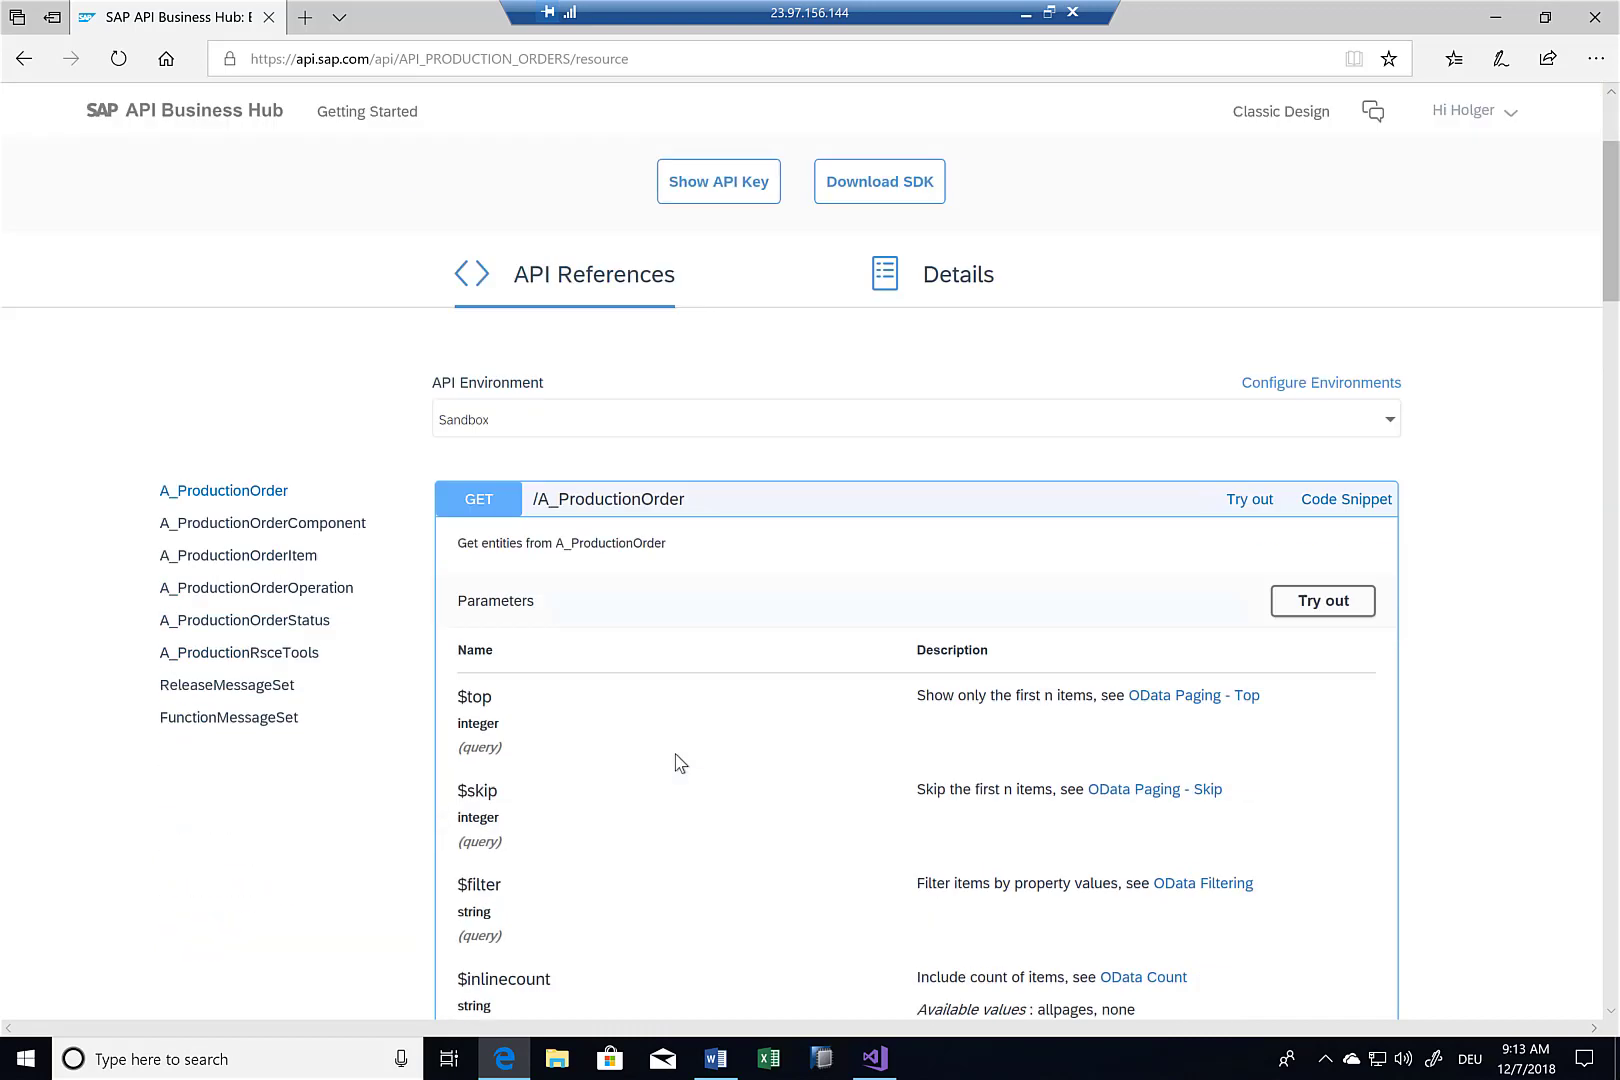
scroll(down, 3)
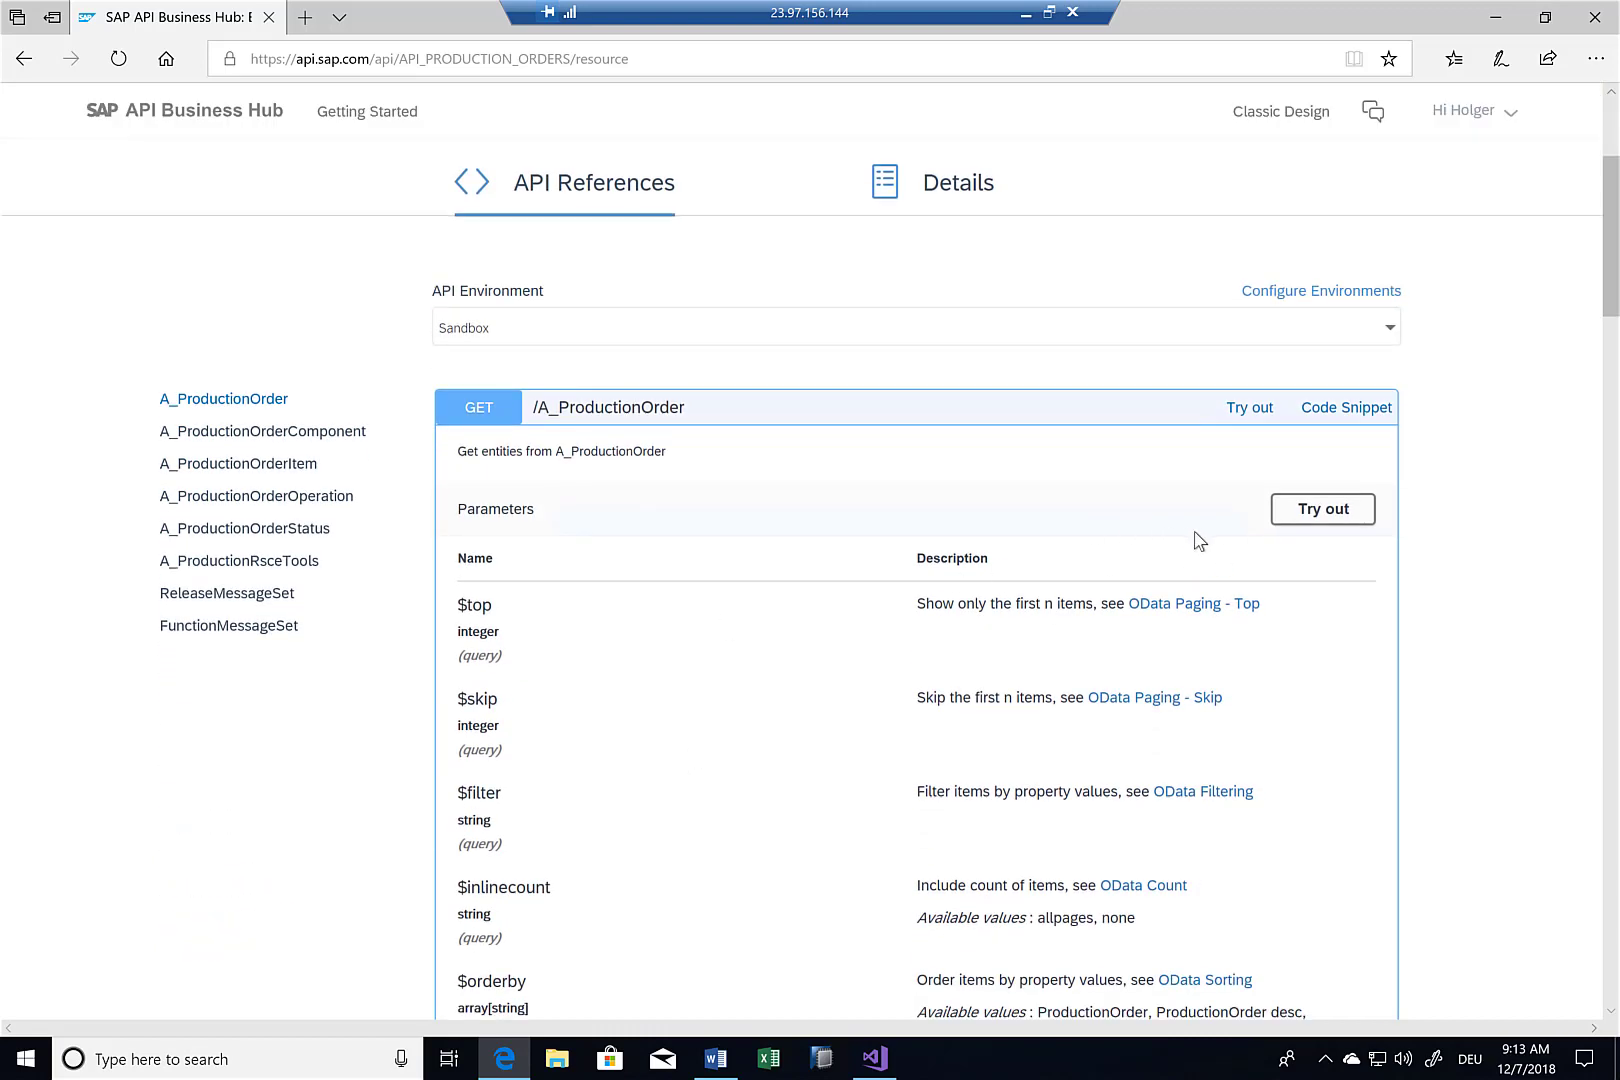
- Try out the A_ProductionOrder request with $top set to 5 and execute it against the sandbox
click(1322, 508)
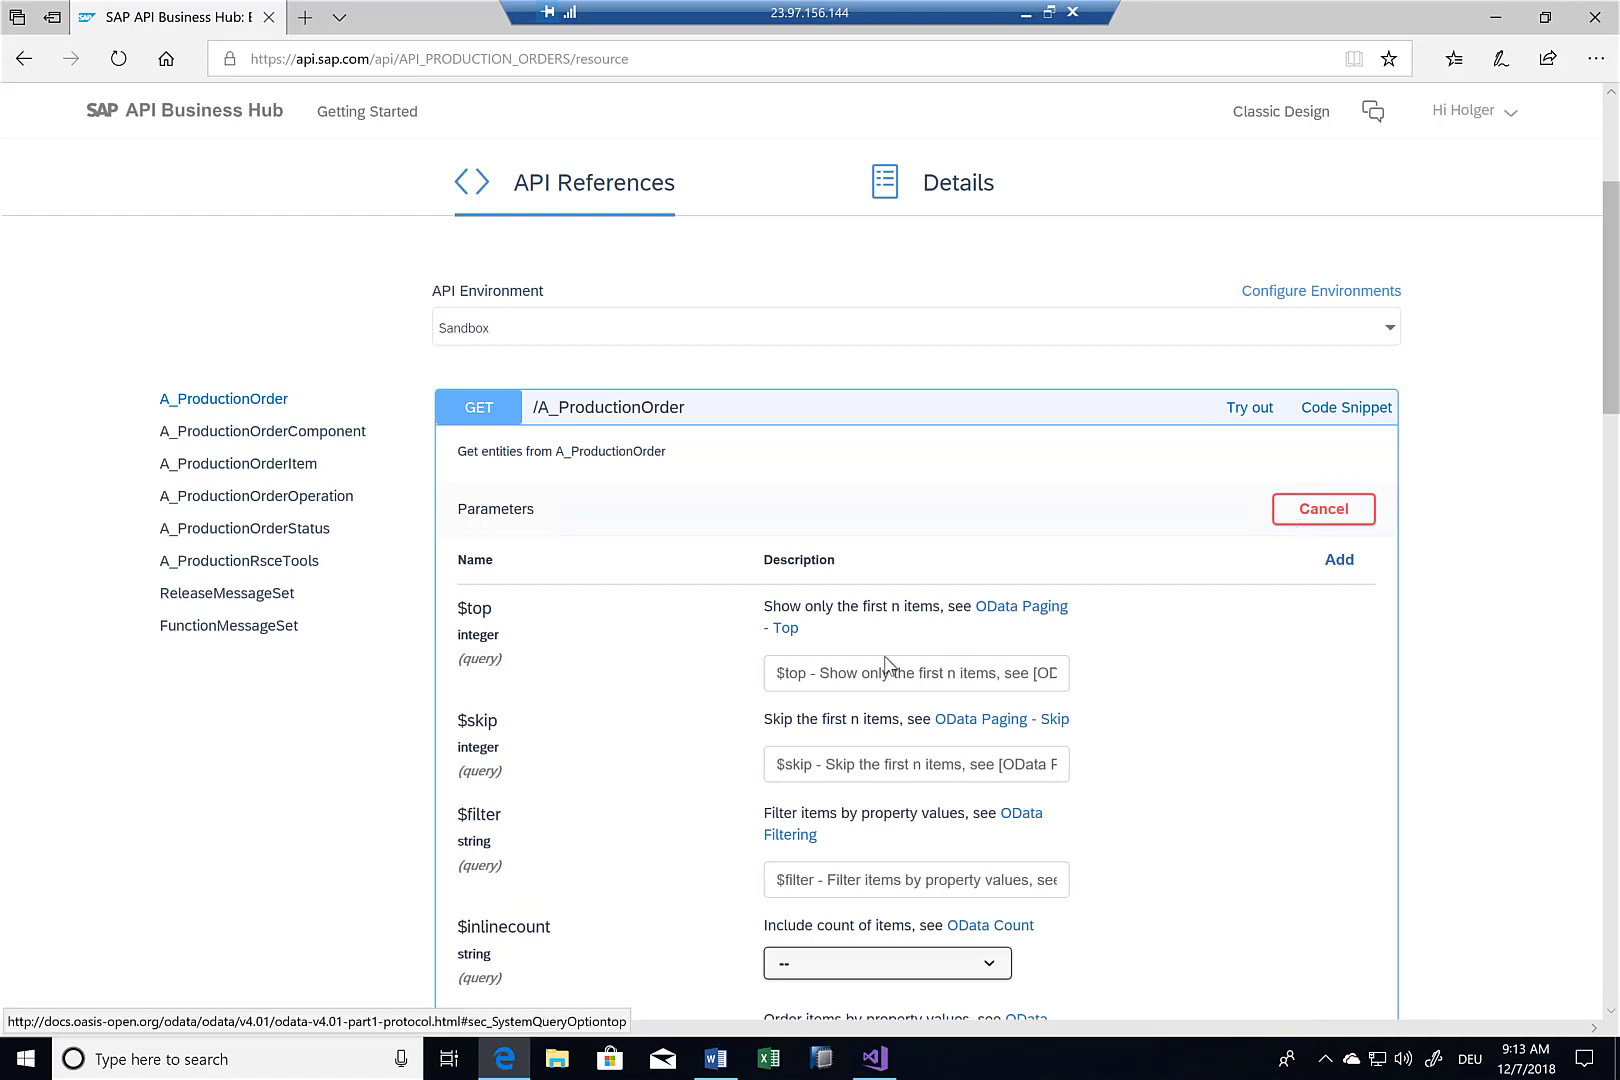
text(5)
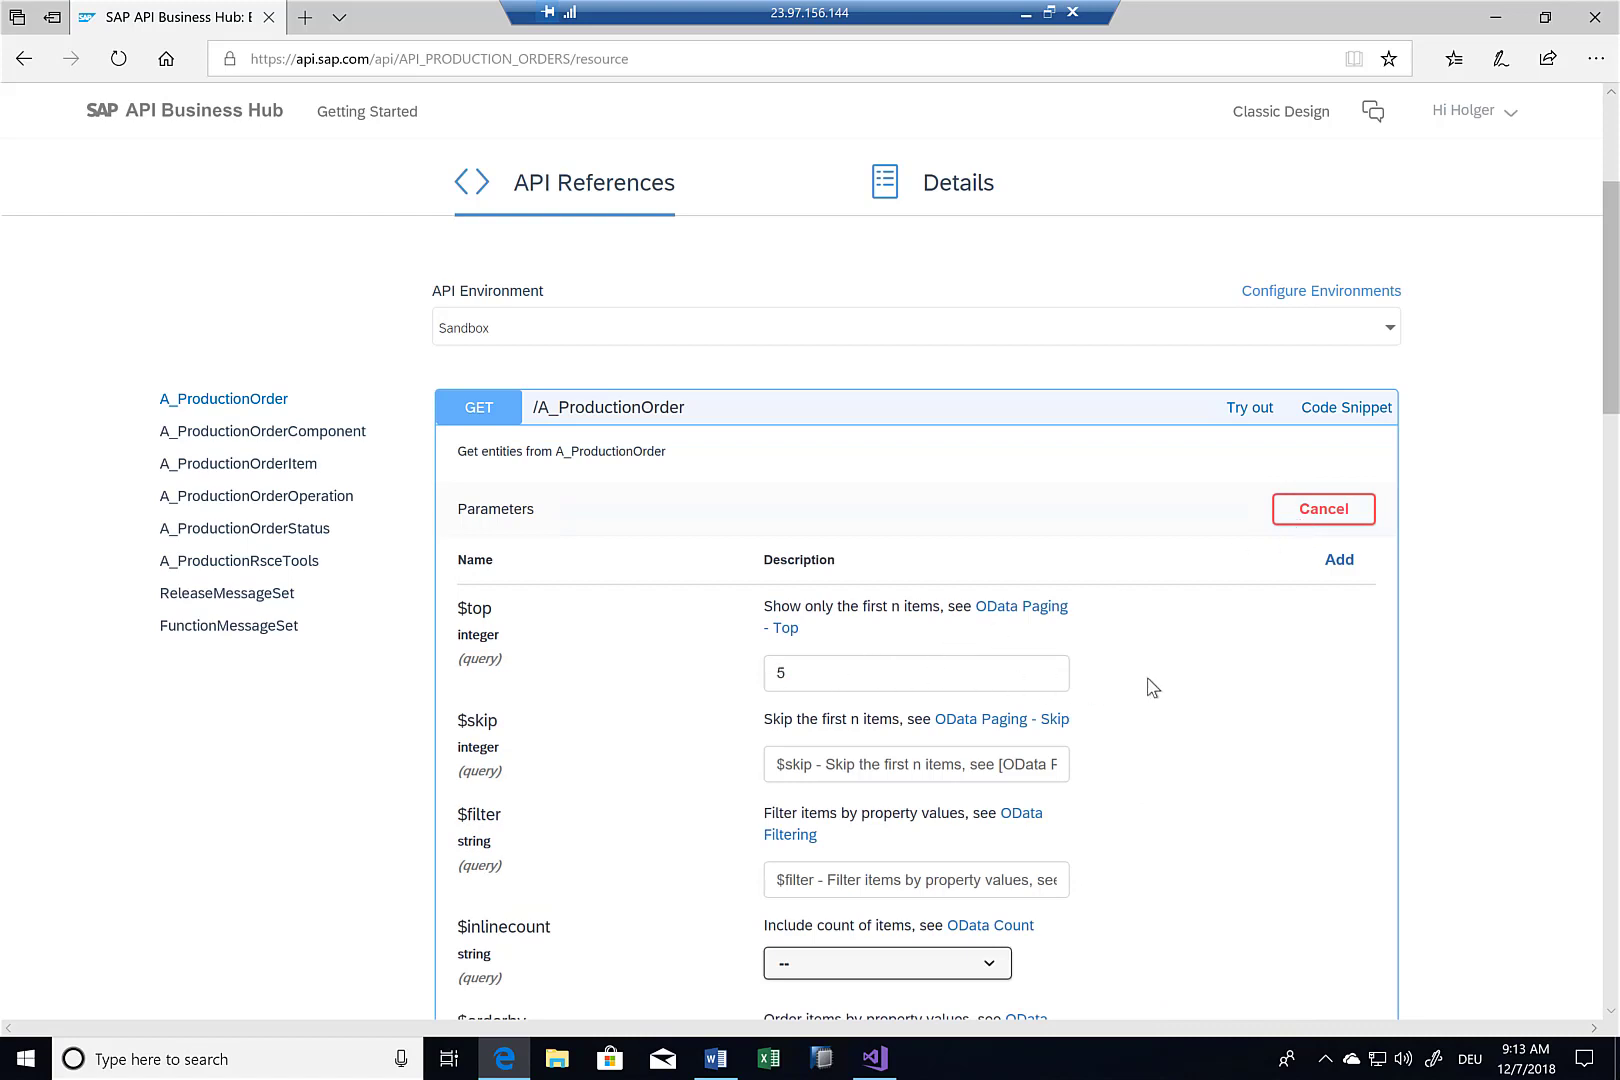
scroll(down, 3)
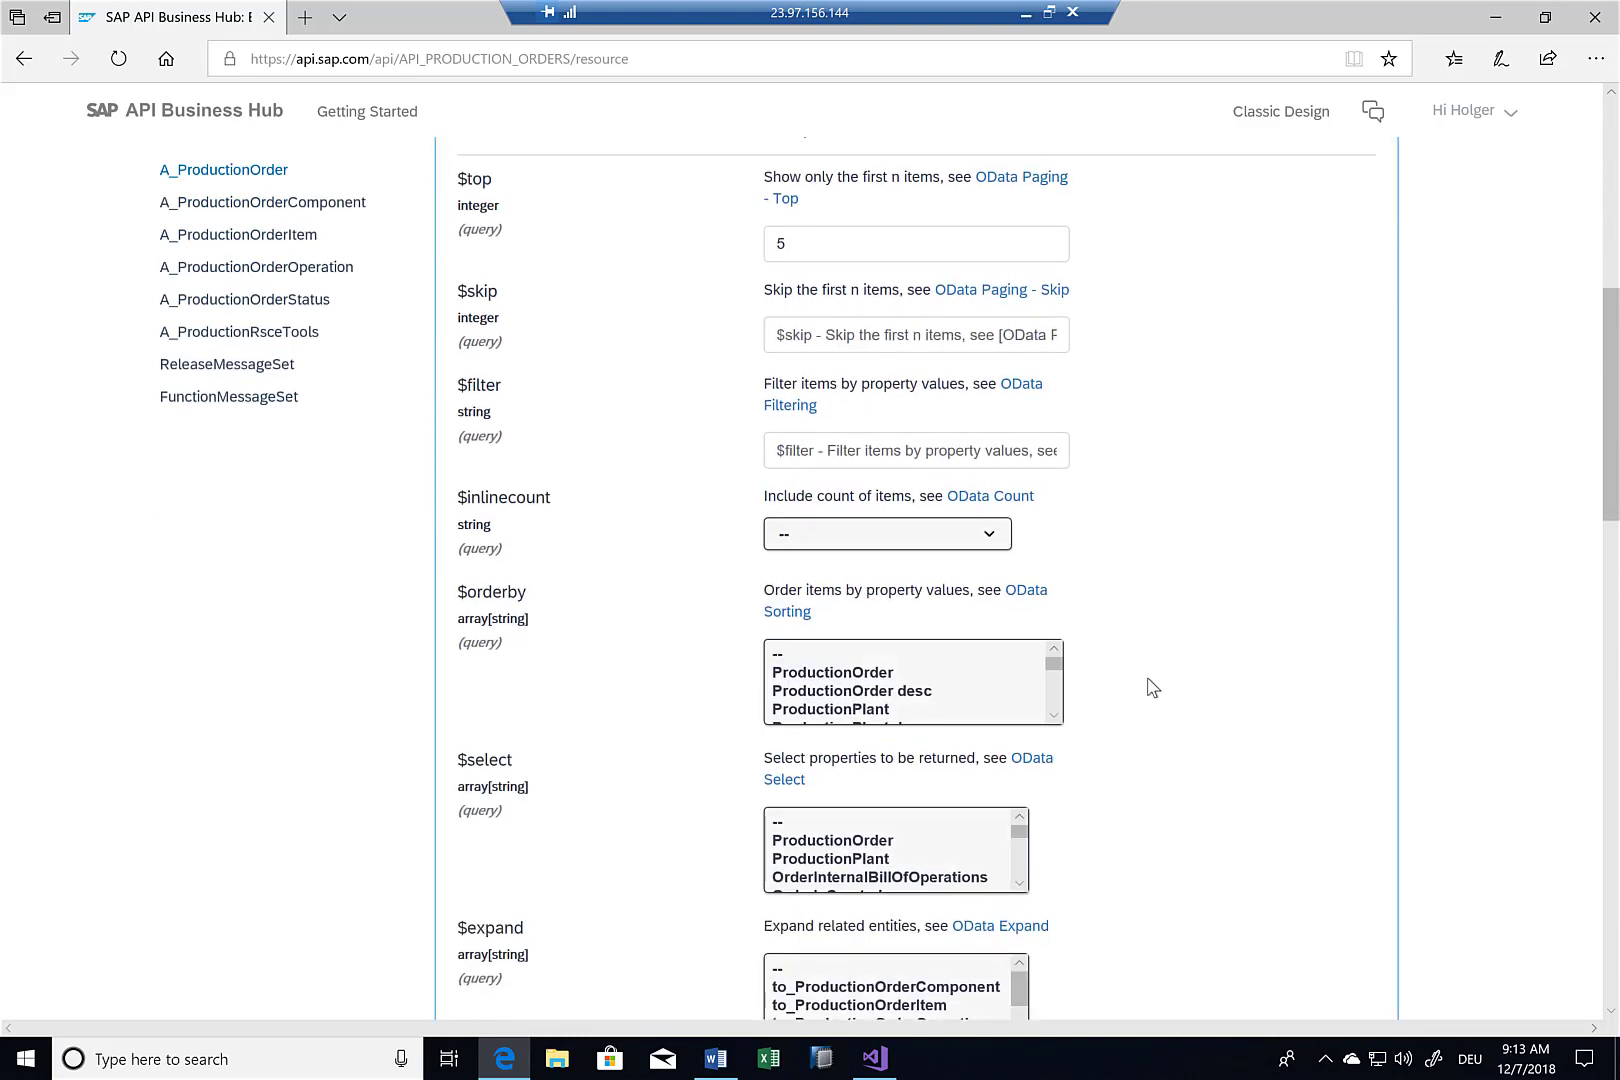
click(916, 372)
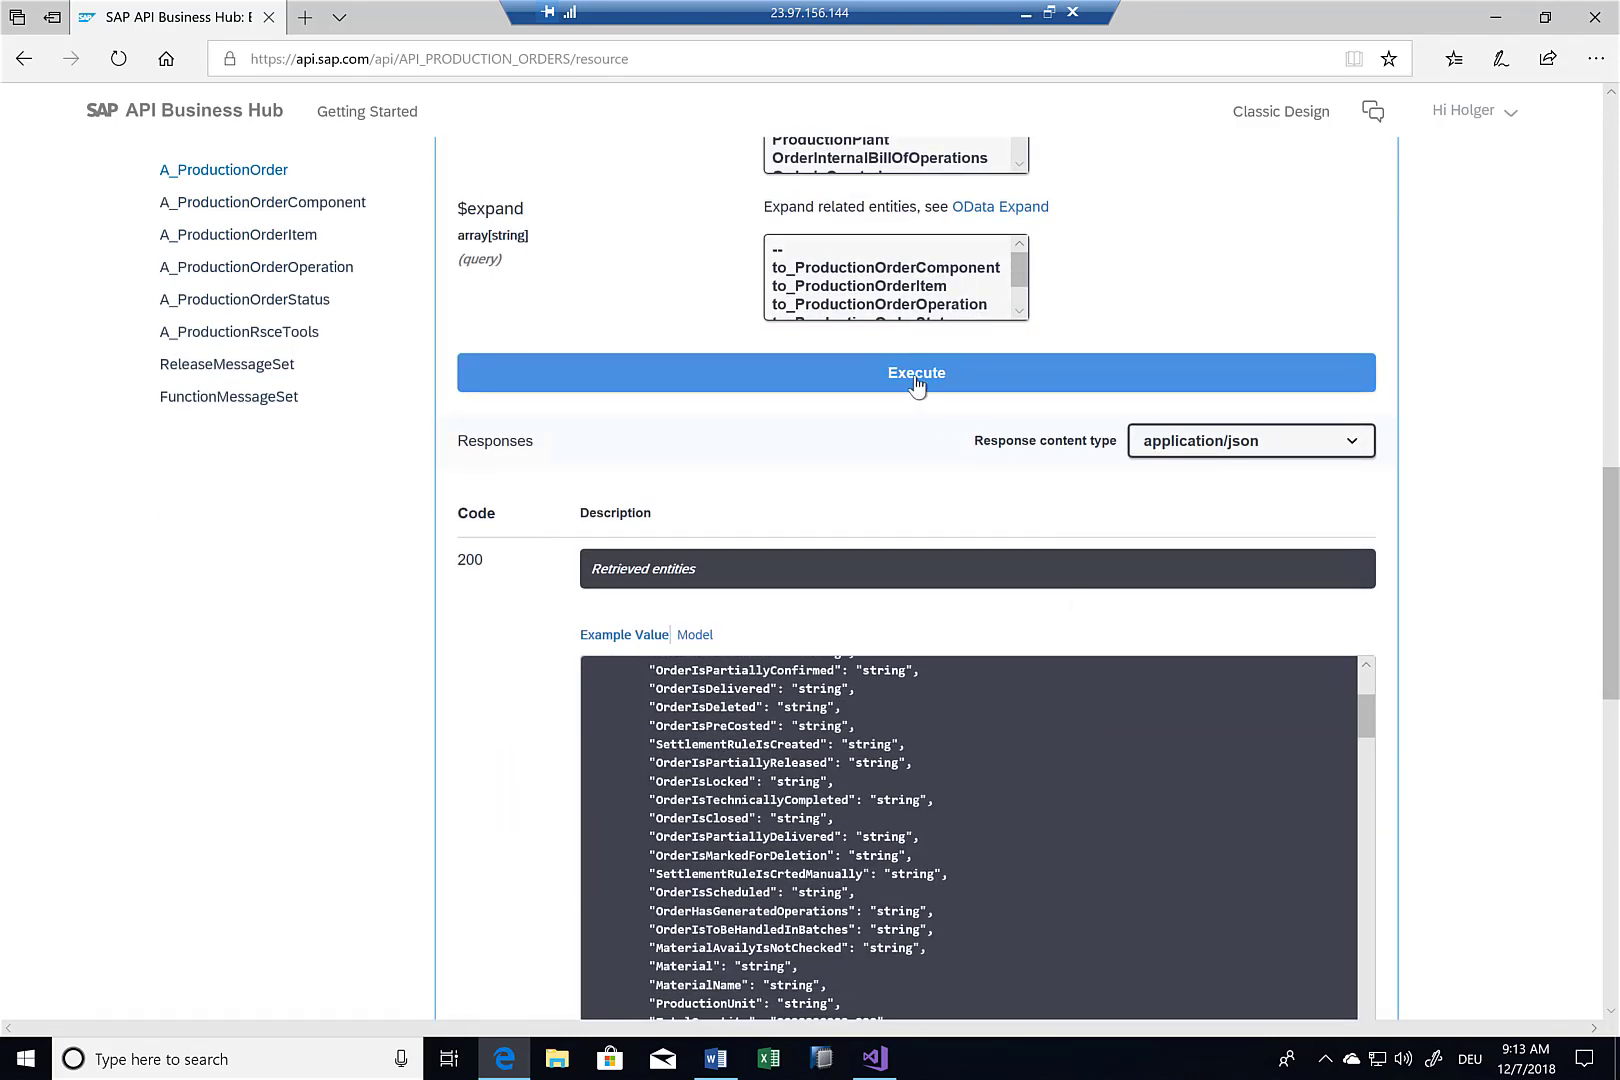
click(916, 374)
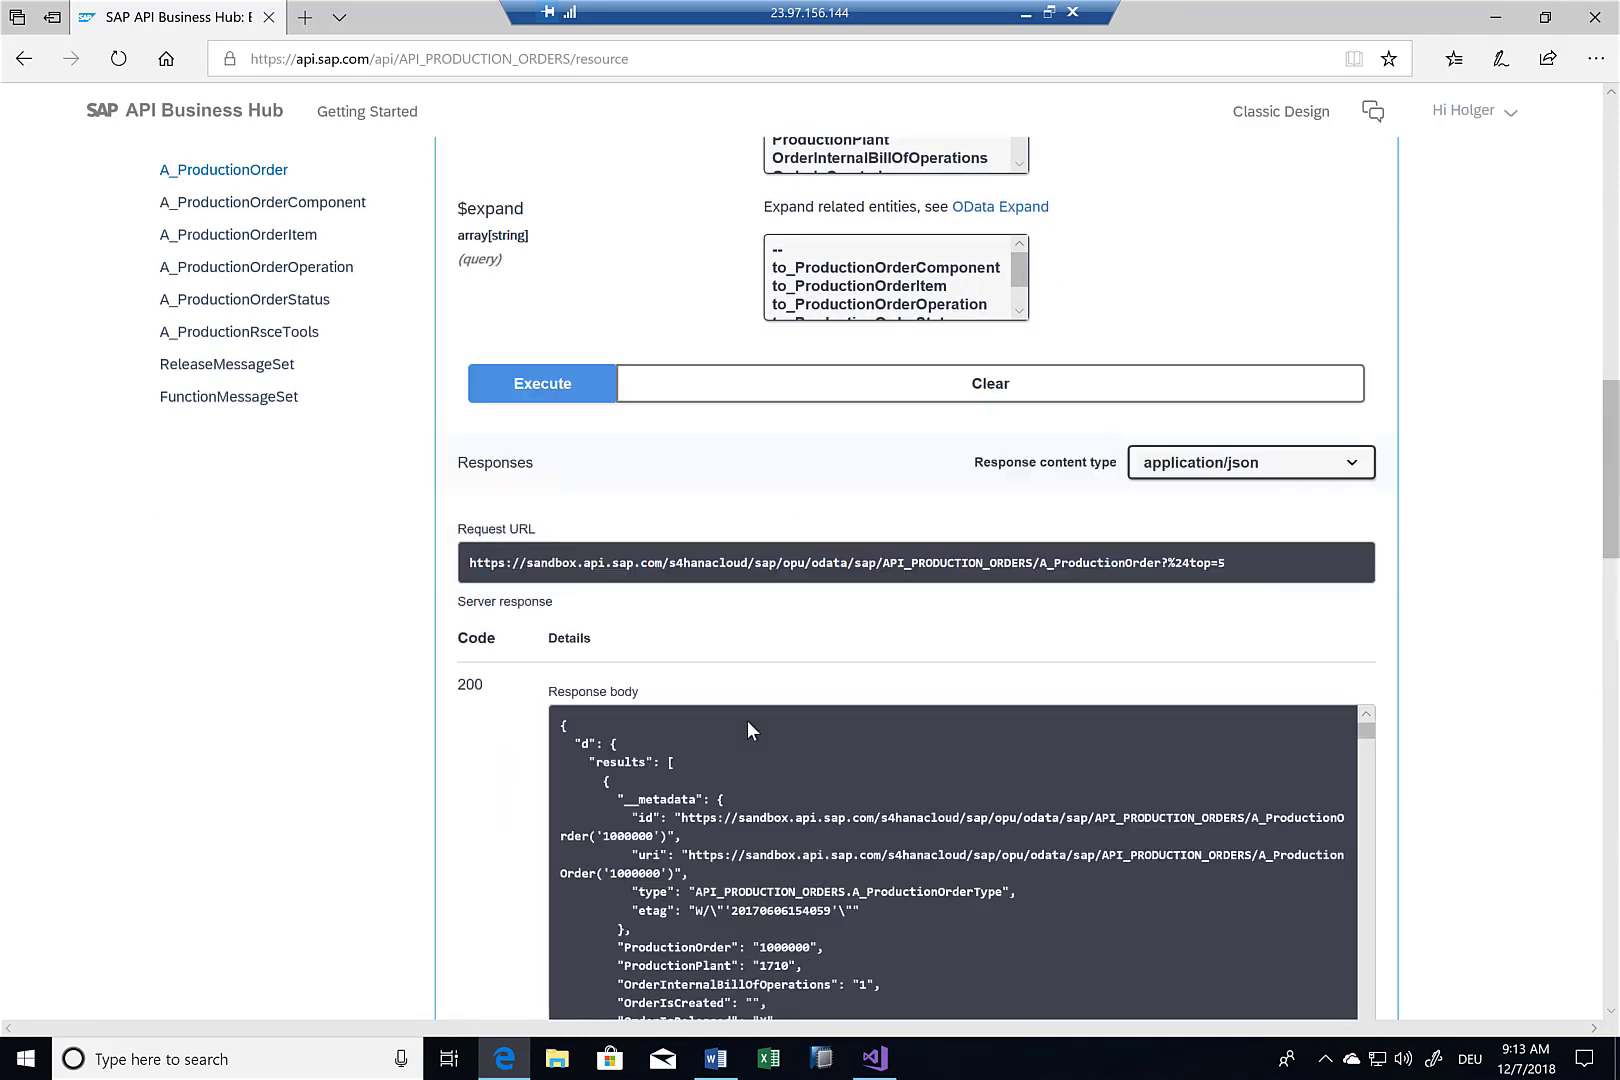
click(542, 384)
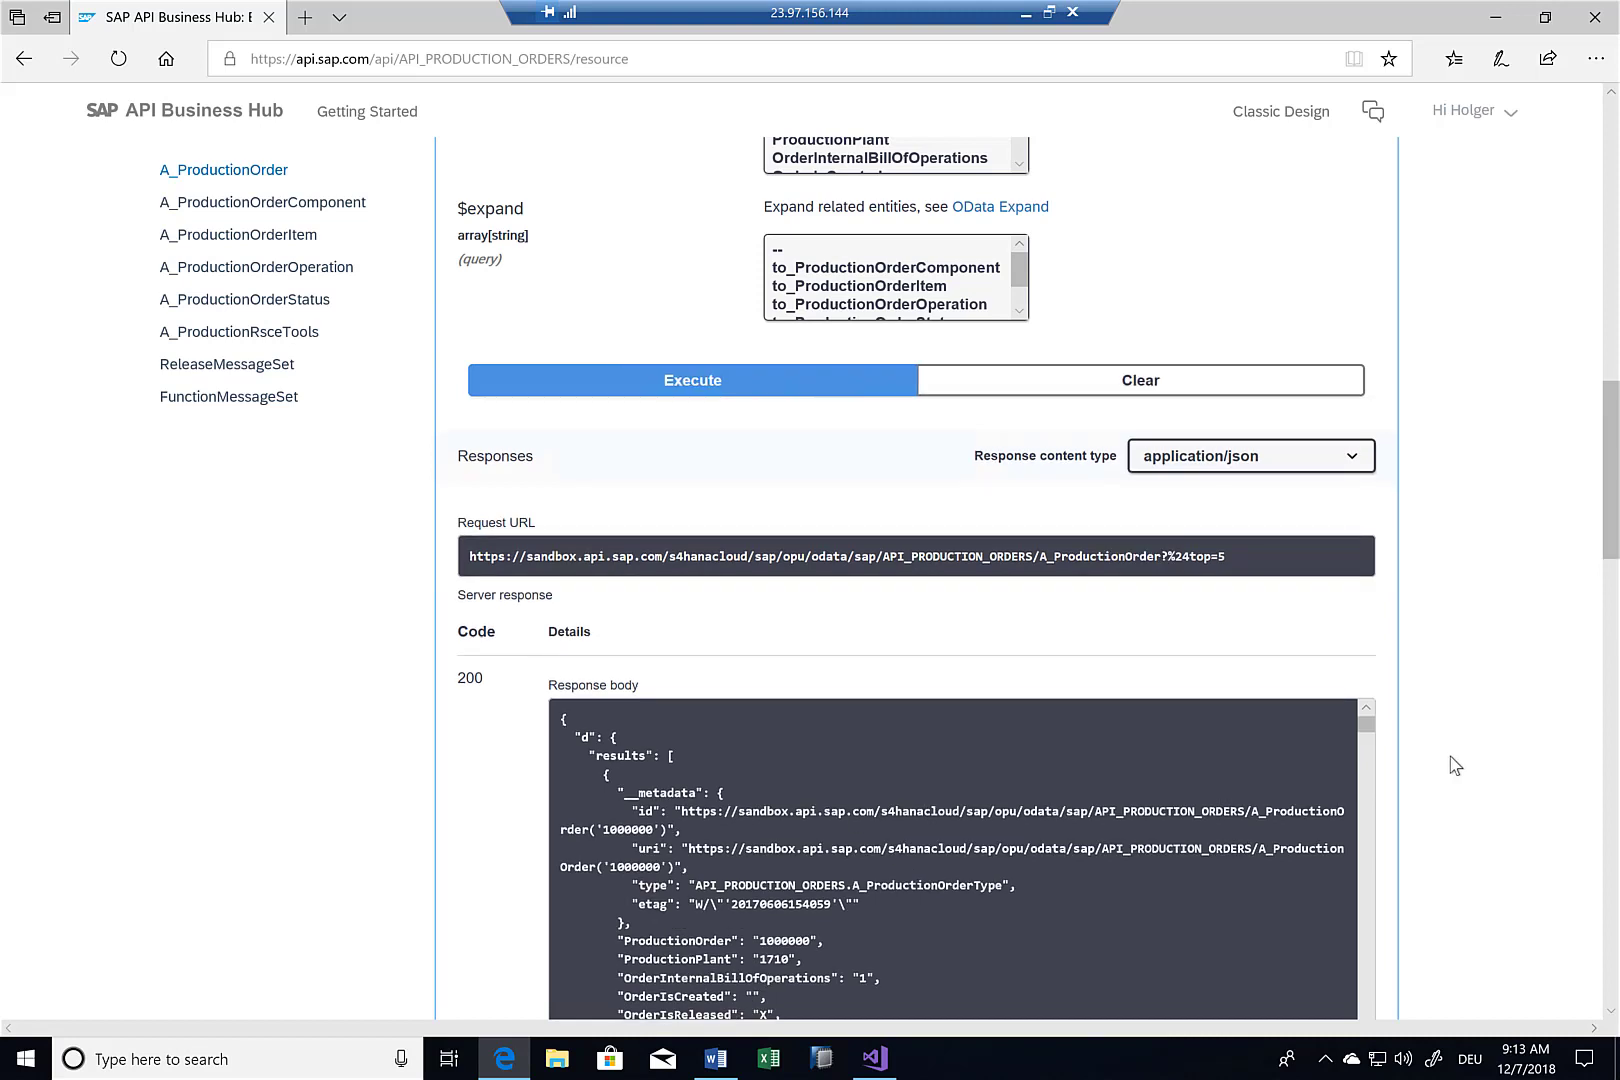
- Review the response body, highlighting production order 1000000 and material name Bike R10
scroll(down, 3)
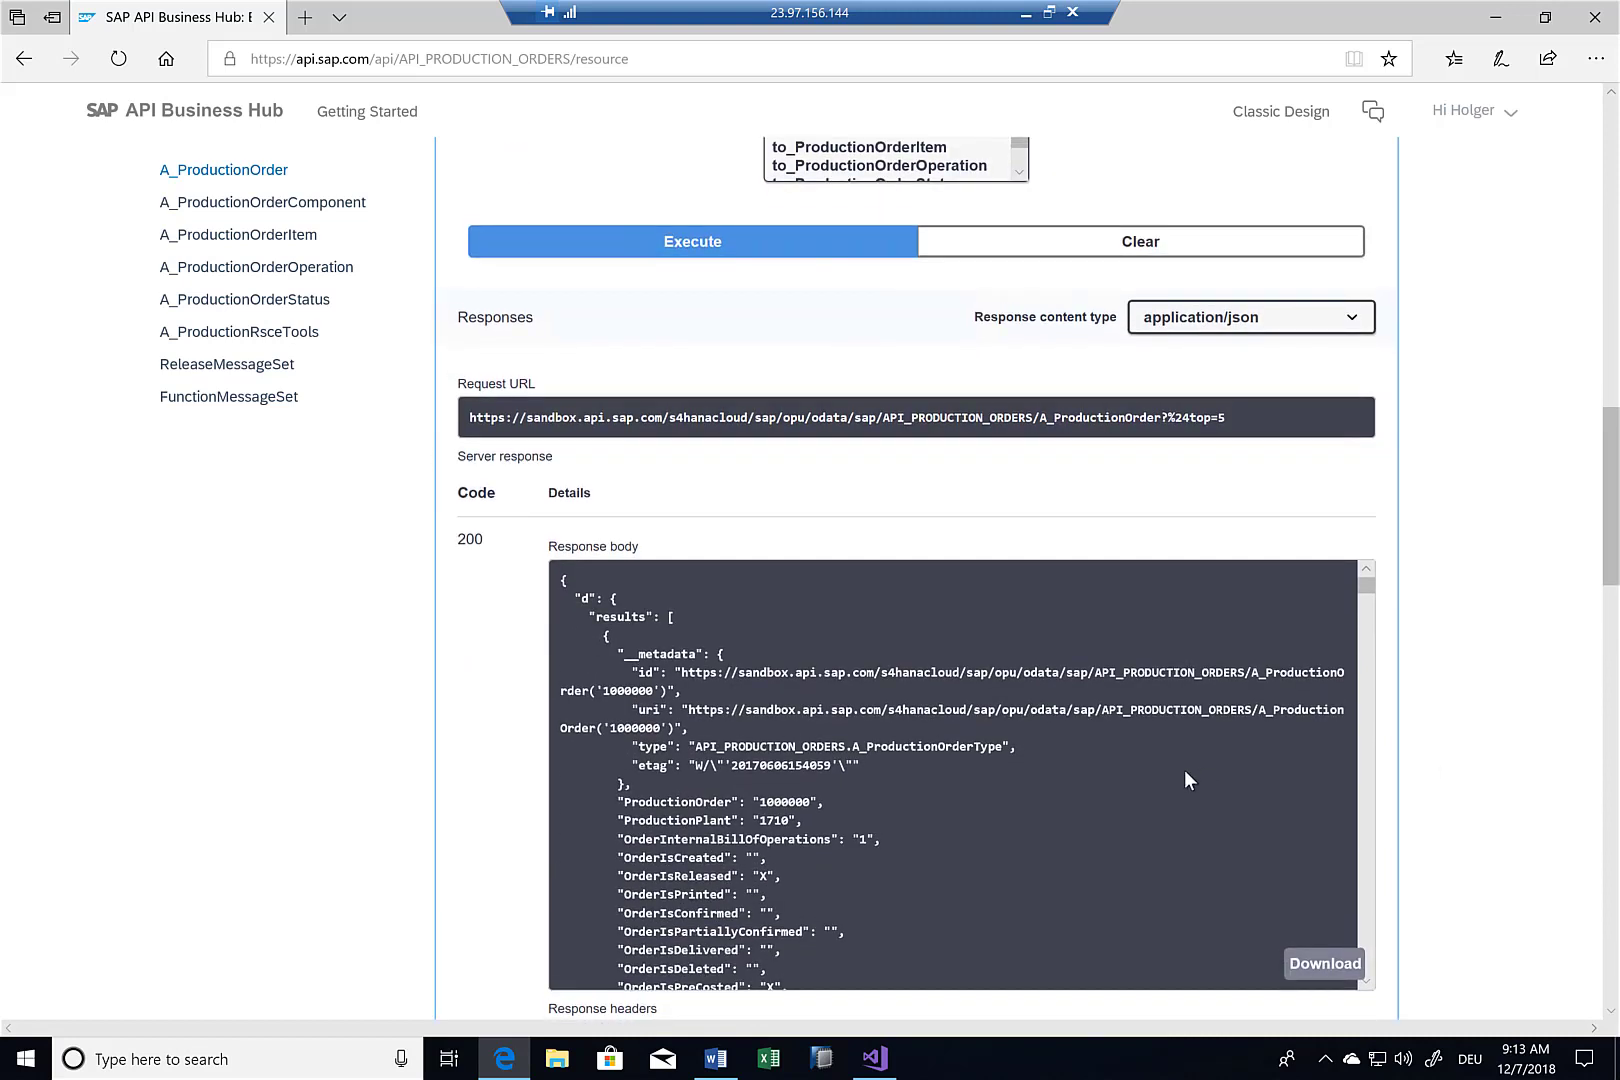
mouse_move(826, 754)
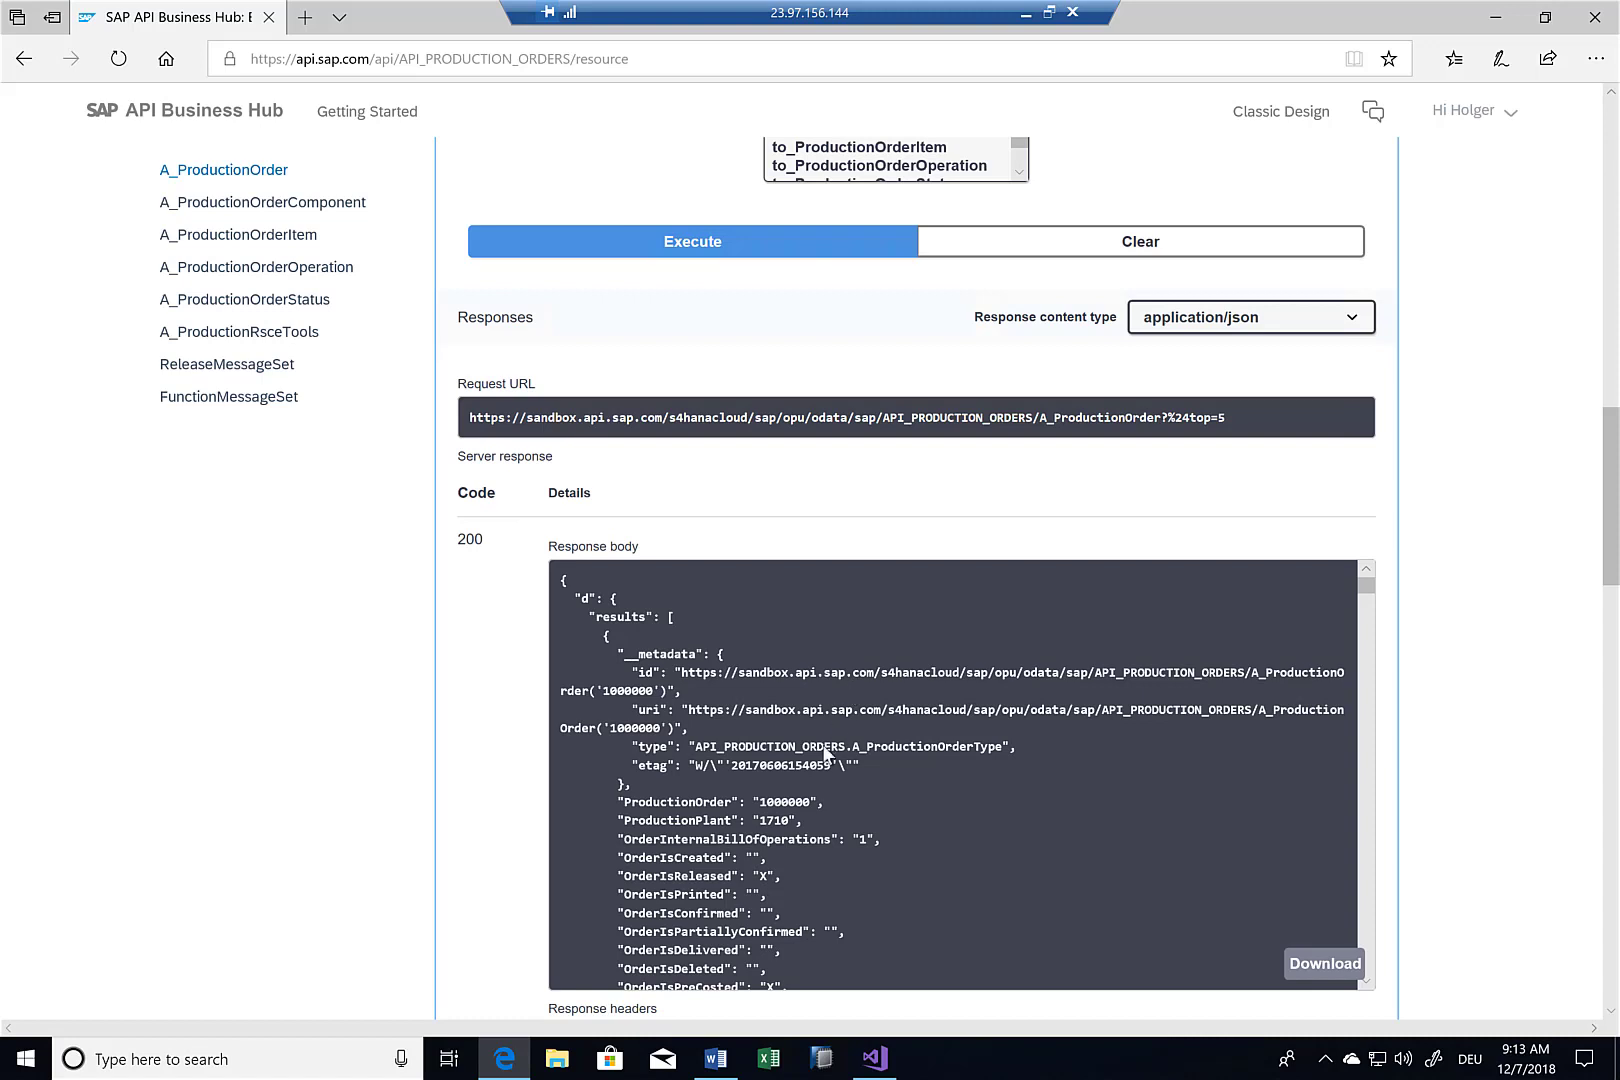
double_click(784, 800)
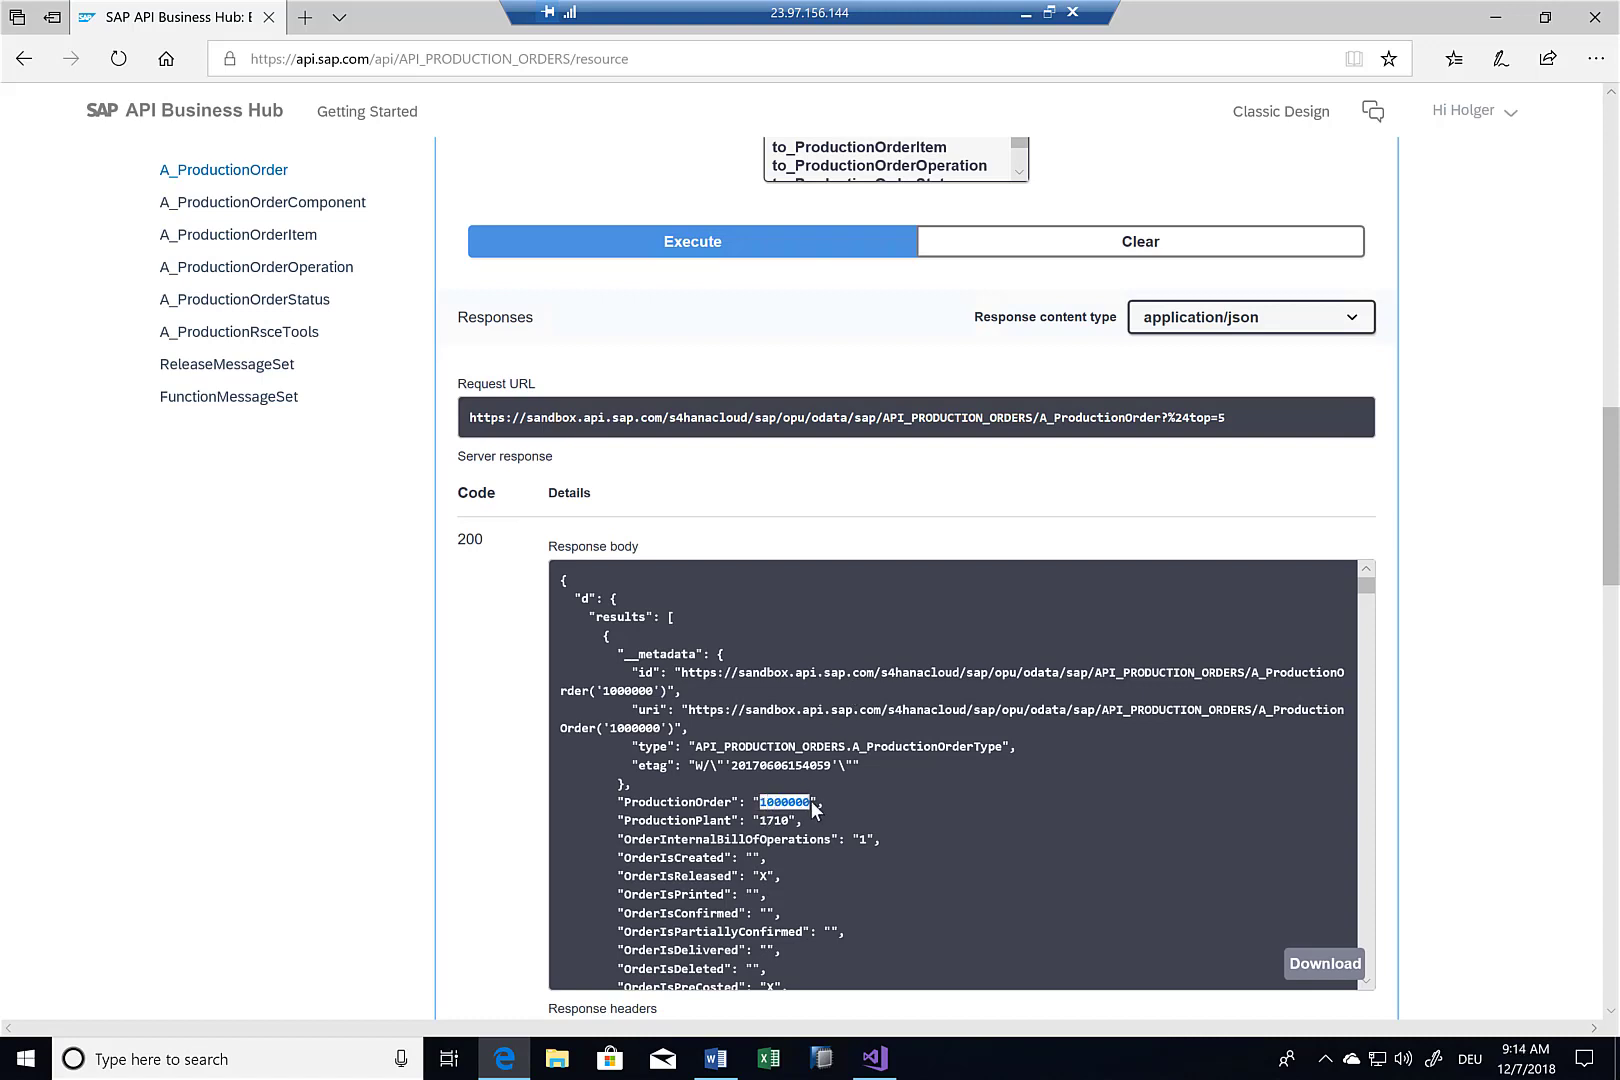
mouse_move(790, 816)
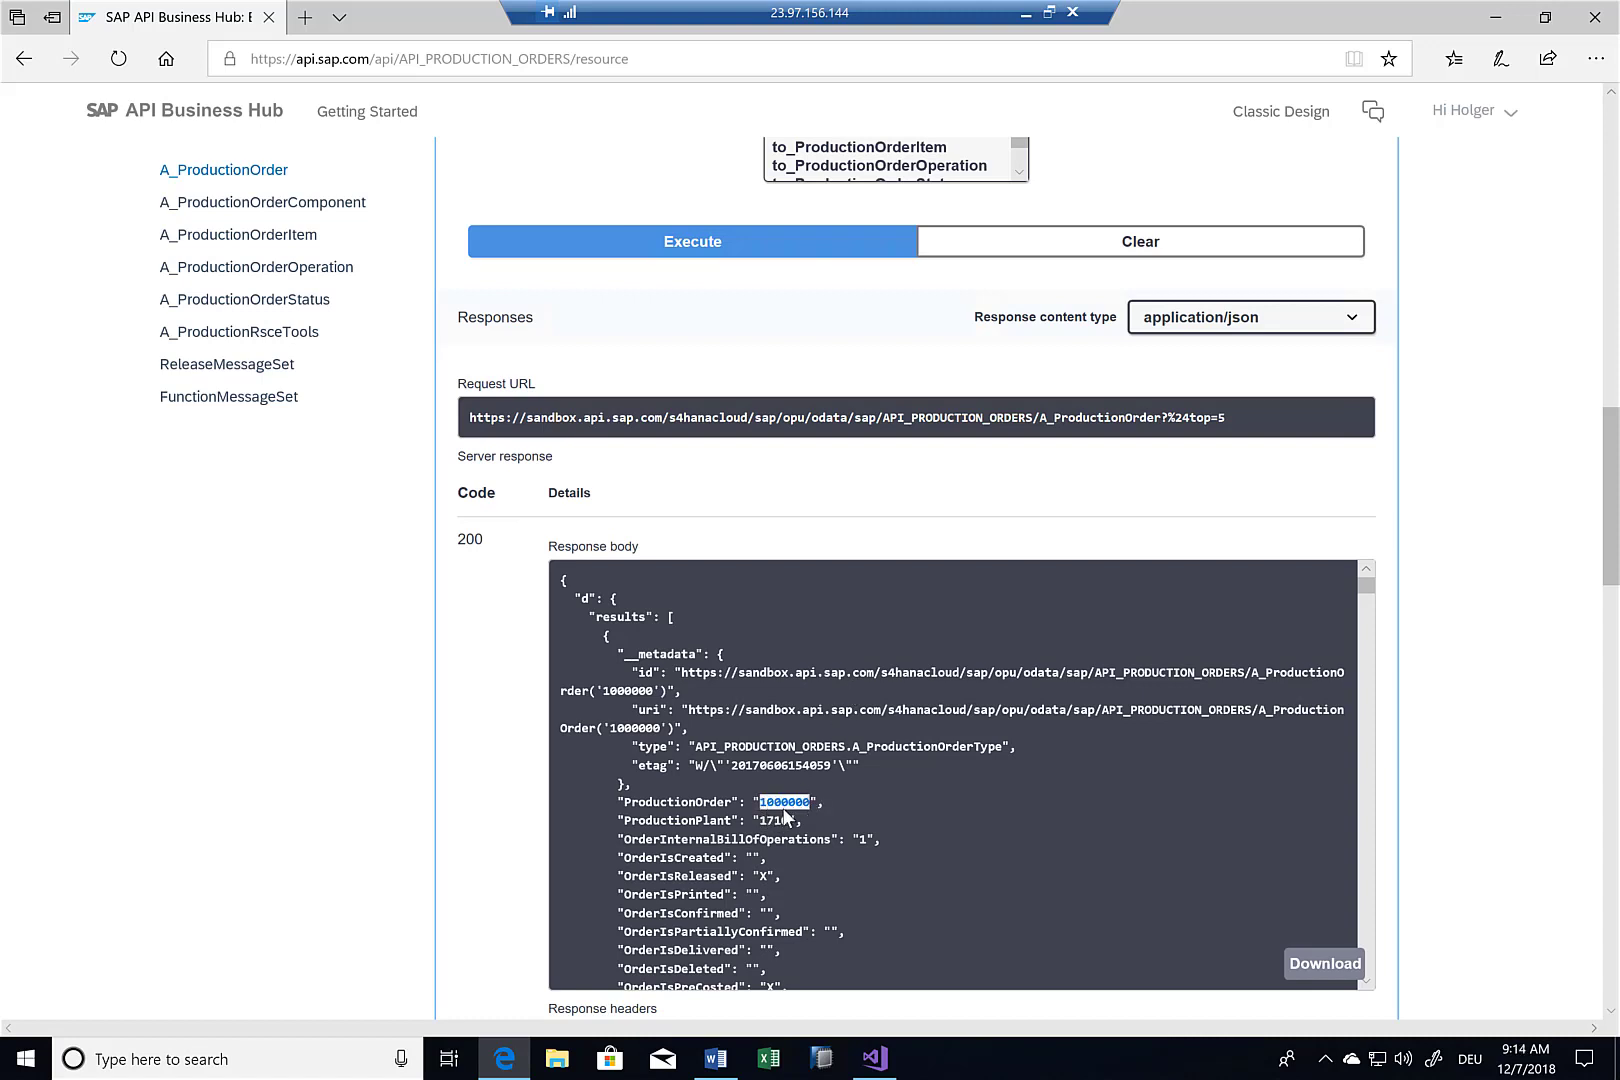
scroll(down, 3)
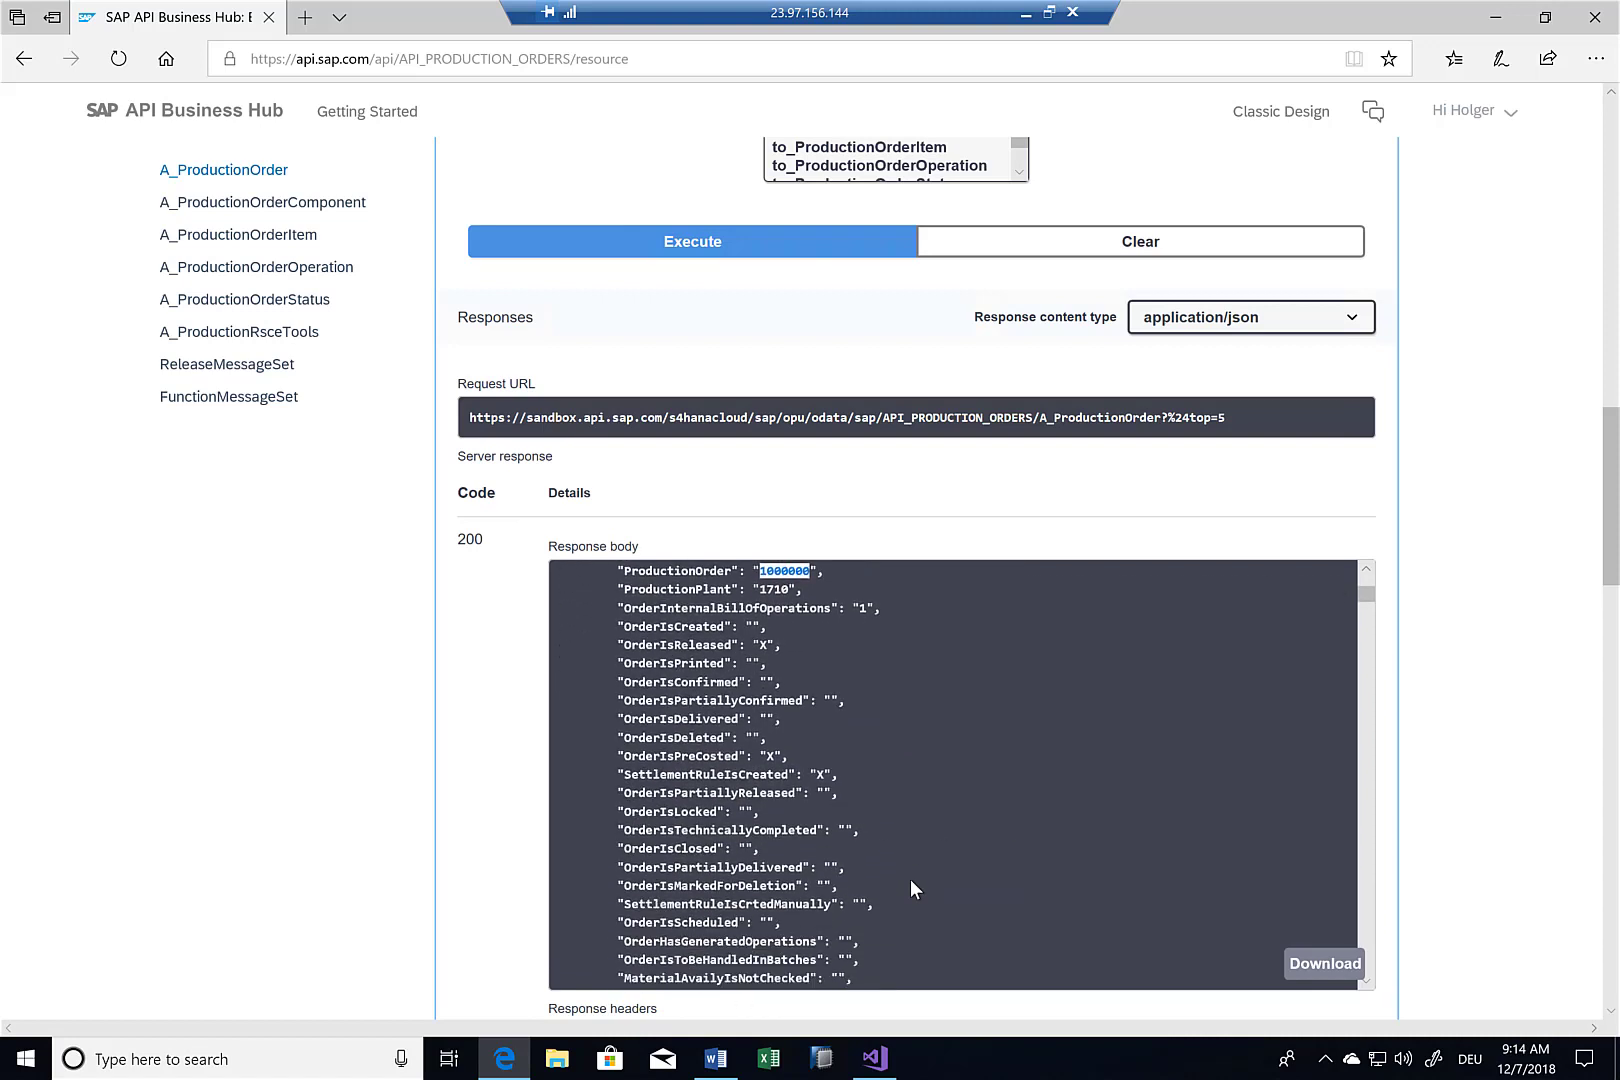
scroll(down, 3)
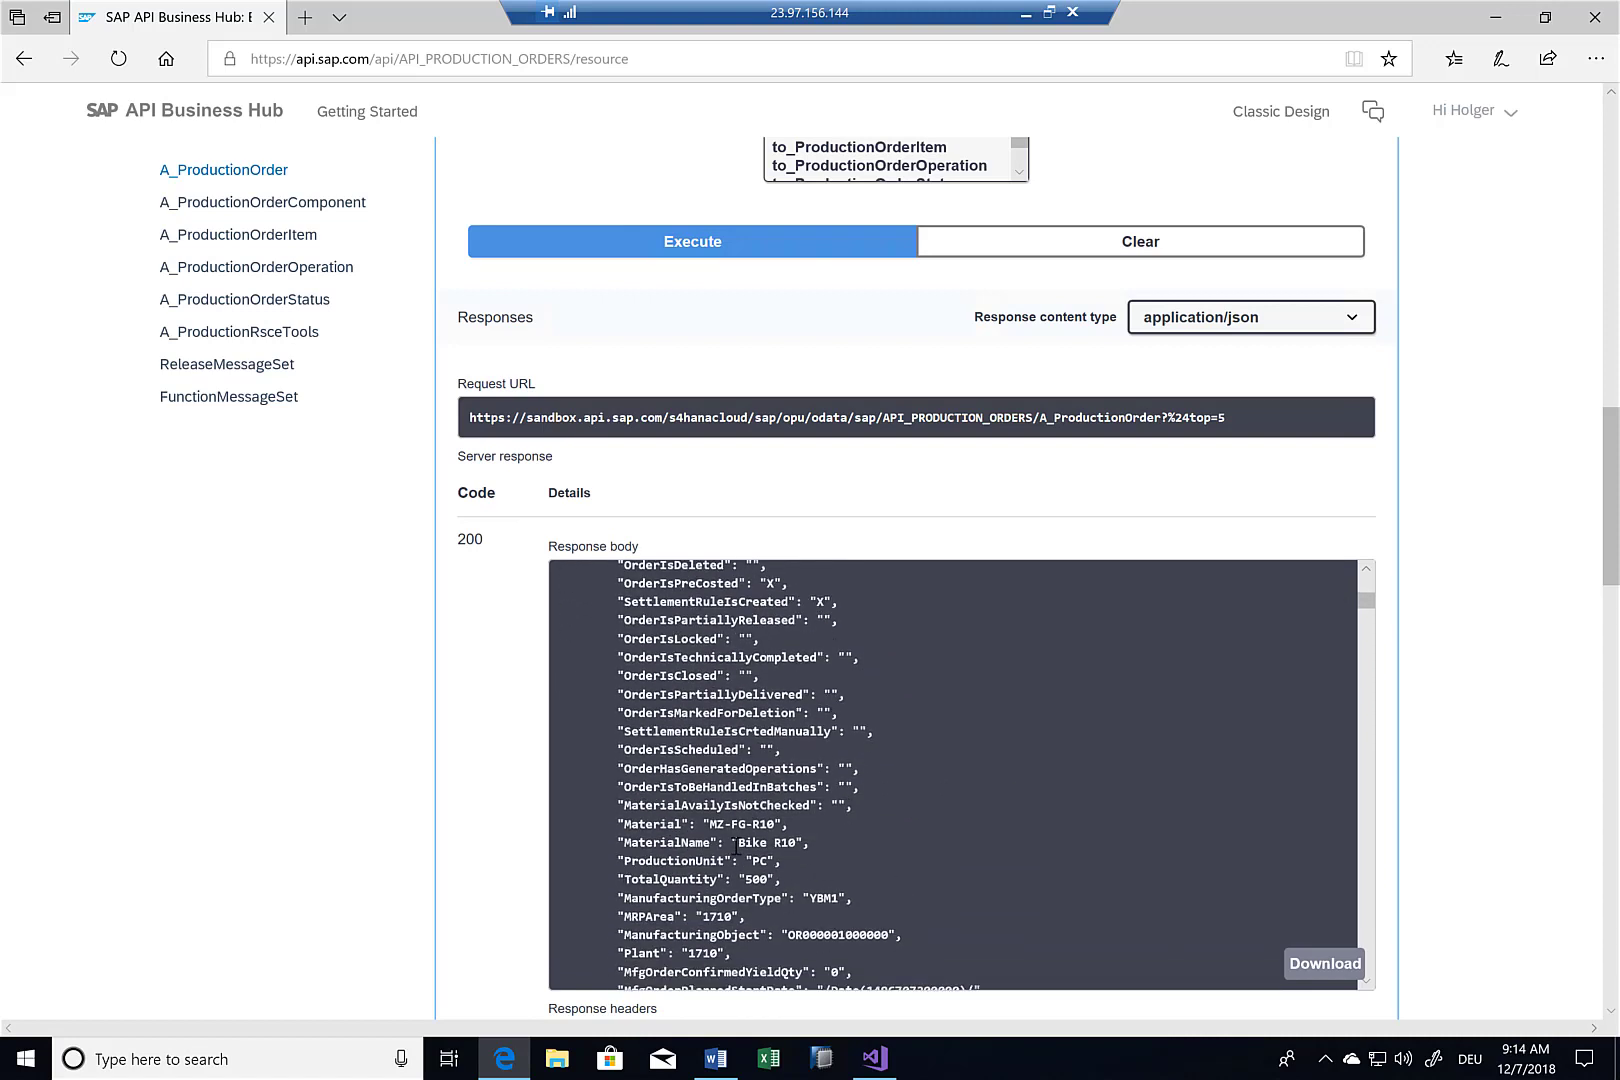
double_click(762, 842)
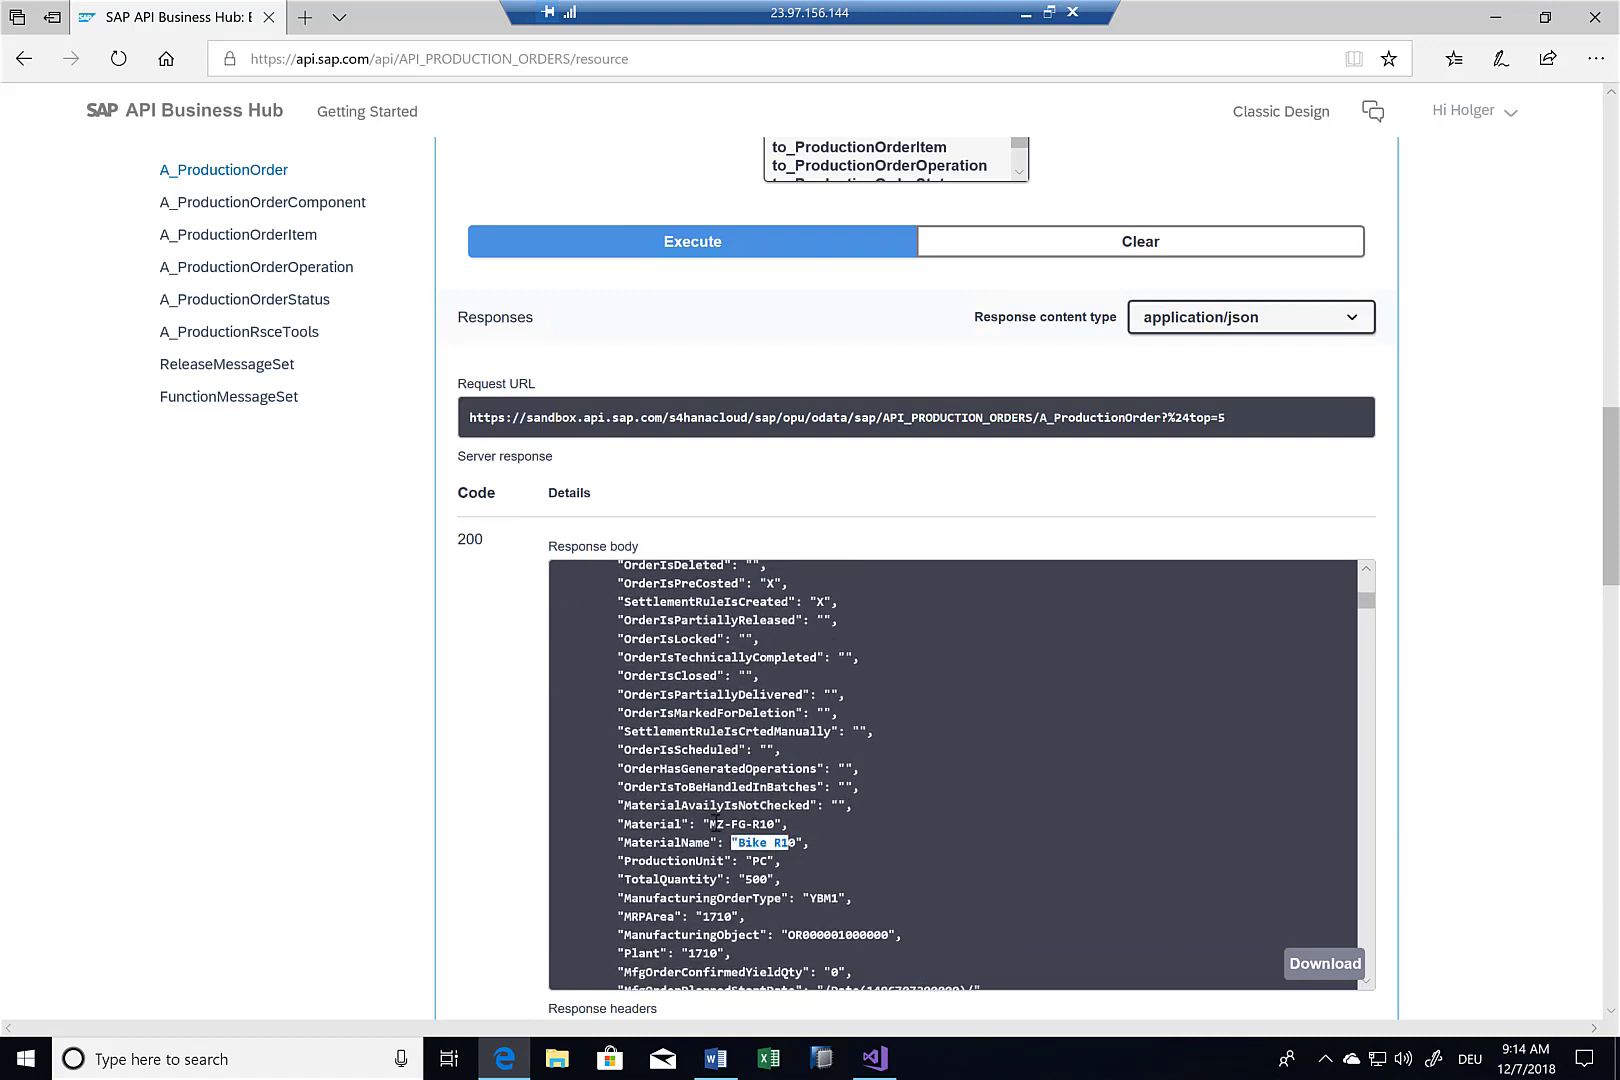
scroll(down, 3)
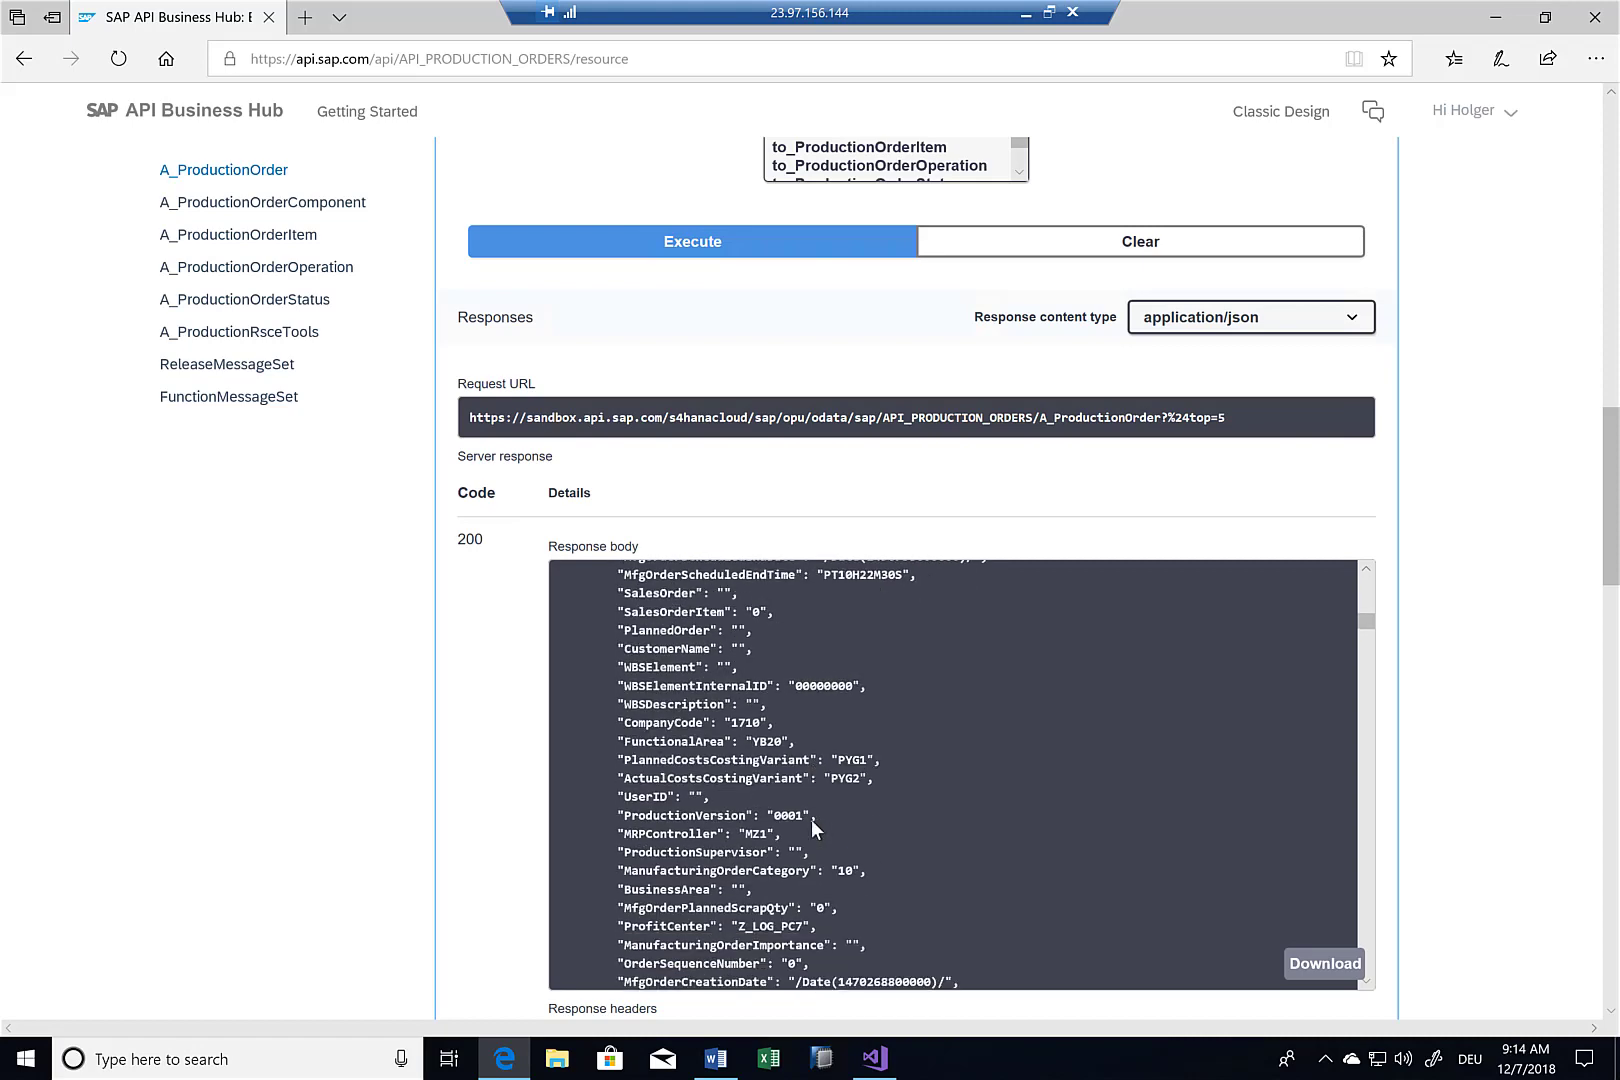
scroll(down, 3)
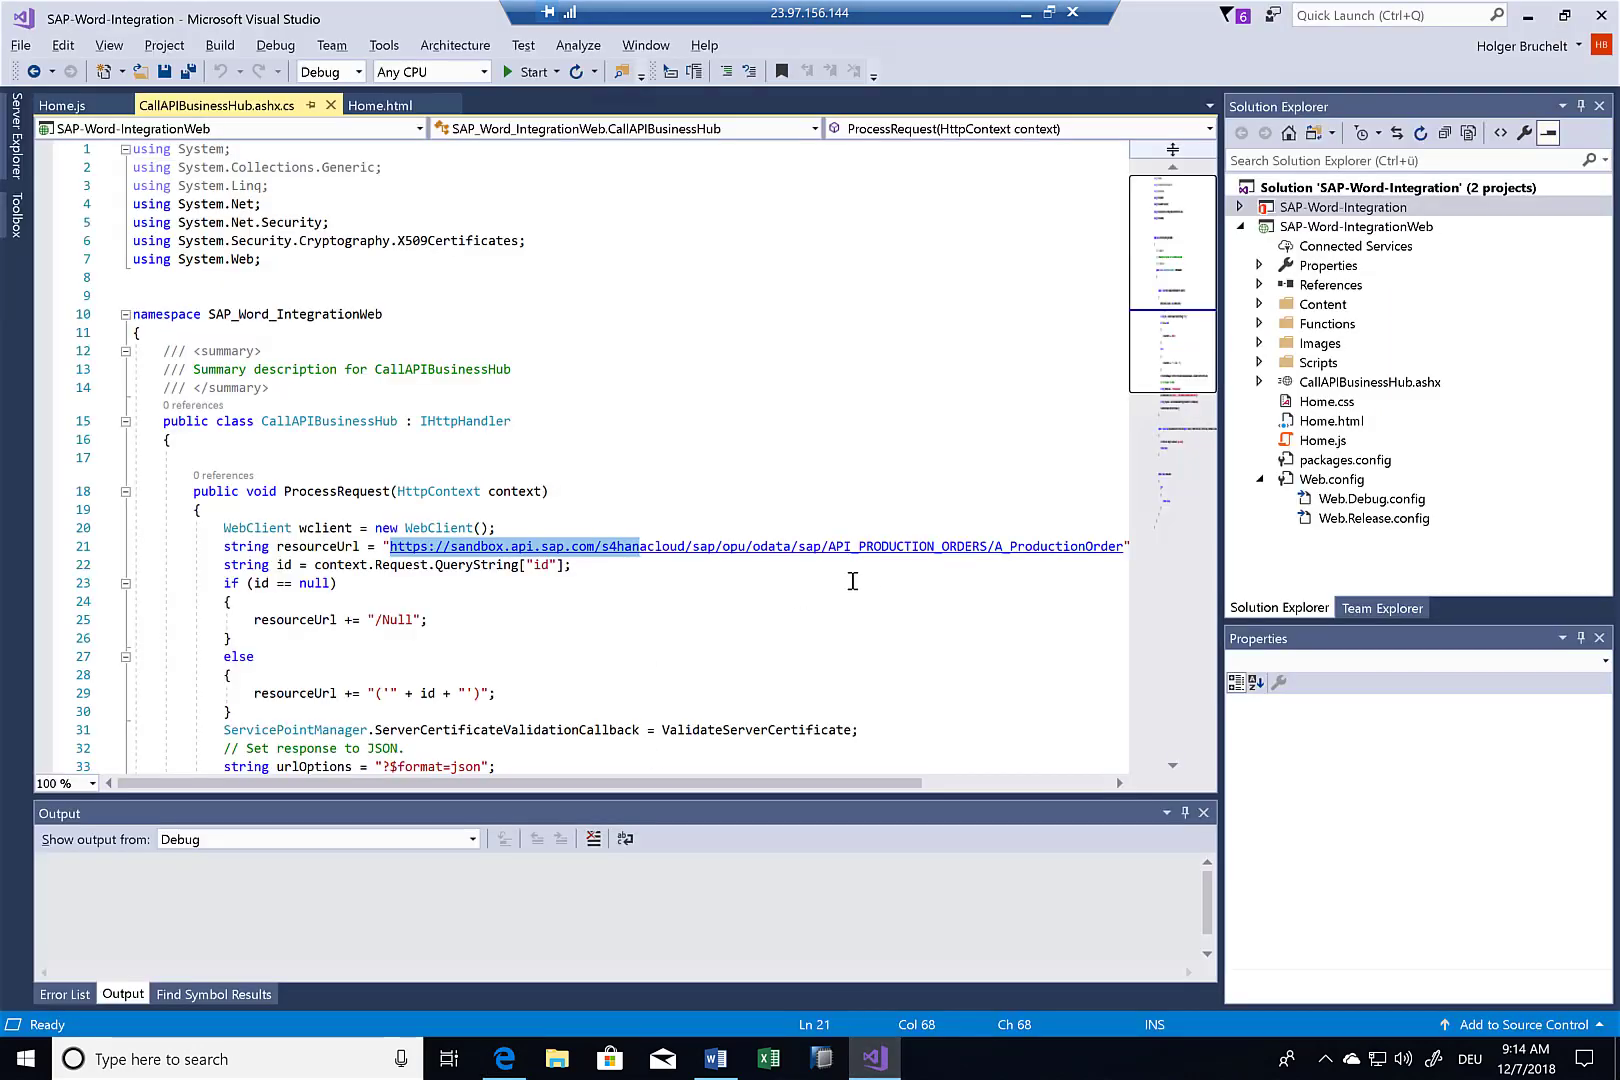
mouse_move(1082, 546)
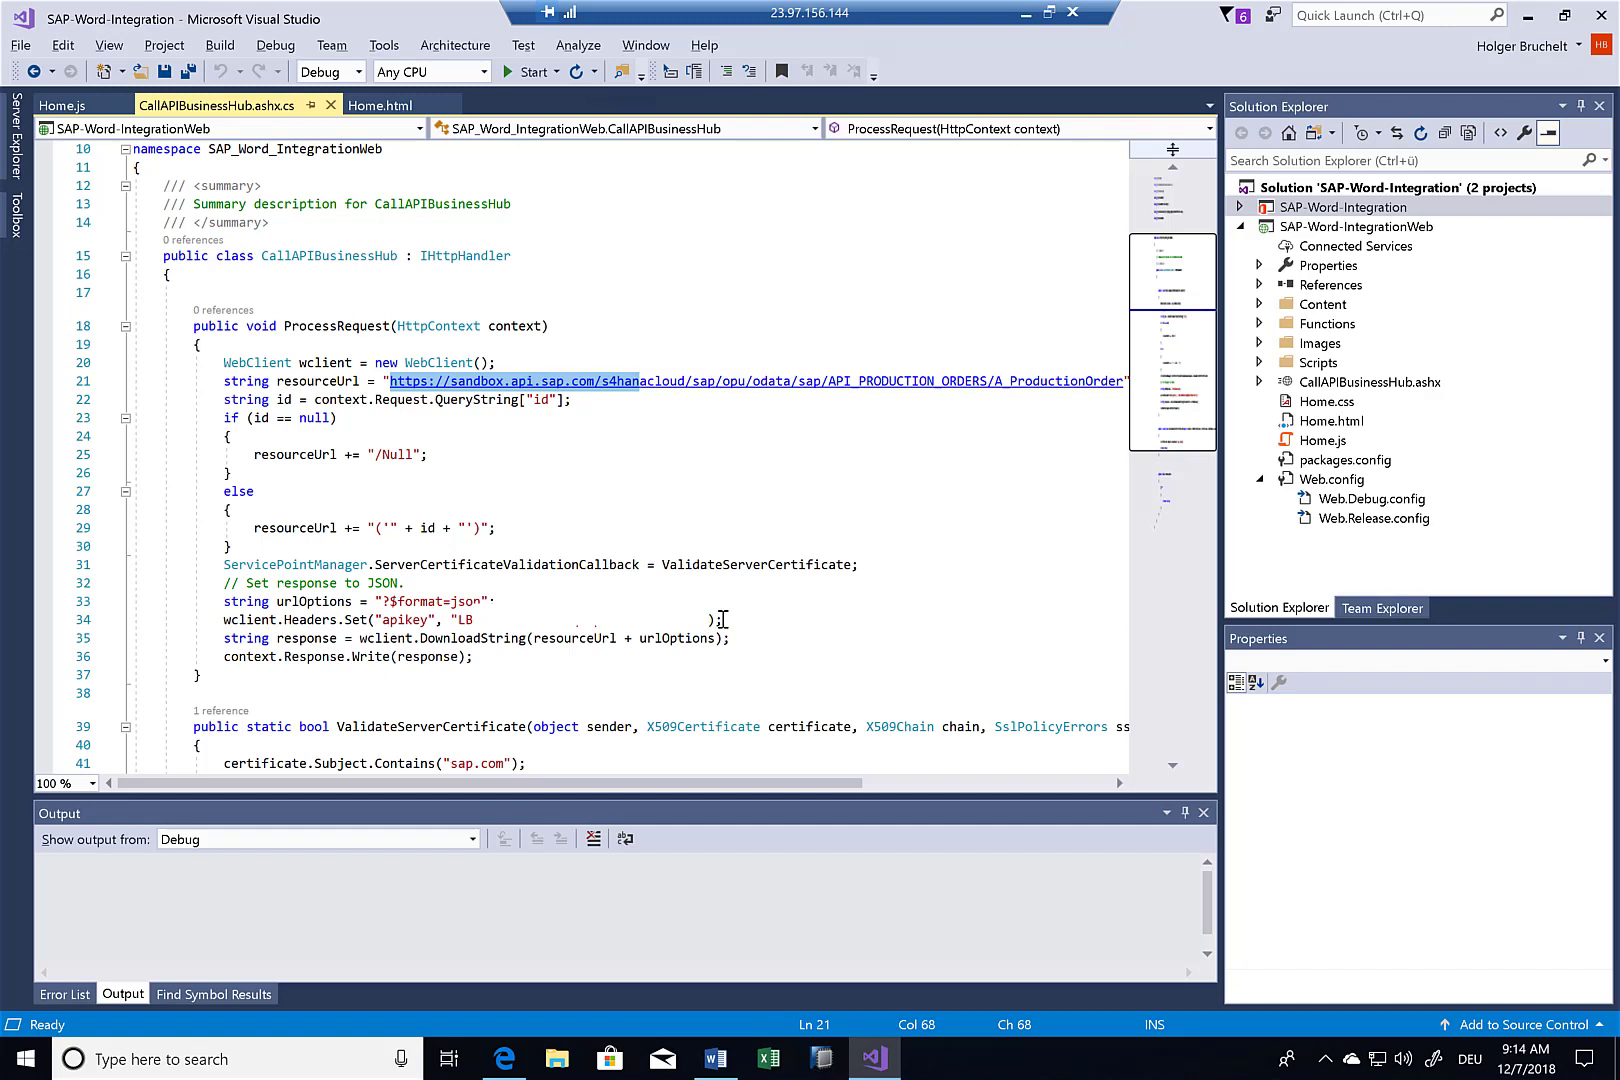
- Start the SAP-Word-Integration solution so the add-in builds and launches in Word
click(528, 72)
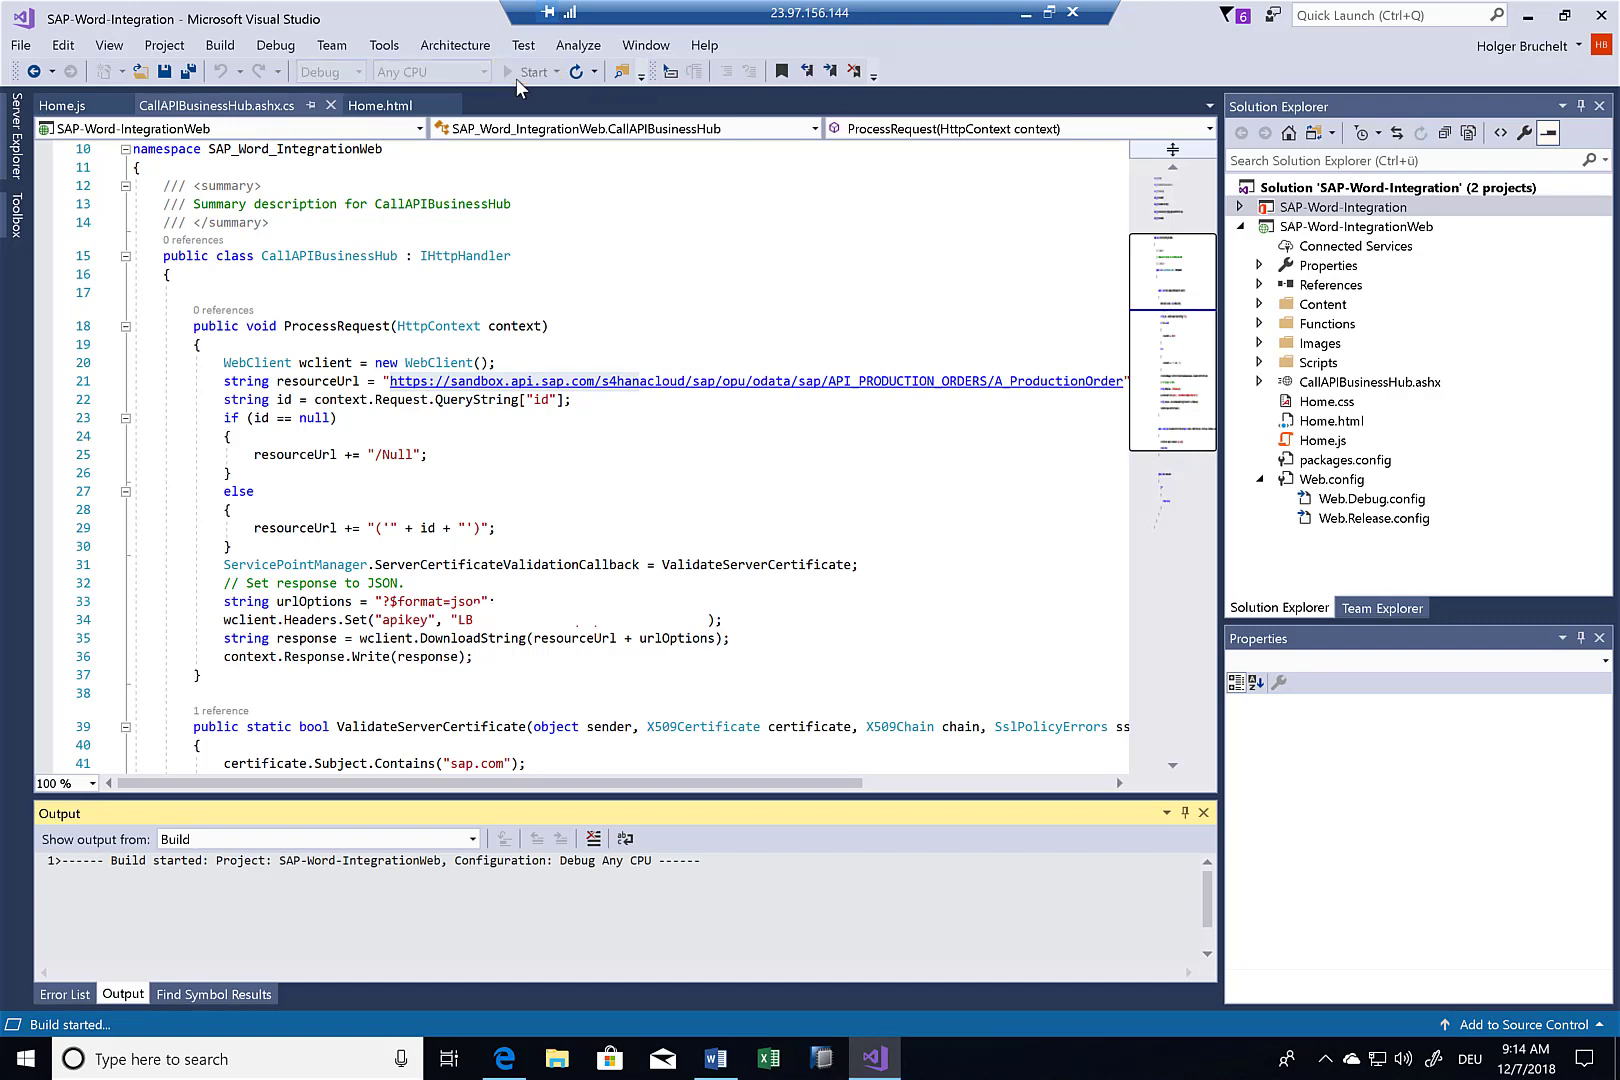
click(534, 72)
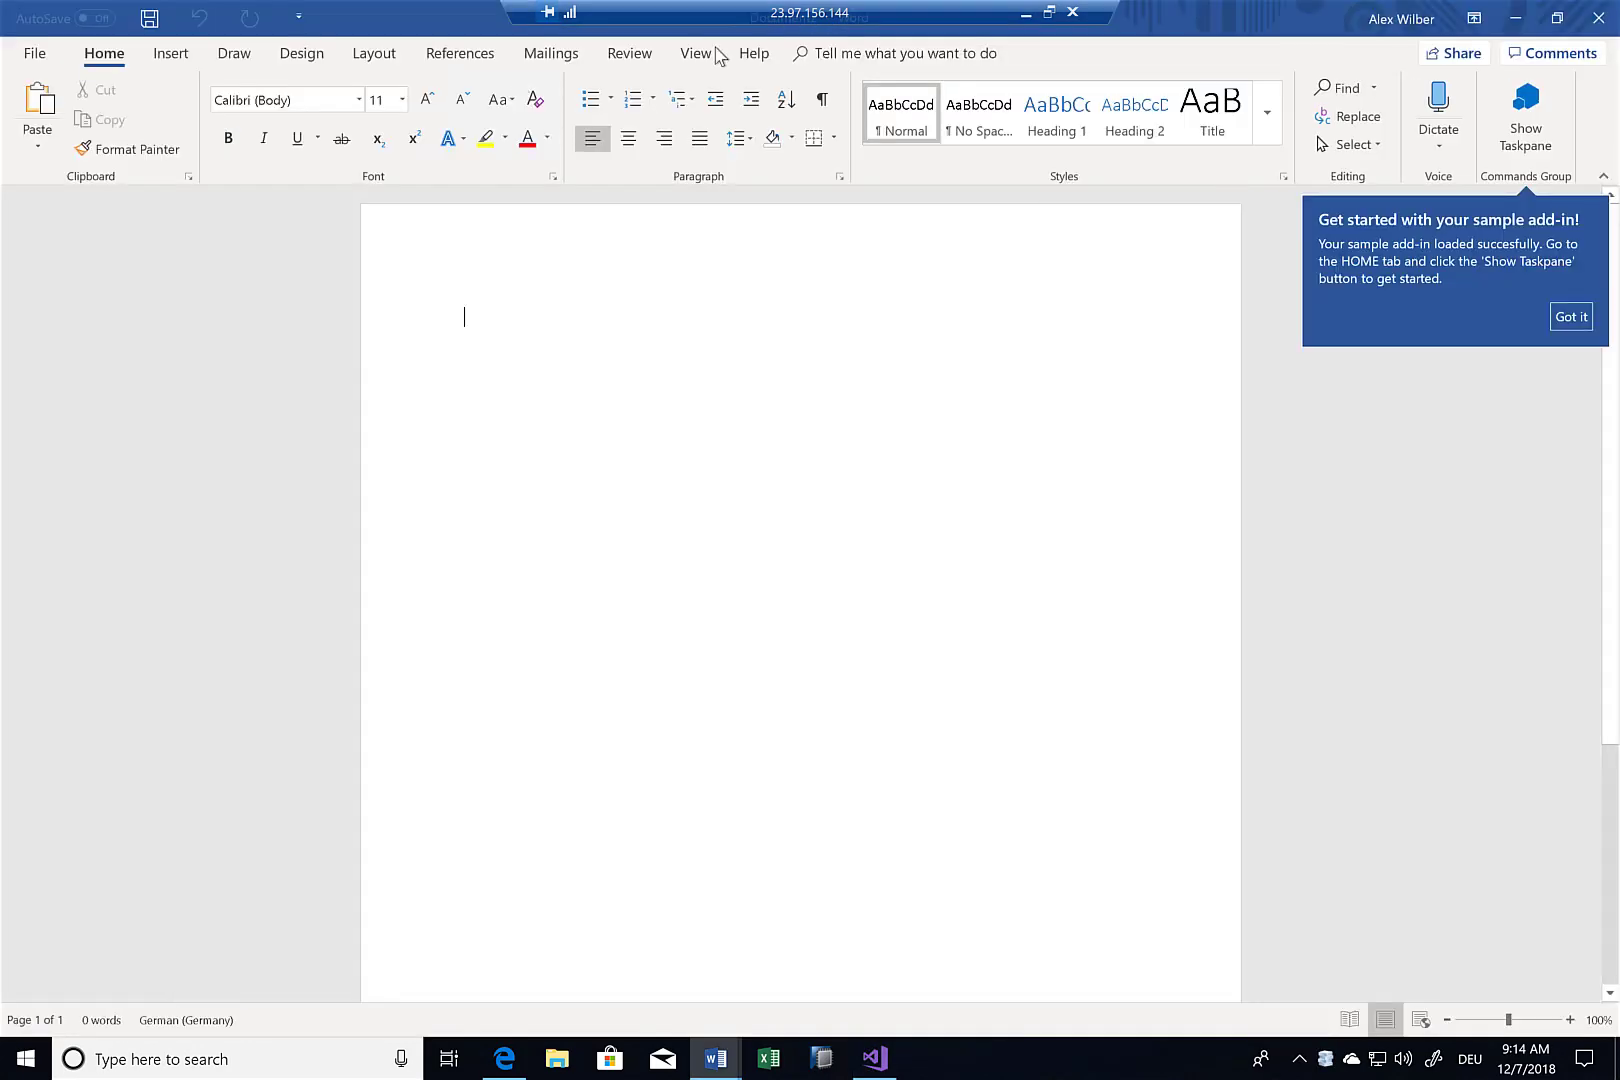
- Show the SAP Production Order task pane, retrieve order 1000000 and highlight its returned fields, then select 1000001
click(1524, 114)
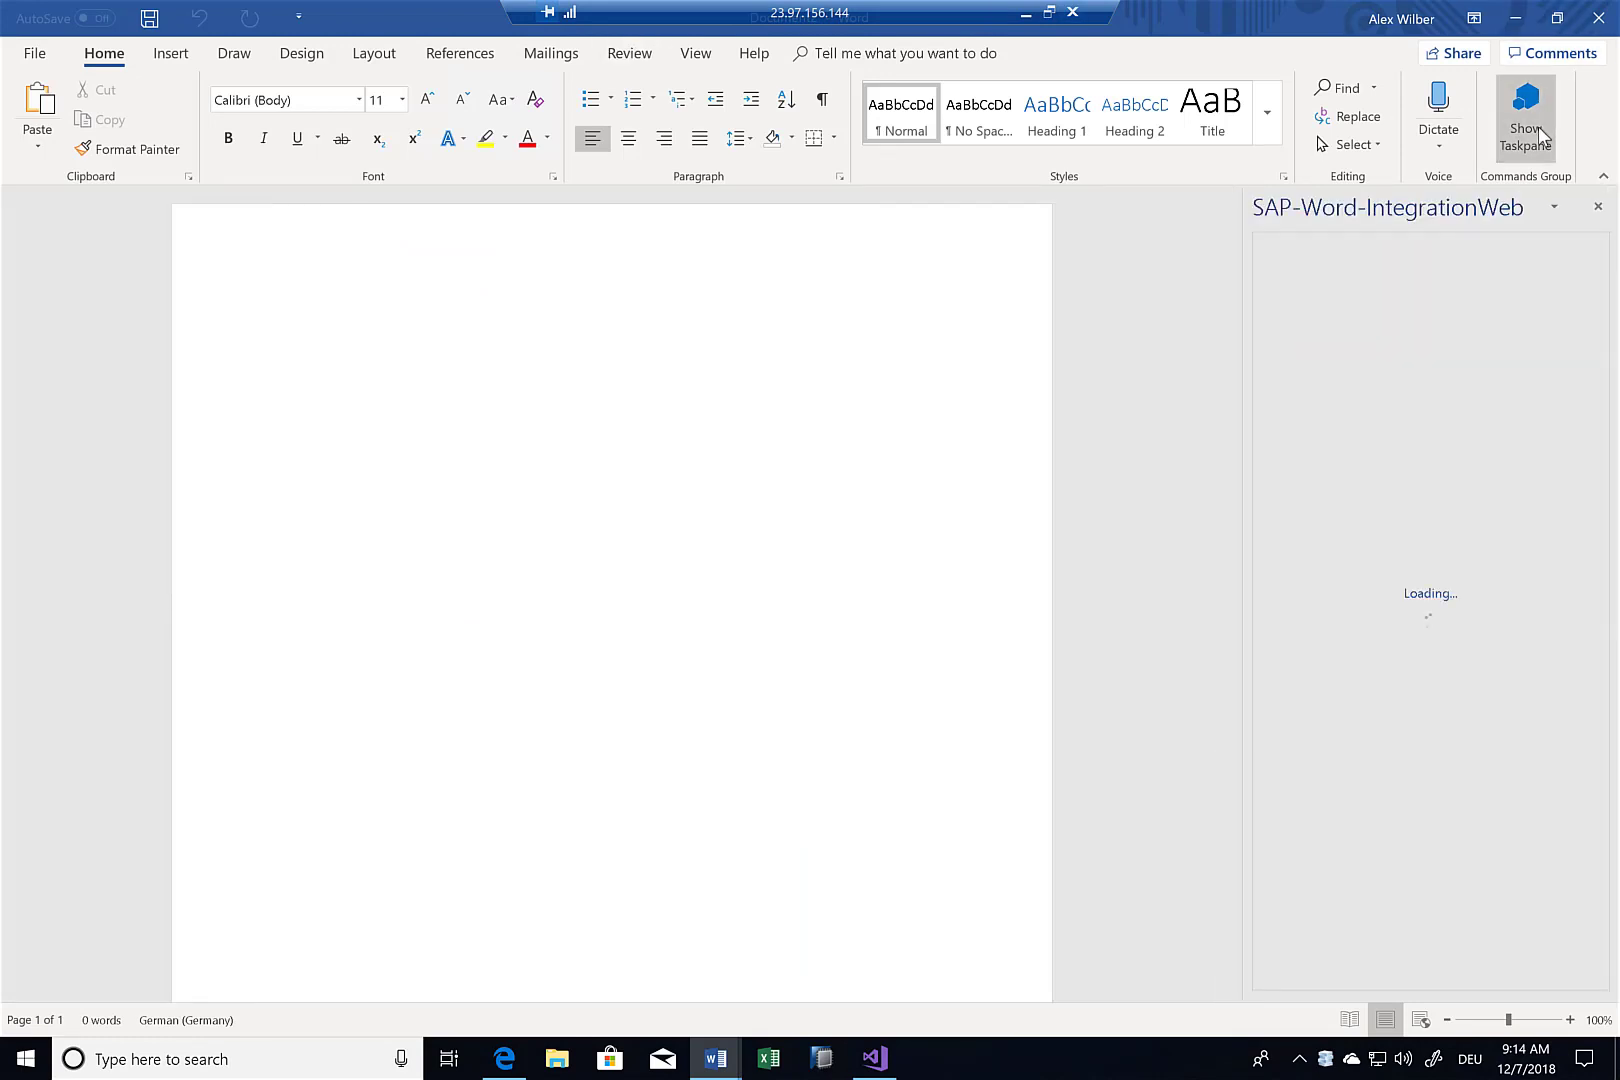
mouse_move(1494, 446)
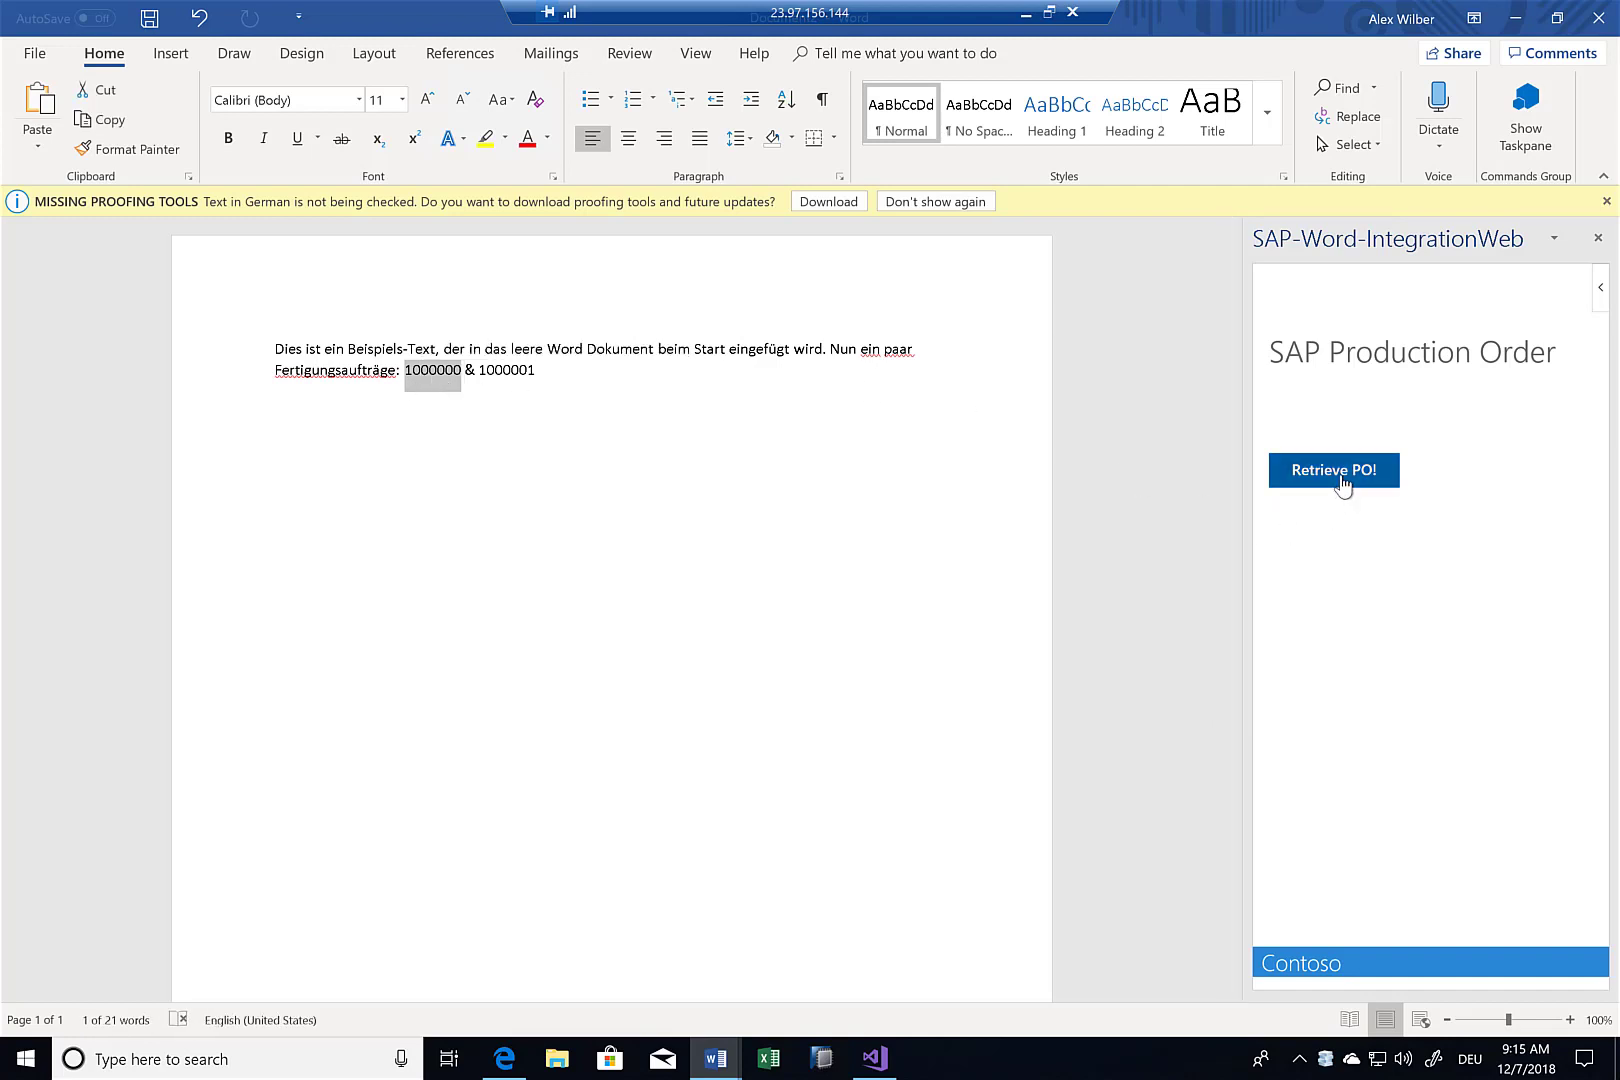
click(1332, 470)
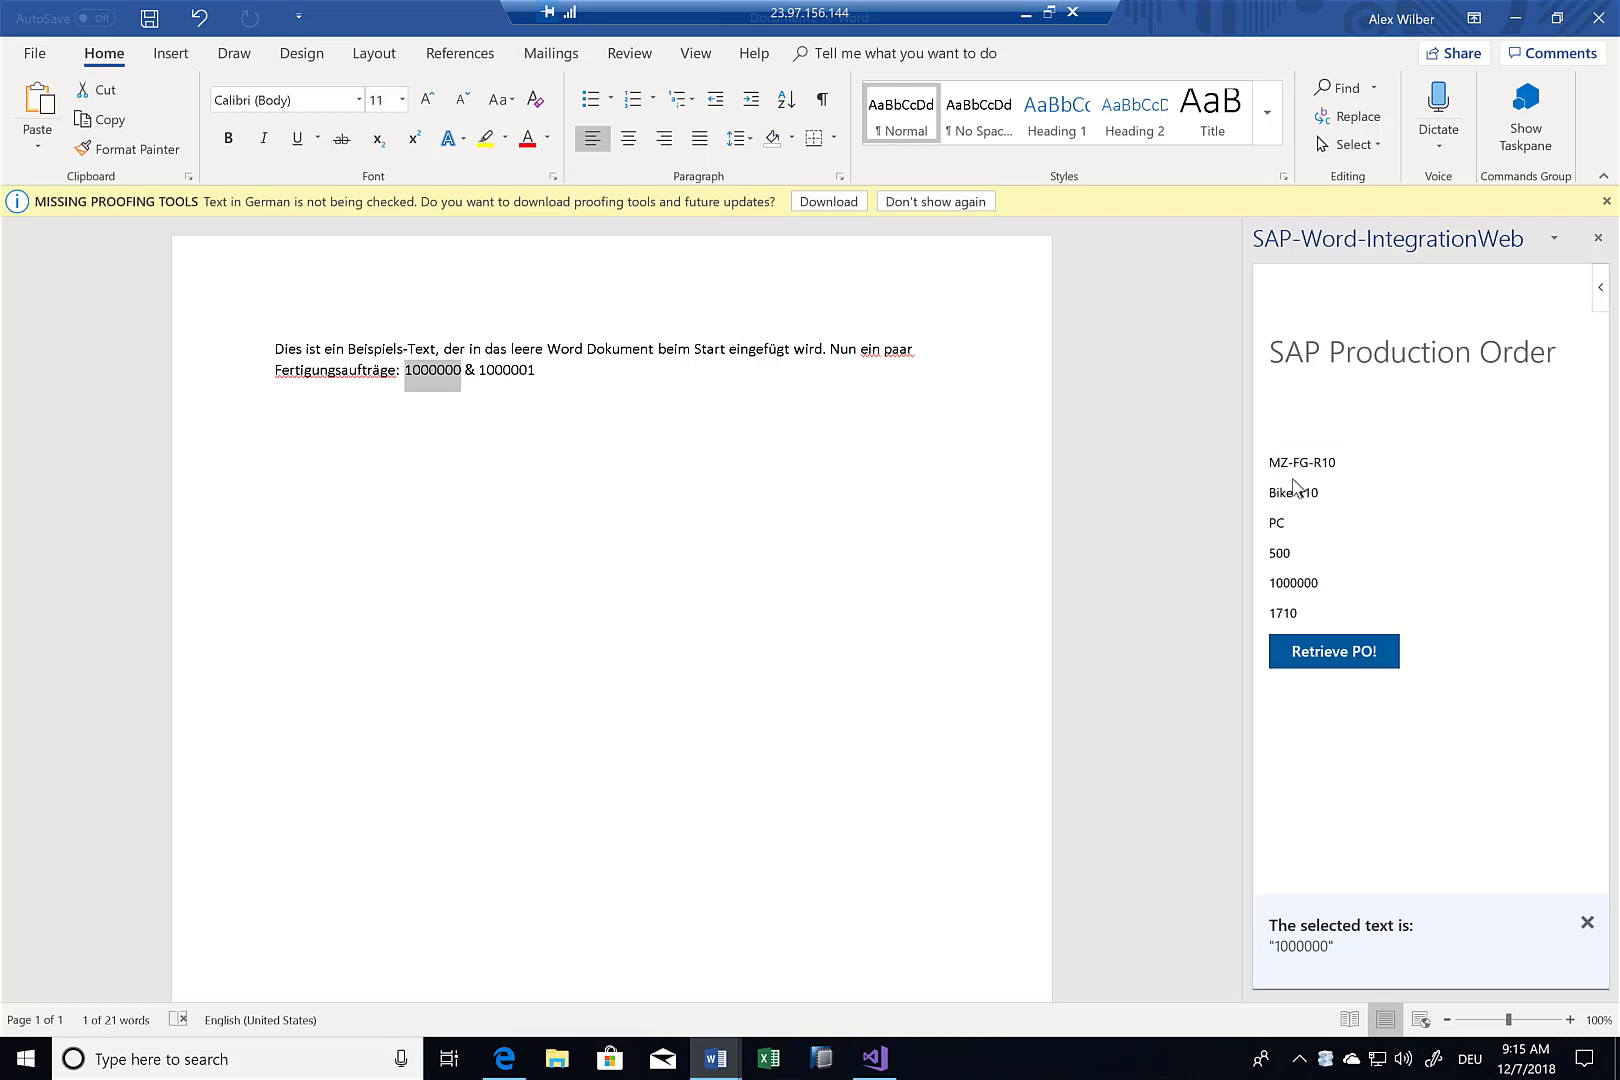
drag(1270, 462, 1318, 590)
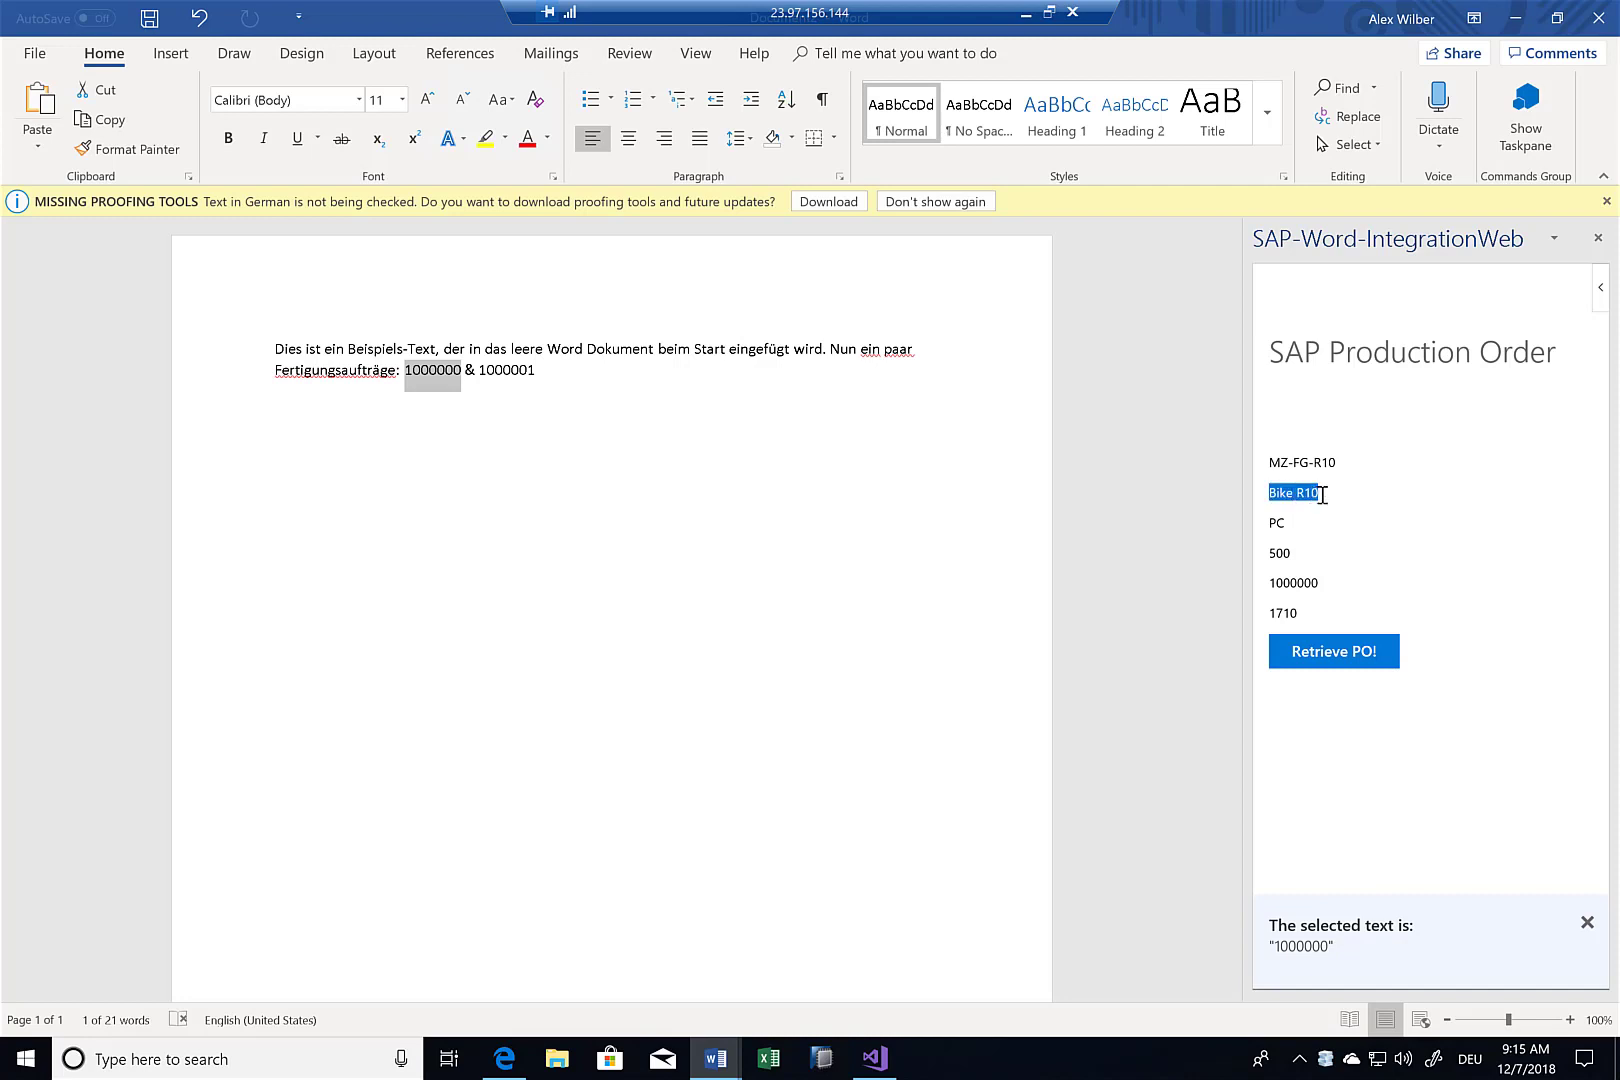
mouse_move(1272, 544)
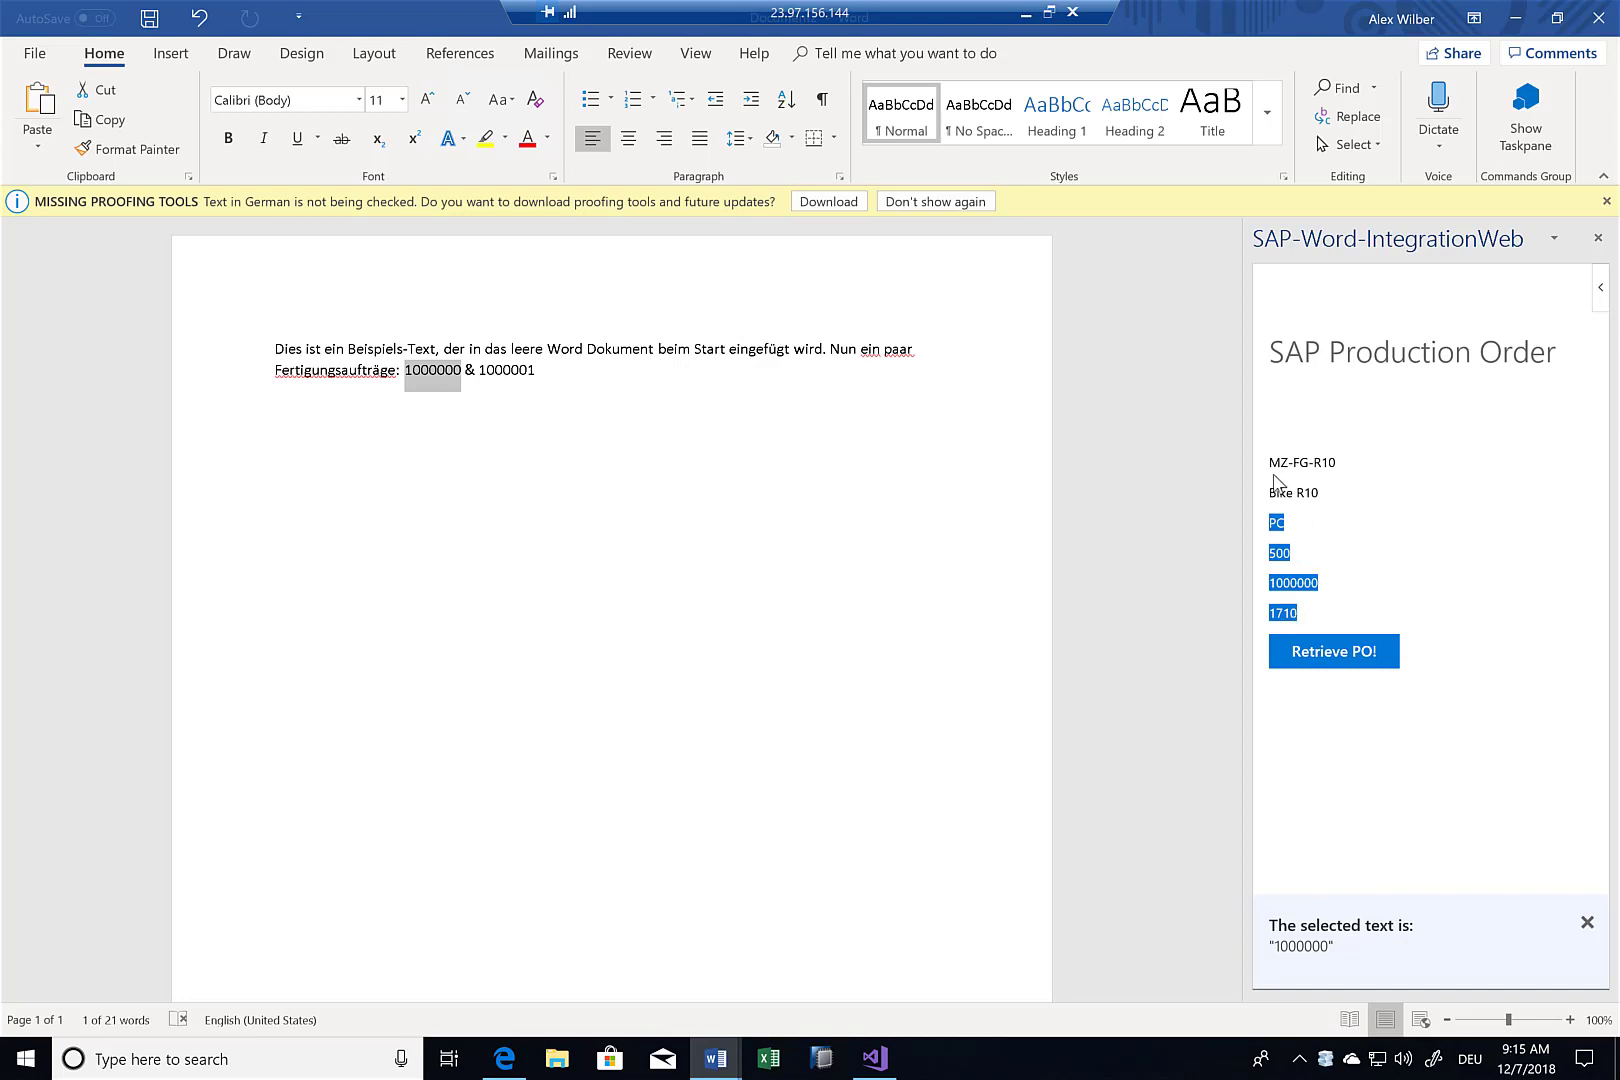
click(1302, 462)
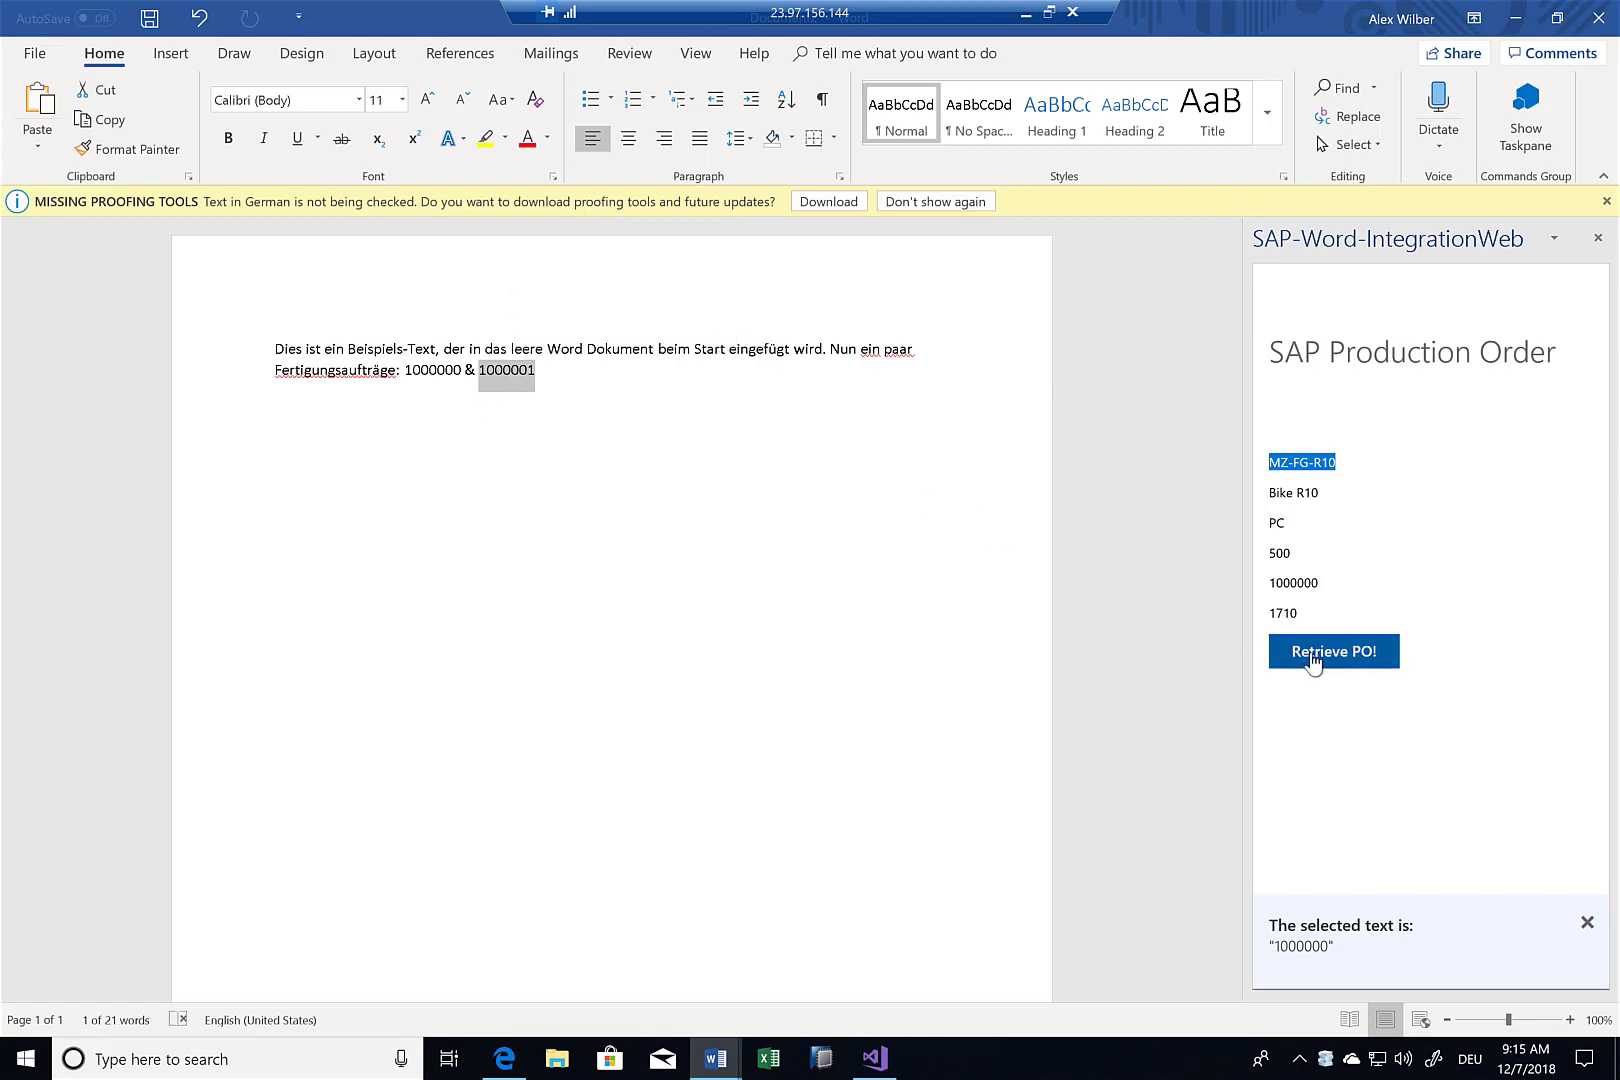
- Retrieve production order 1000001, showing MZ-FG-R11, R11 Bike, 100 and 1710
click(1332, 652)
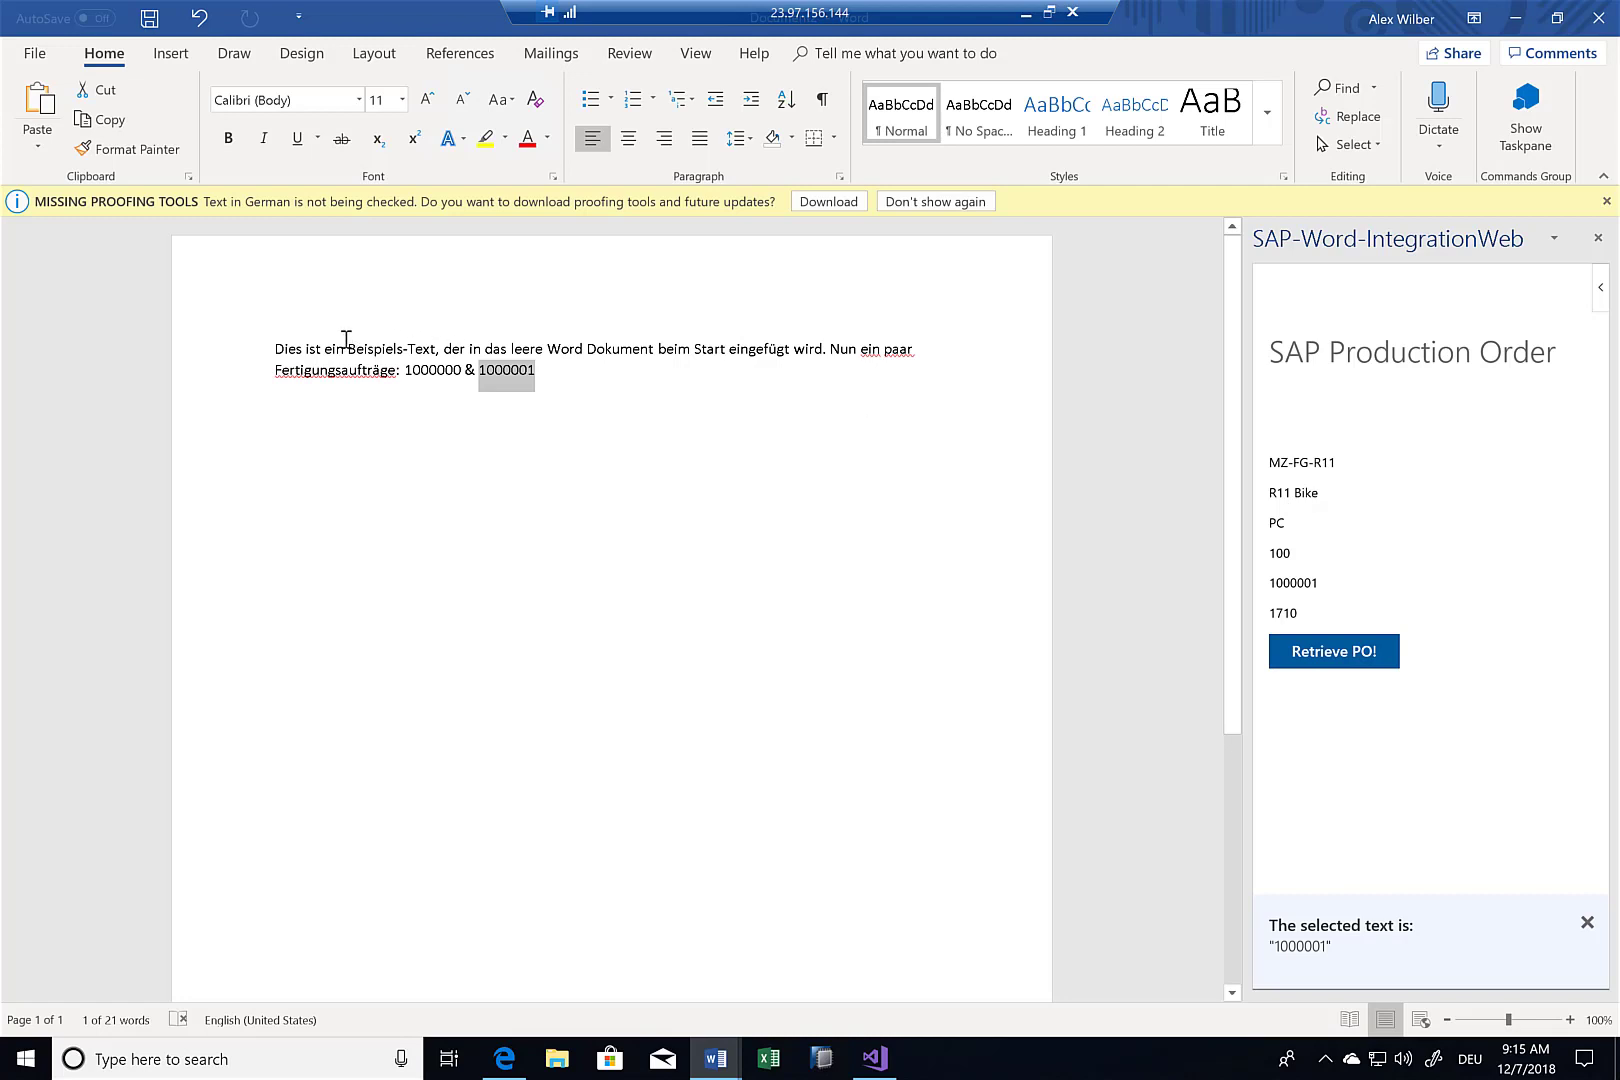
mouse_move(1334, 482)
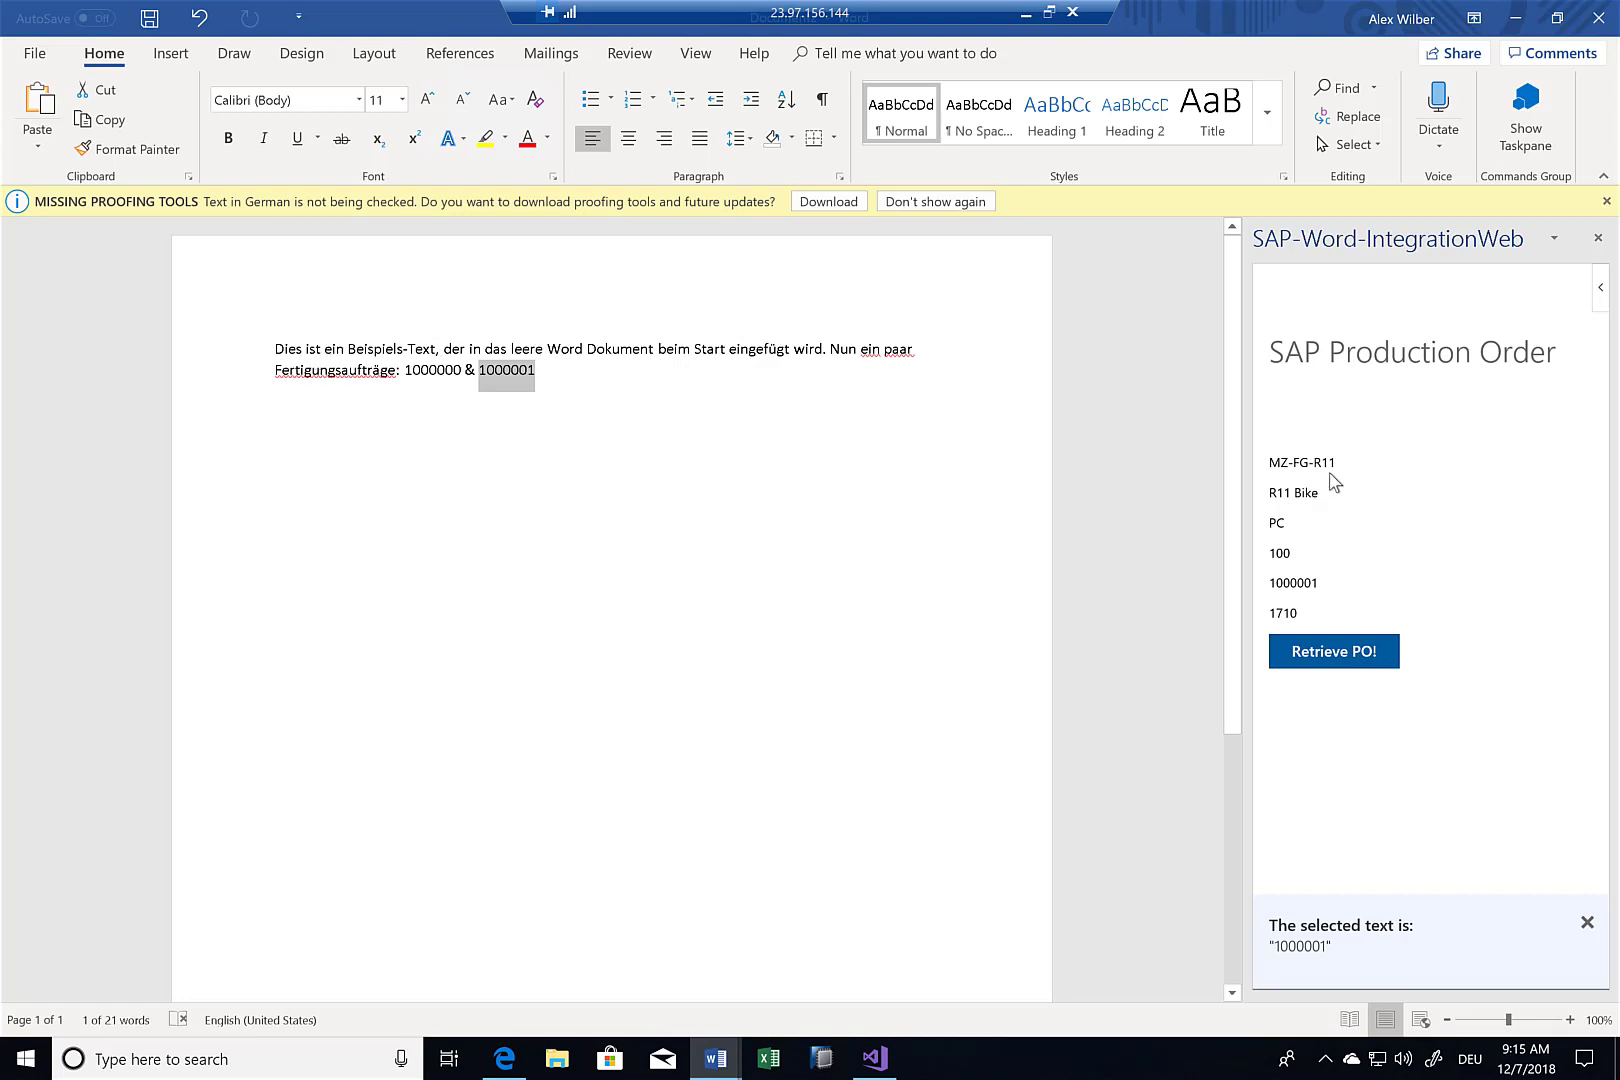
mouse_move(1322, 514)
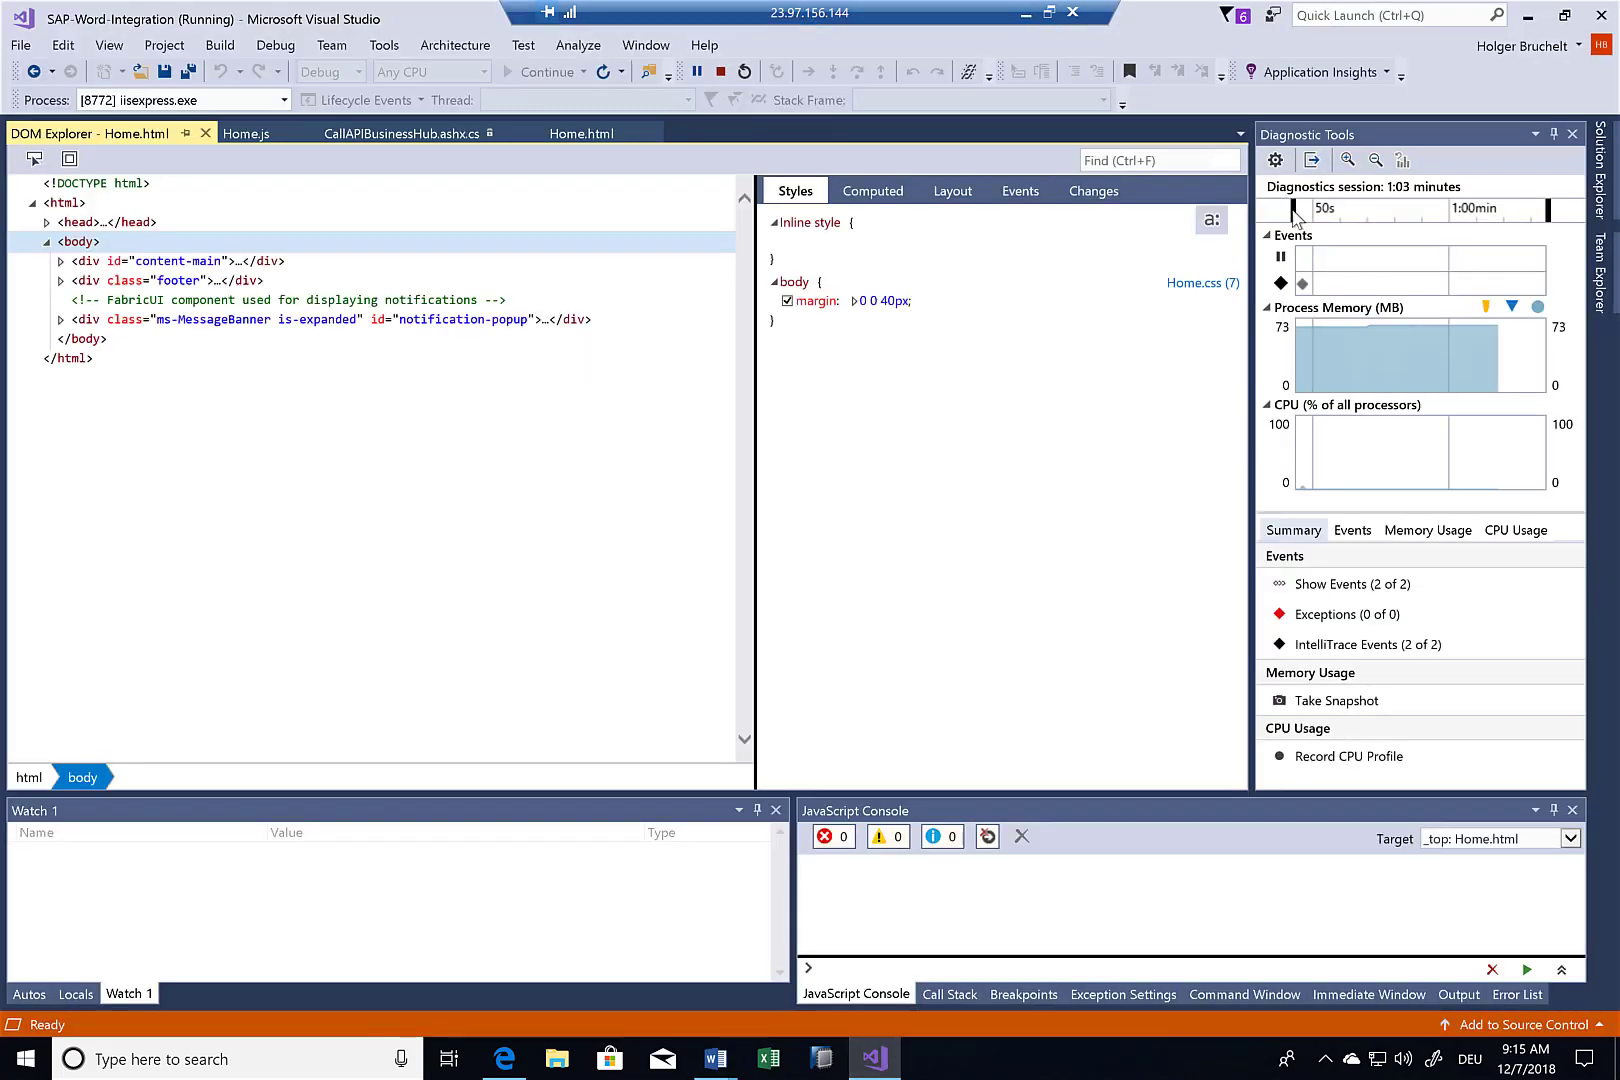
- Stop debugging the Word add-in, close the test document without saving, and launch Excel
click(714, 1058)
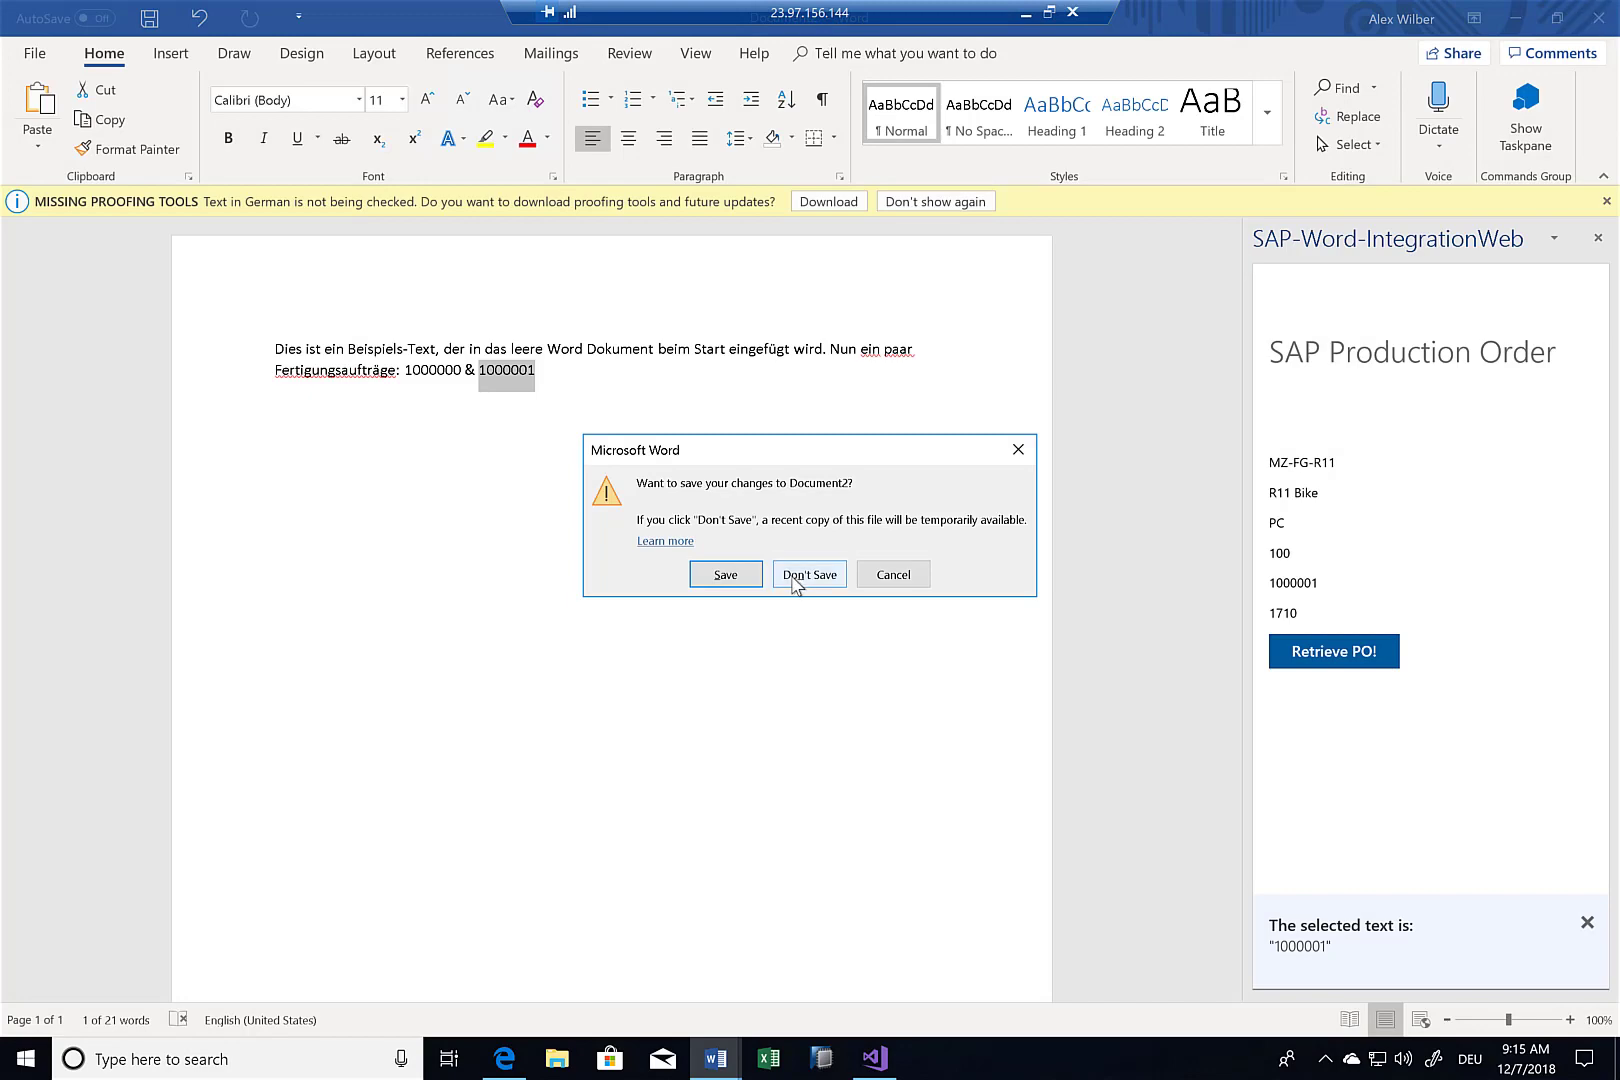
click(810, 574)
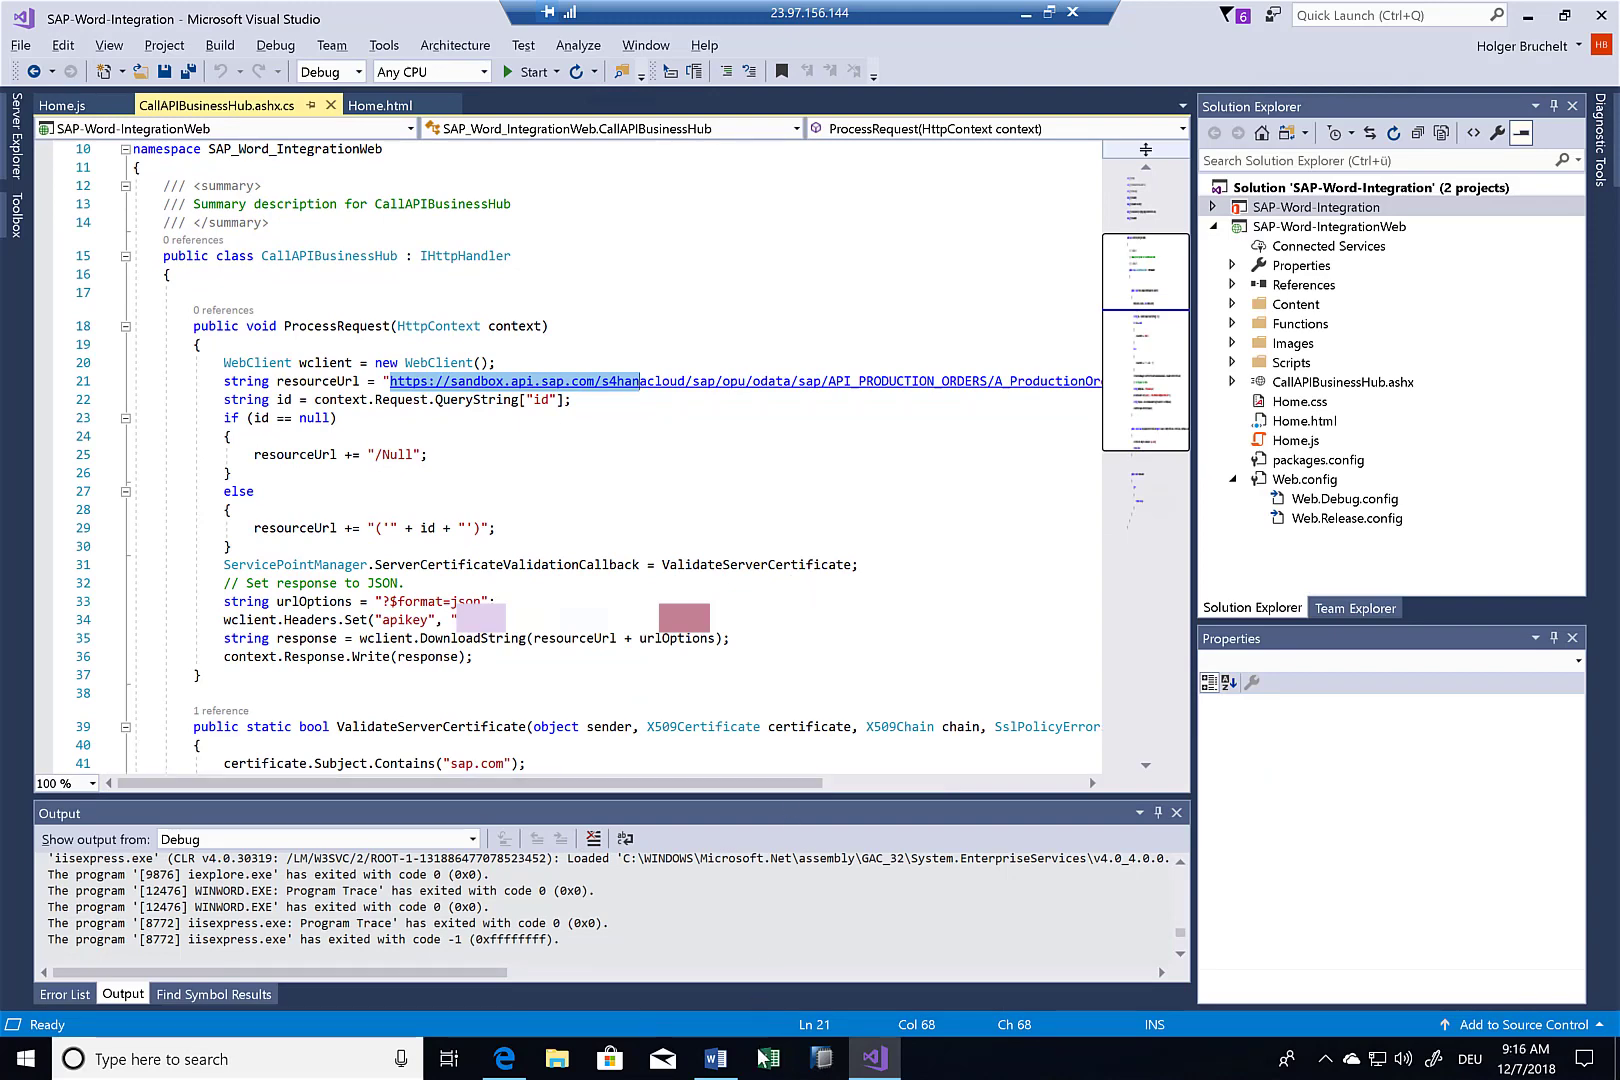
click(766, 1060)
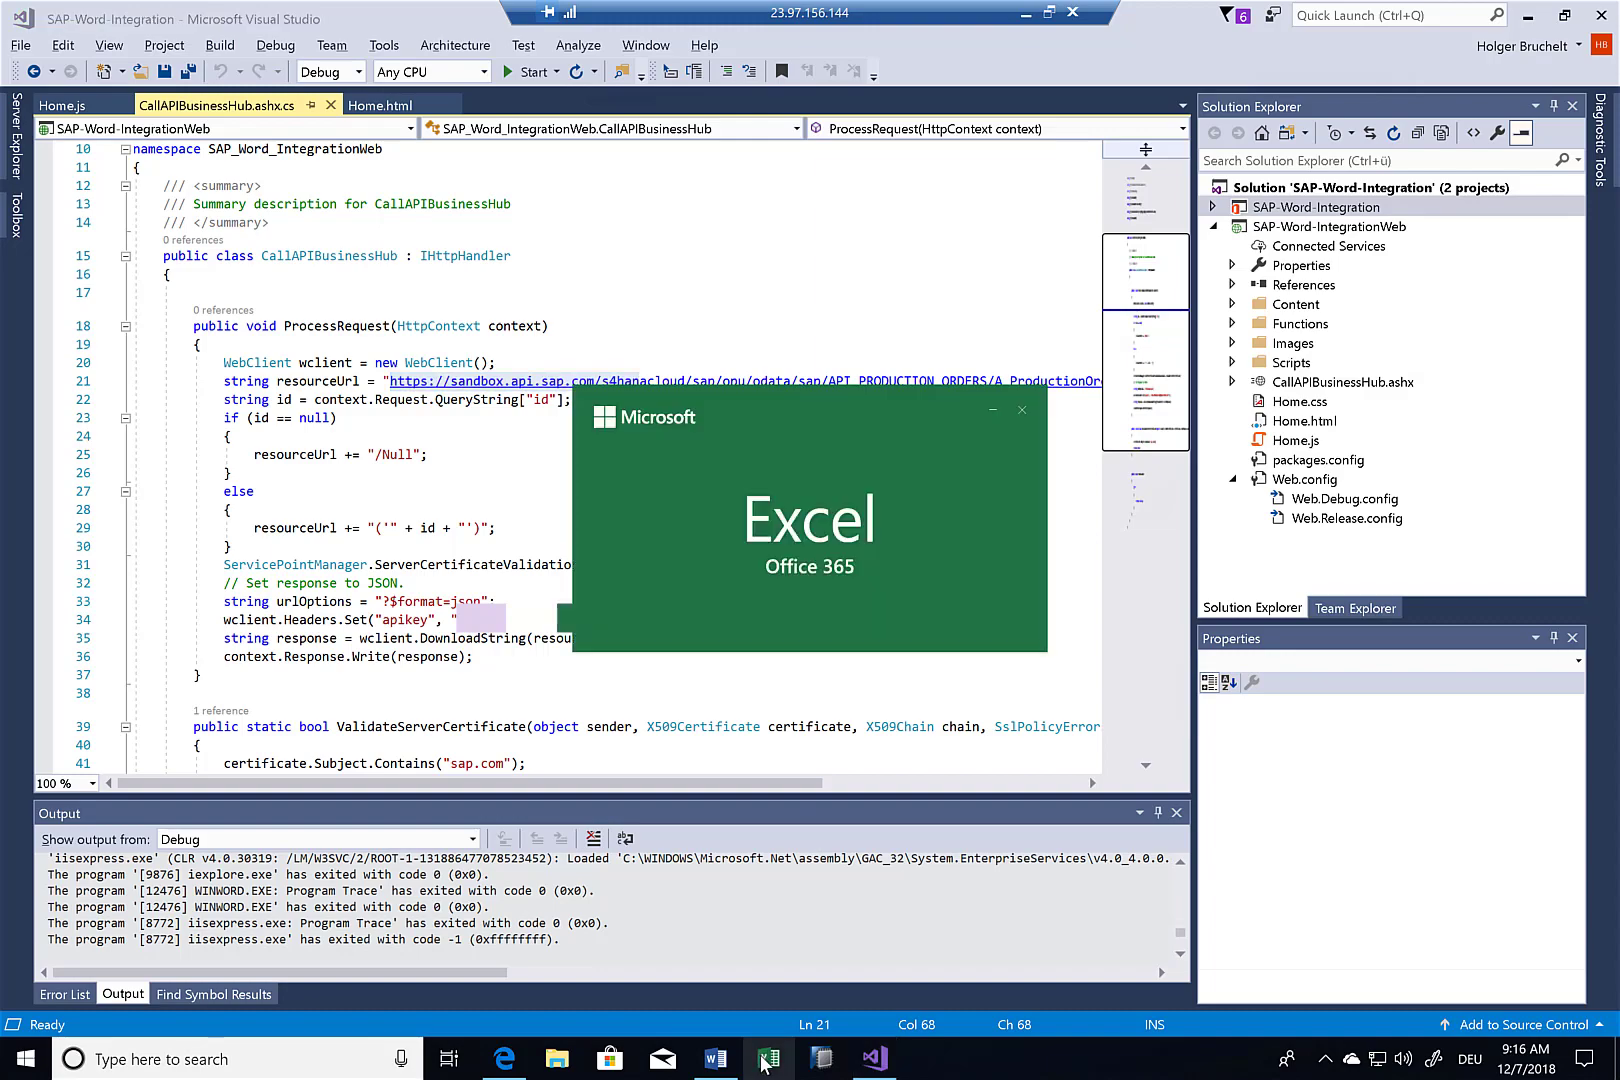
- Create a blank workbook and add the SAP Material Info add-in found by searching 'sap' in the store
click(766, 1058)
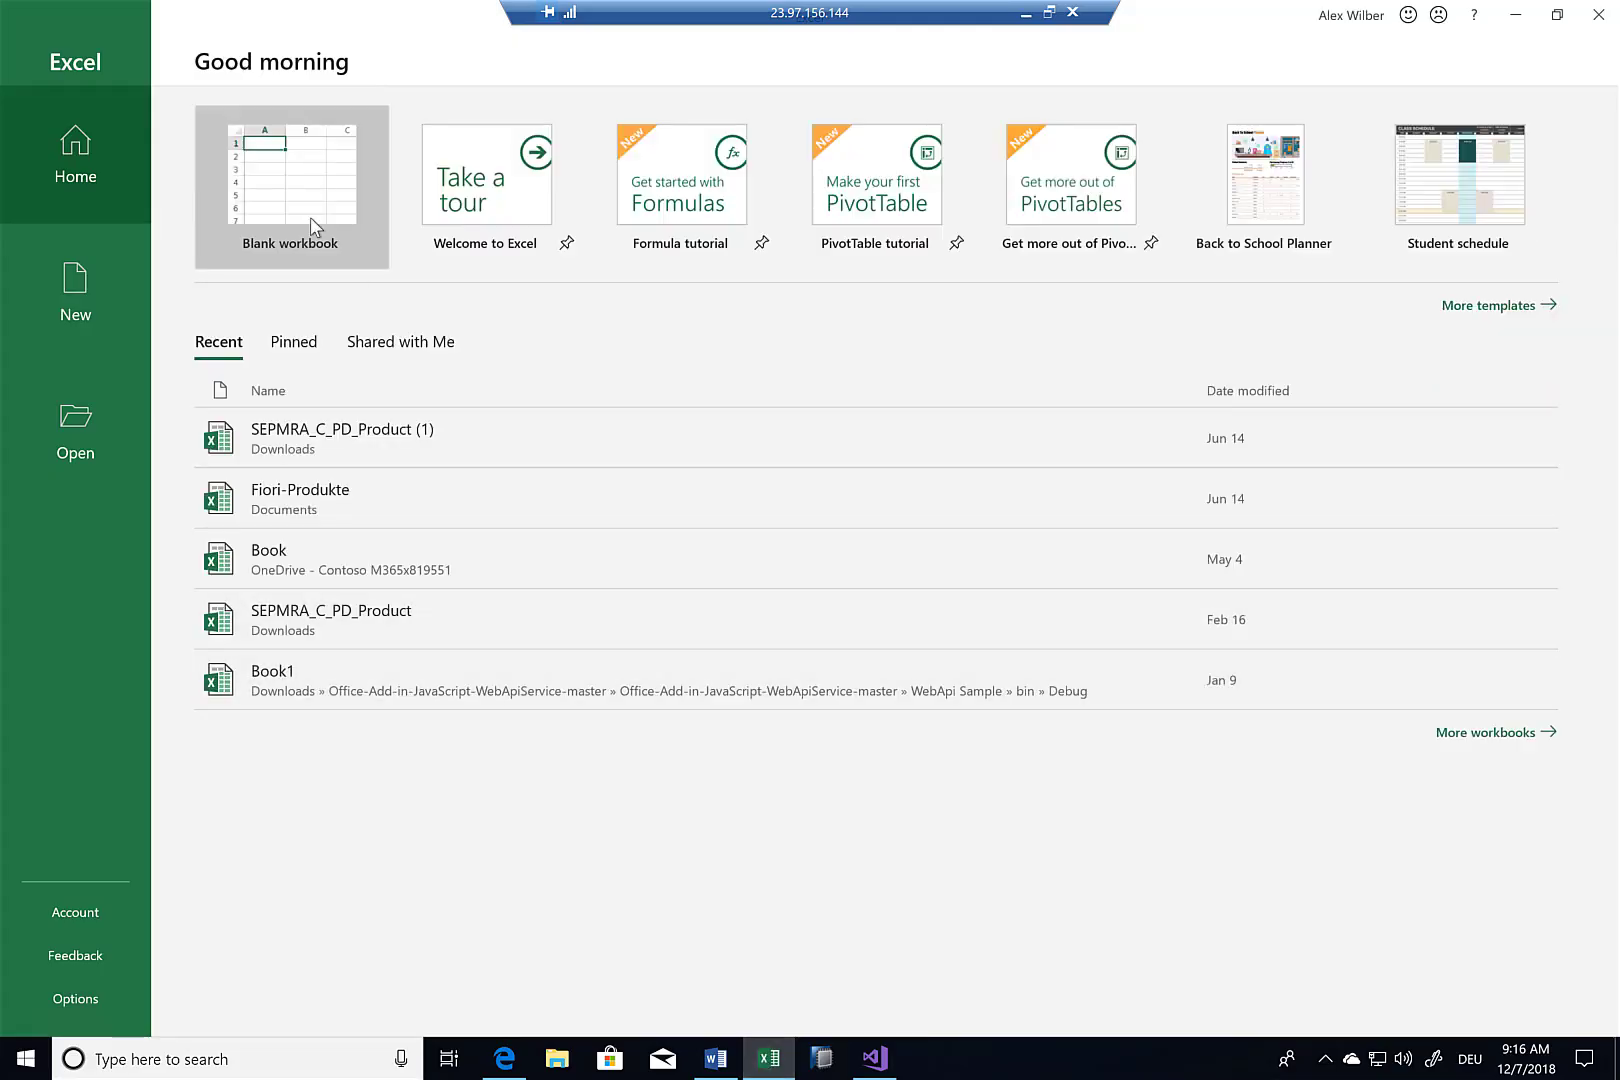
click(292, 186)
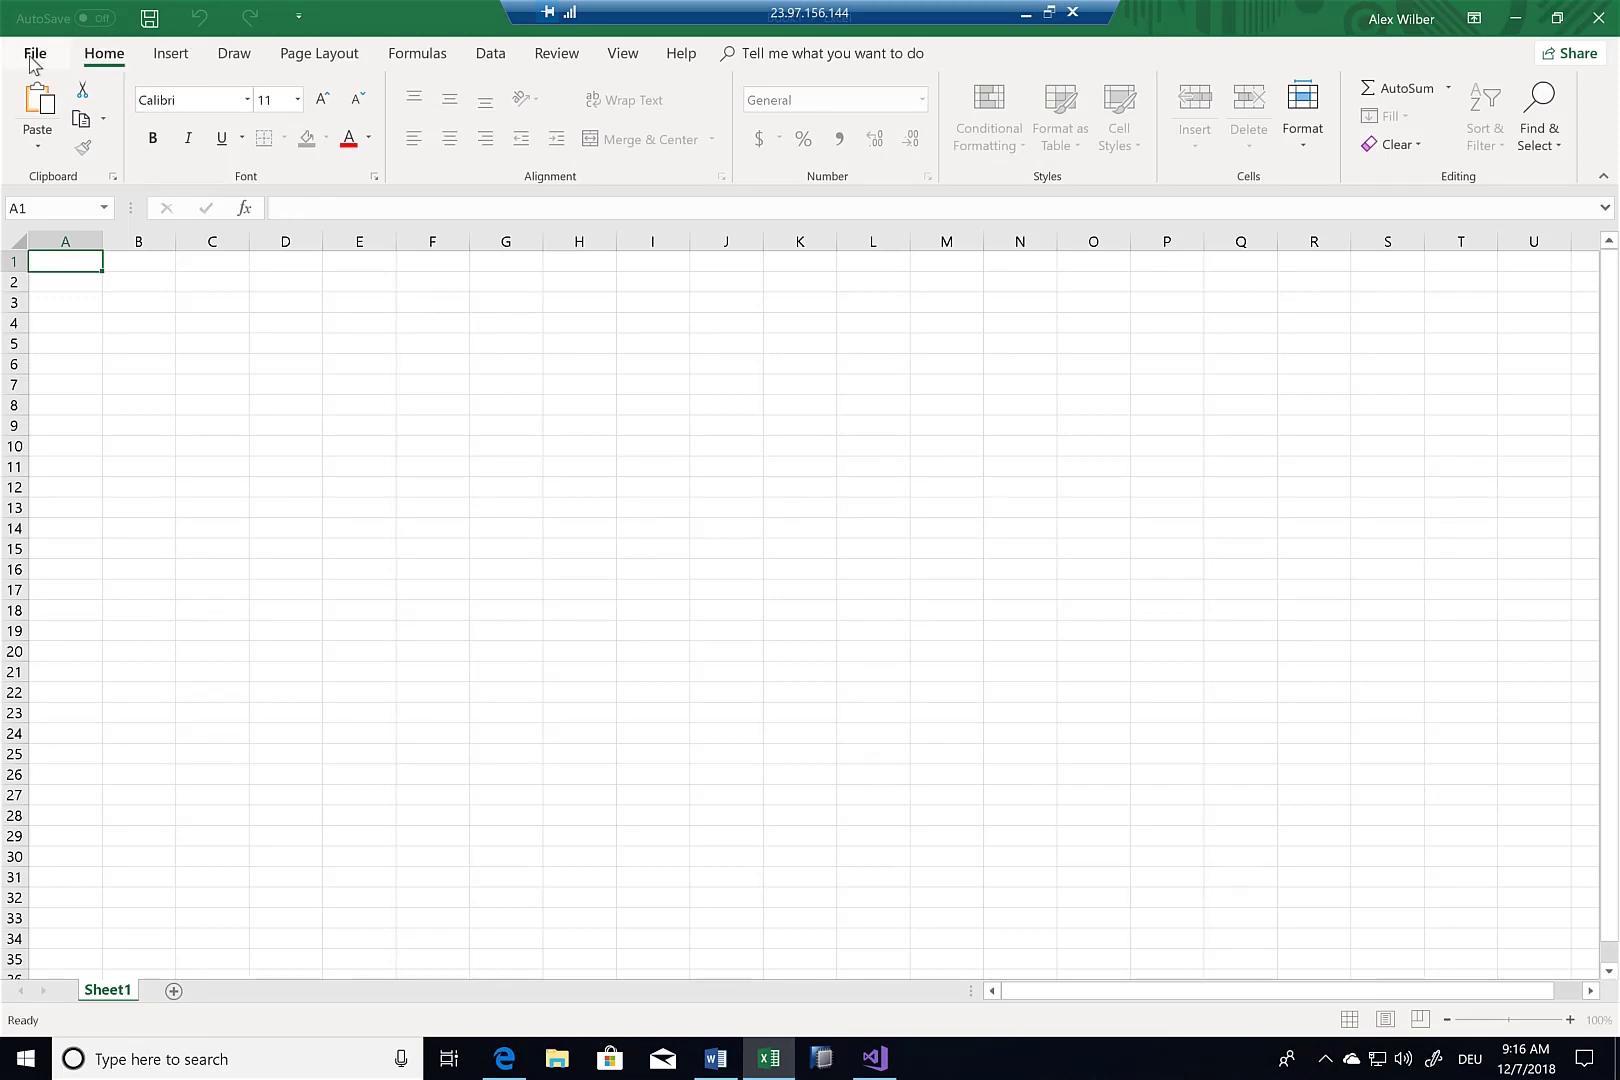
click(36, 52)
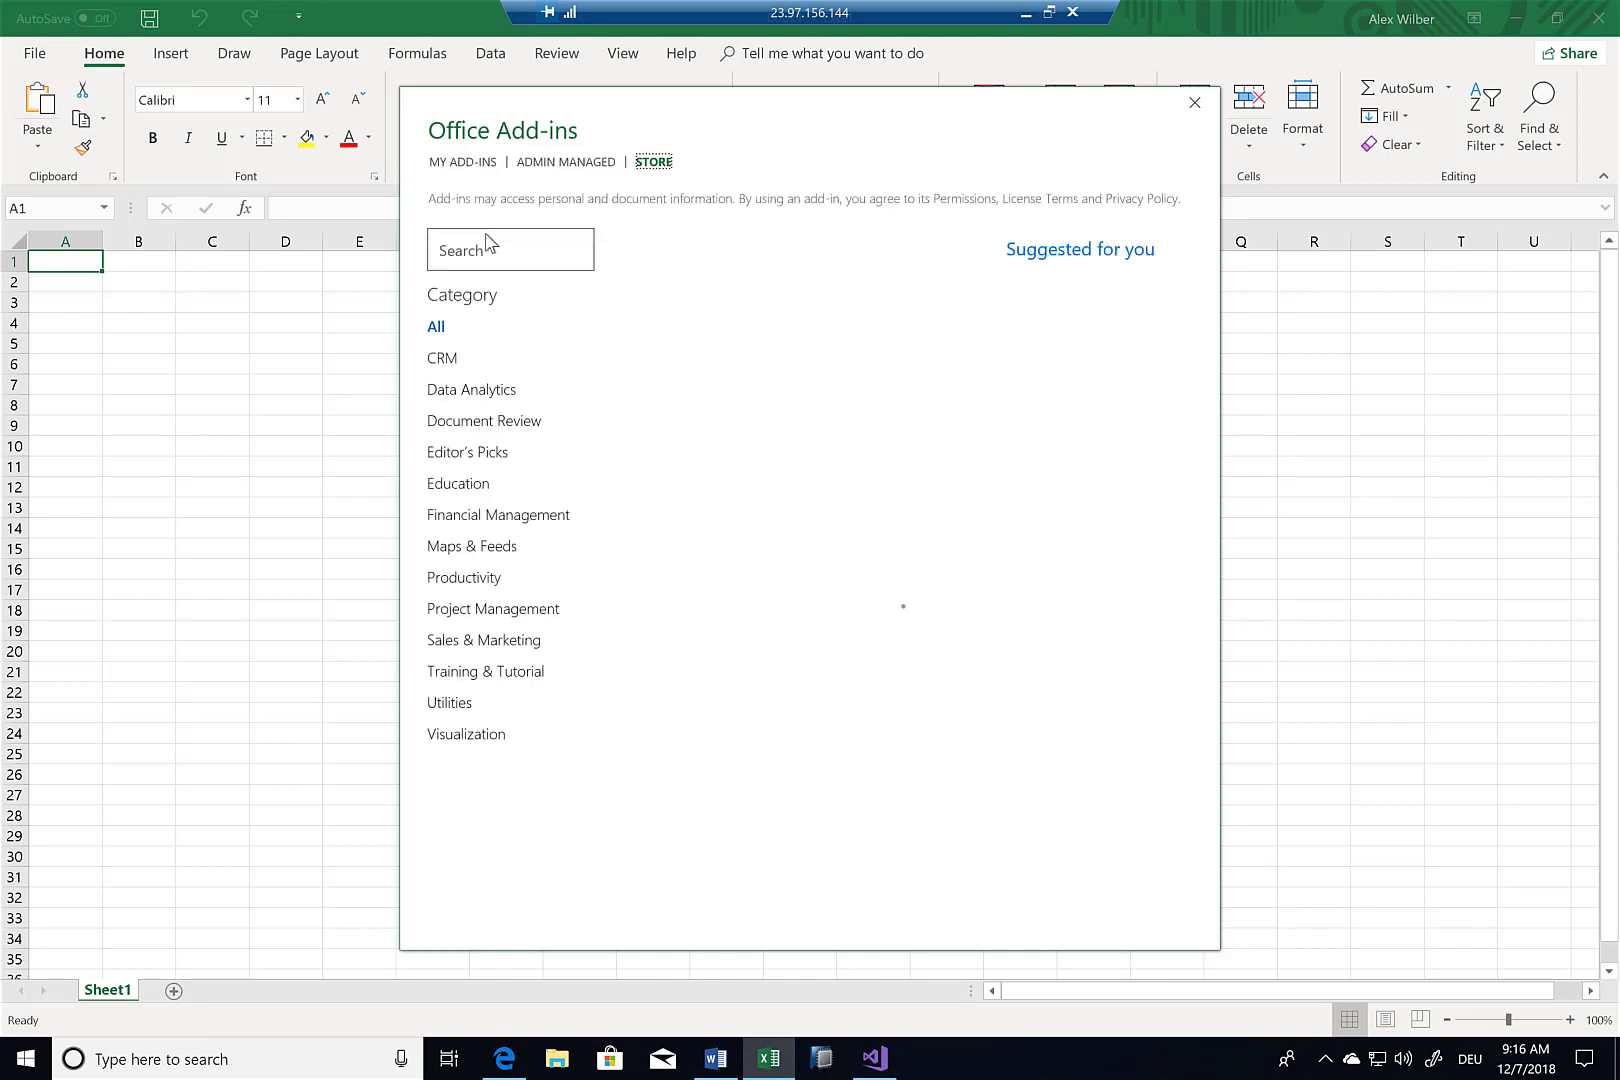
text(sap)
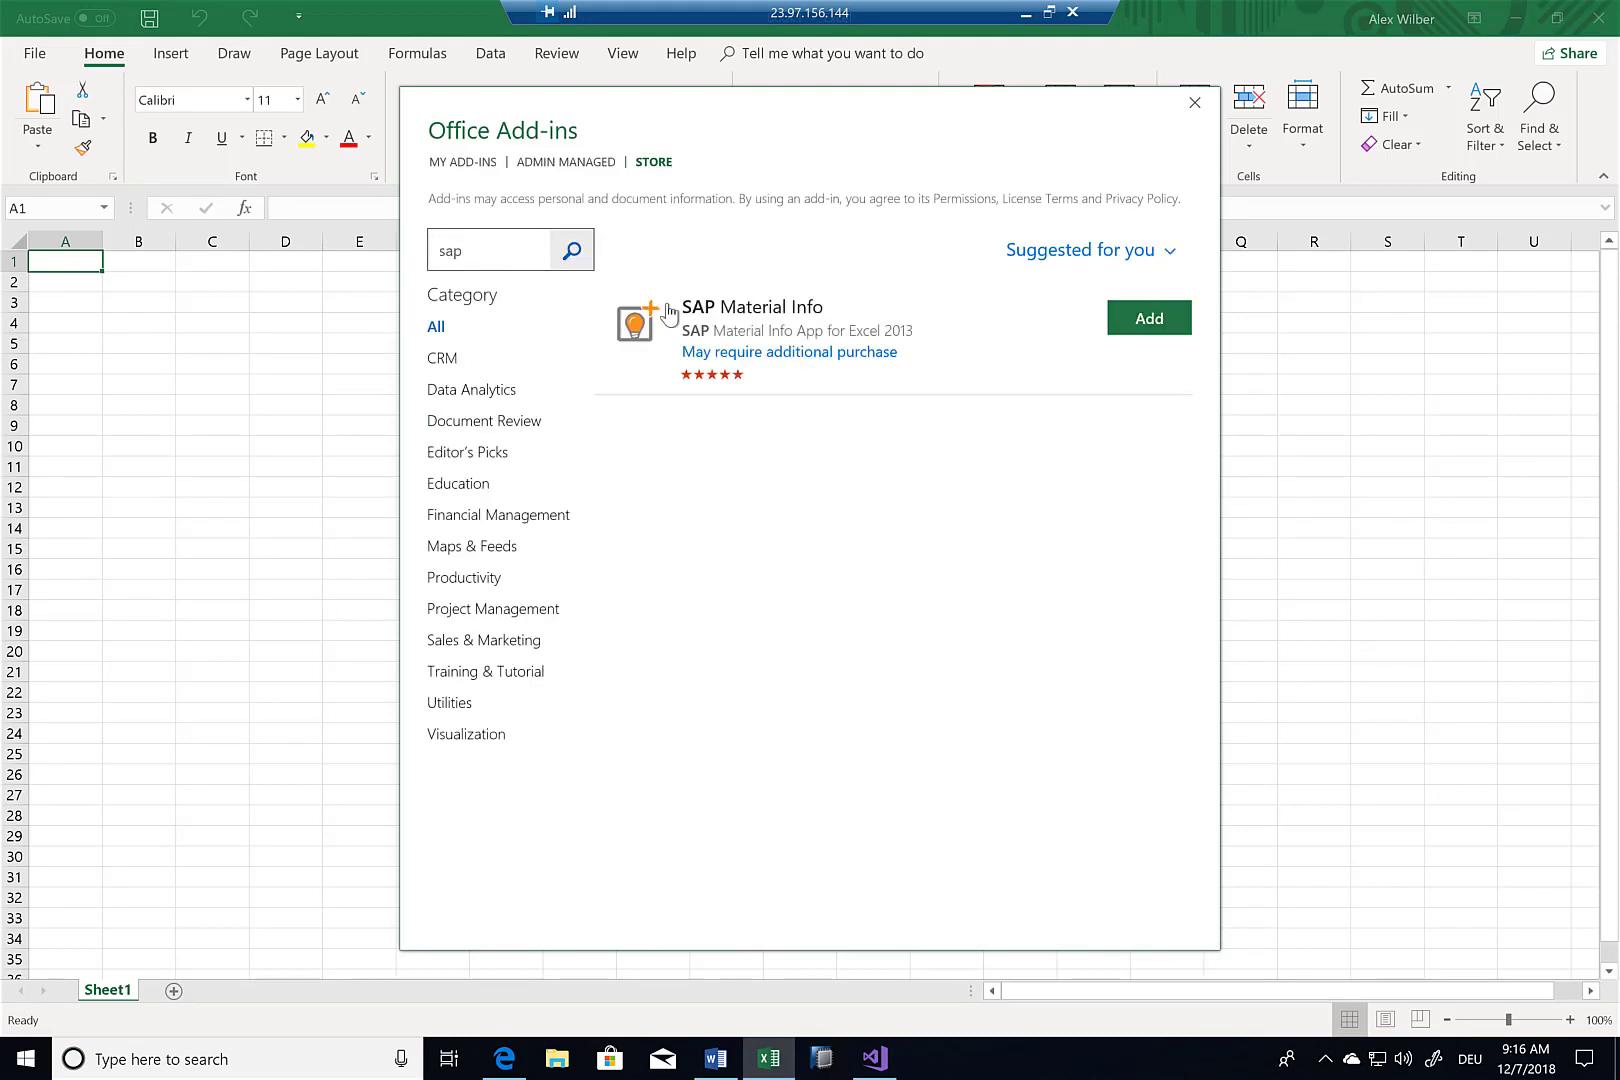
mouse_move(782, 322)
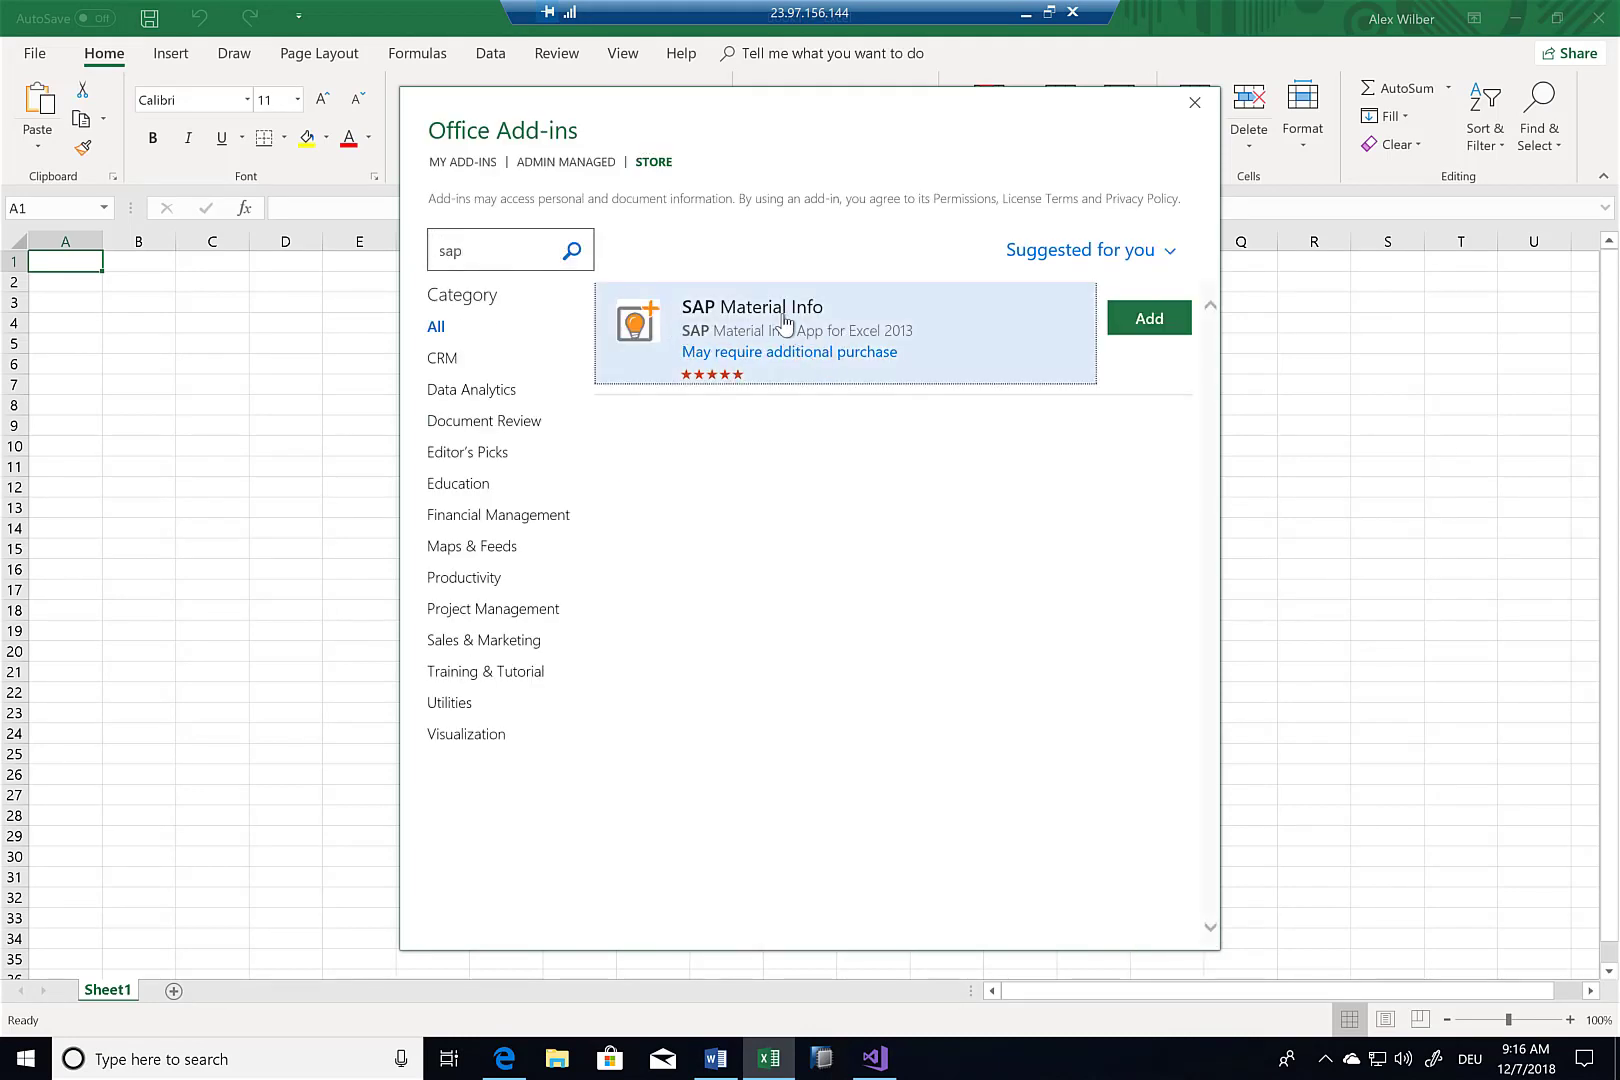
click(752, 330)
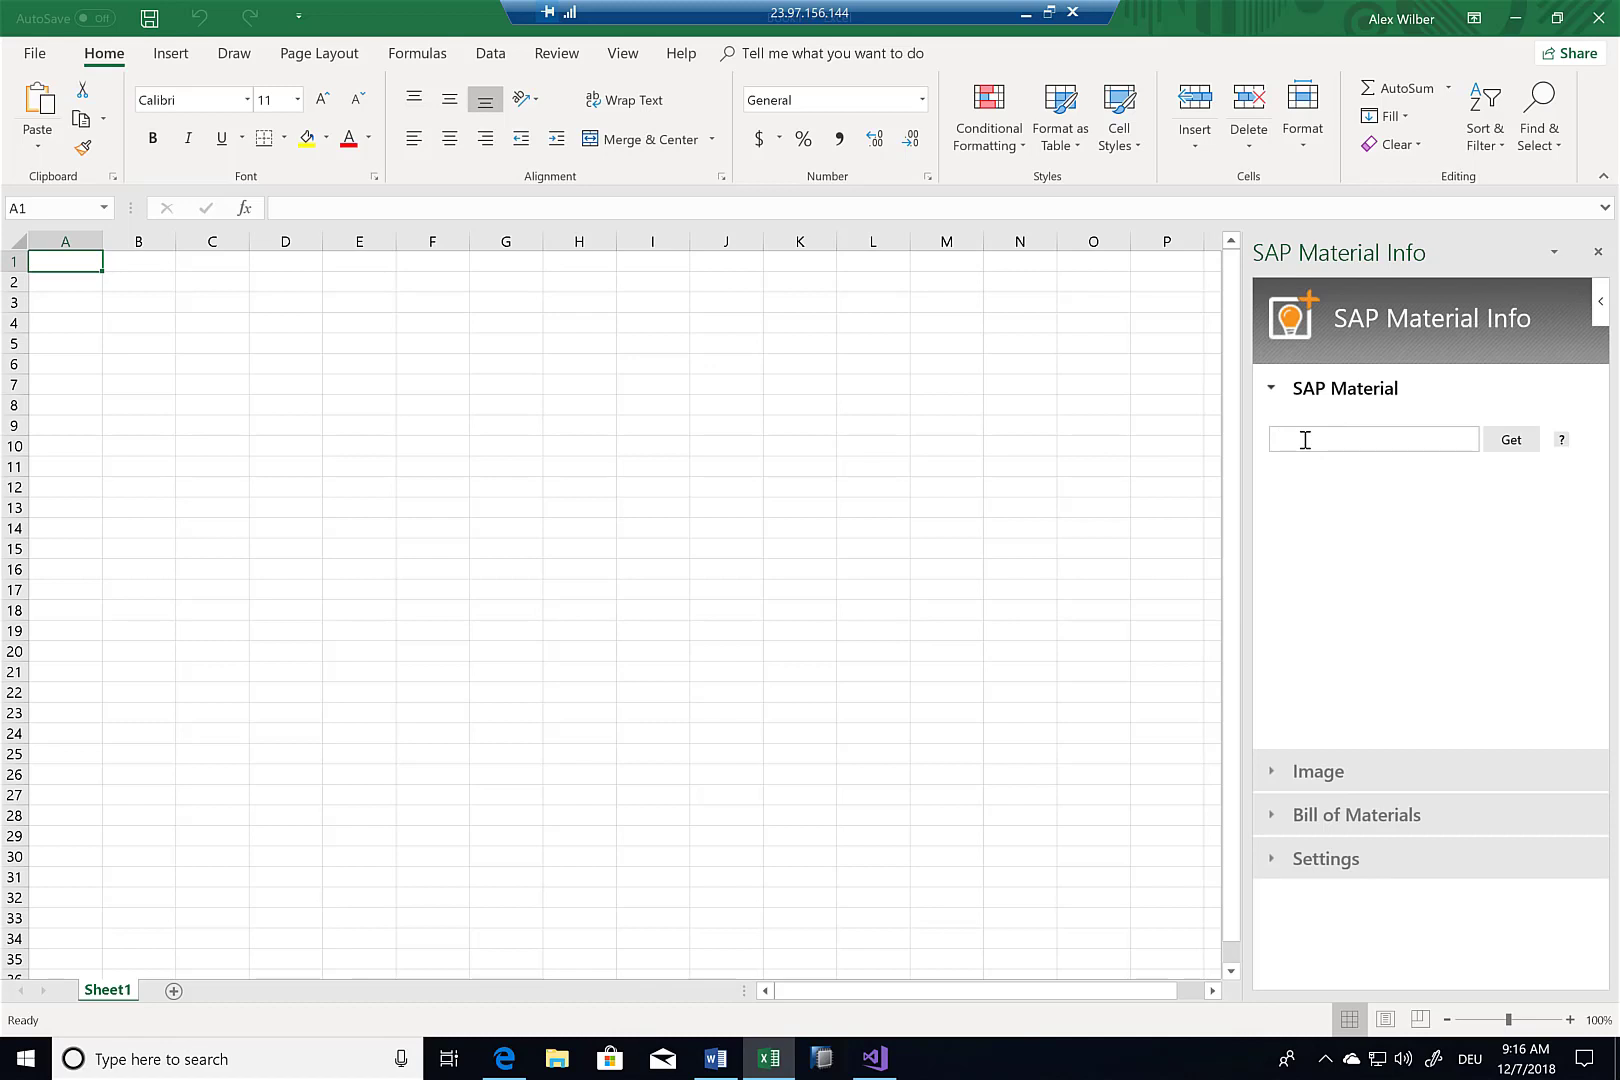
- Retrieve material PAR-75 with its lamp image and expand its Bill of Materials for plant BP01
text(b)
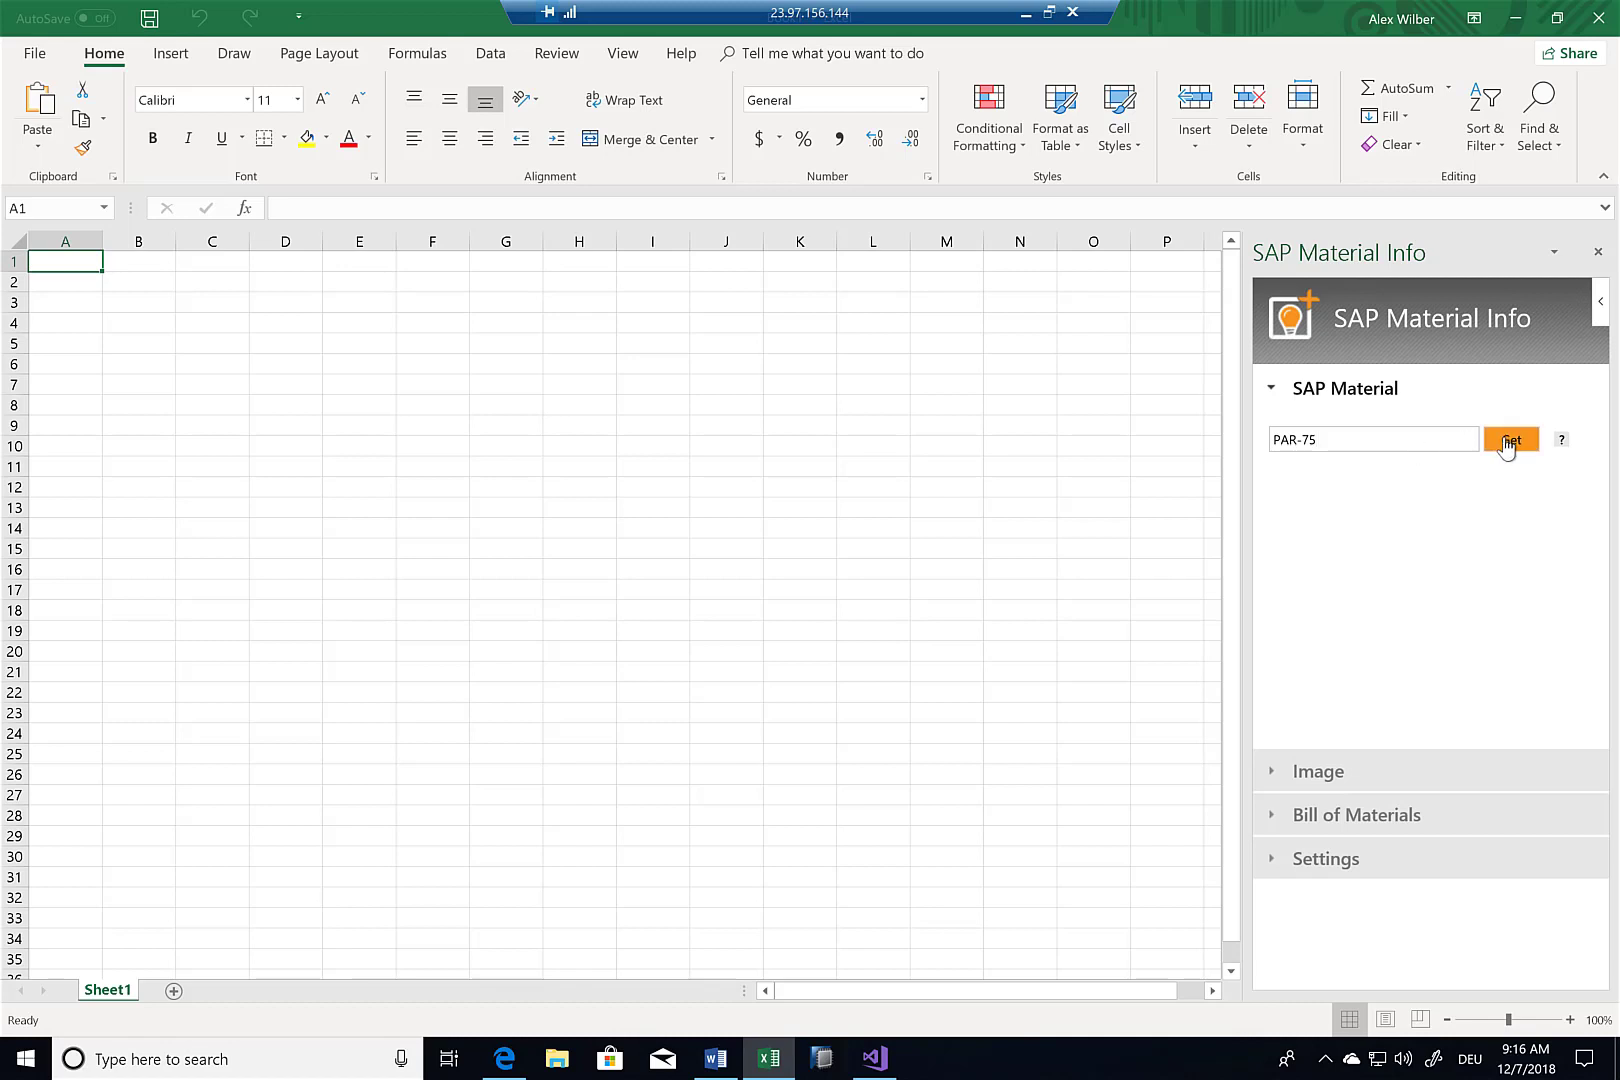
click(1510, 440)
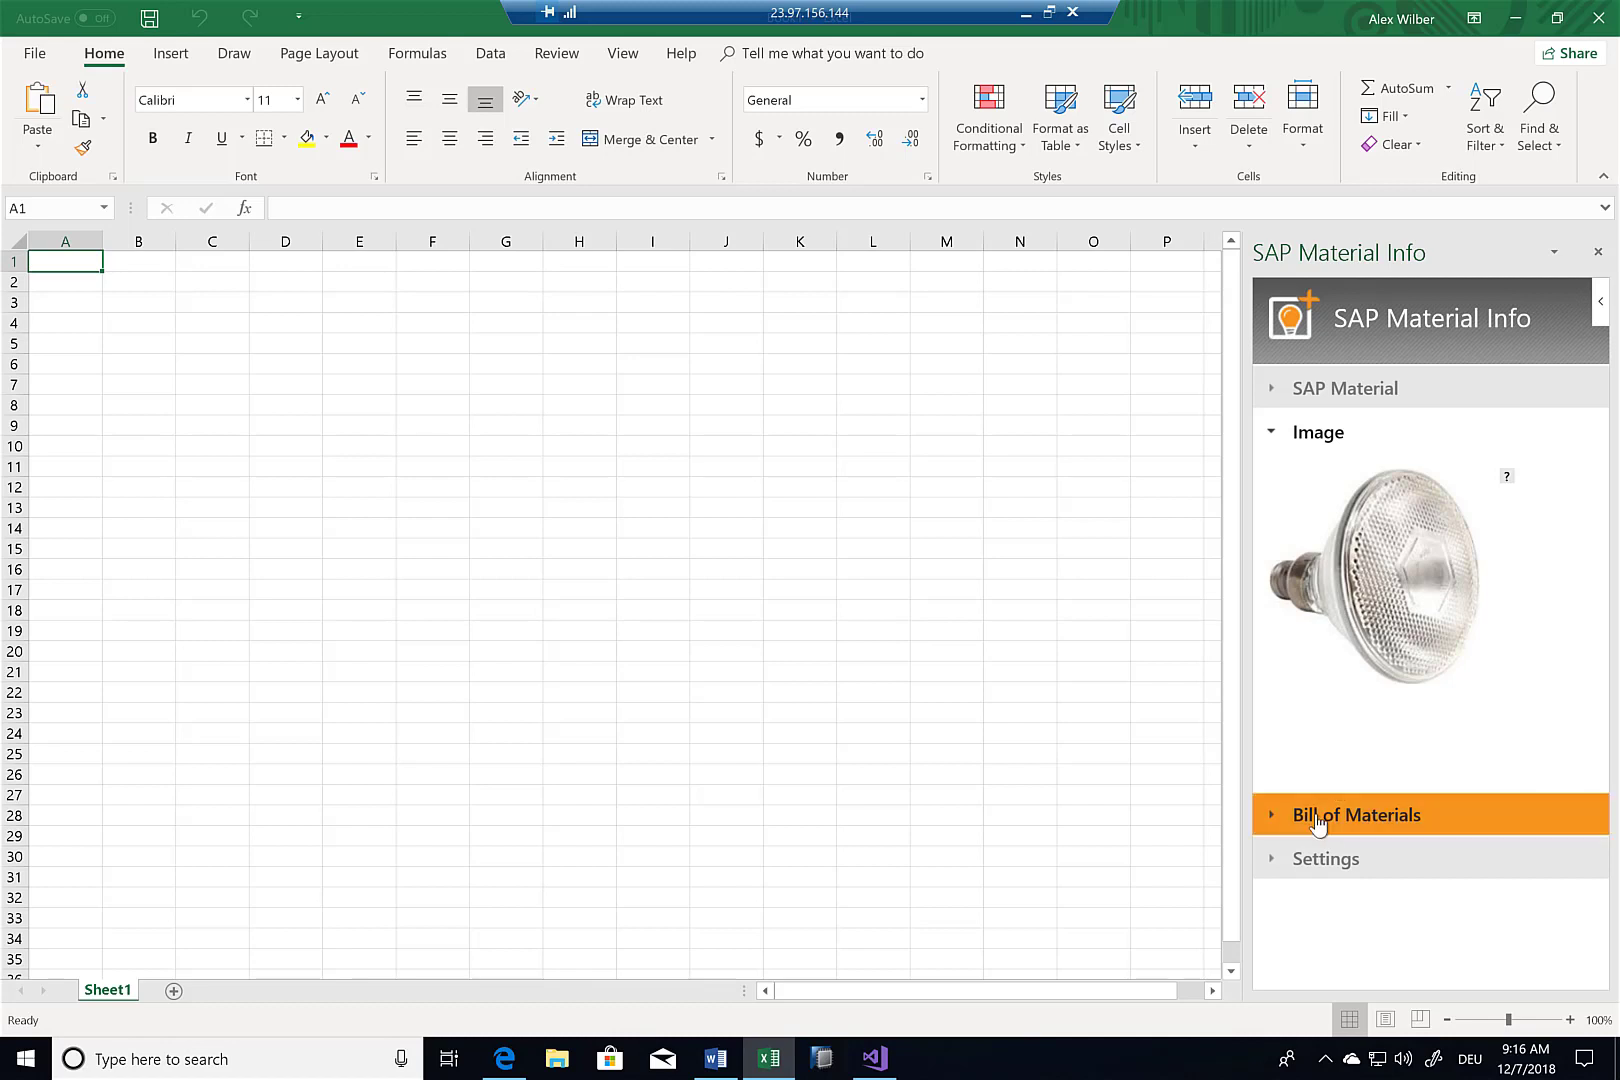
click(1356, 814)
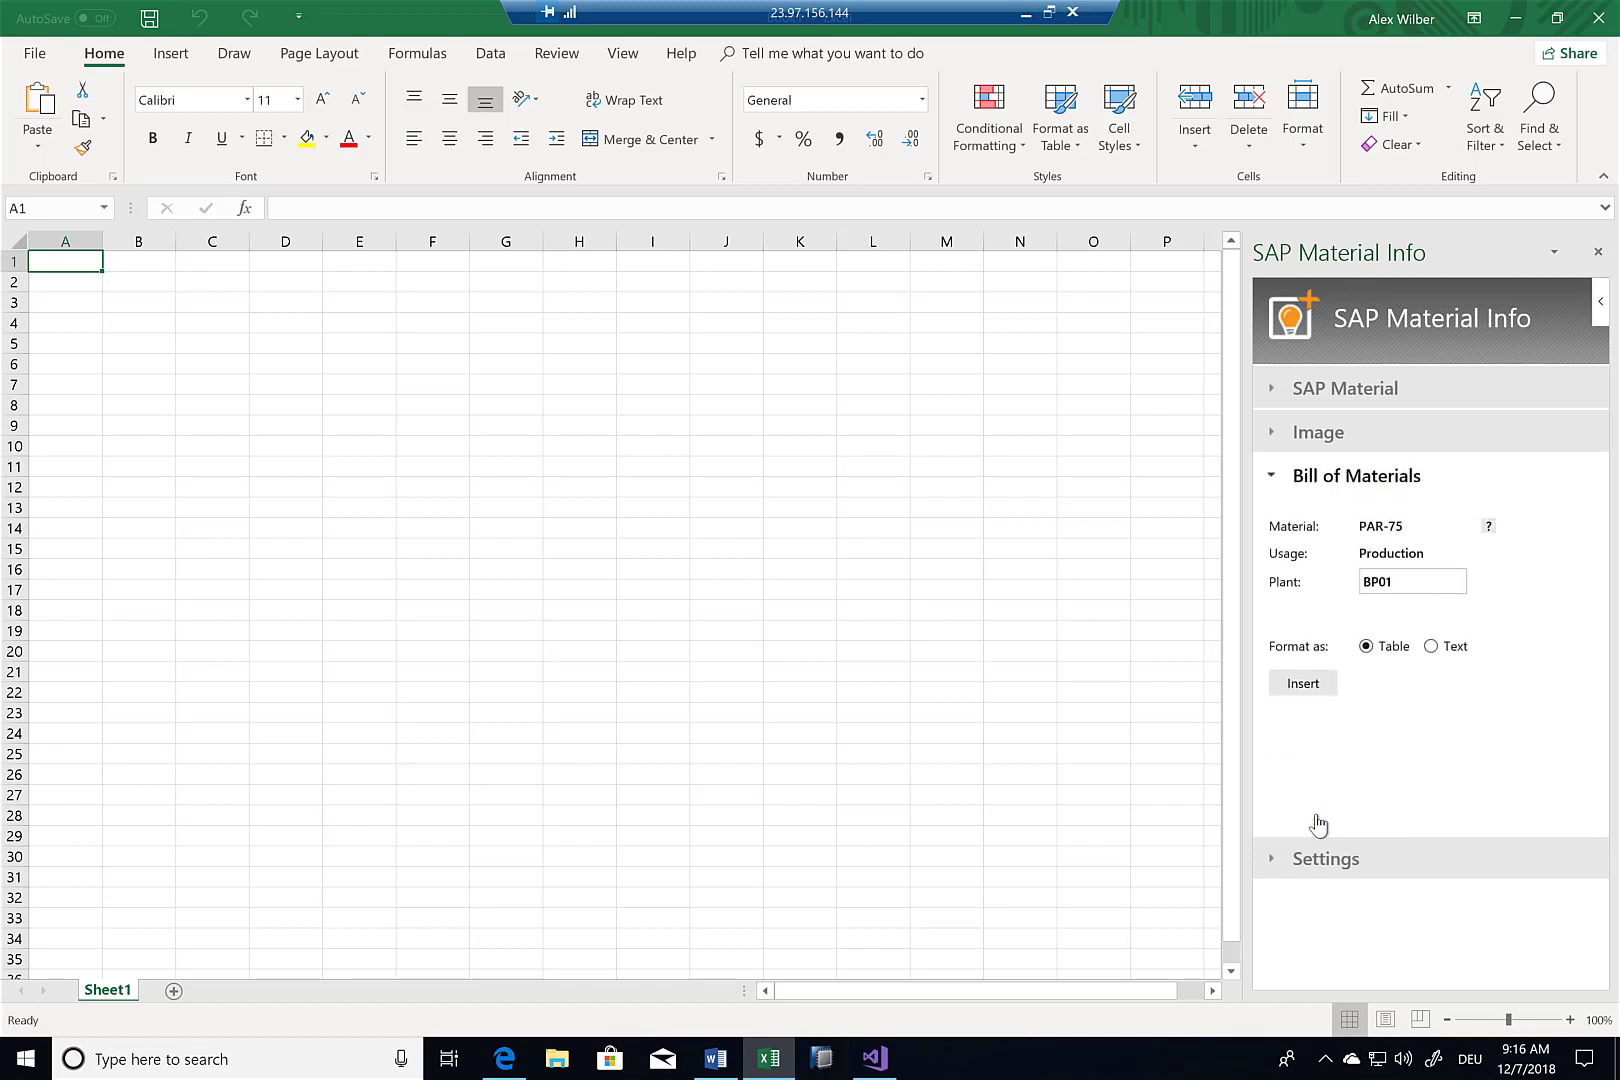
- Insert the PAR-75 bill of materials at cell H11, formatted as a table
click(432, 424)
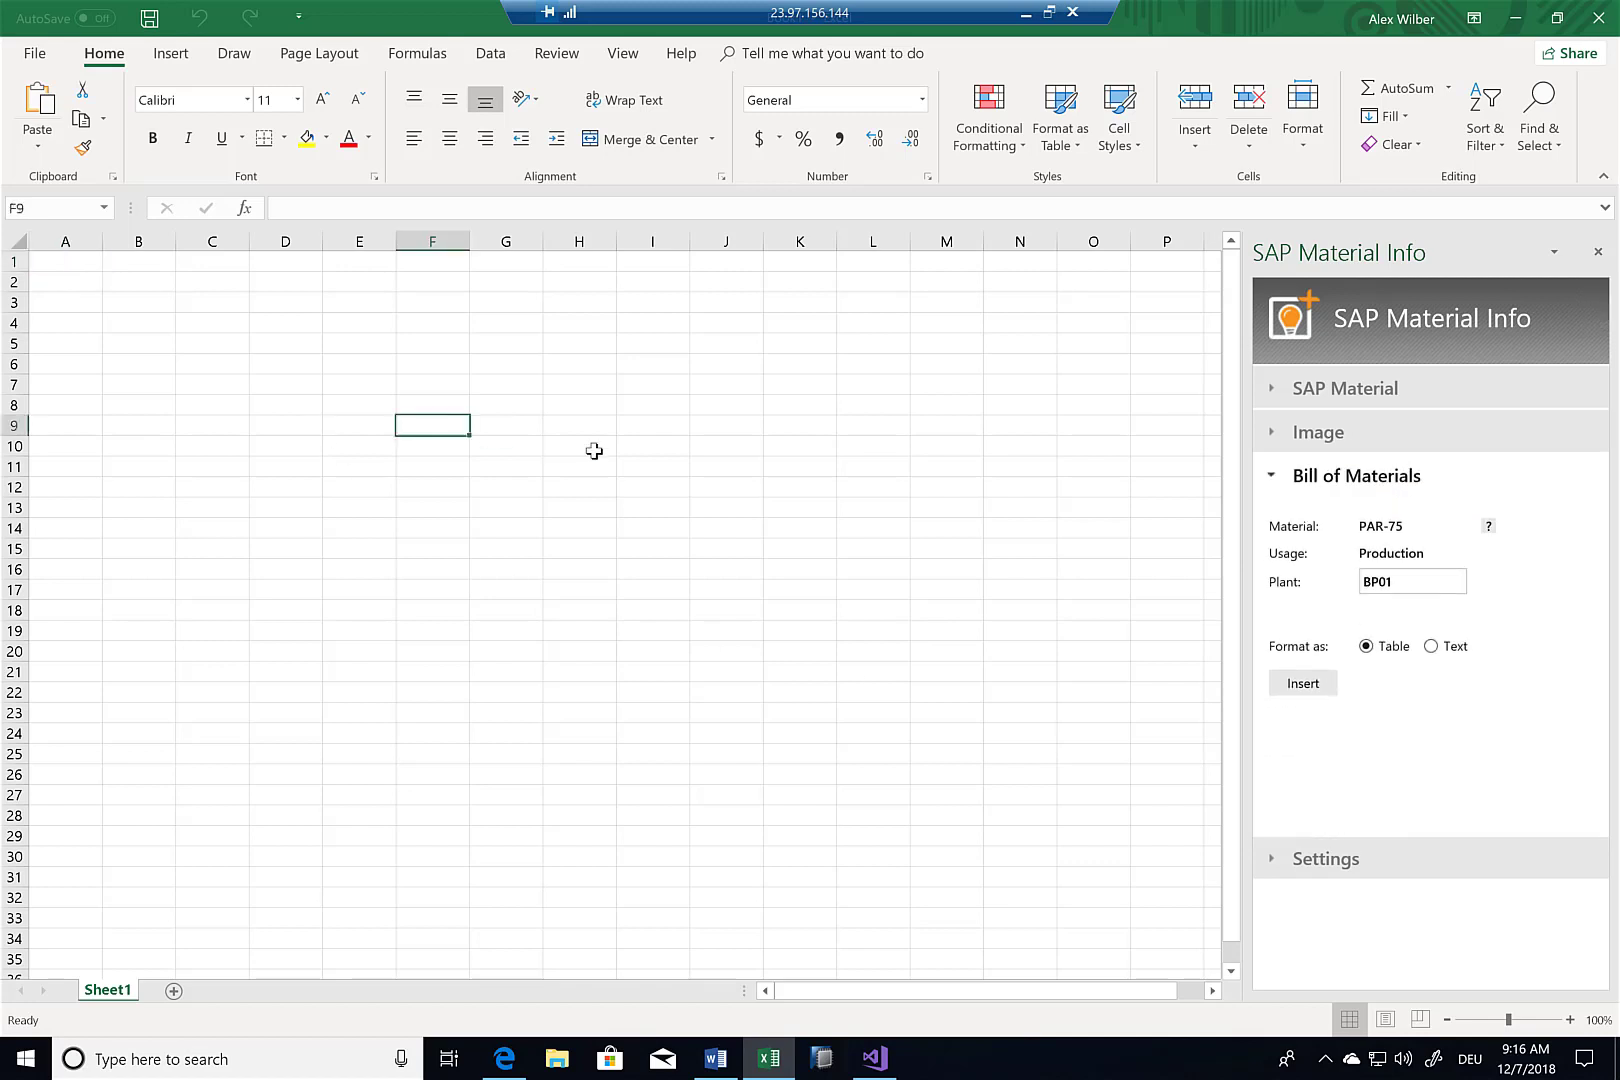
click(580, 466)
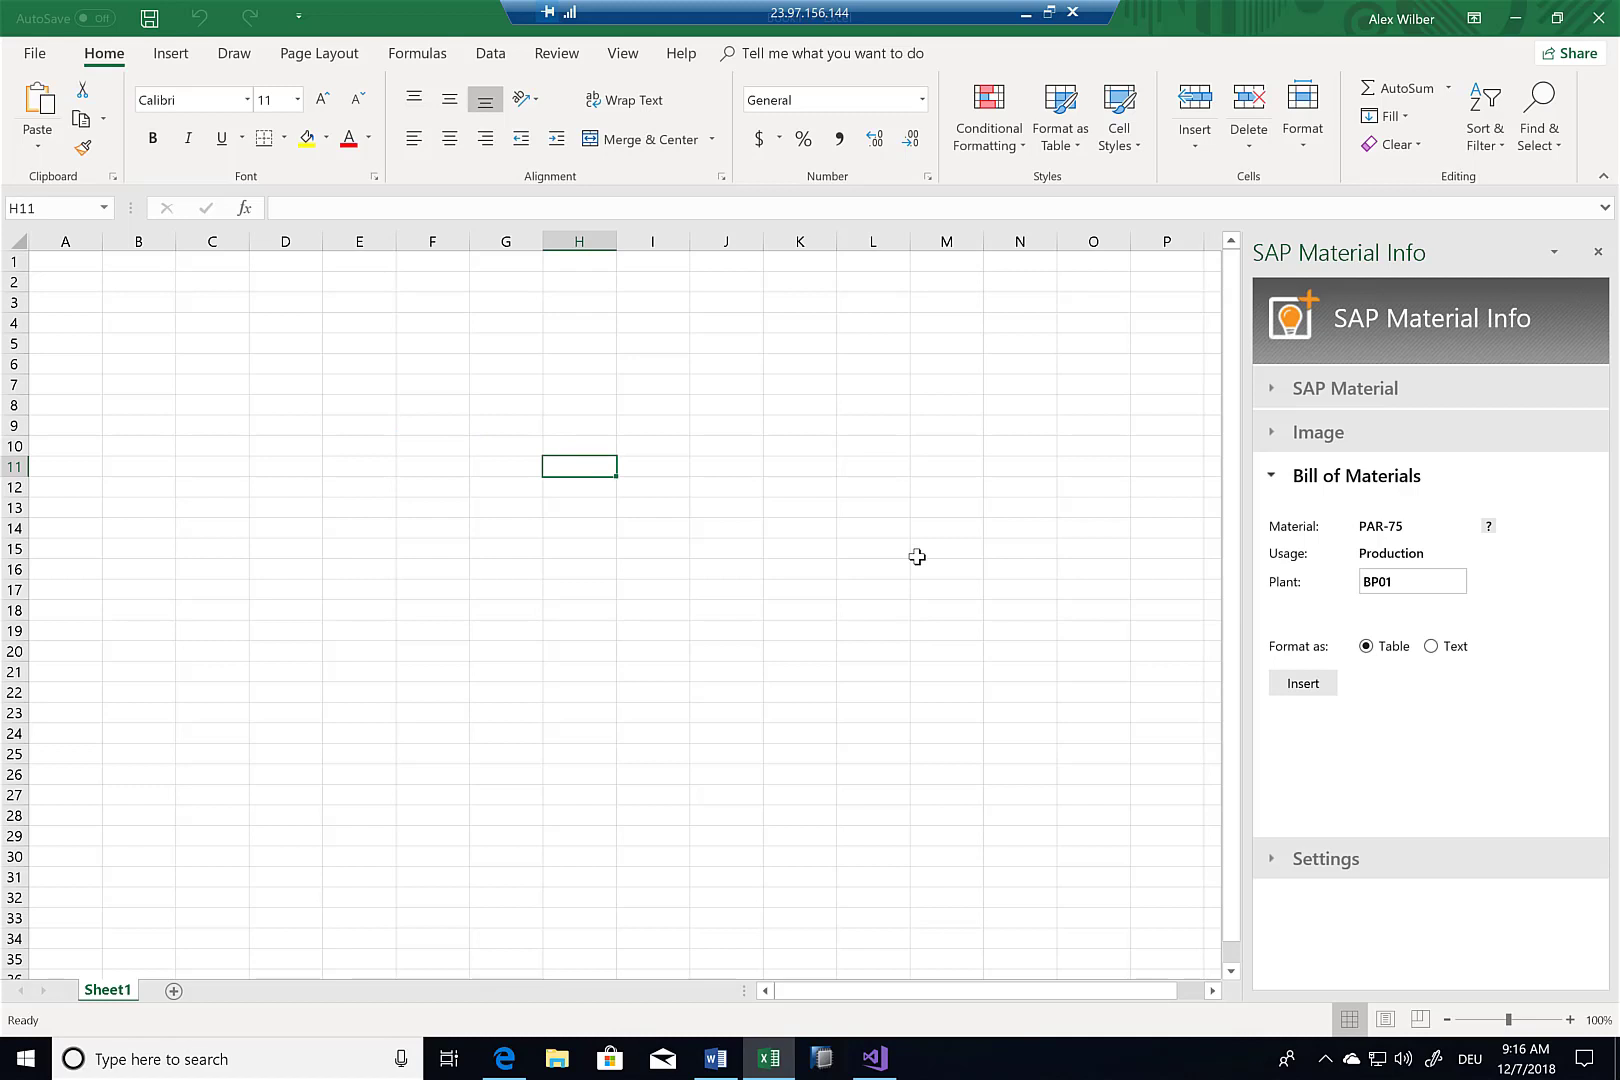
click(1302, 684)
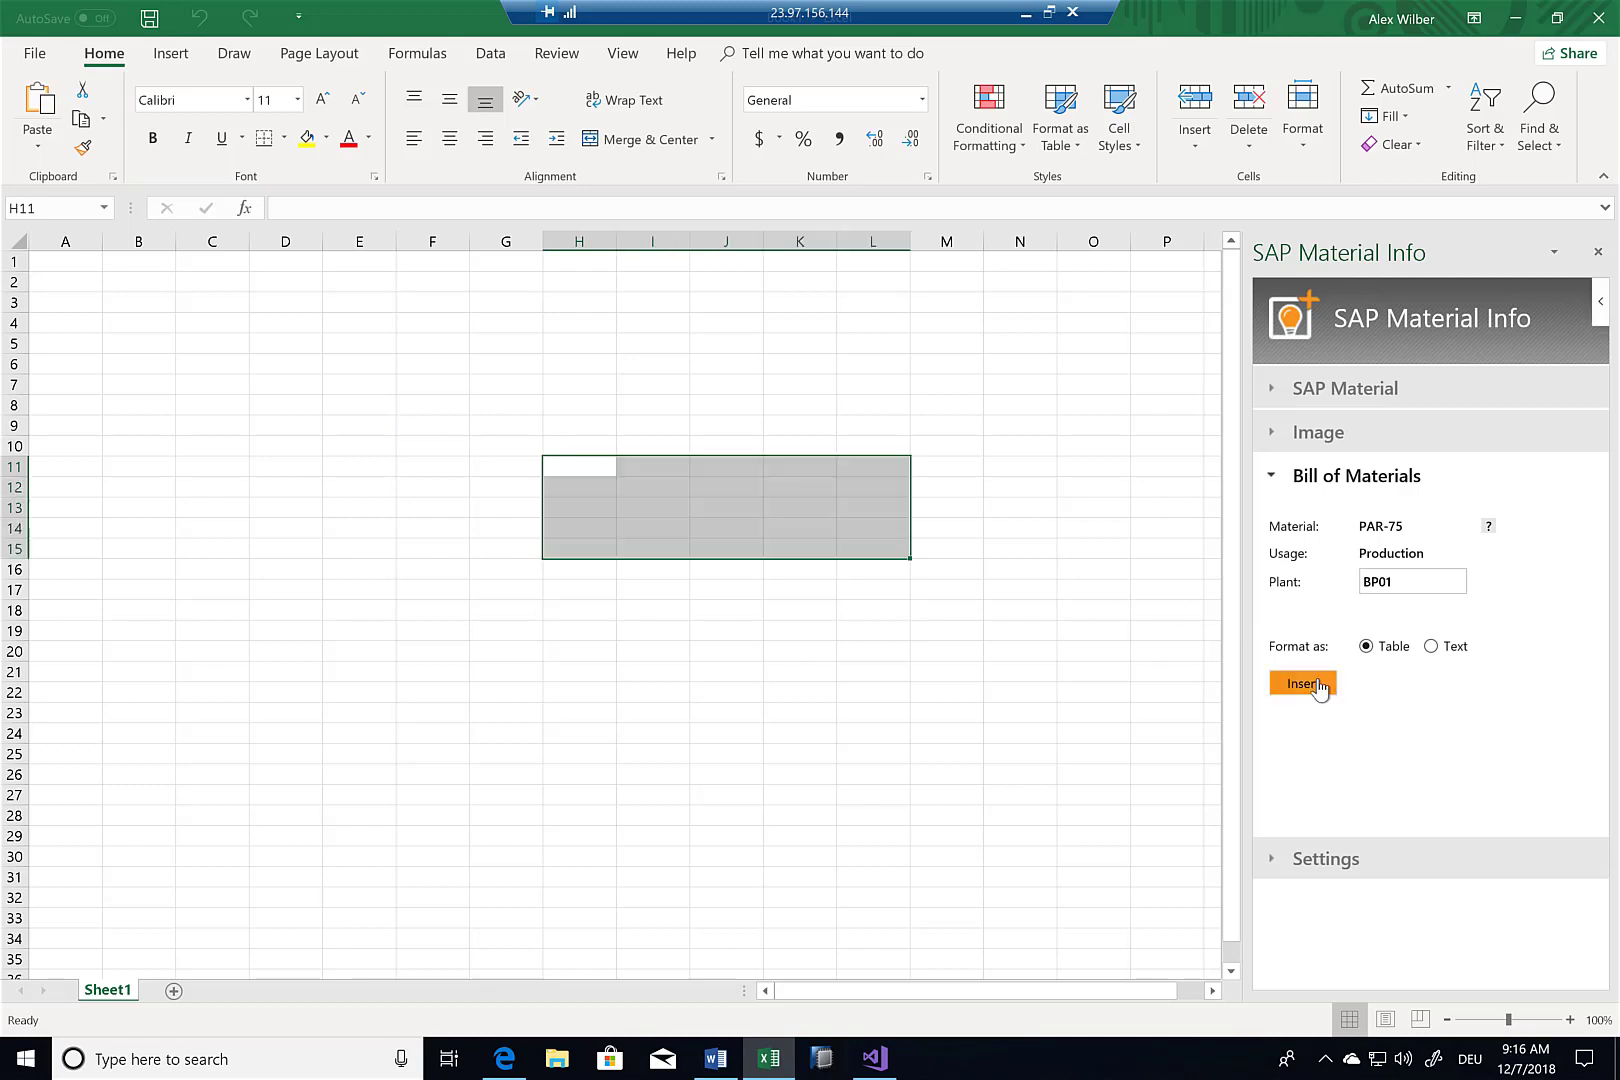
click(1300, 684)
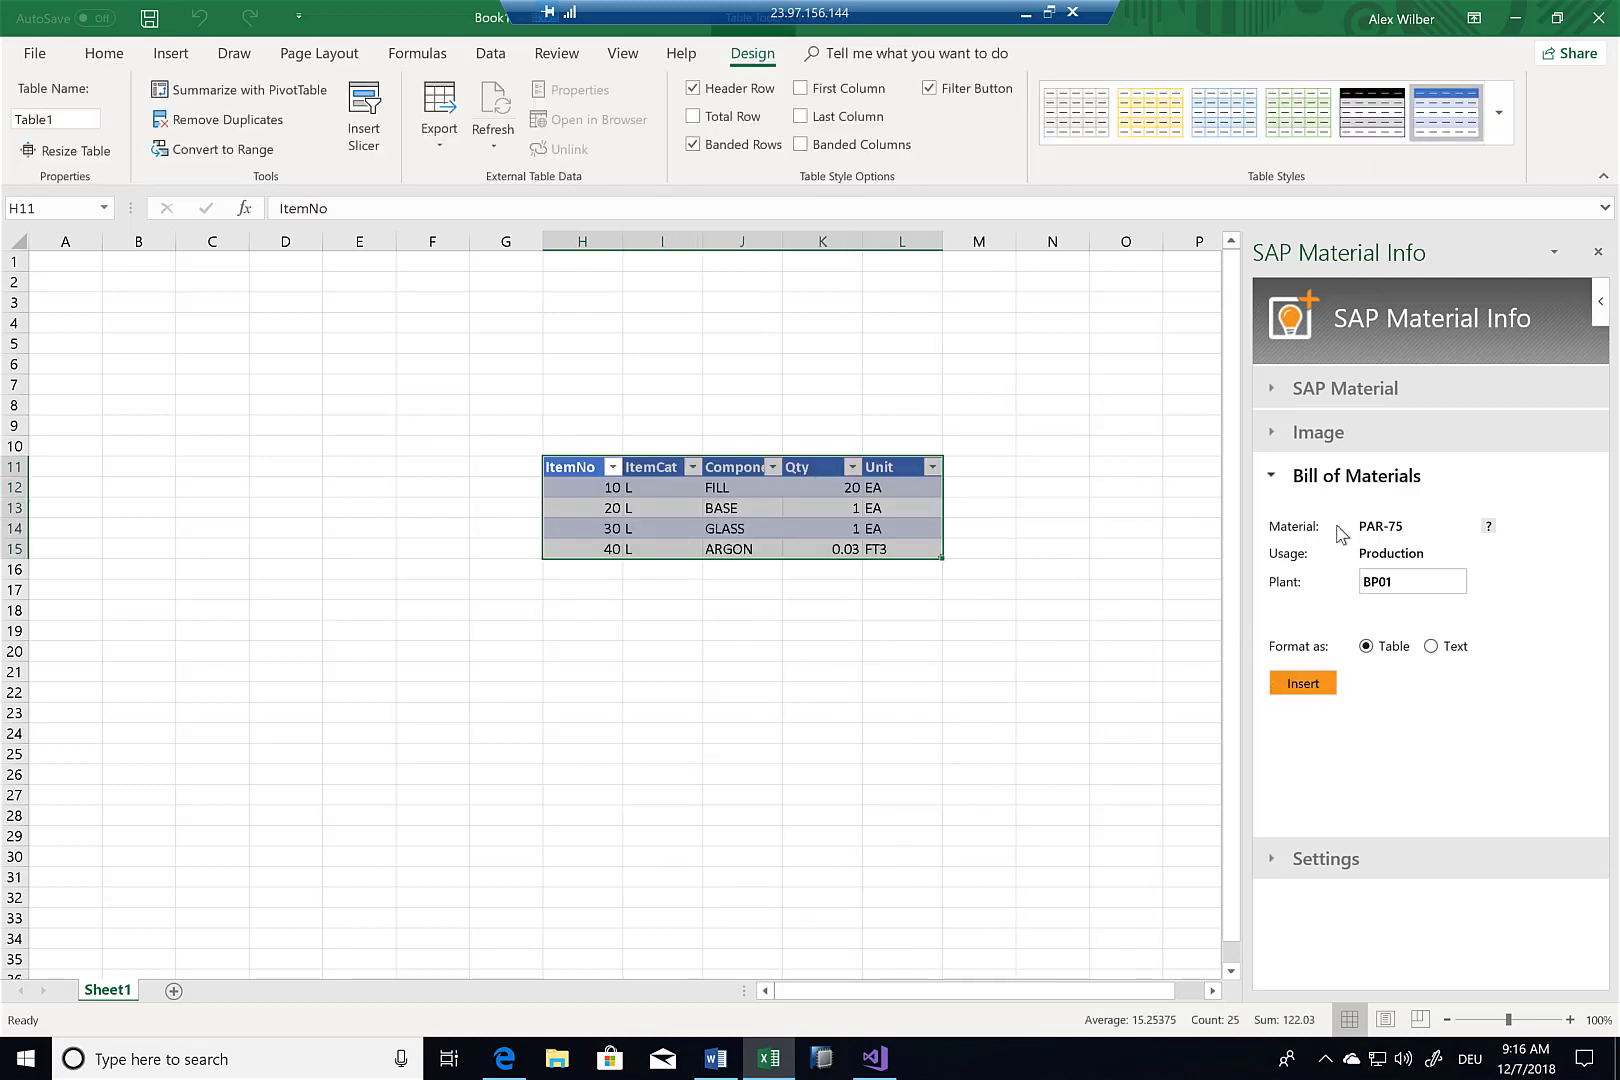
- Inspect the inserted table's last item number and the FILL quantity value
click(582, 548)
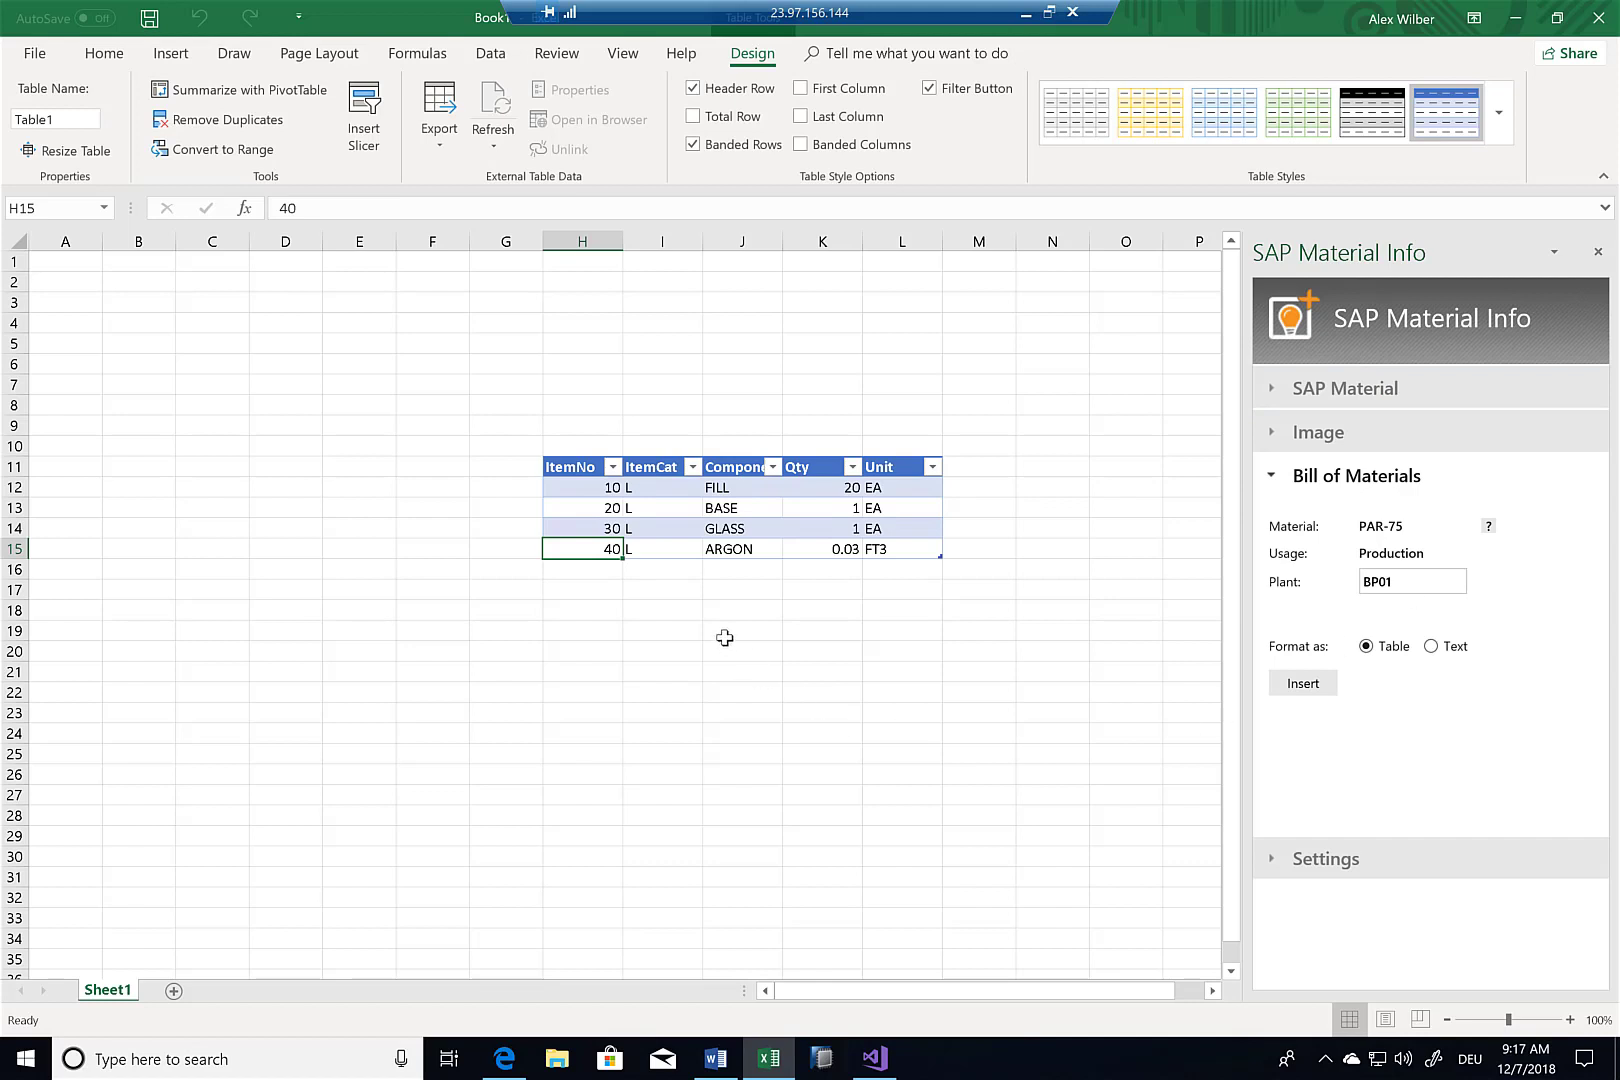
mouse_move(824, 506)
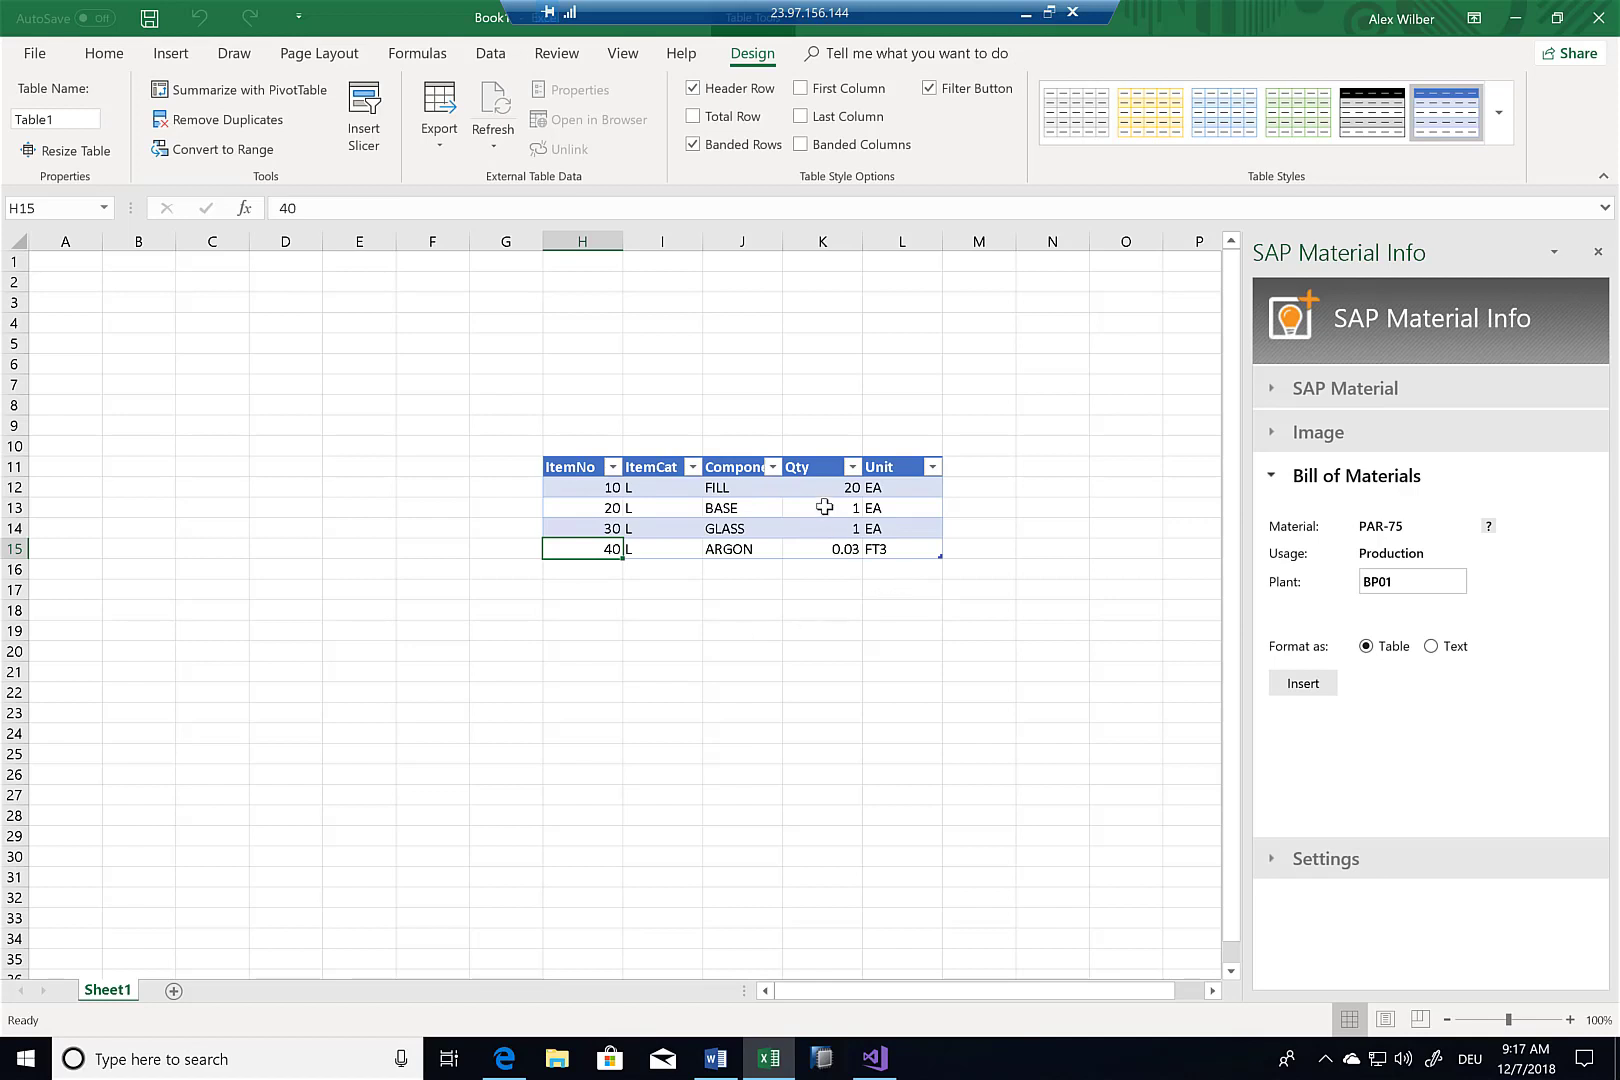
click(822, 486)
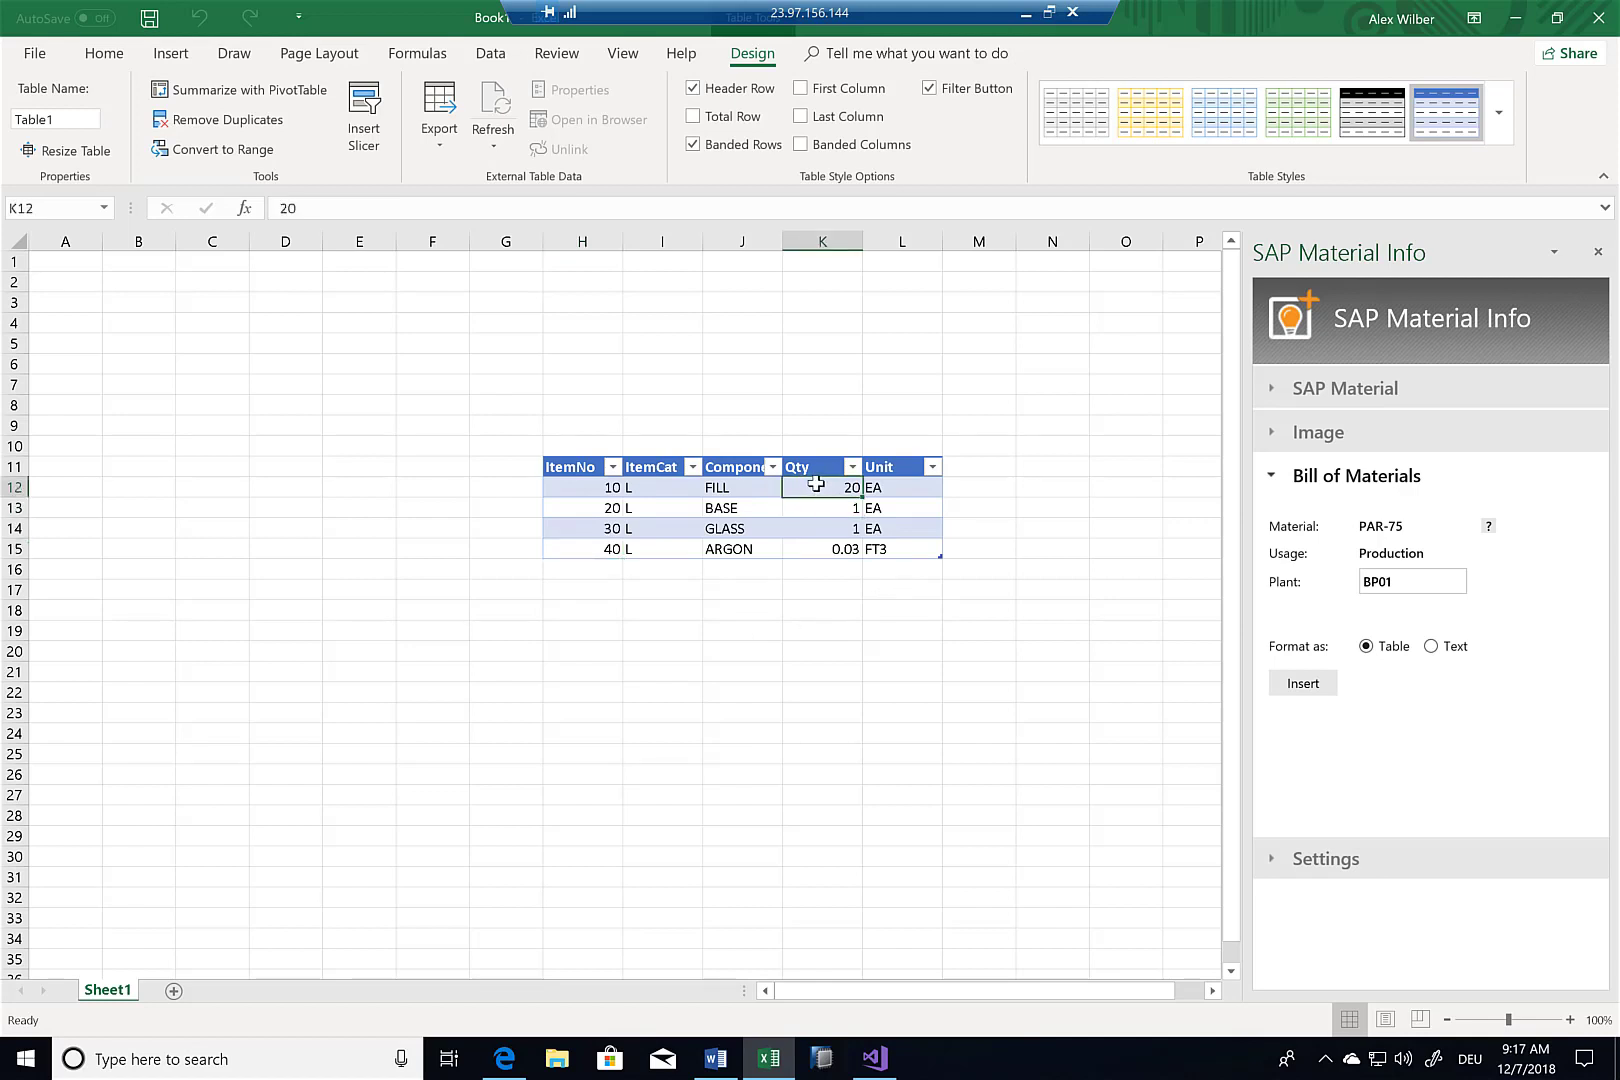